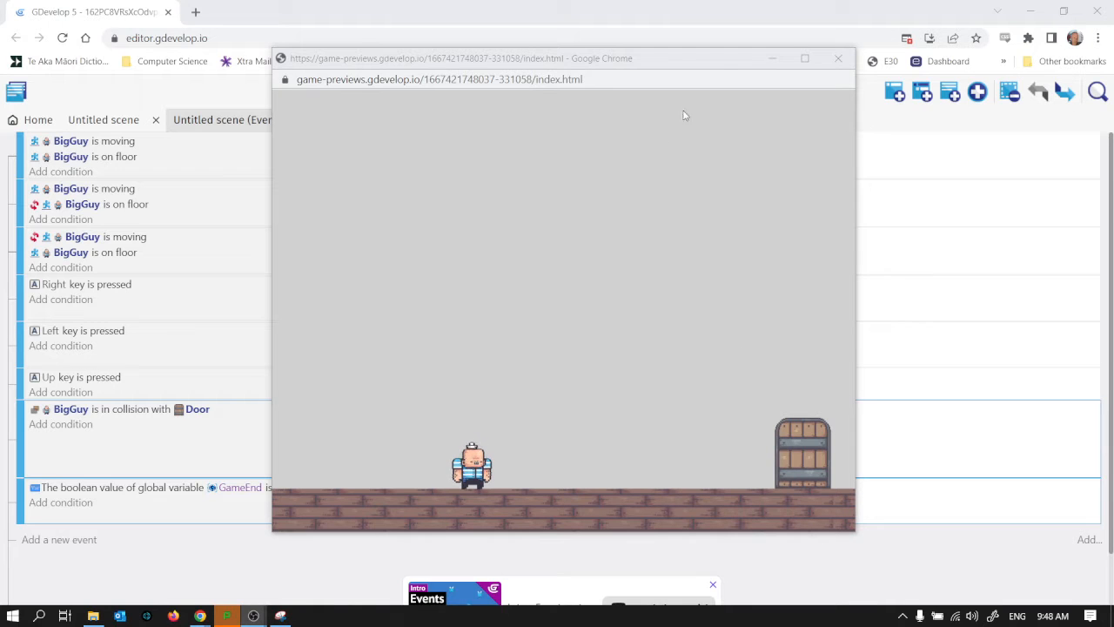
mouse_move(804, 59)
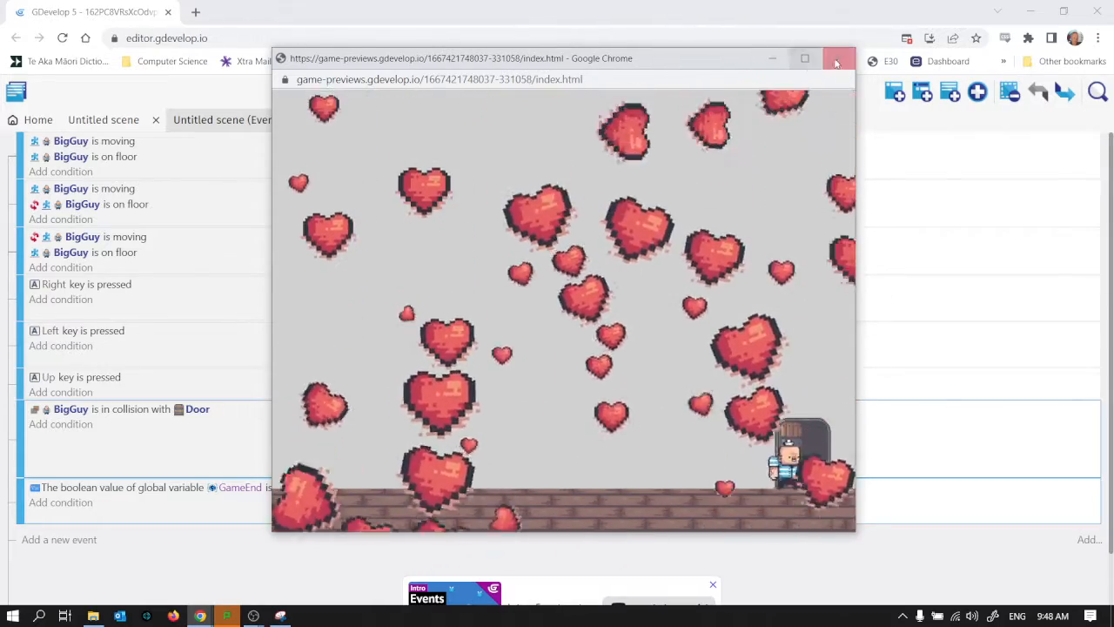
Close the game preview window to return to the events sheet.
left_click(835, 59)
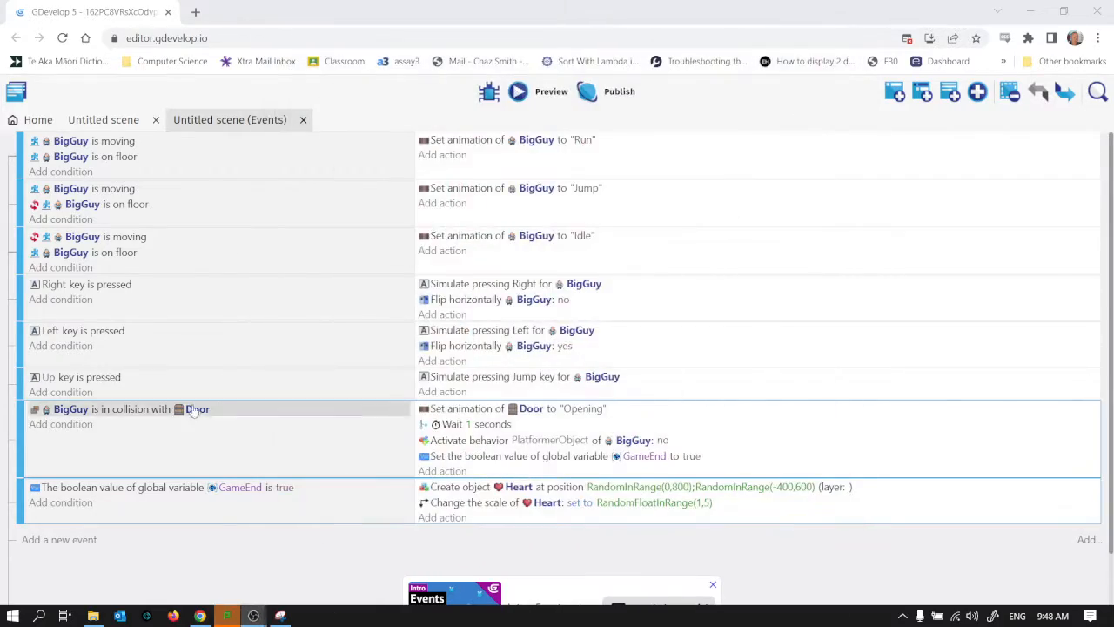
mouse_move(111, 414)
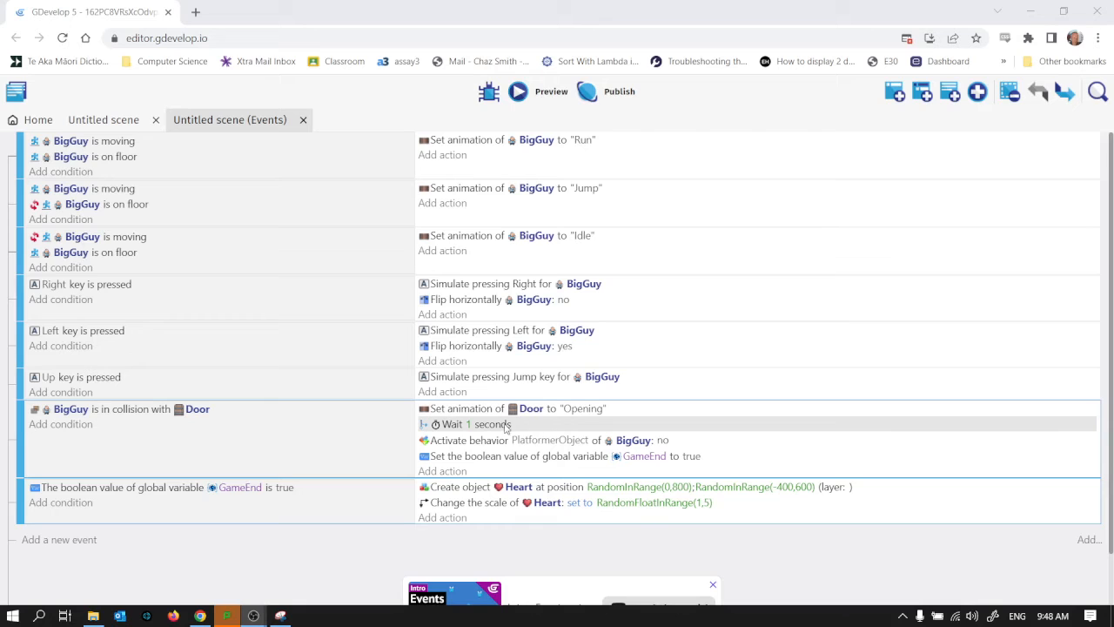
mouse_move(531, 439)
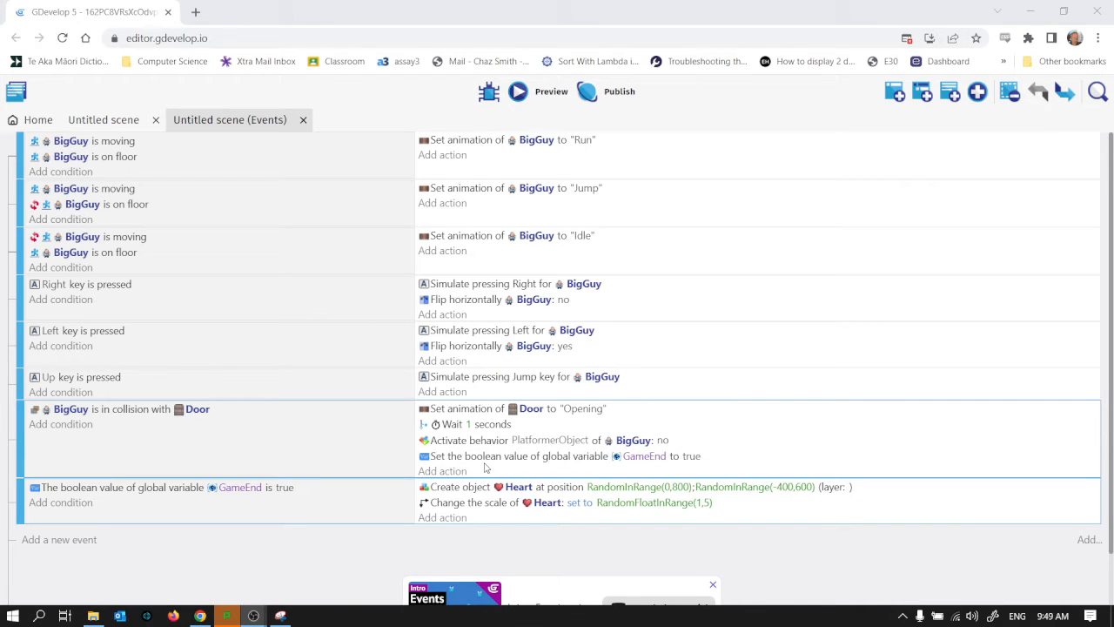
mouse_move(523, 456)
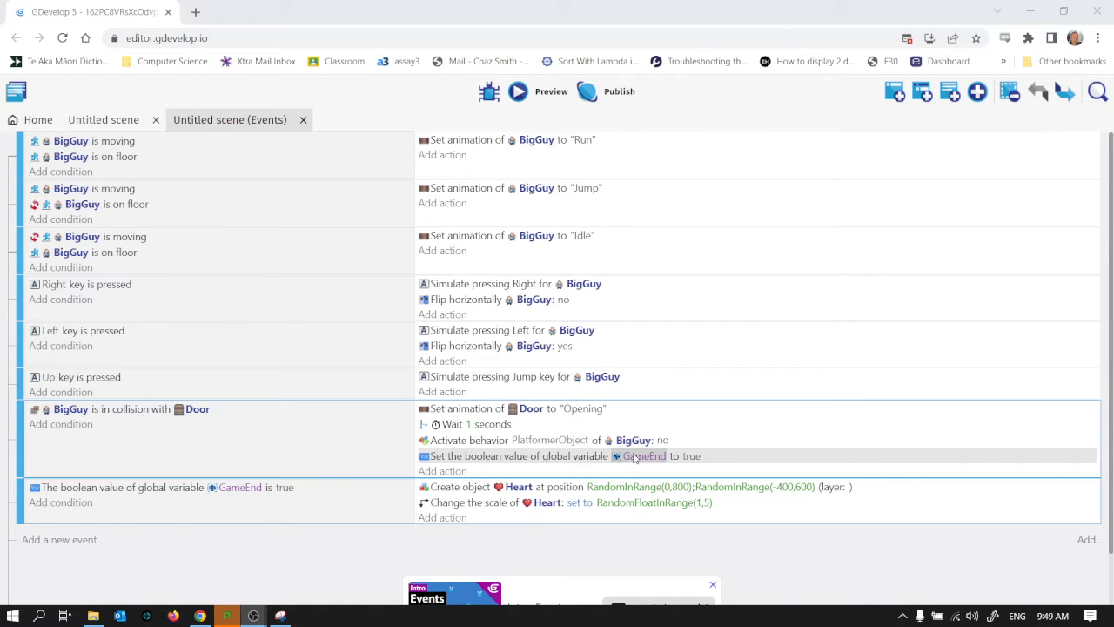
mouse_move(644, 456)
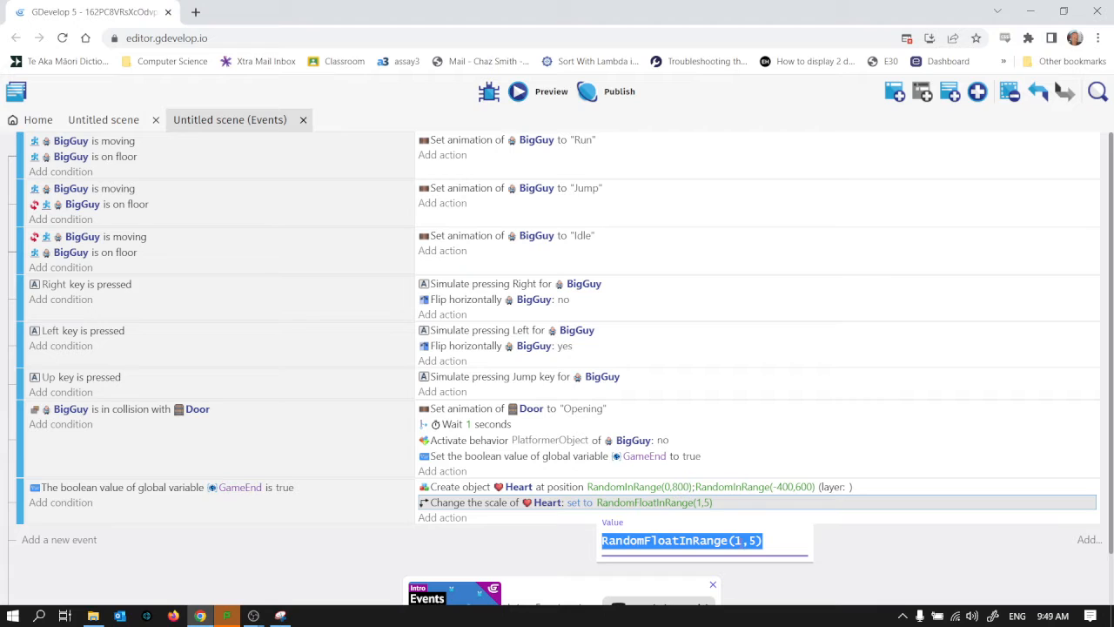
mouse_move(845, 556)
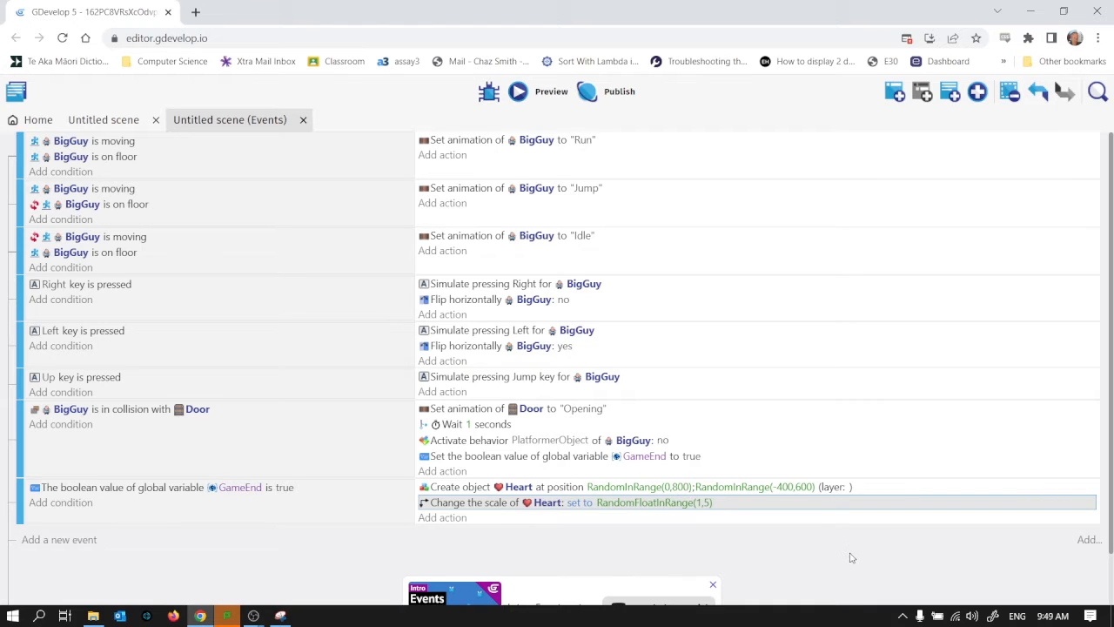
mouse_move(755, 536)
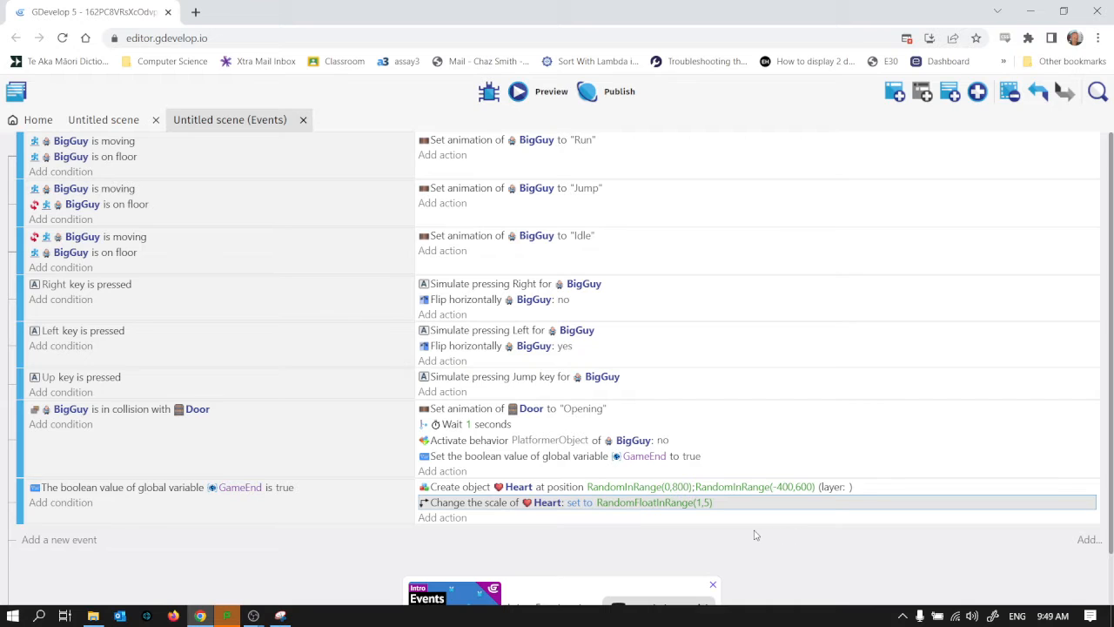
mouse_move(739, 540)
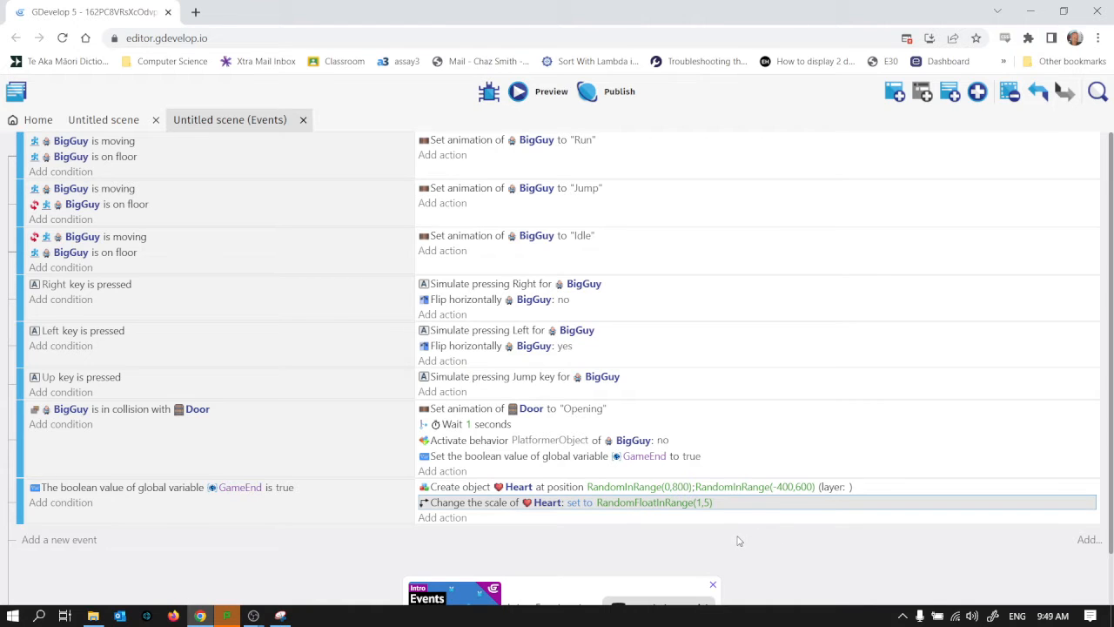
mouse_move(240, 599)
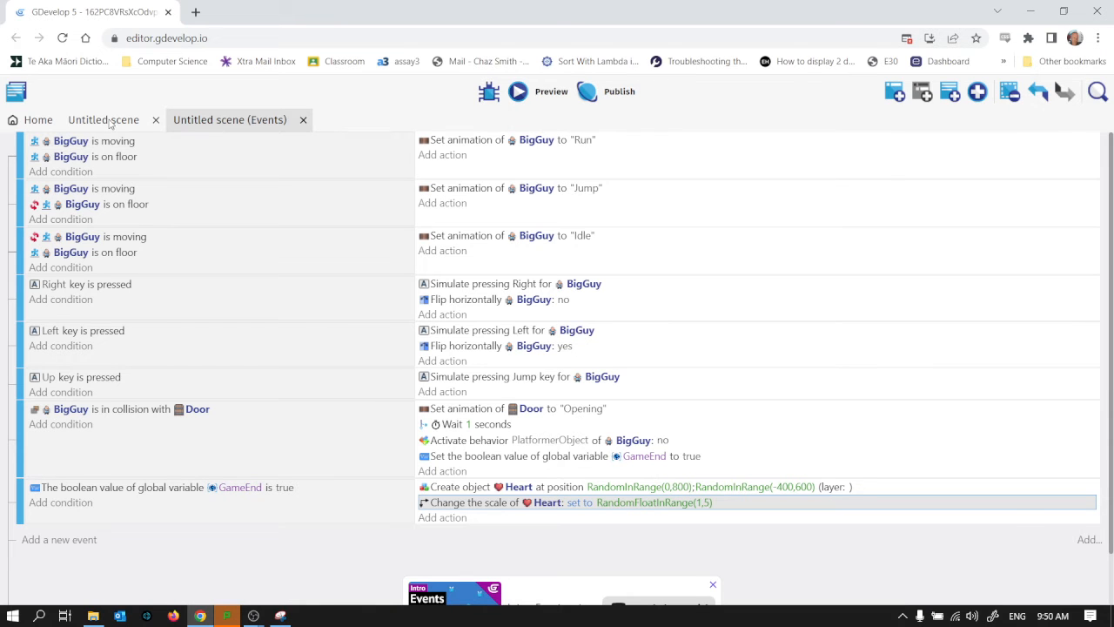
Start adding a new object in the scene editor and scroll to Particles emitter.
left_click(103, 118)
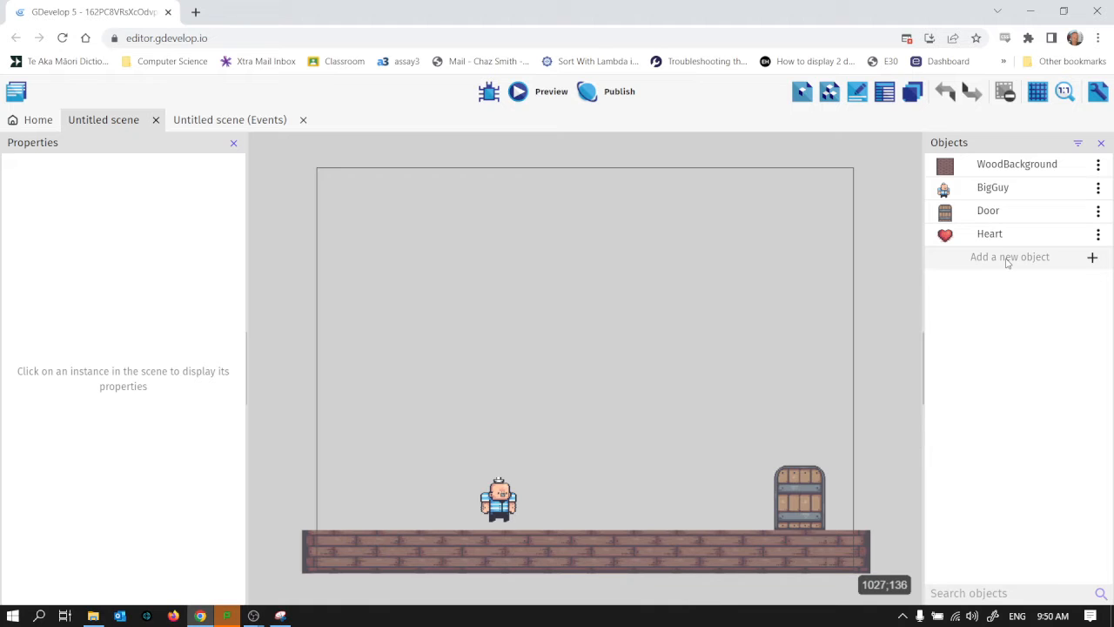
left_click(1009, 256)
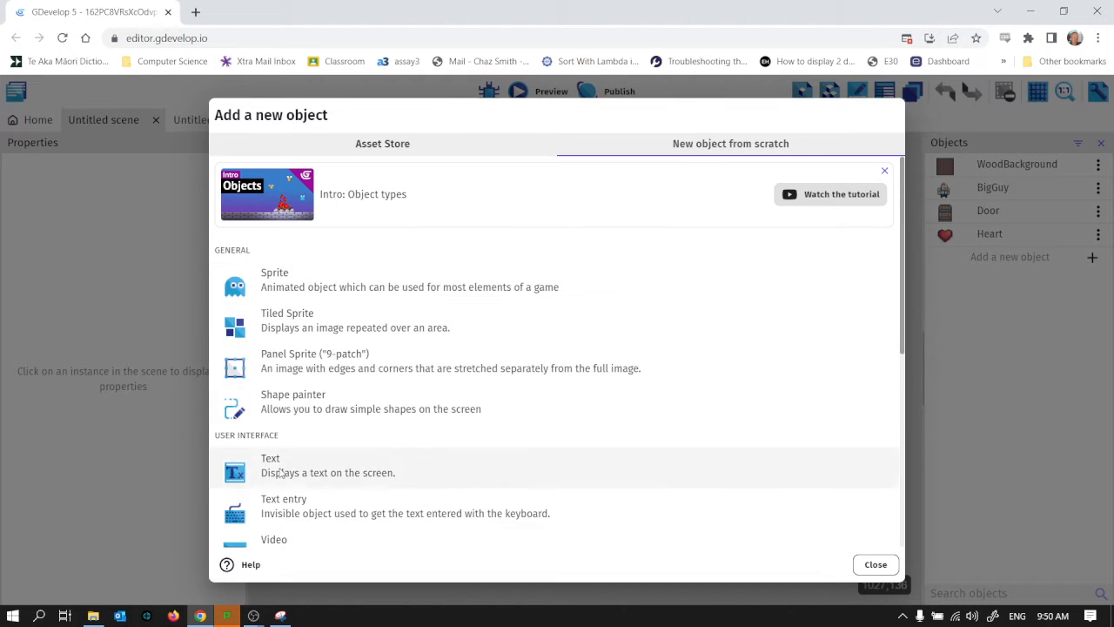
scroll("down", 3)
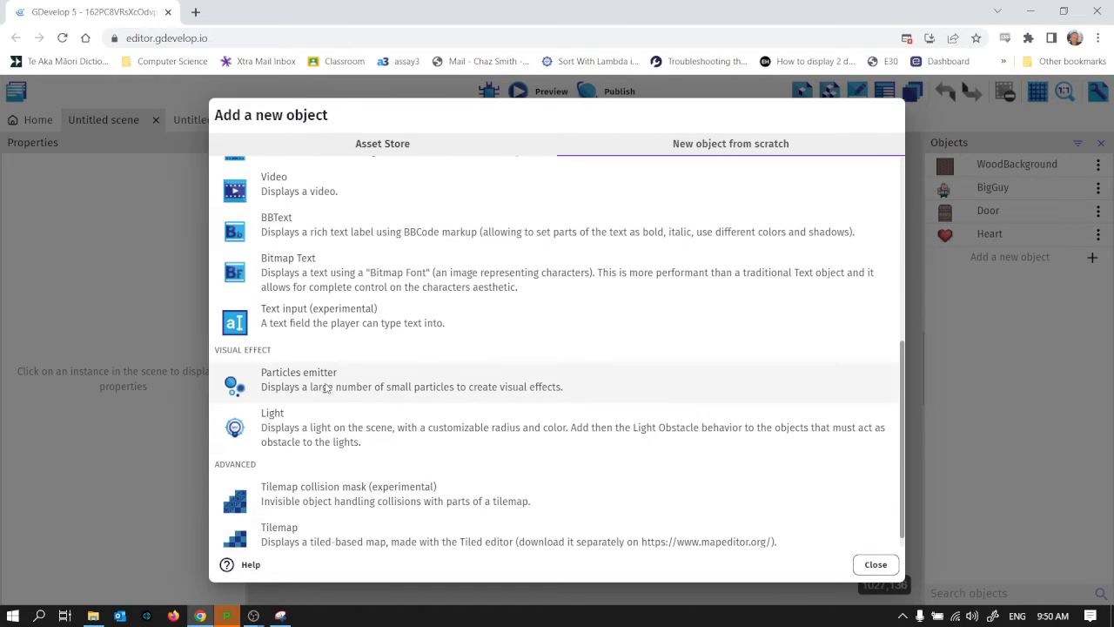
Create a Particles emitter object and rename it FireworksUp.
left_click(300, 380)
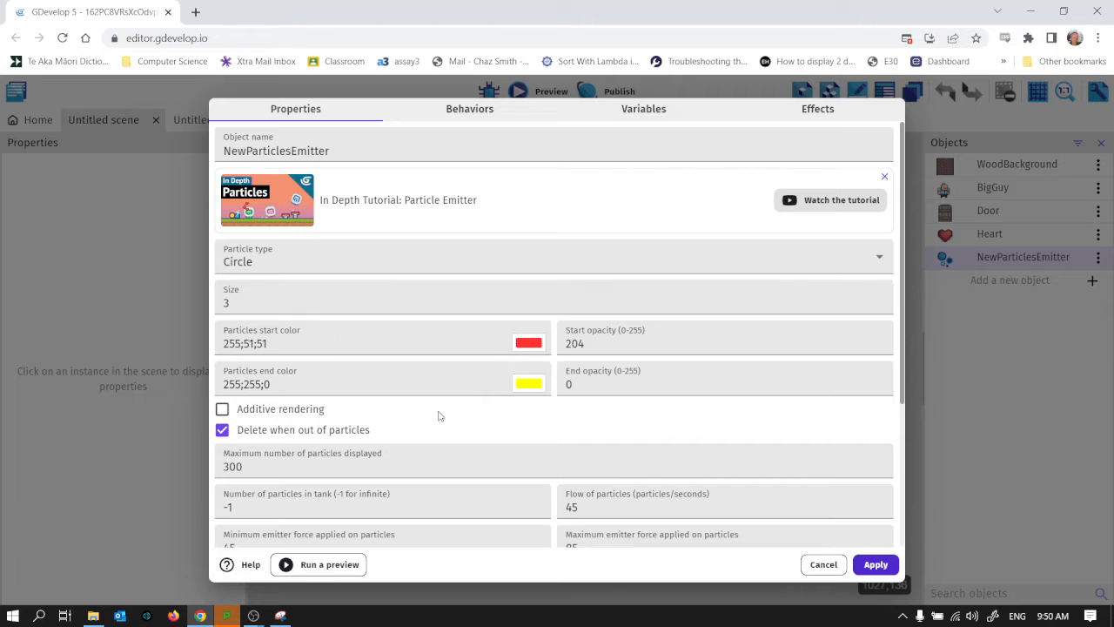
scroll("down", 3)
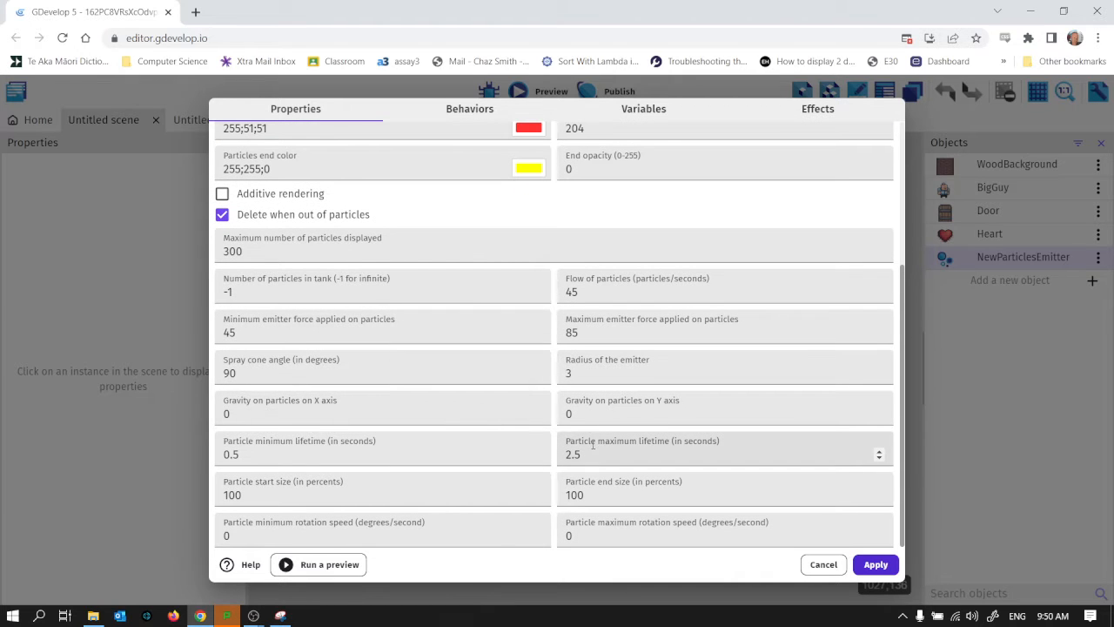
mouse_move(791, 435)
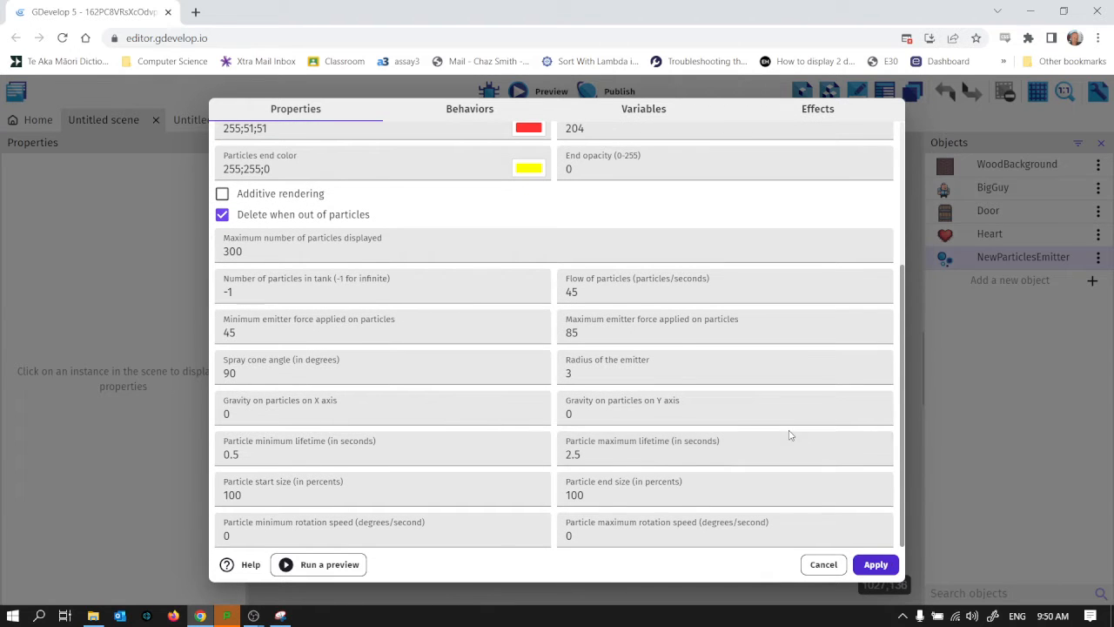
scroll("up", 3)
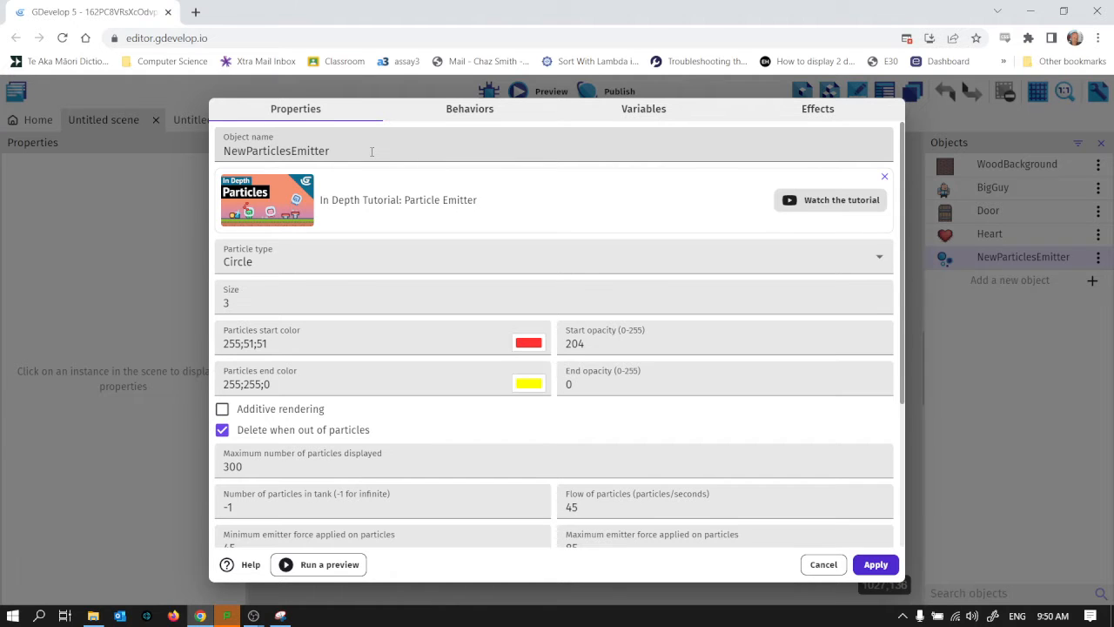
triple_click(275, 150)
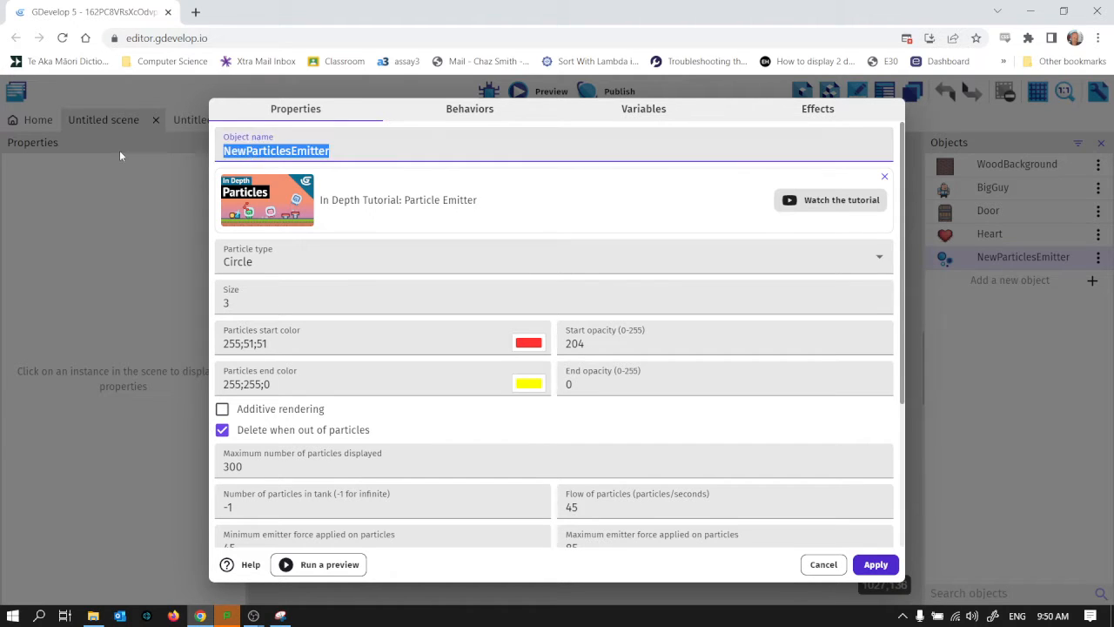
type("FireworksUp")
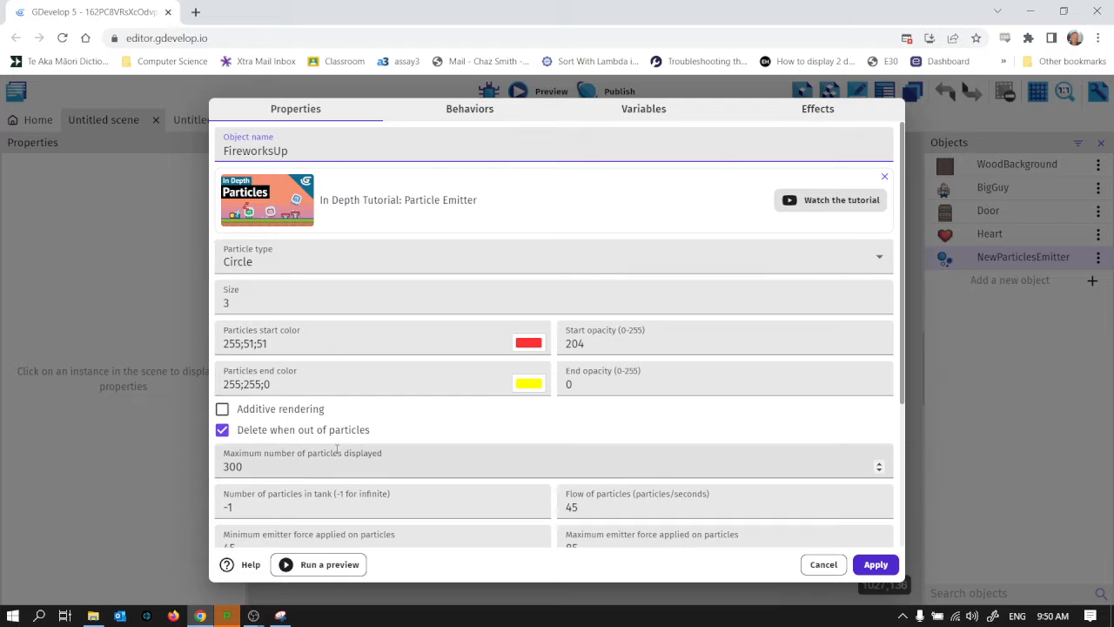
Set the emitter's number of particles in tank to 90.
scroll("down", 3)
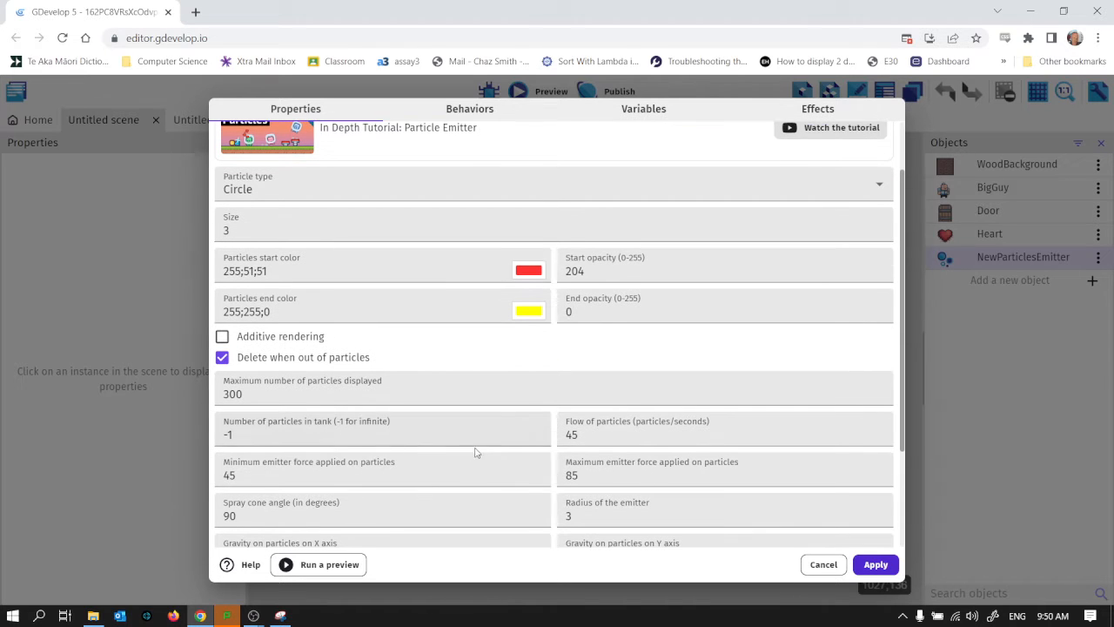
left_click(392, 394)
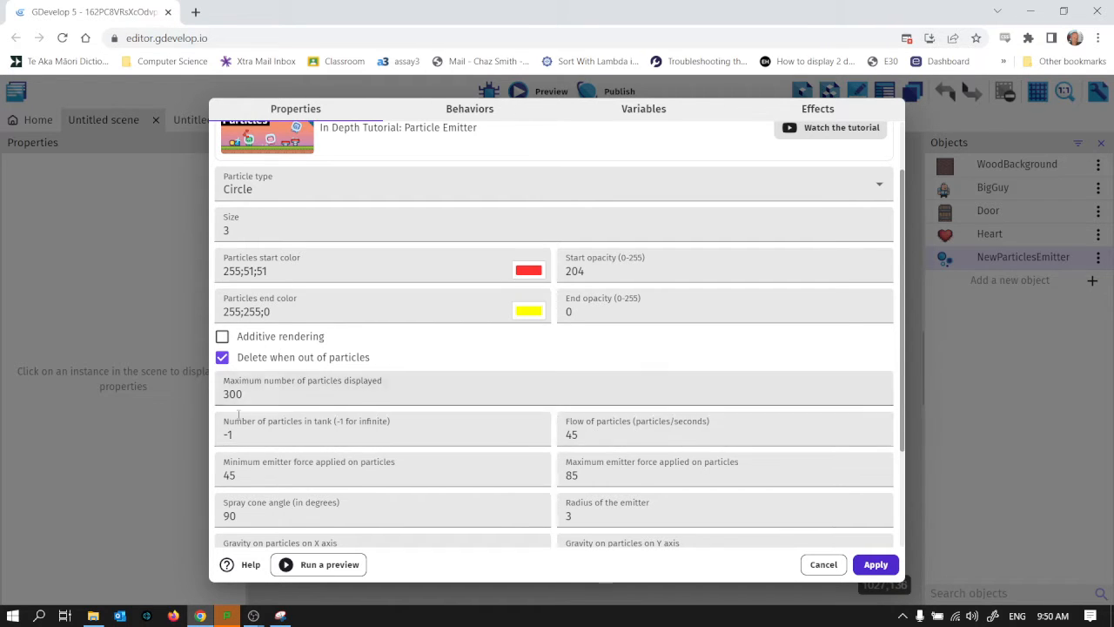
left_click(722, 436)
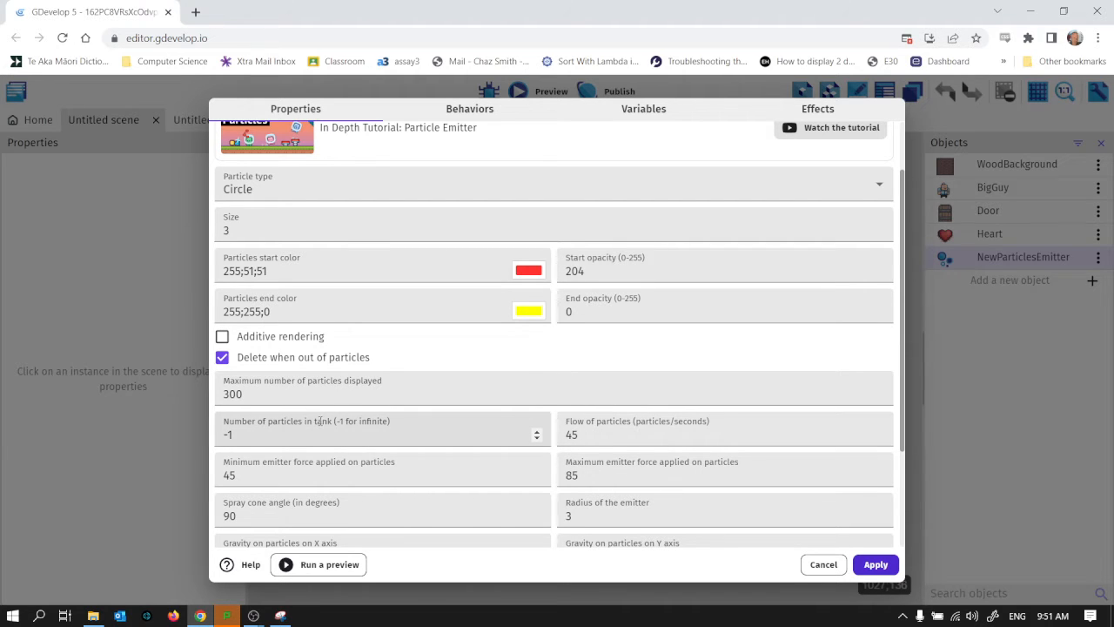
left_click(383, 434)
type("90")
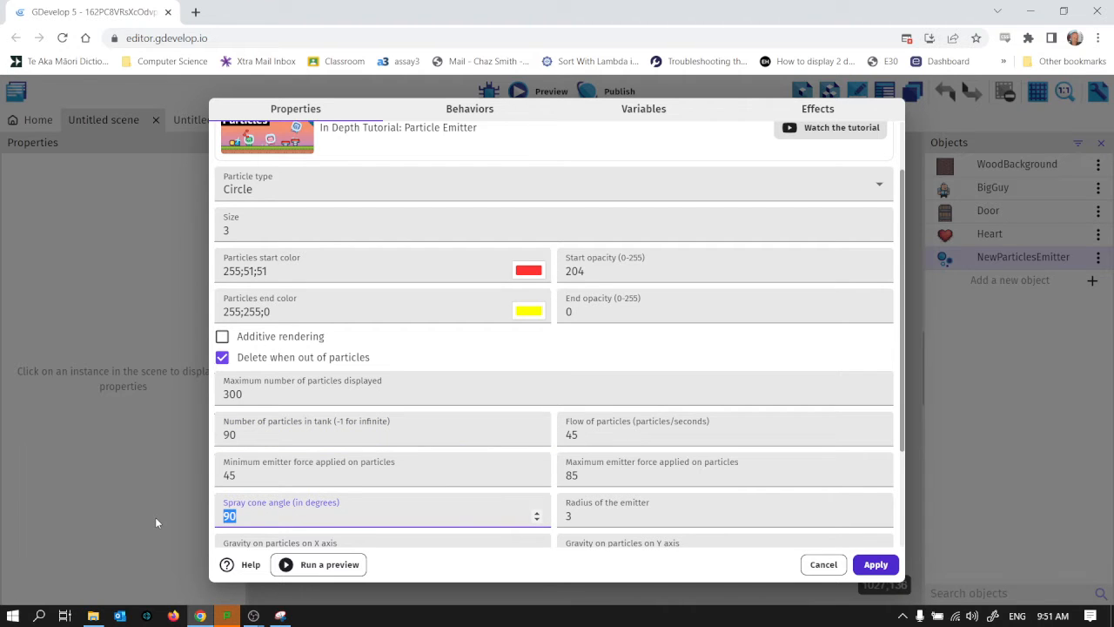
Apply the FireworksUp emitter settings and launch a game preview.
left_click(874, 564)
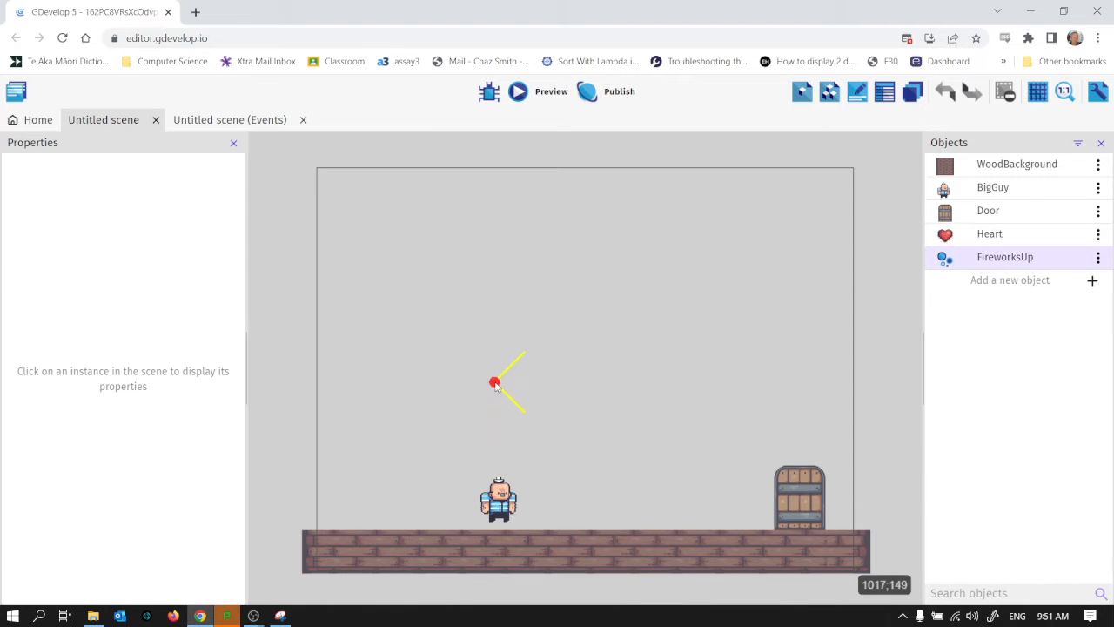
mouse_move(519, 90)
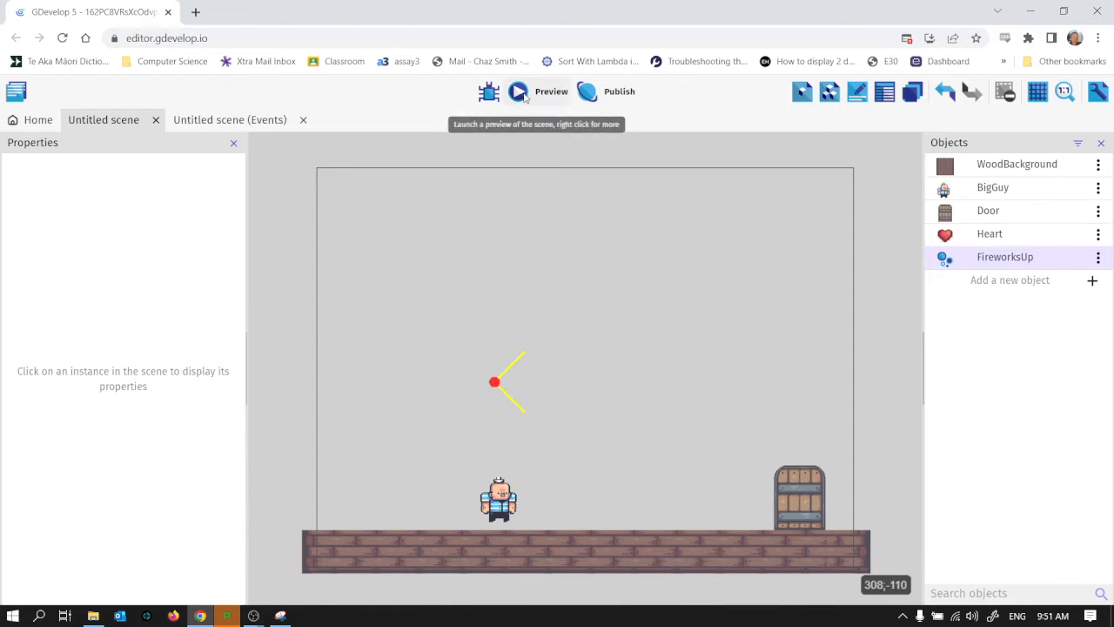
left_click(519, 90)
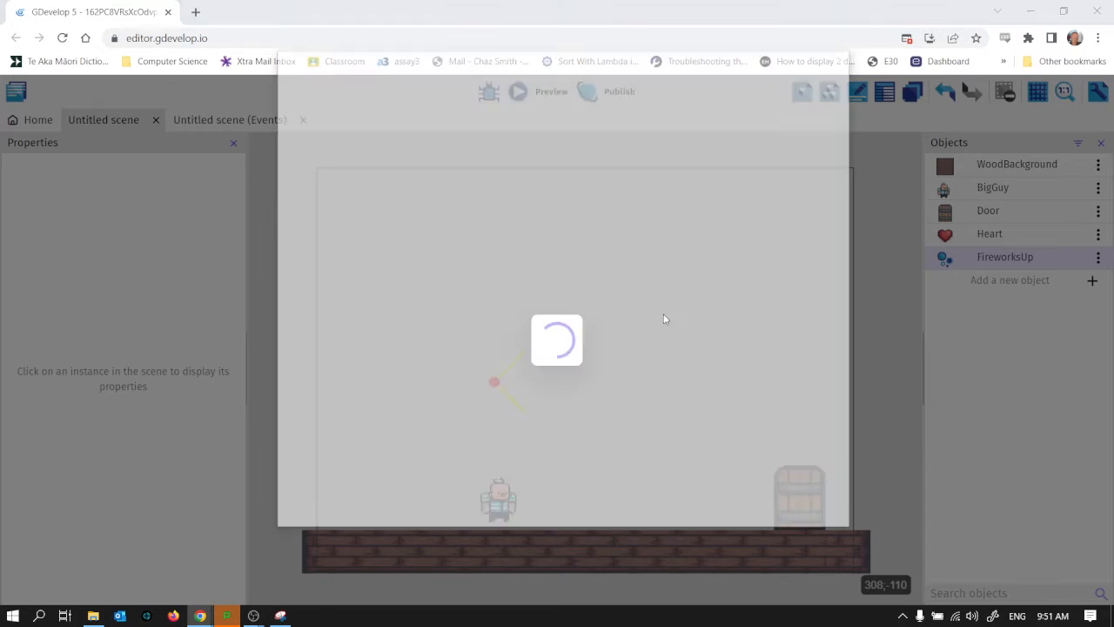
left_click(550, 90)
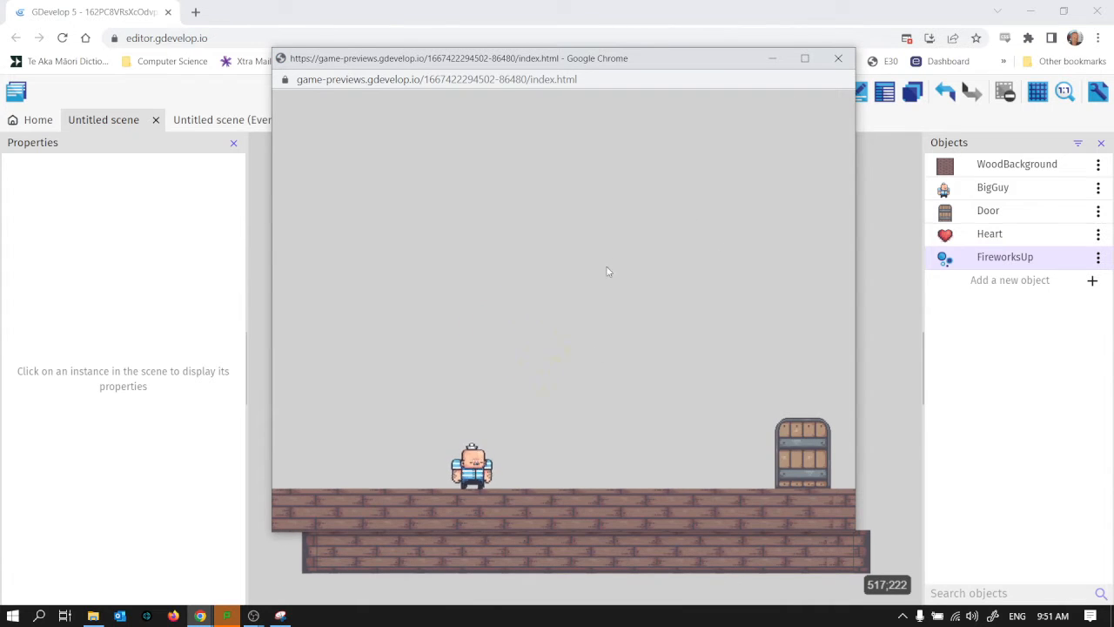
mouse_move(839, 59)
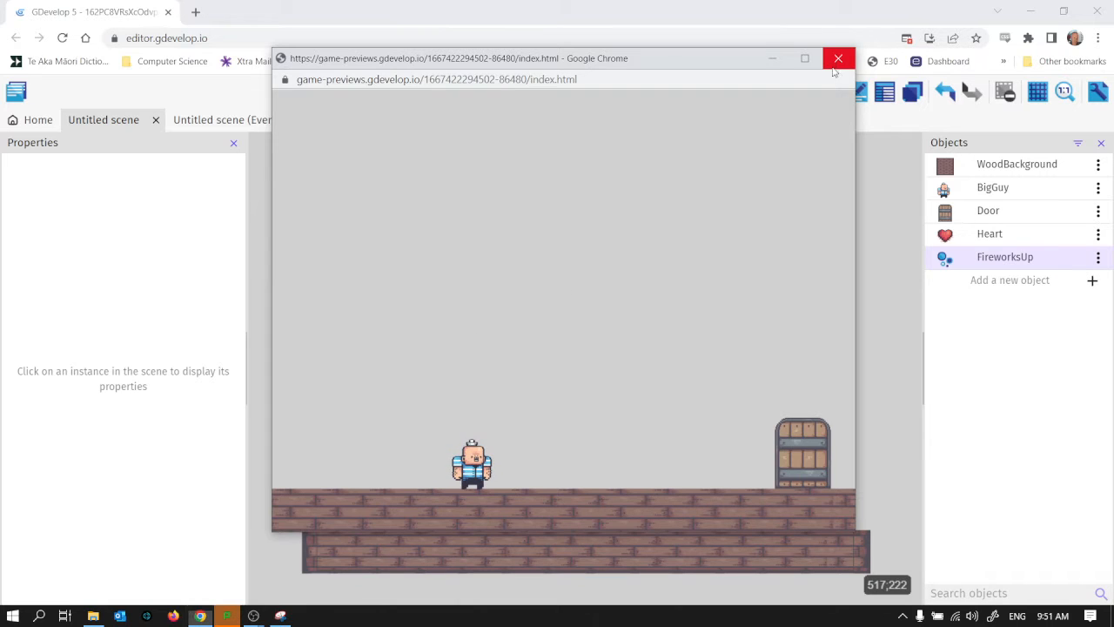
Close the preview and create a new Sprite object from scratch.
left_click(838, 59)
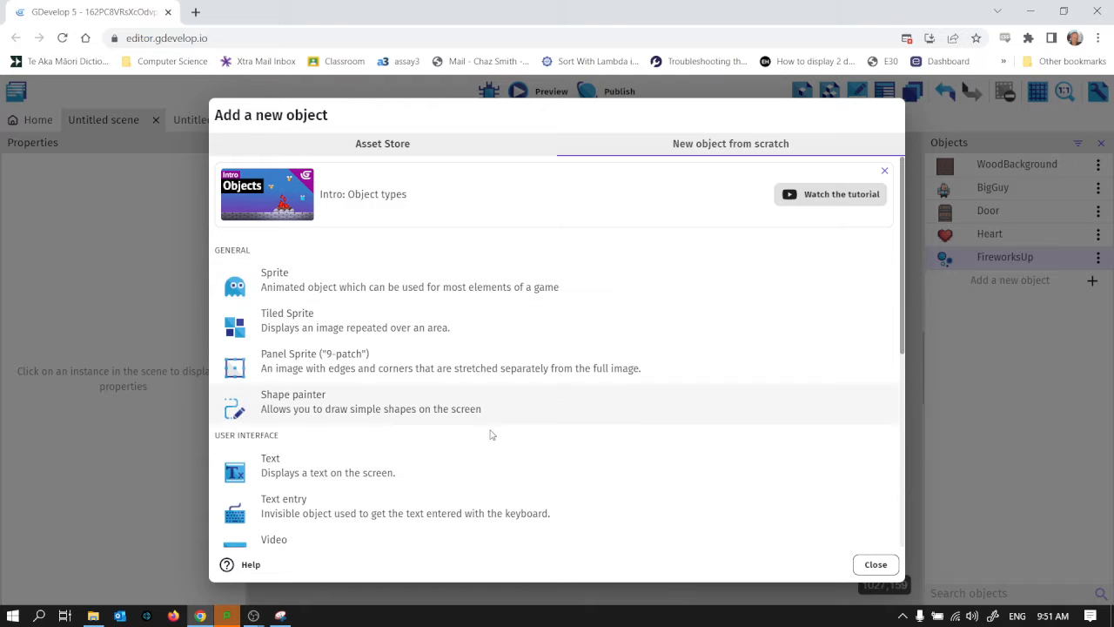
mouse_move(334, 310)
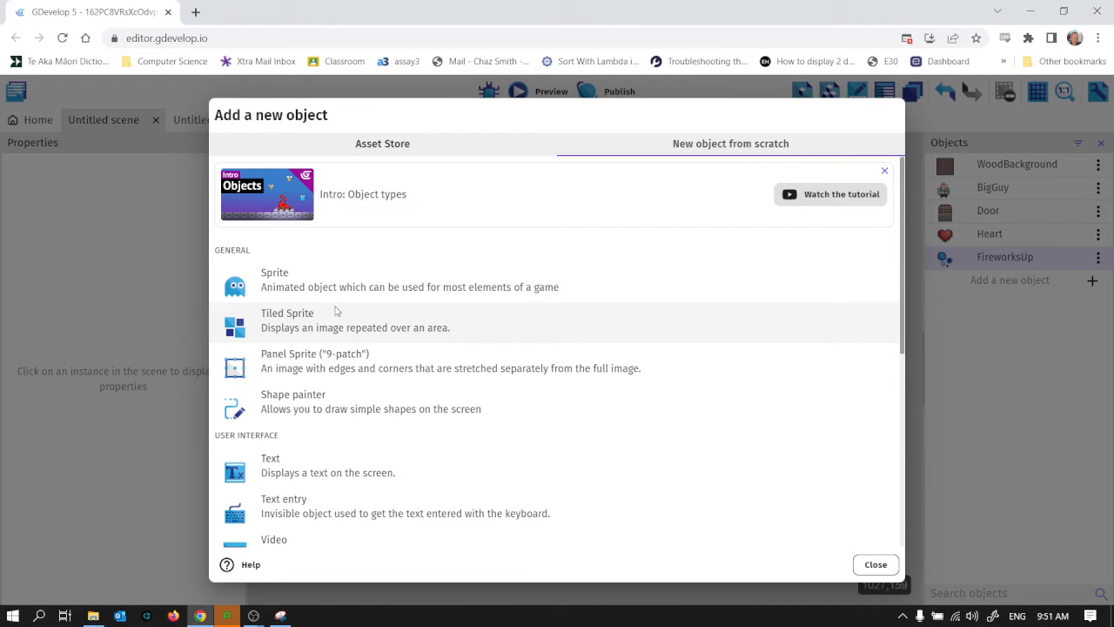
left_click(275, 278)
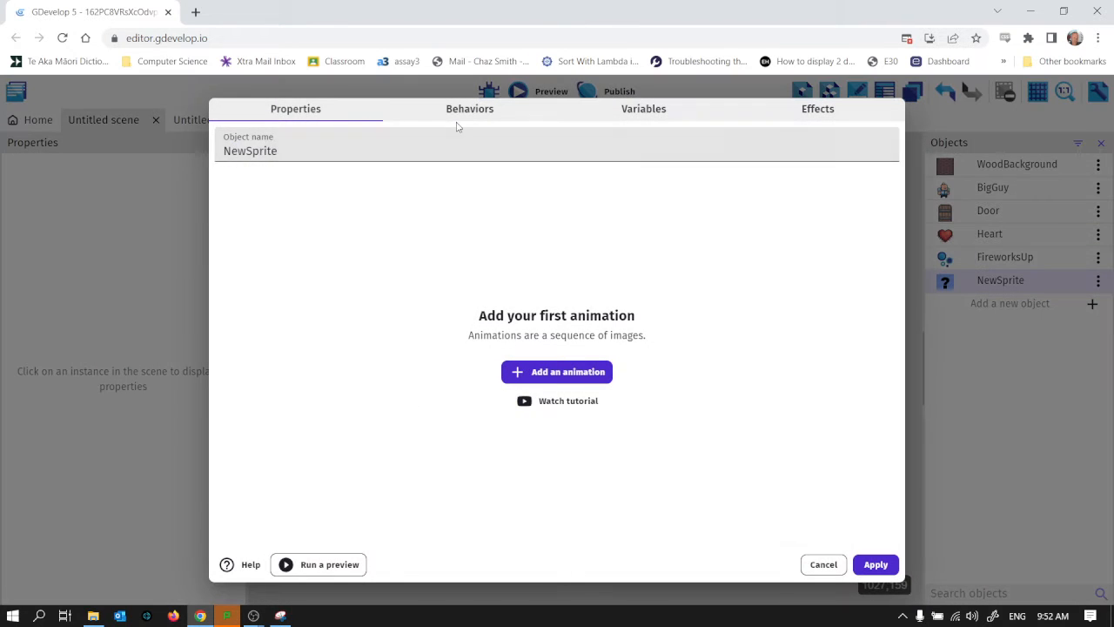
Install the Fire bullets extension and attach the behavior to the new sprite.
left_click(470, 108)
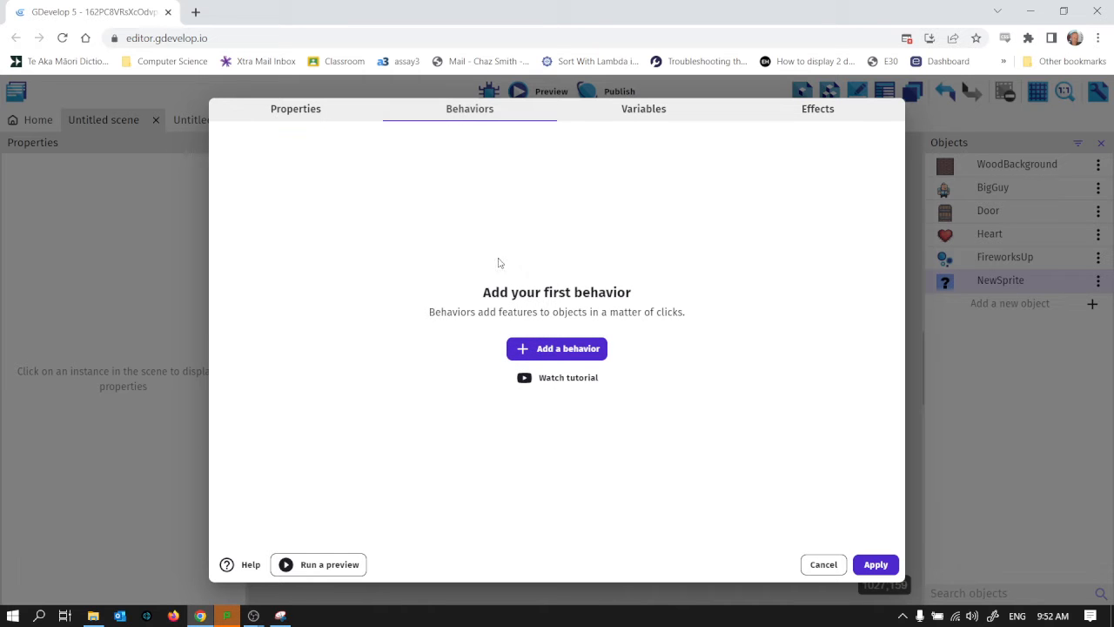
left_click(557, 348)
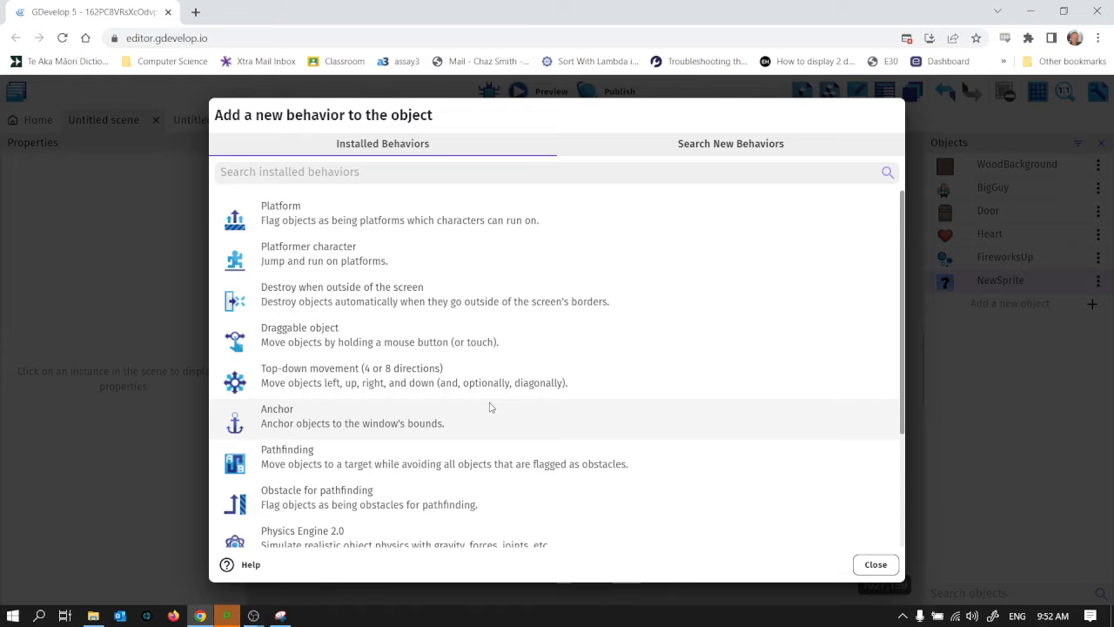
scroll("down", 3)
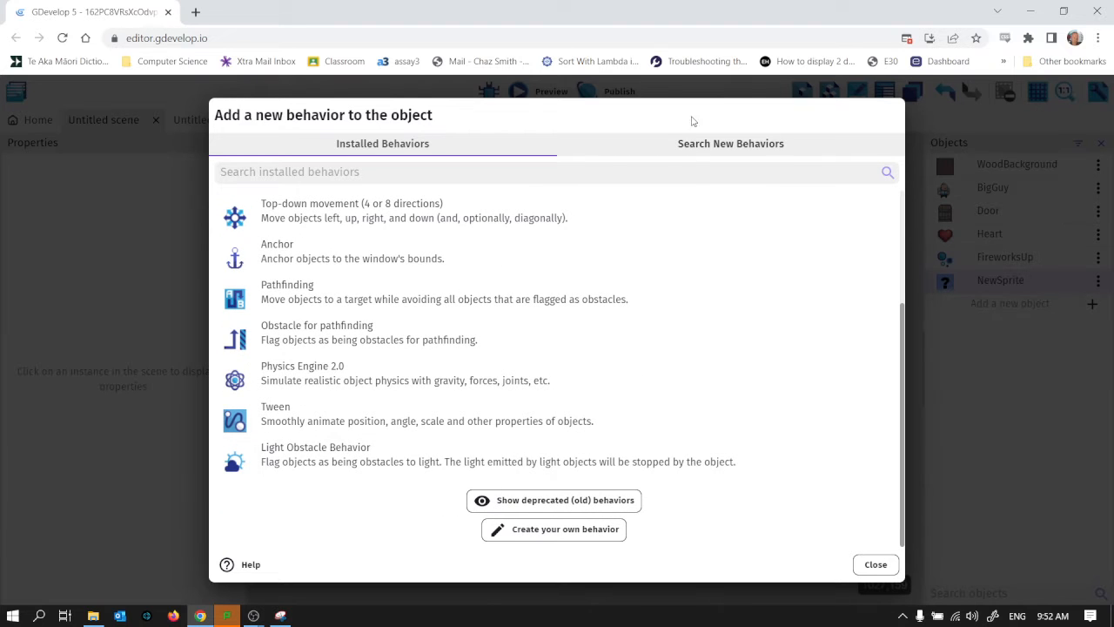
left_click(731, 143)
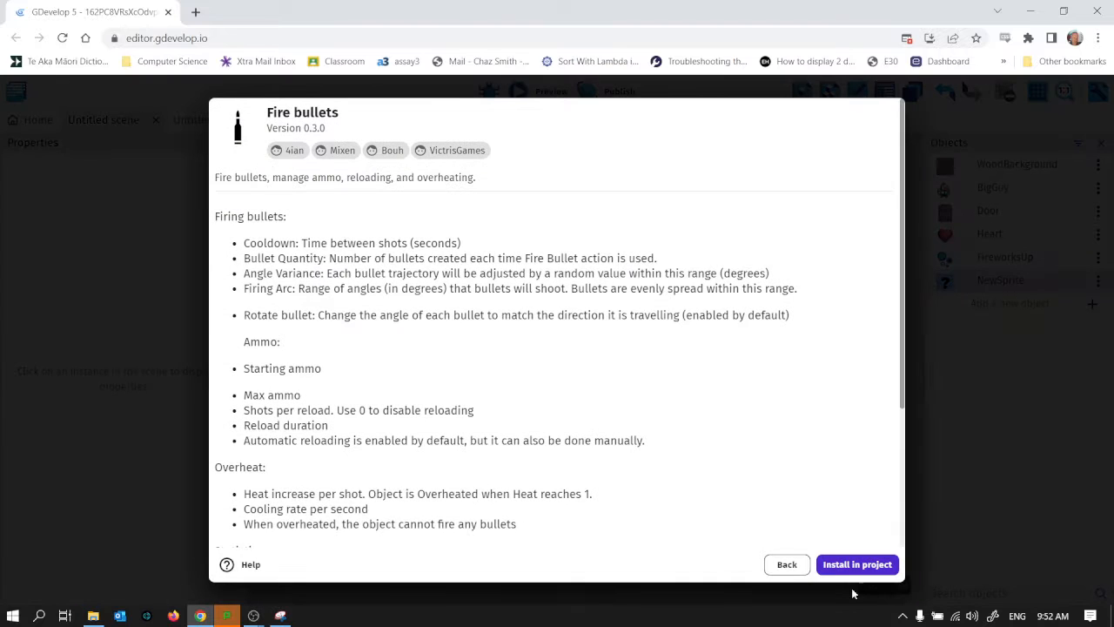
left_click(856, 564)
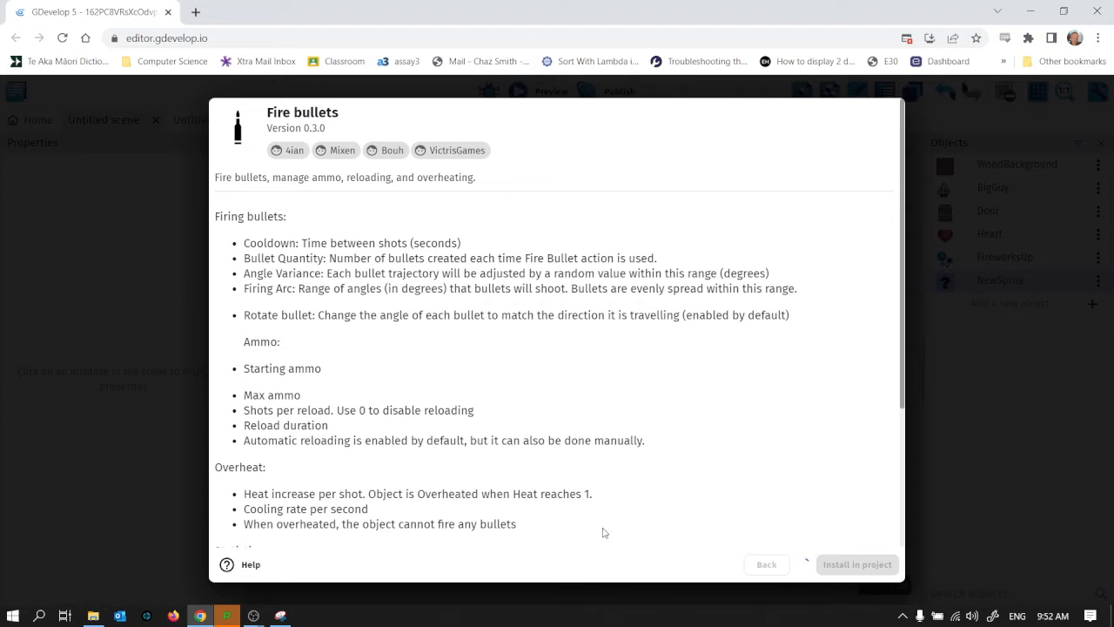
left_click(856, 564)
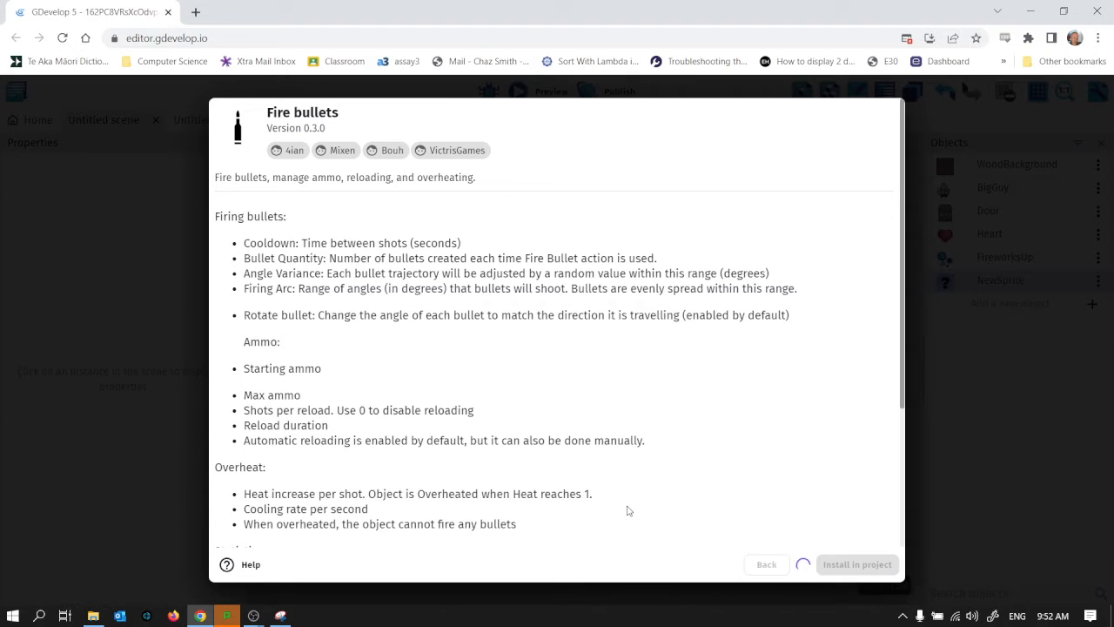
left_click(856, 564)
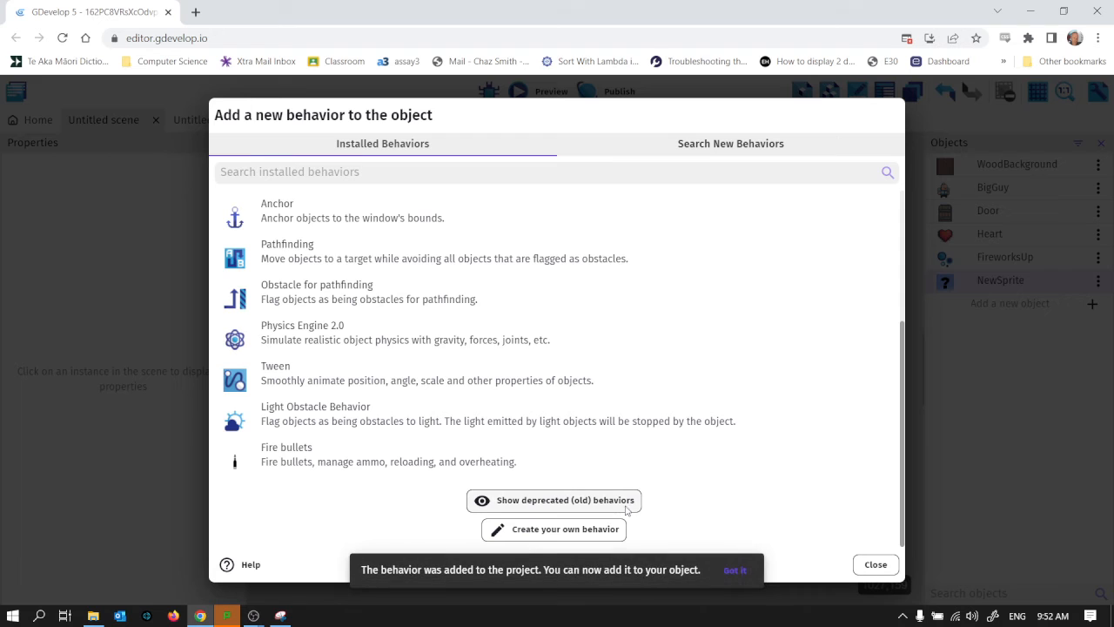
mouse_move(340, 479)
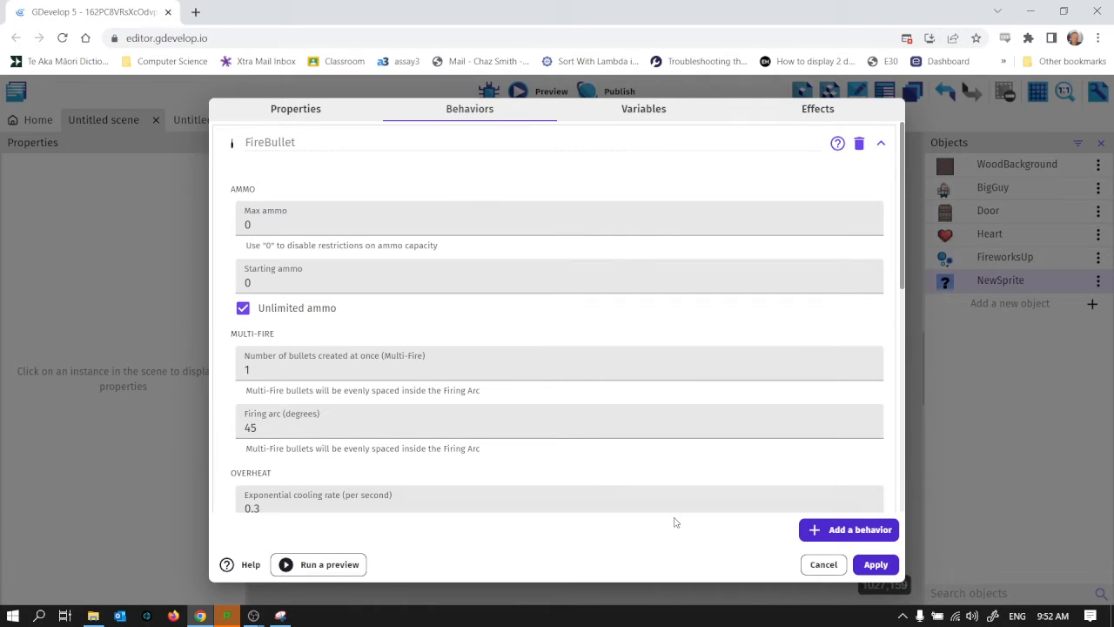
mouse_move(514, 453)
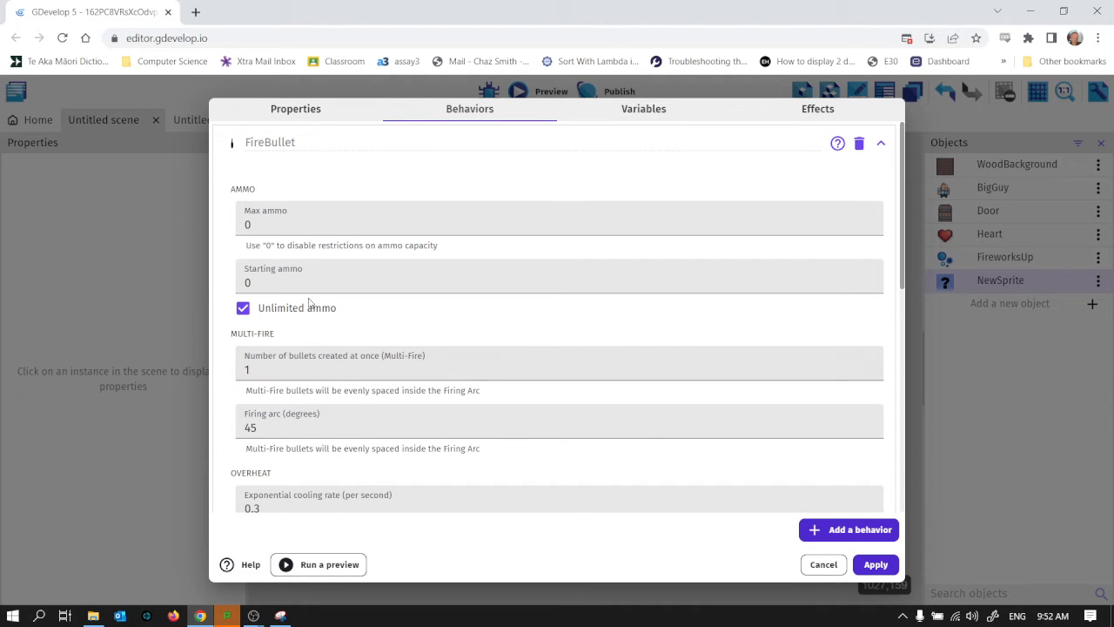
mouse_move(339, 334)
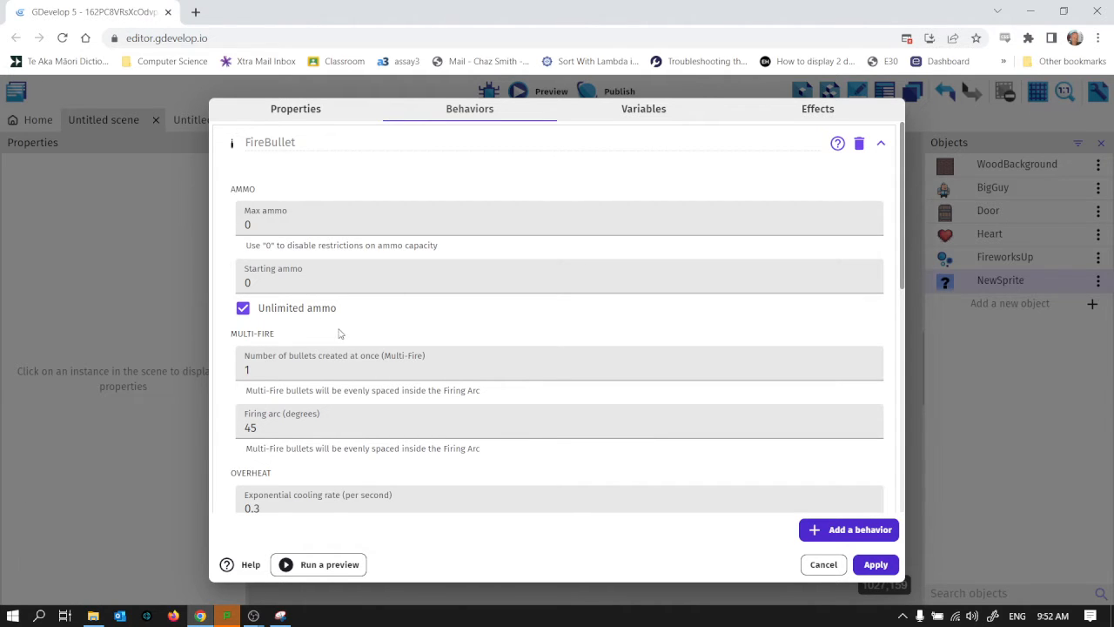
Set the Fire bullets firing cooldown to 0.5 seconds and apply.
left_click(364, 427)
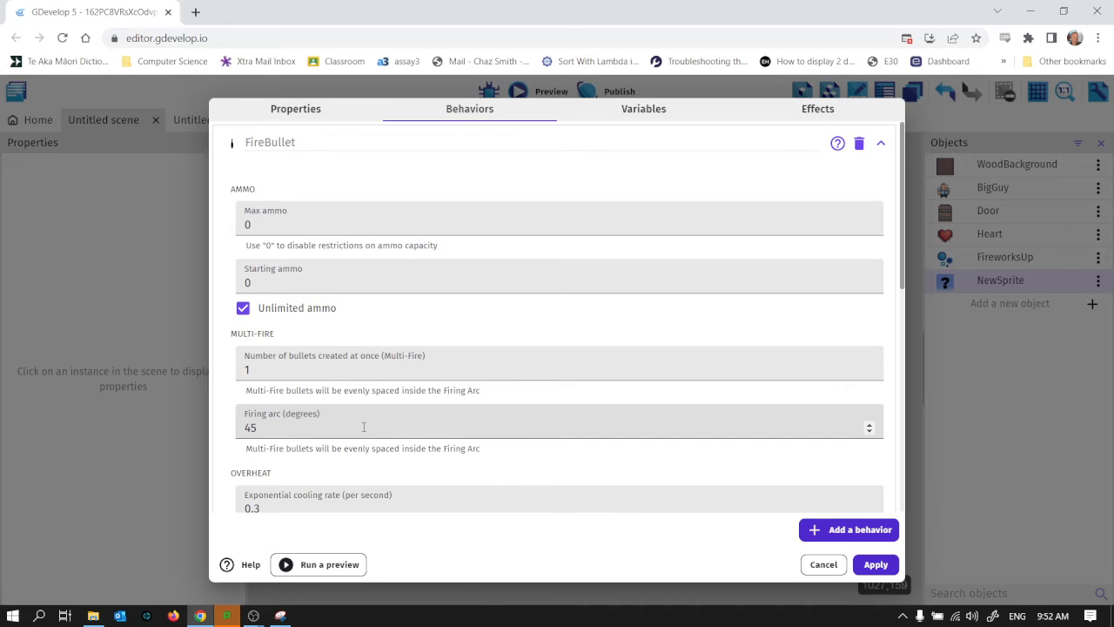
mouse_move(334, 438)
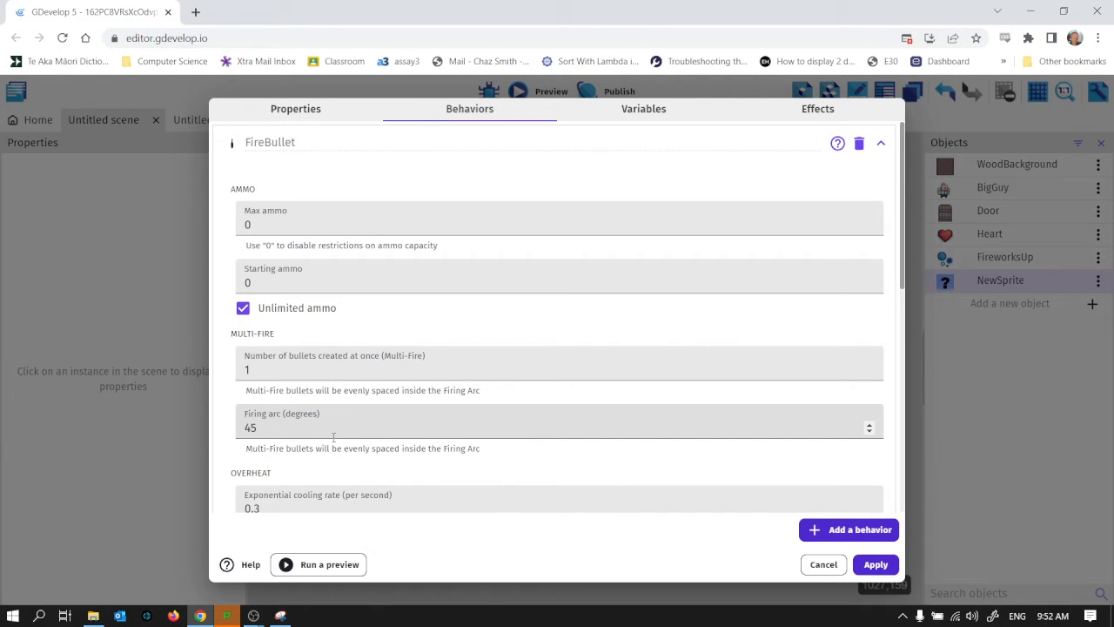
scroll("down", 3)
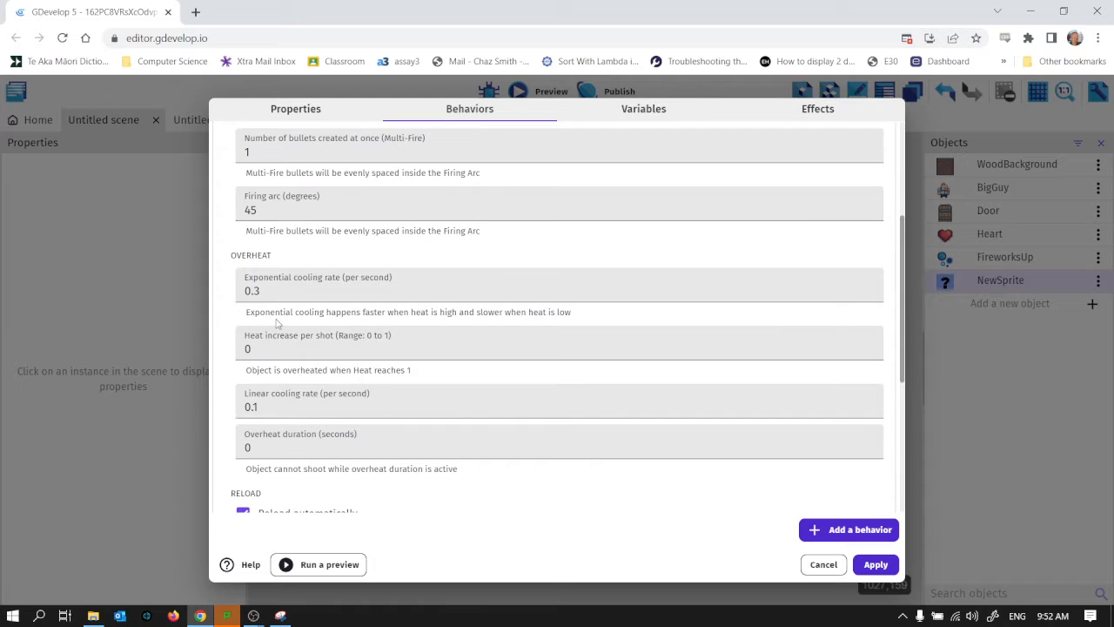
scroll("down", 3)
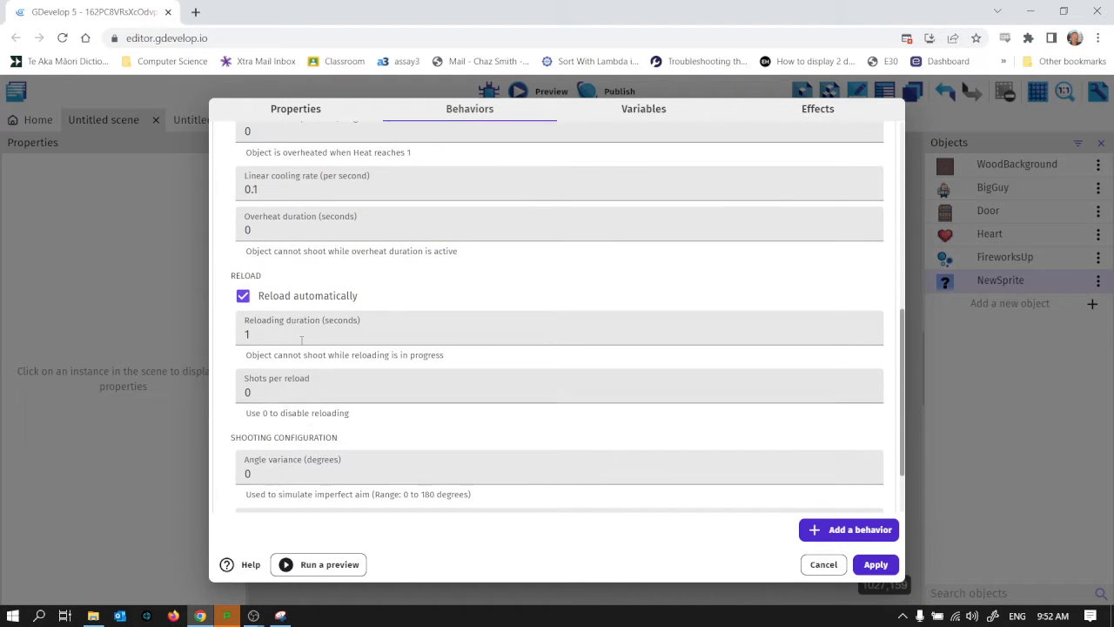
scroll("down", 3)
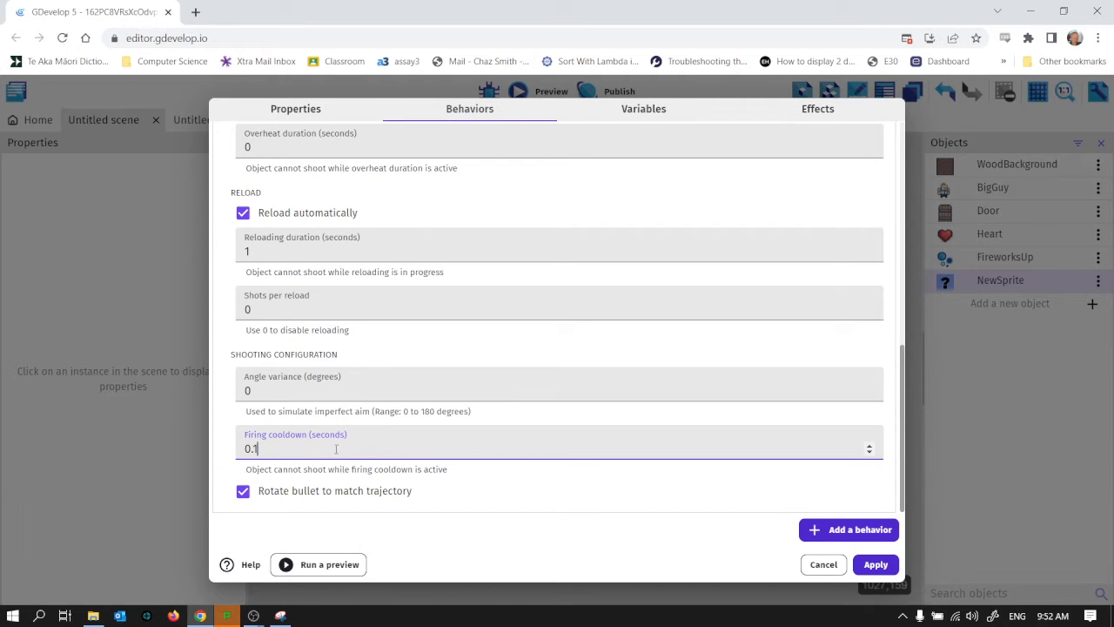
type("0.5")
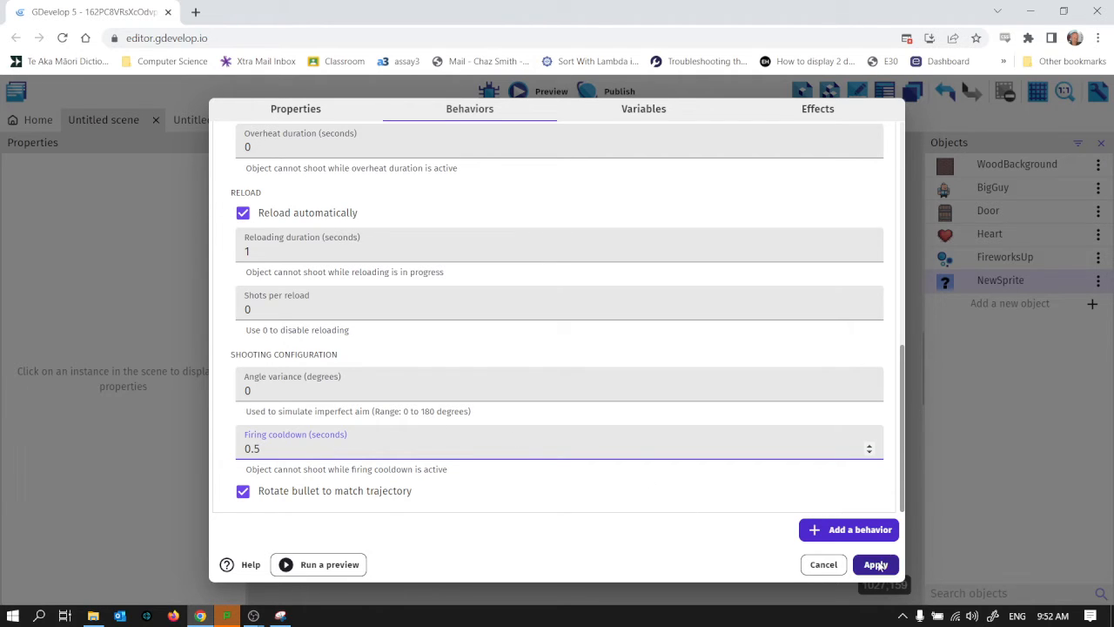
left_click(874, 564)
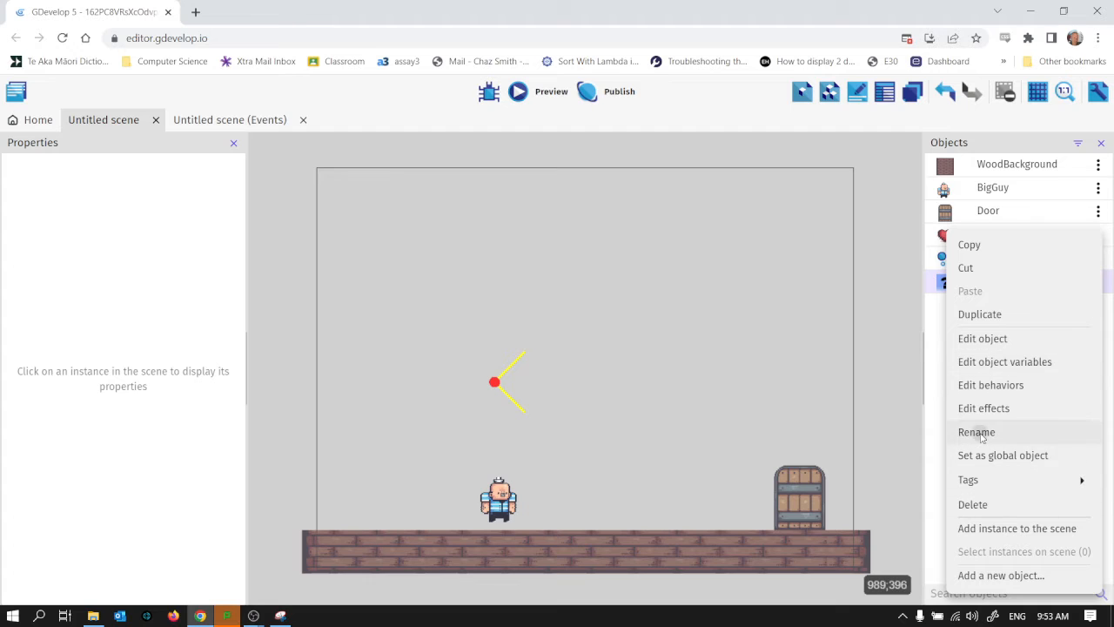
Rename the sprite FireworkSpawner and place an instance on the scene floor.
left_click(974, 431)
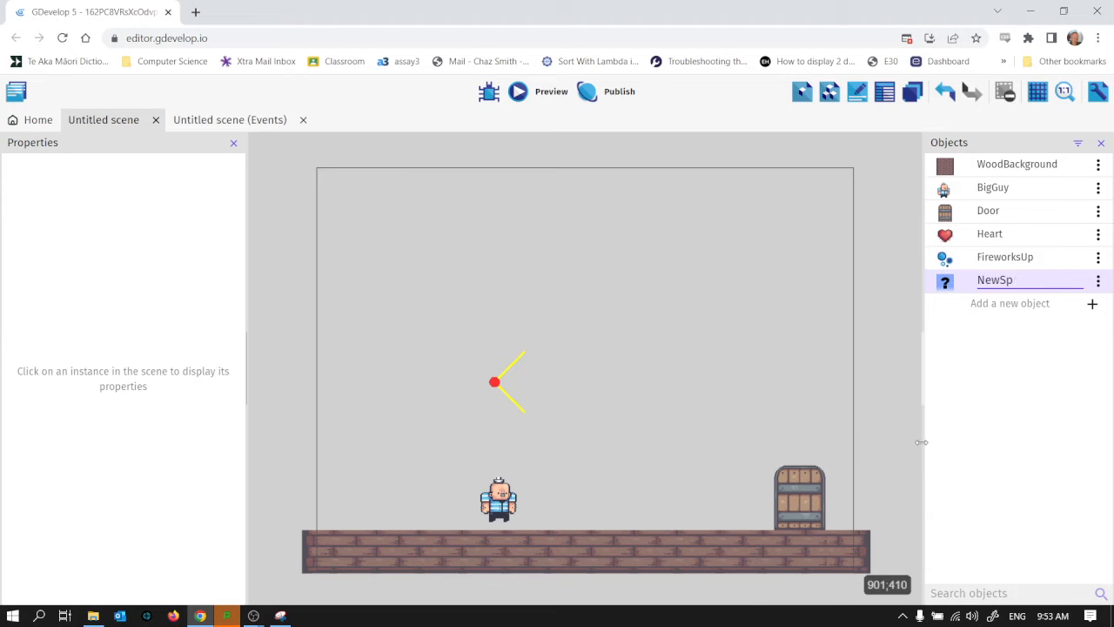
type("Firewo")
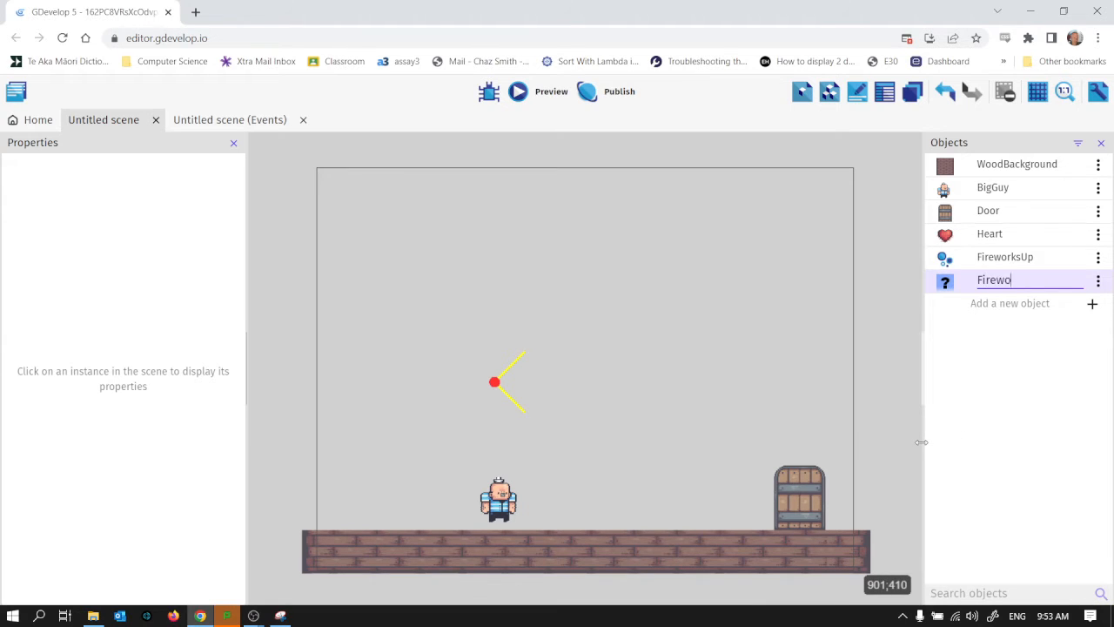
type("FireworkSpawner")
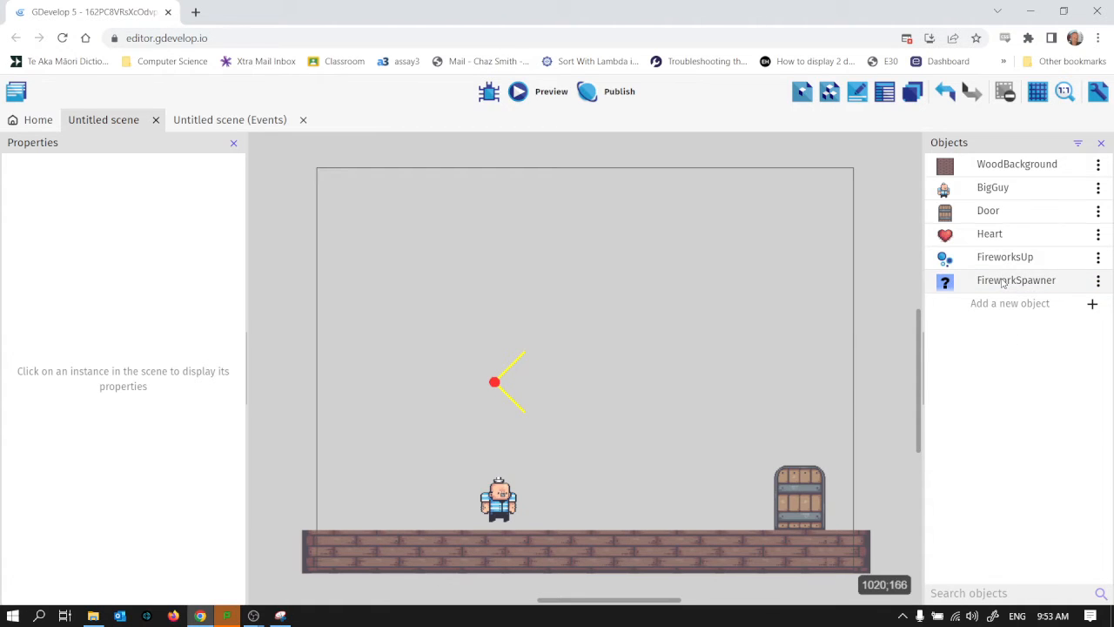
left_click(1017, 279)
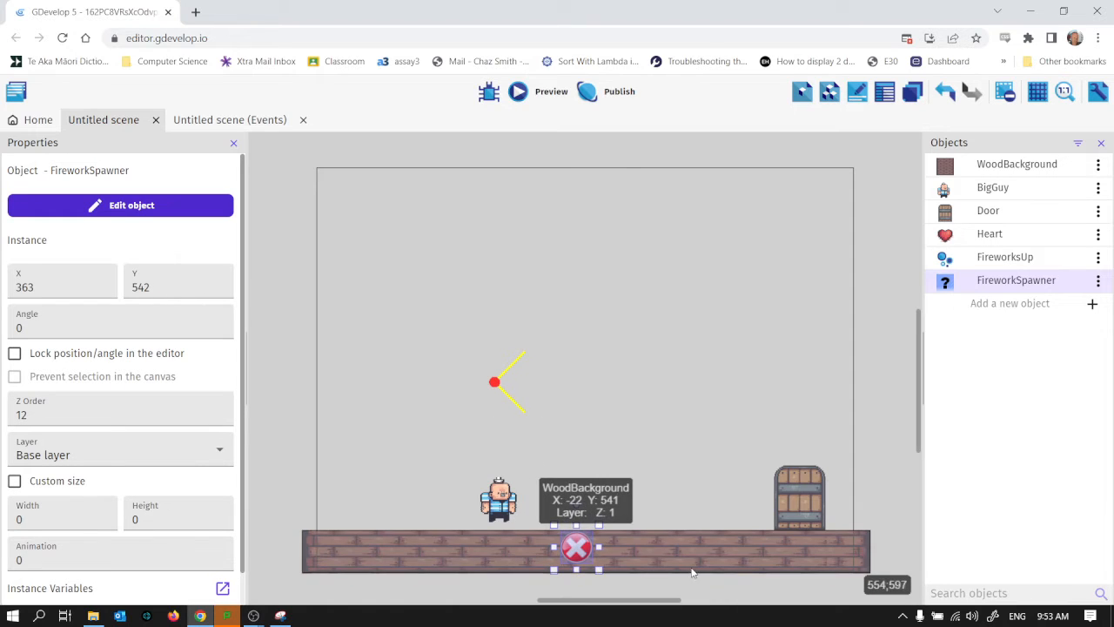
mouse_move(526, 552)
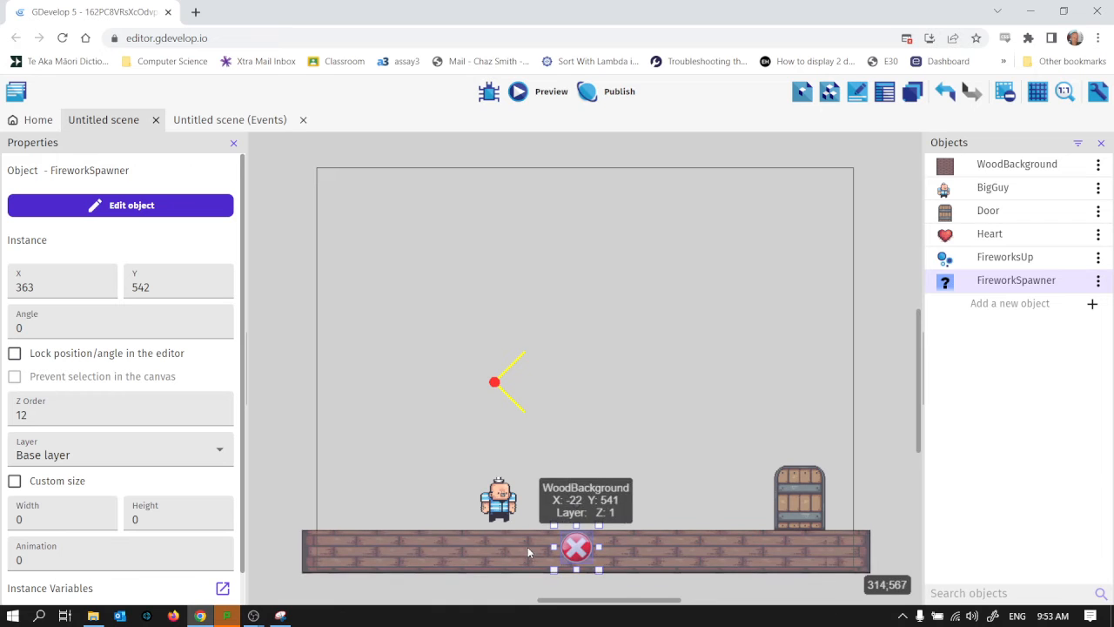
mouse_move(668, 438)
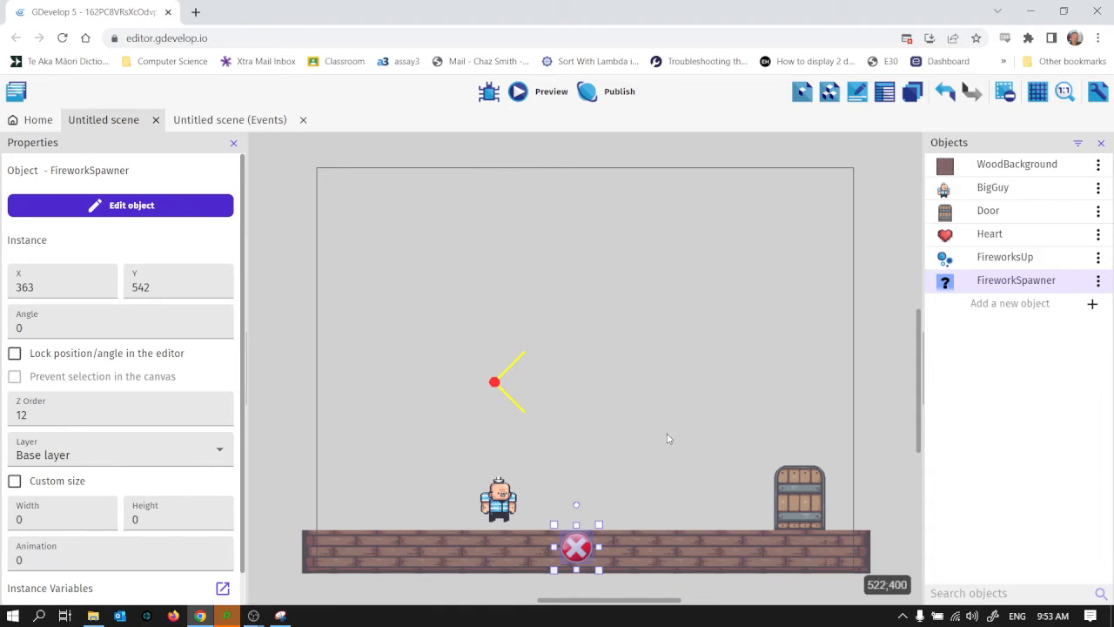
mouse_move(616, 416)
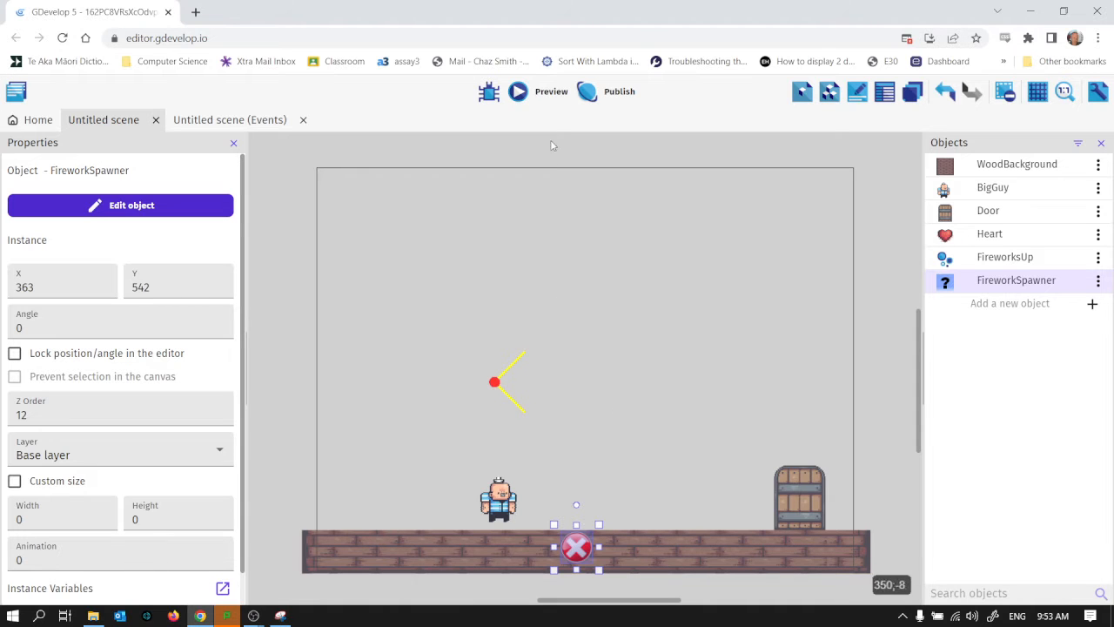
Switch to the scene's events sheet.
left_click(229, 119)
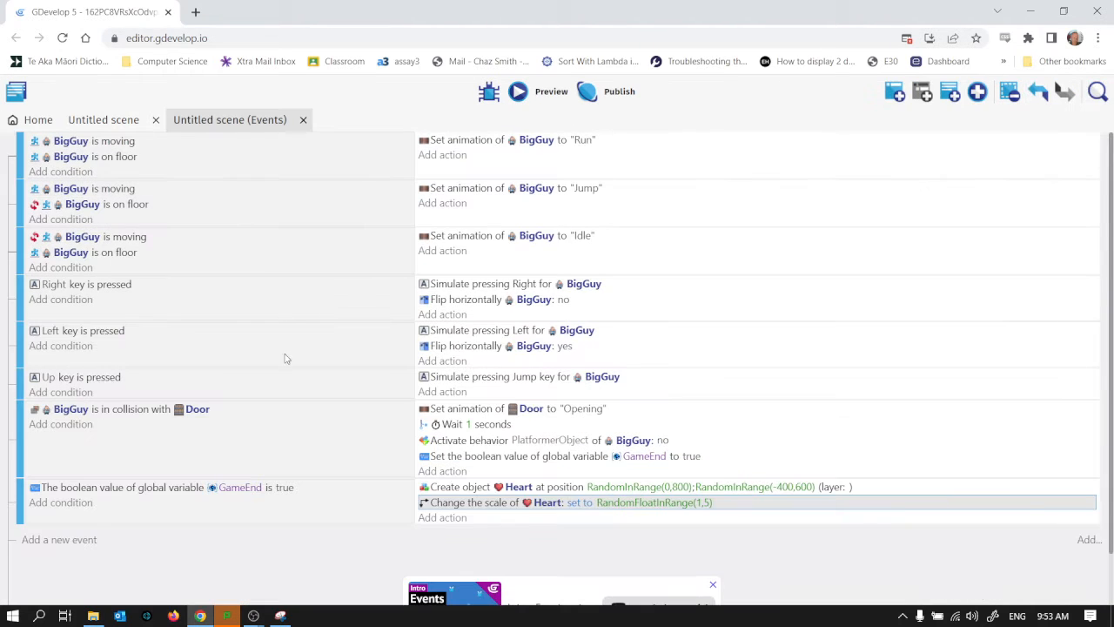
mouse_move(108, 564)
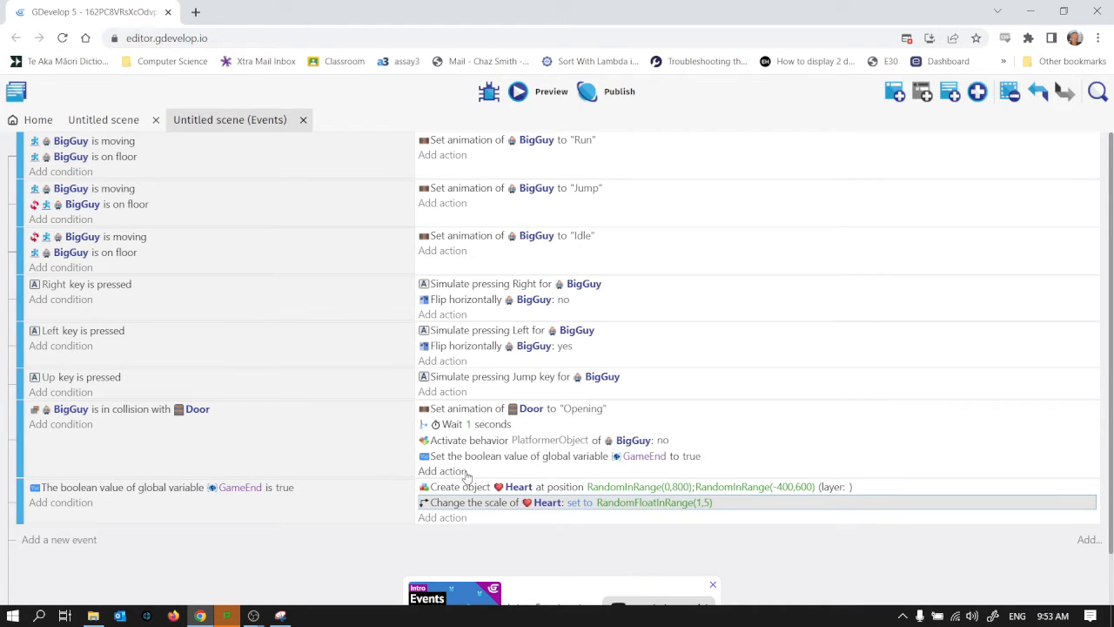
mouse_move(143, 531)
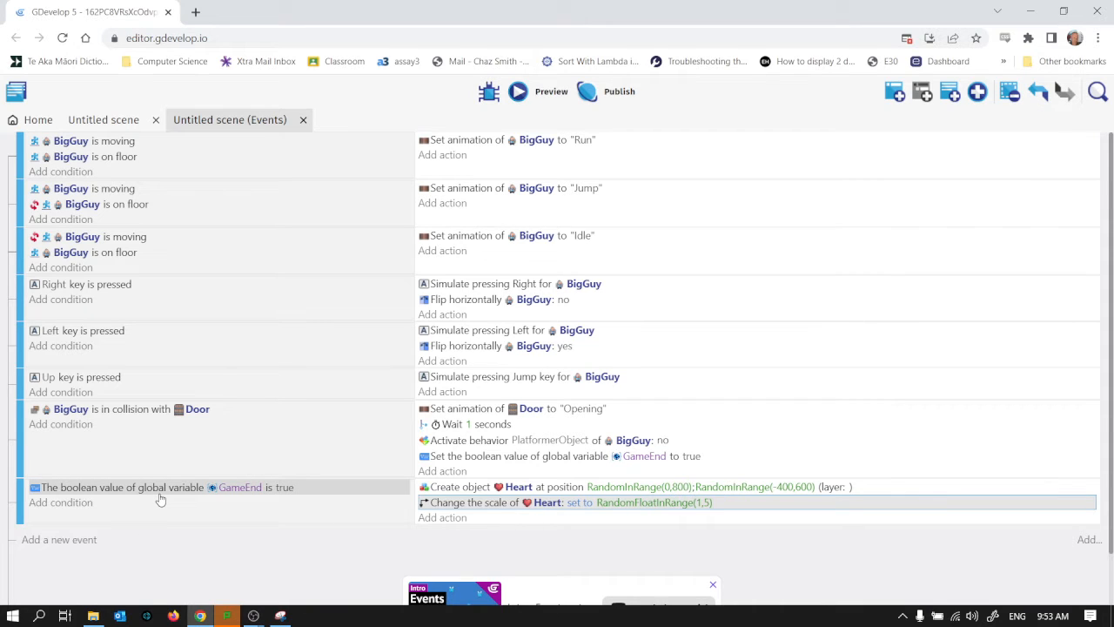
mouse_move(87, 540)
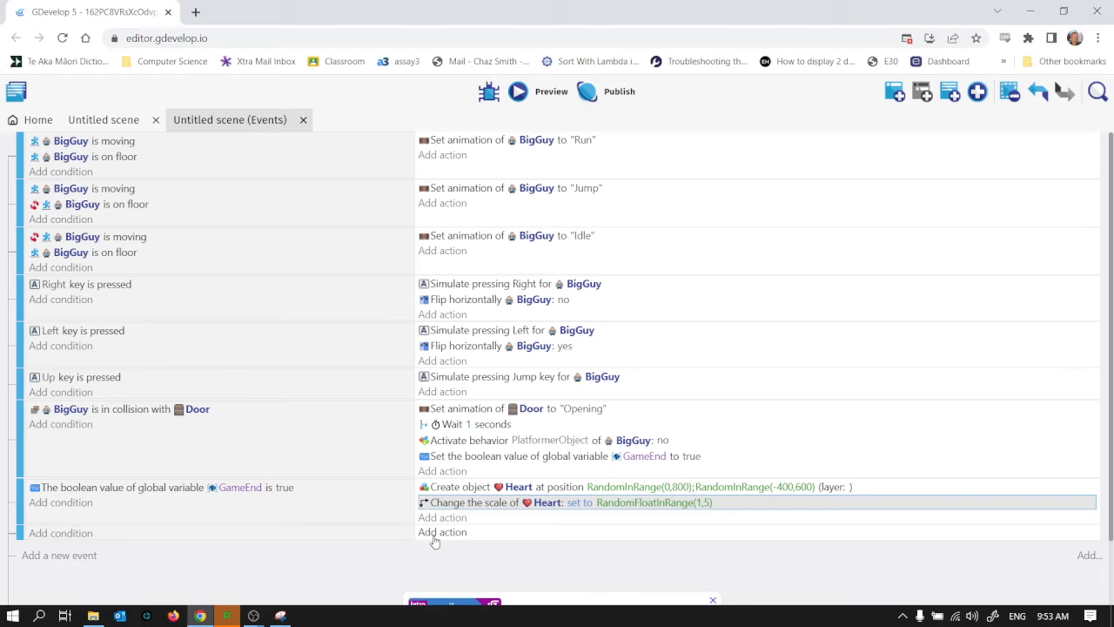
Choose FireworkSpawner's fire-bullets-toward-angle action with X RandomInRange(0,800) and Y FireworkSpawner.Y().
left_click(442, 533)
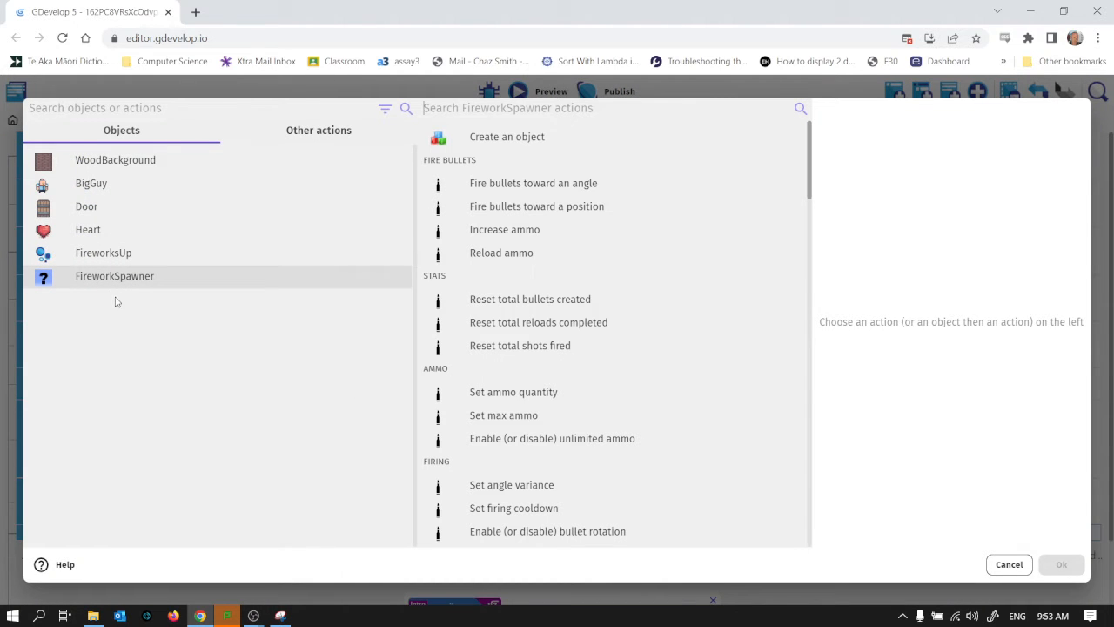
mouse_move(533, 183)
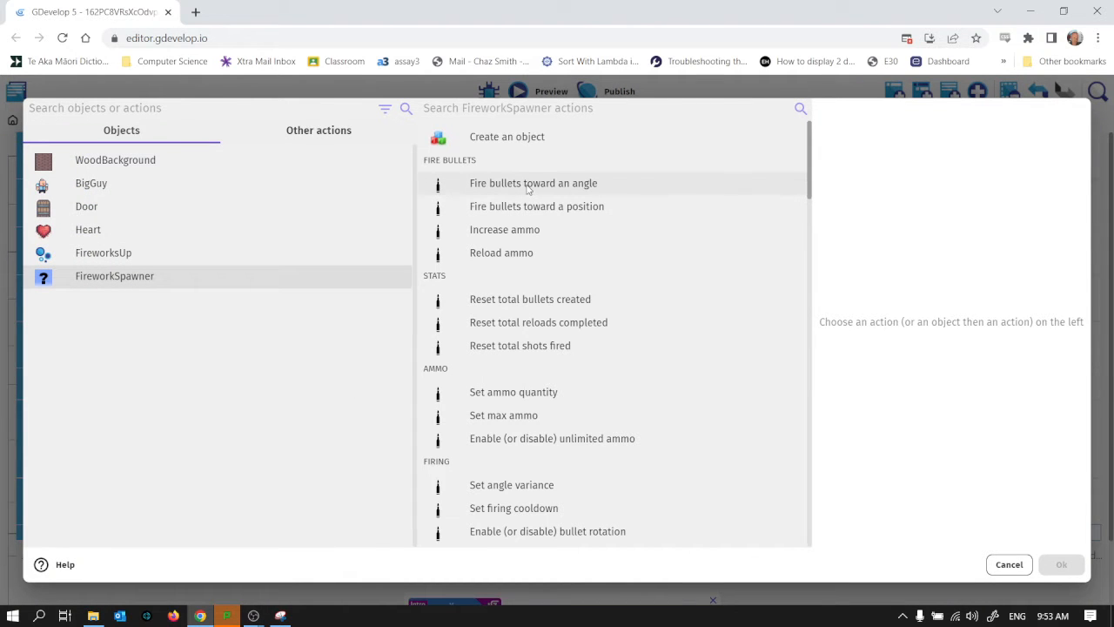
left_click(533, 183)
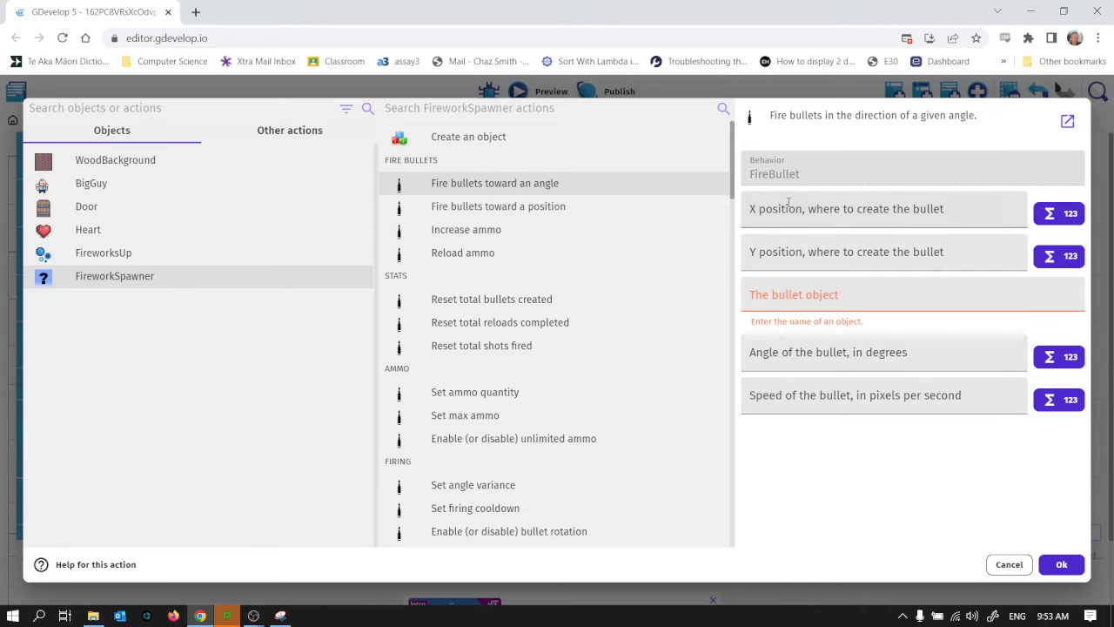
left_click(870, 208)
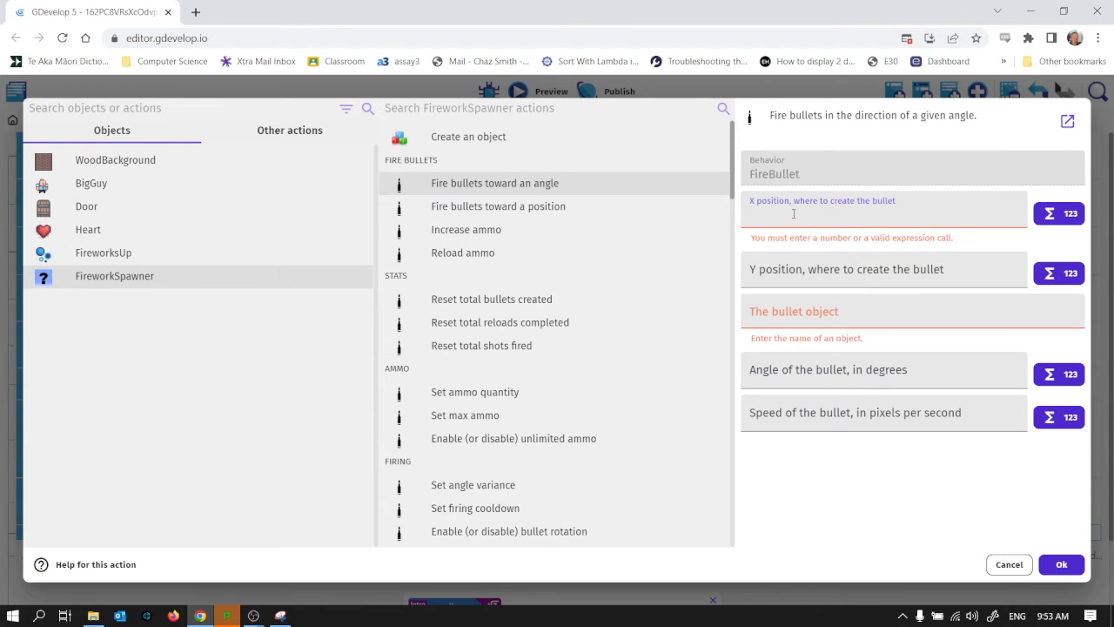
type("ran")
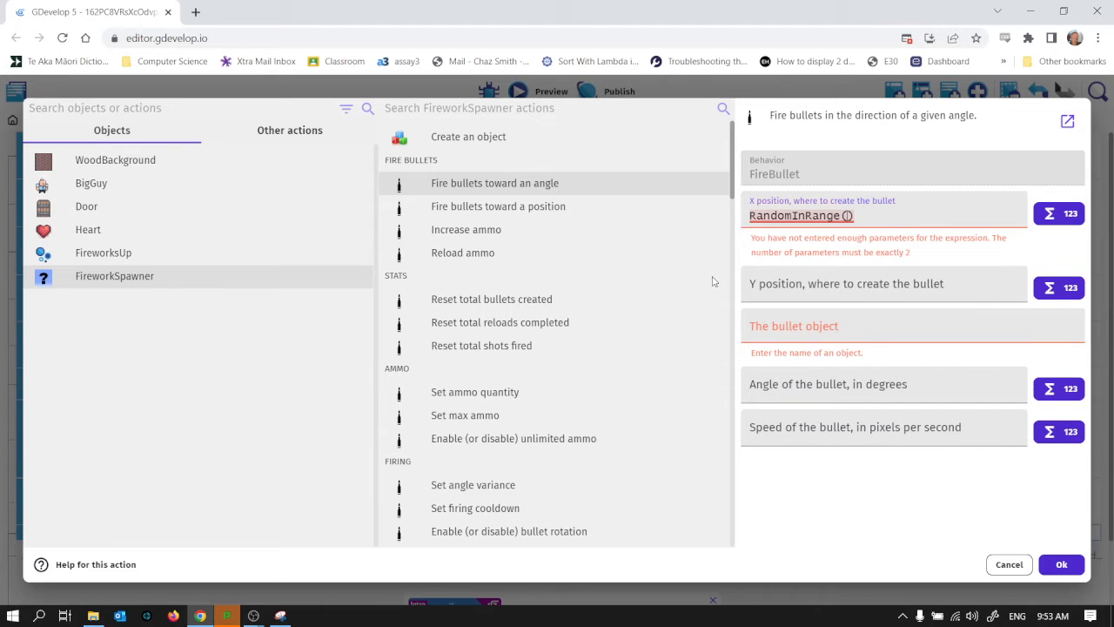
type("0,")
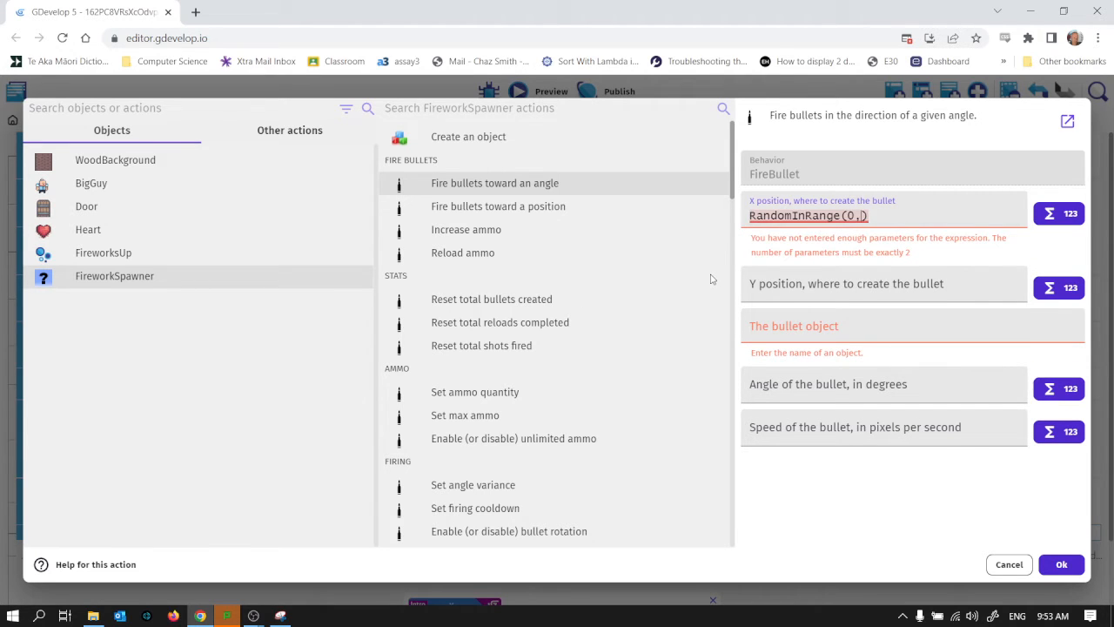
type("800")
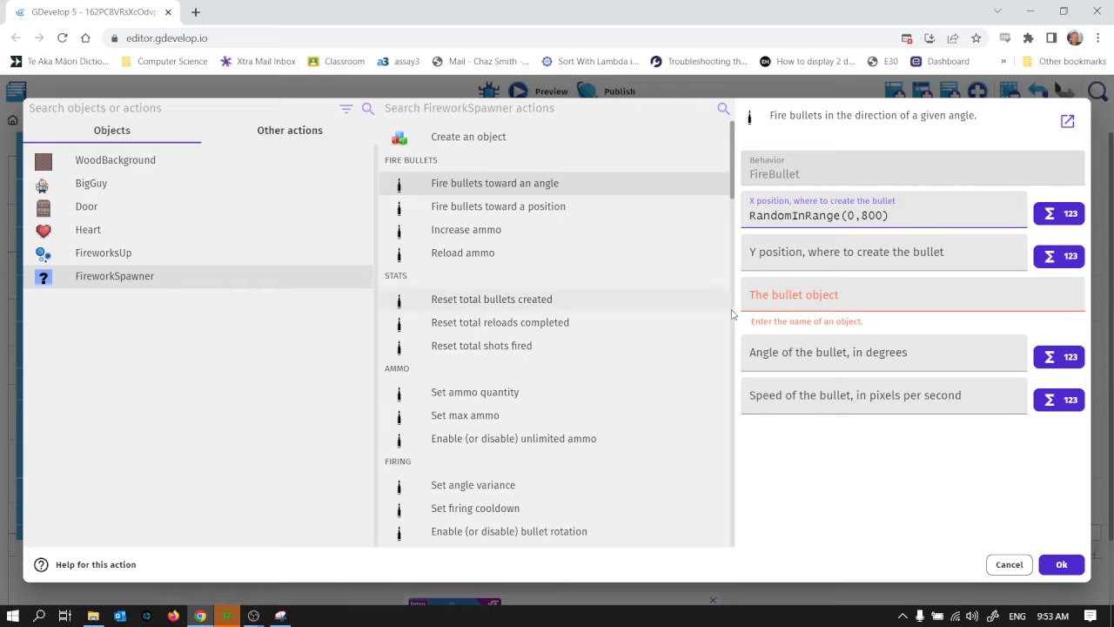
left_click(877, 250)
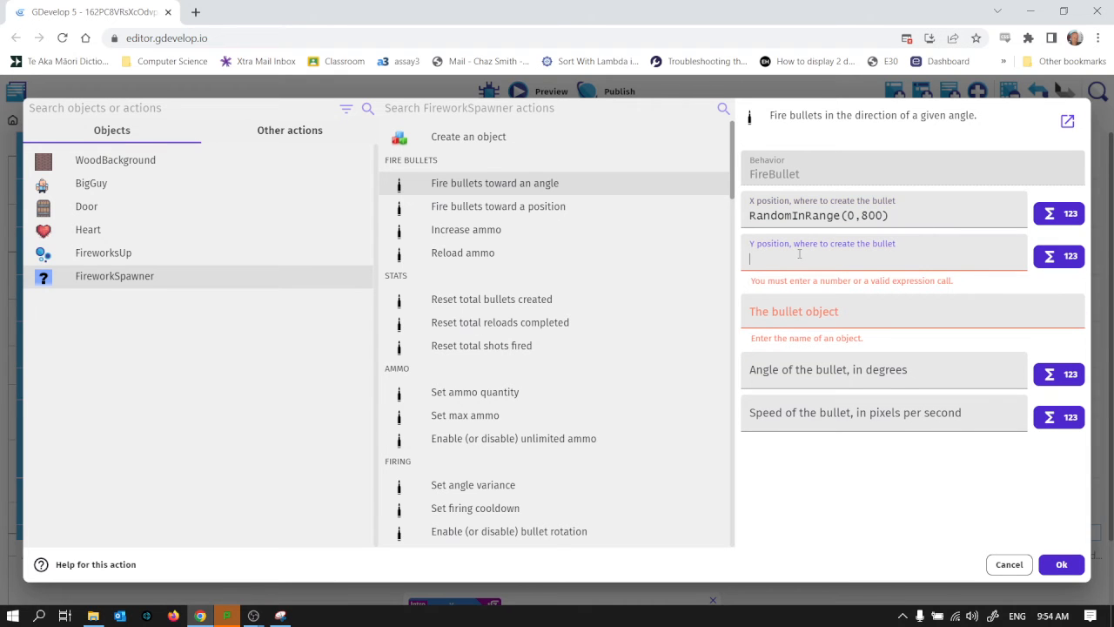
type("fire")
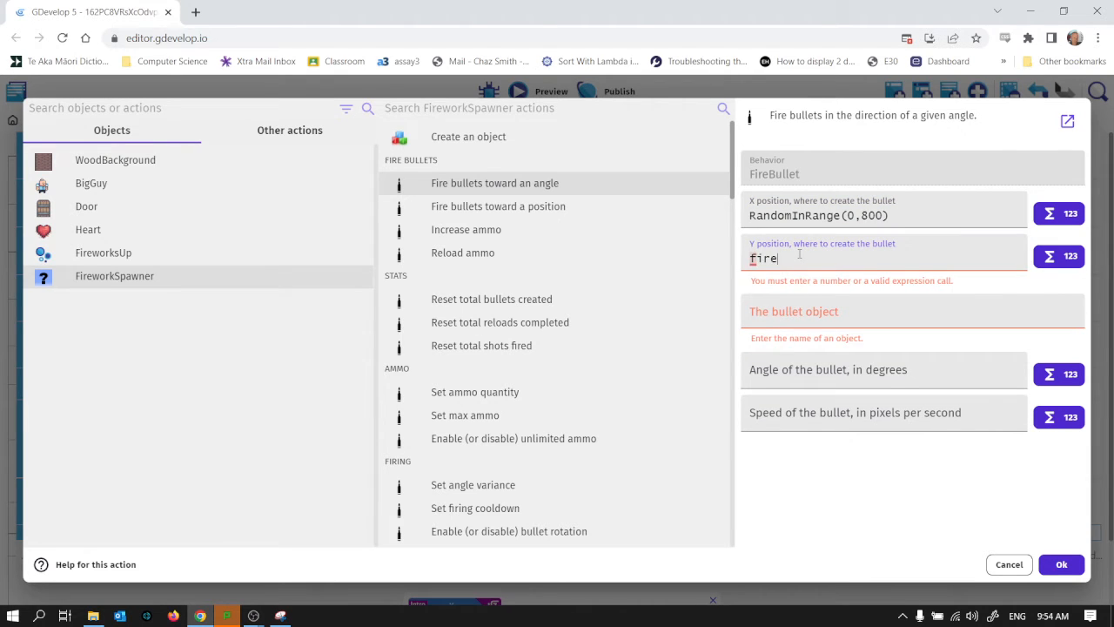
type("FireworkSpawner.")
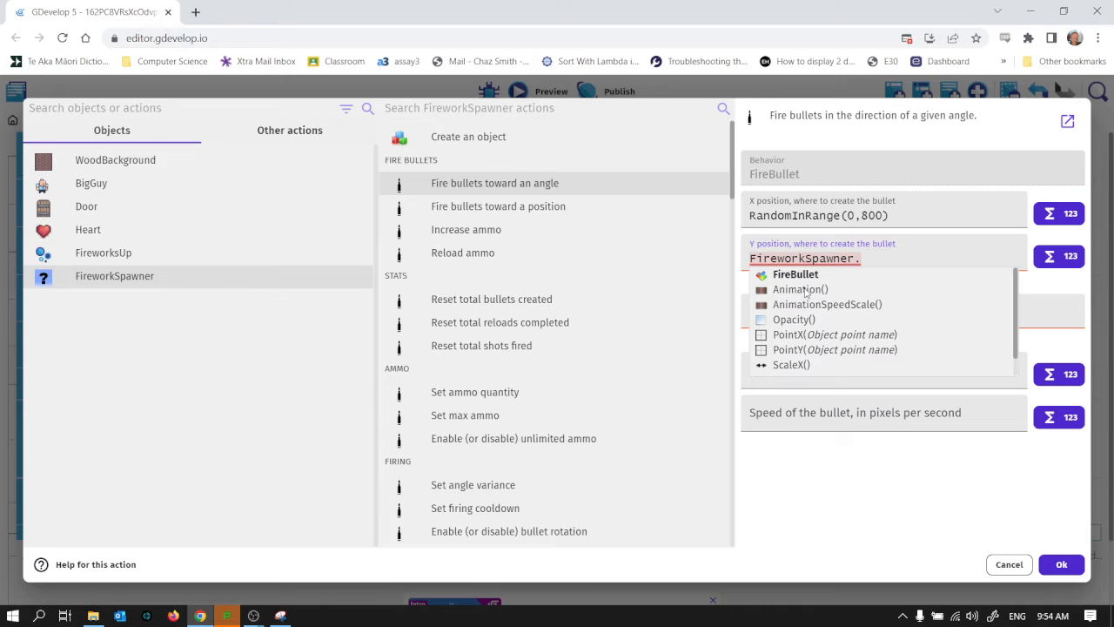
type("y")
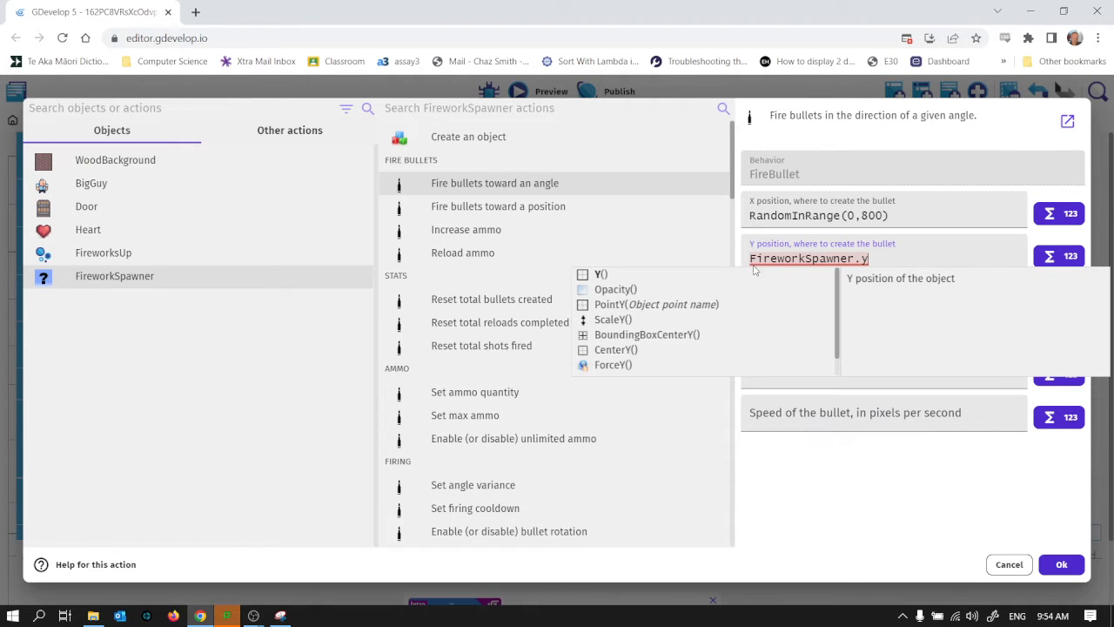
left_click(601, 275)
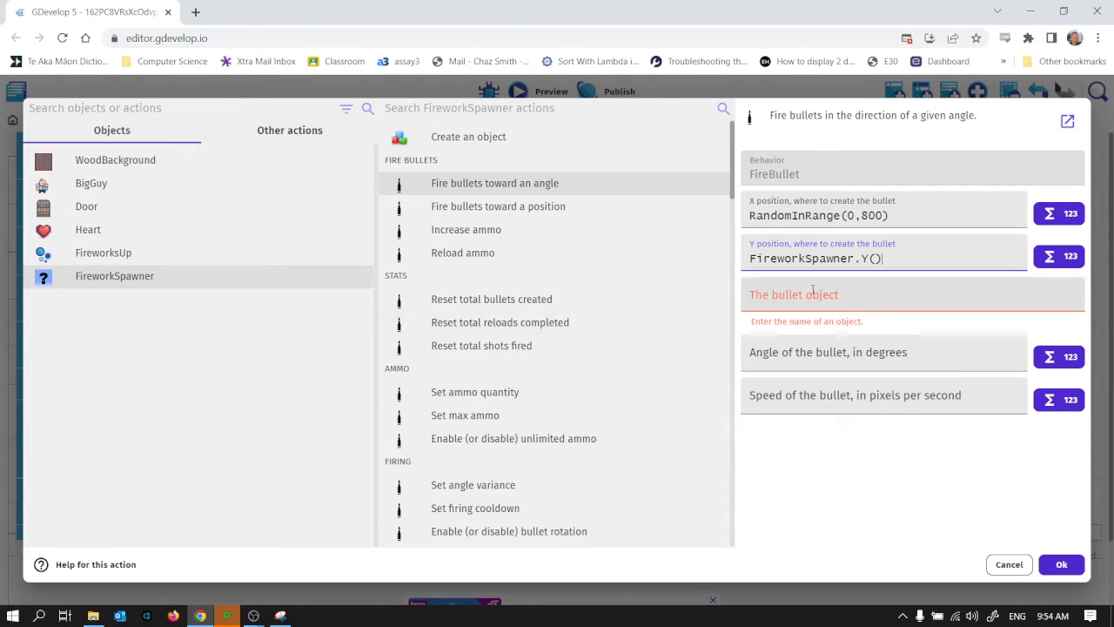
Set the bullet object to FireworksUp, angle 270 and speed 200.
type("FireworksUp")
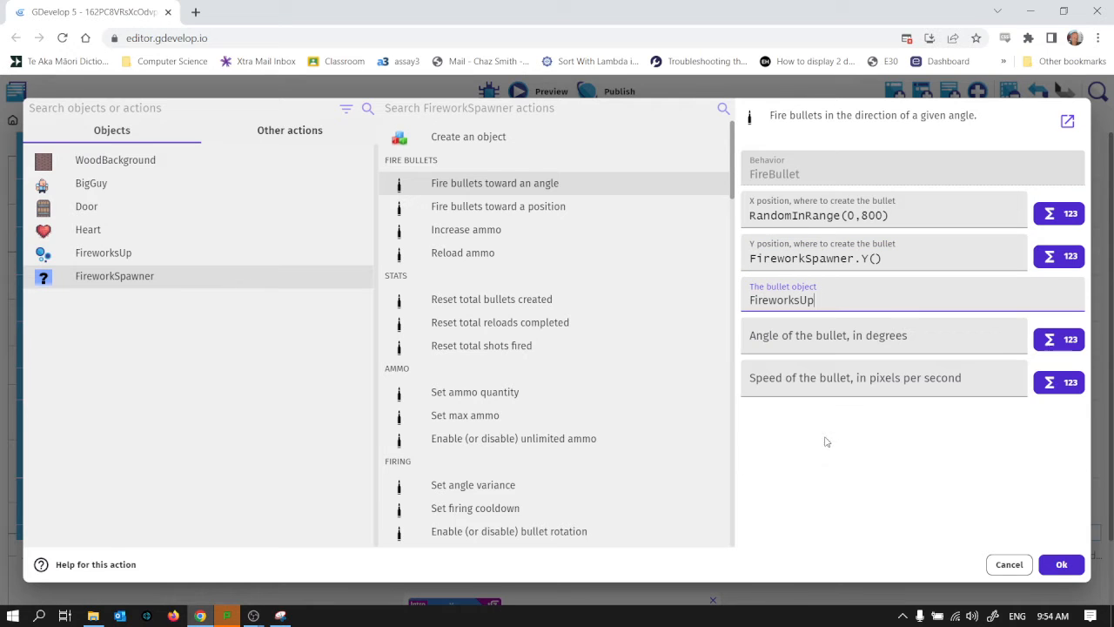
left_click(870, 334)
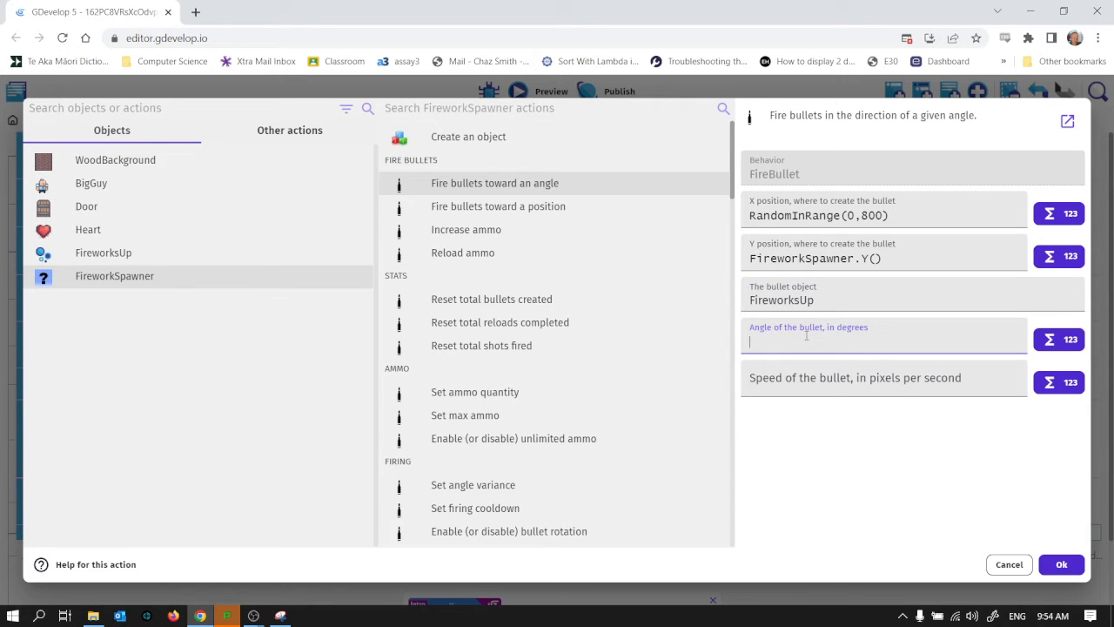
type("2")
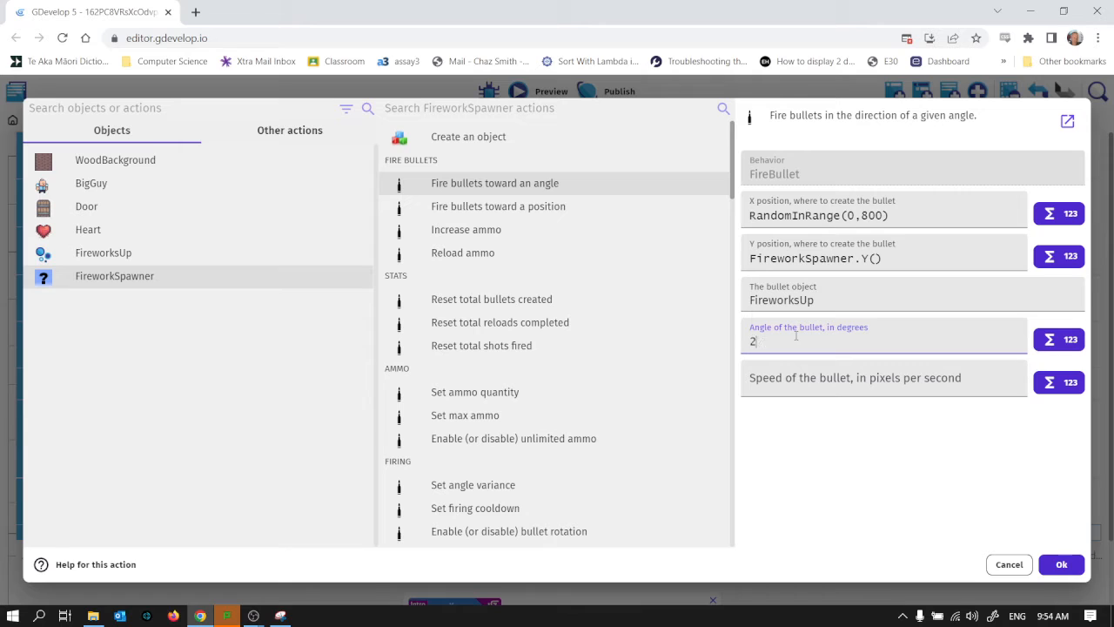
type("7")
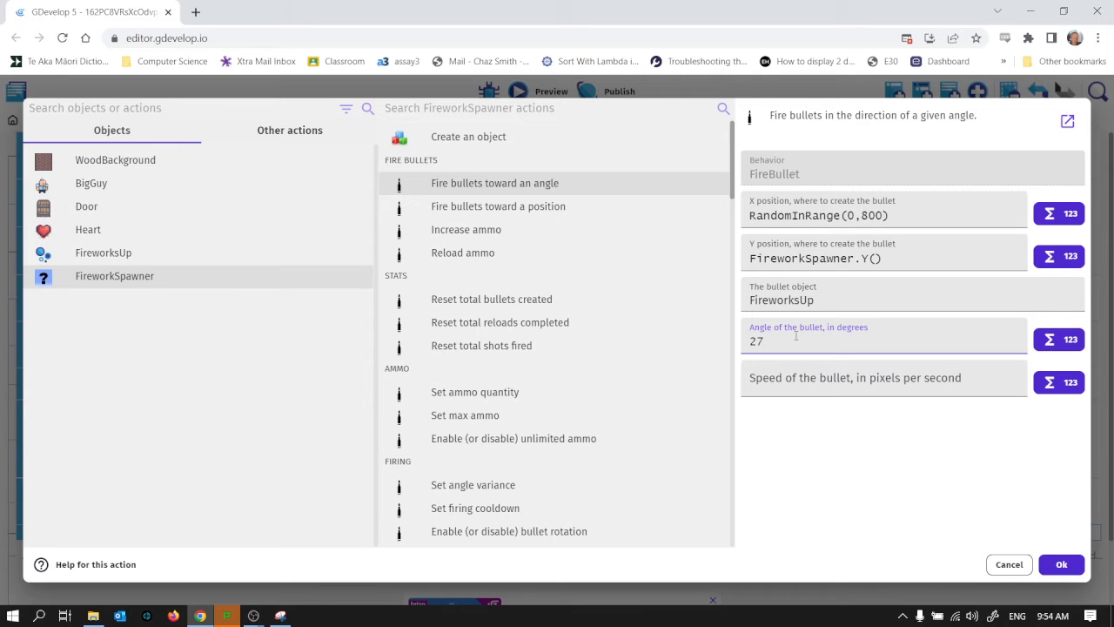
type("0")
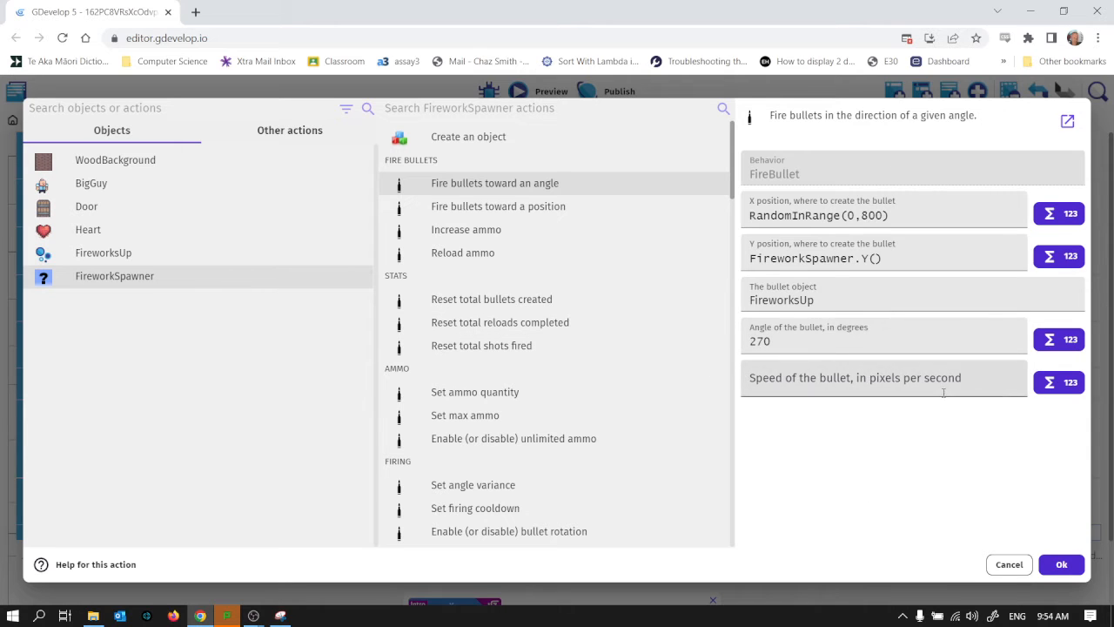
type("200")
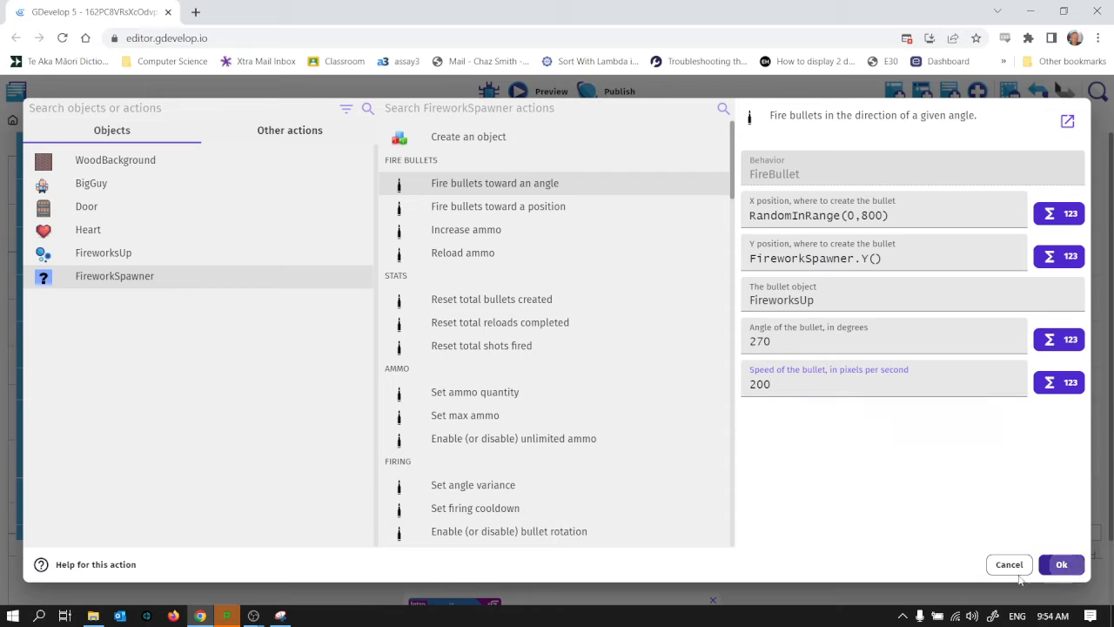
Confirm the action, preview the rising red fireworks, then close the test window.
left_click(1062, 564)
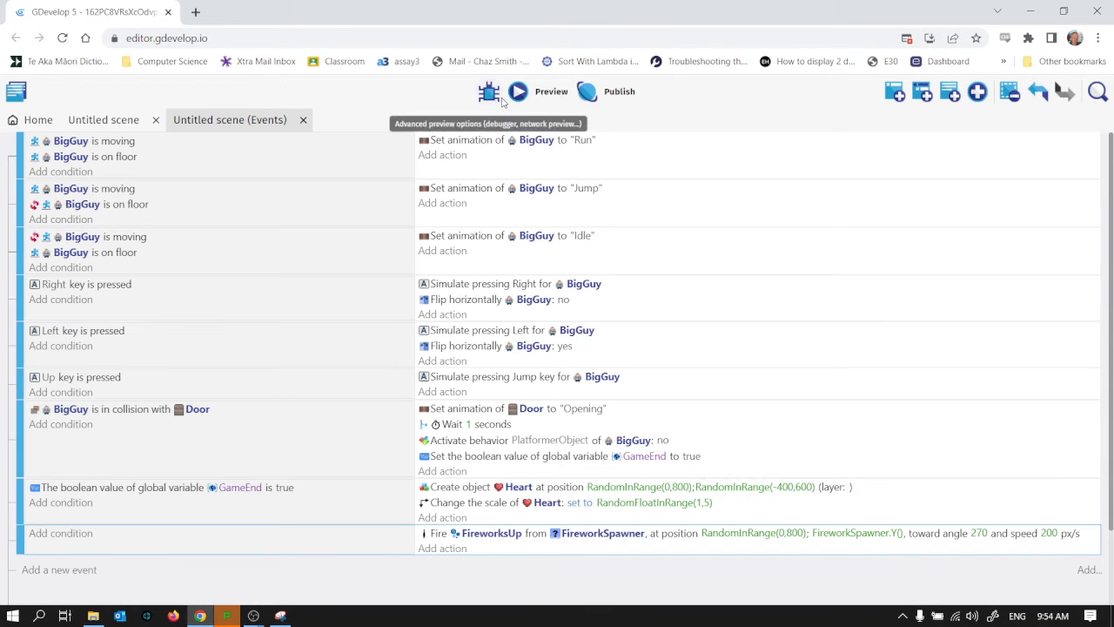
left_click(517, 91)
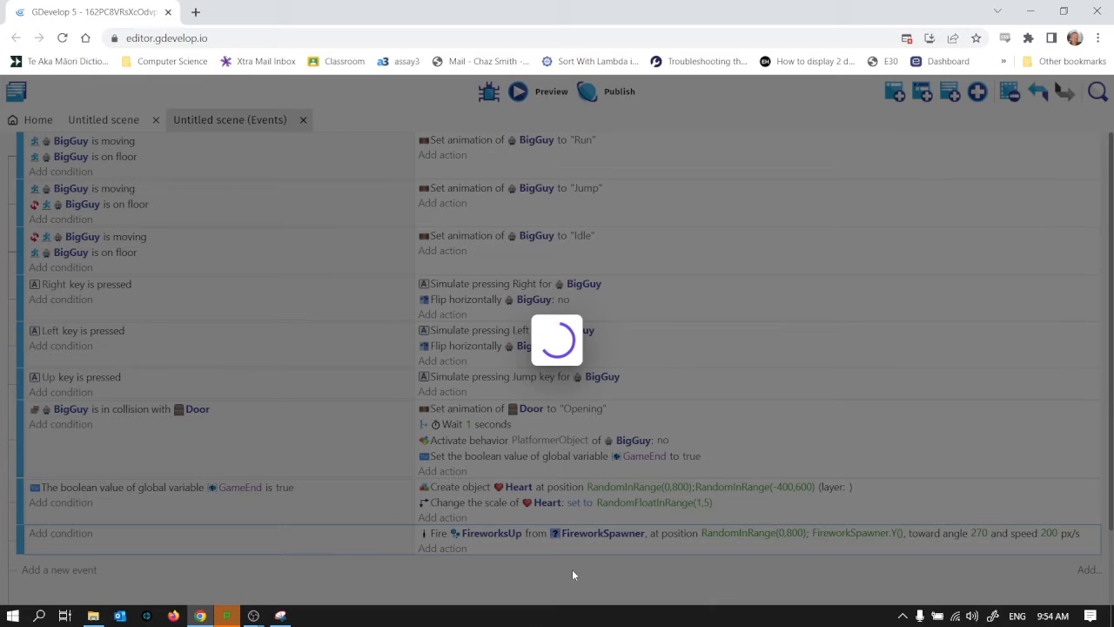
left_click(517, 91)
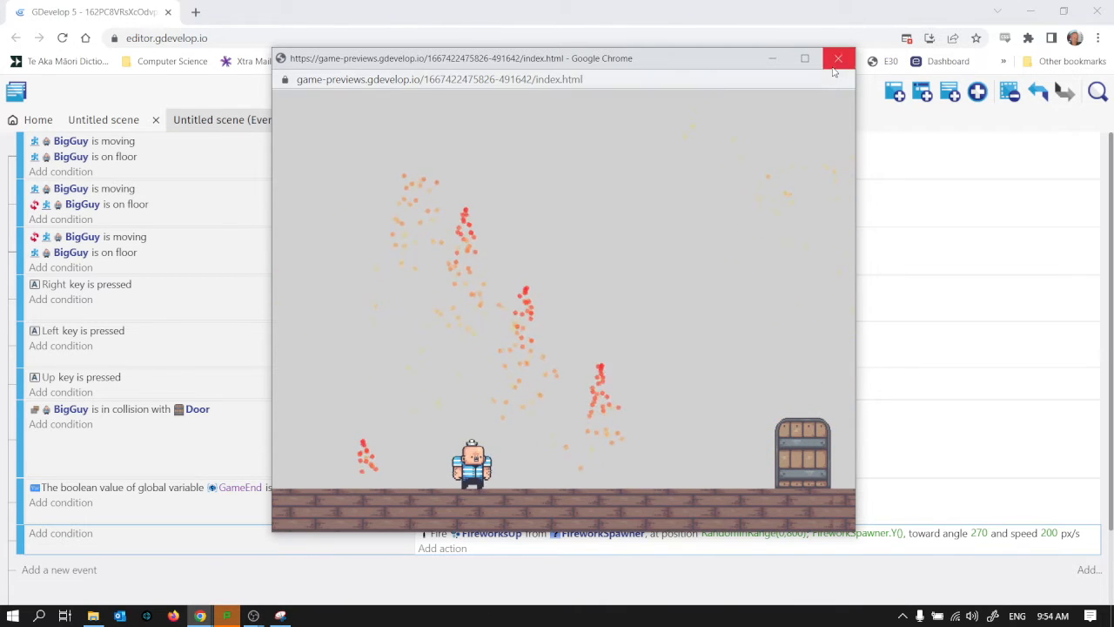
mouse_move(839, 59)
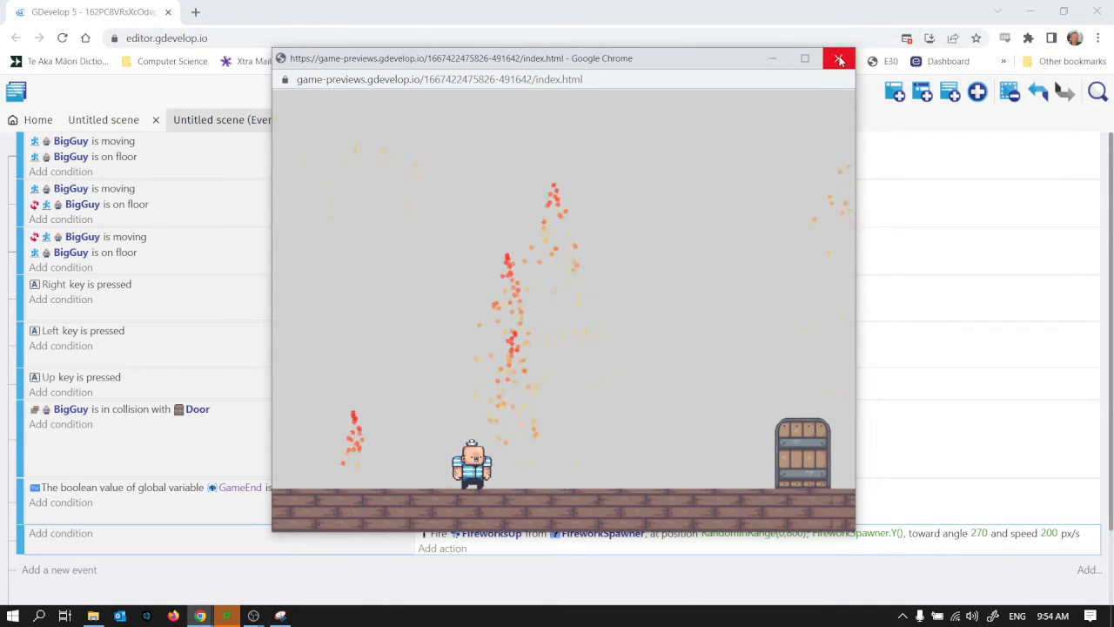
left_click(839, 59)
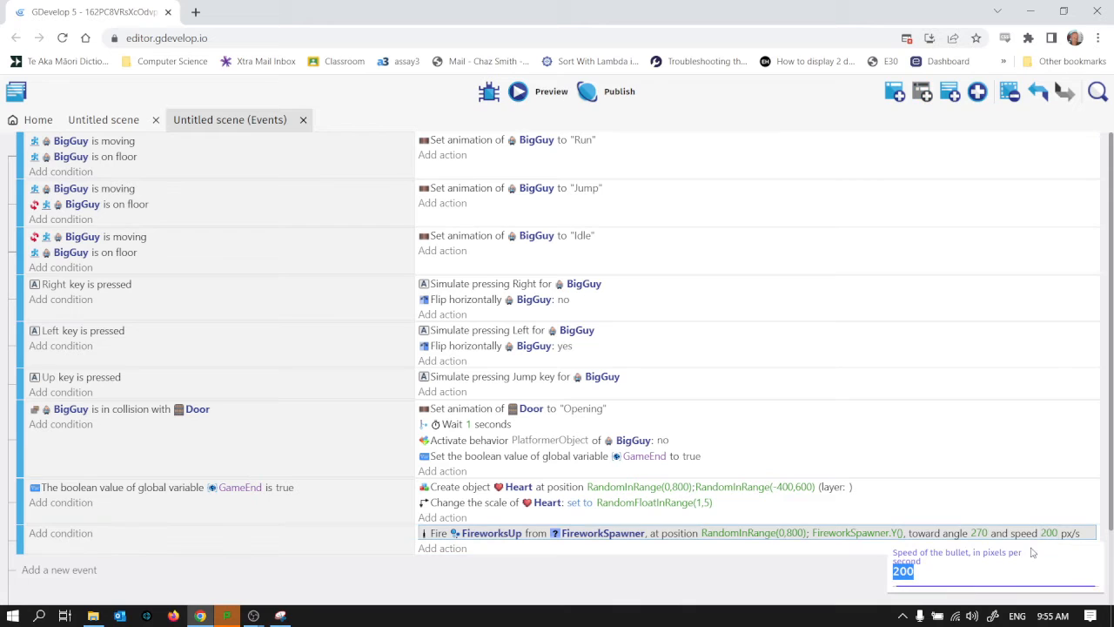
Replace the fixed speed 200 with RandomInRange(50,400) in the Fire action.
type("ran")
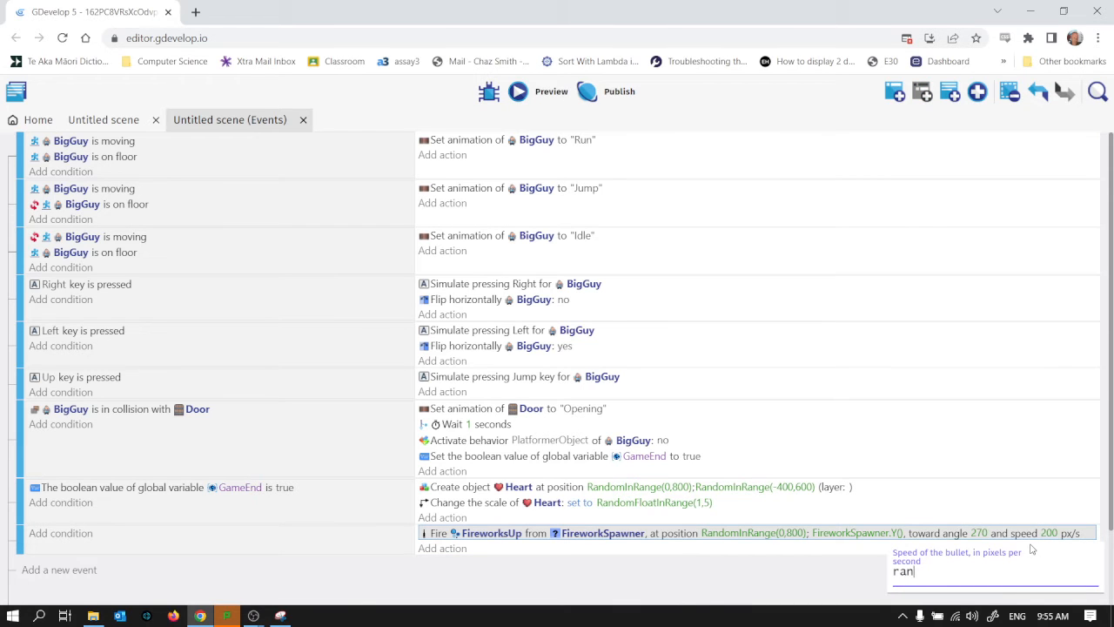
type("d")
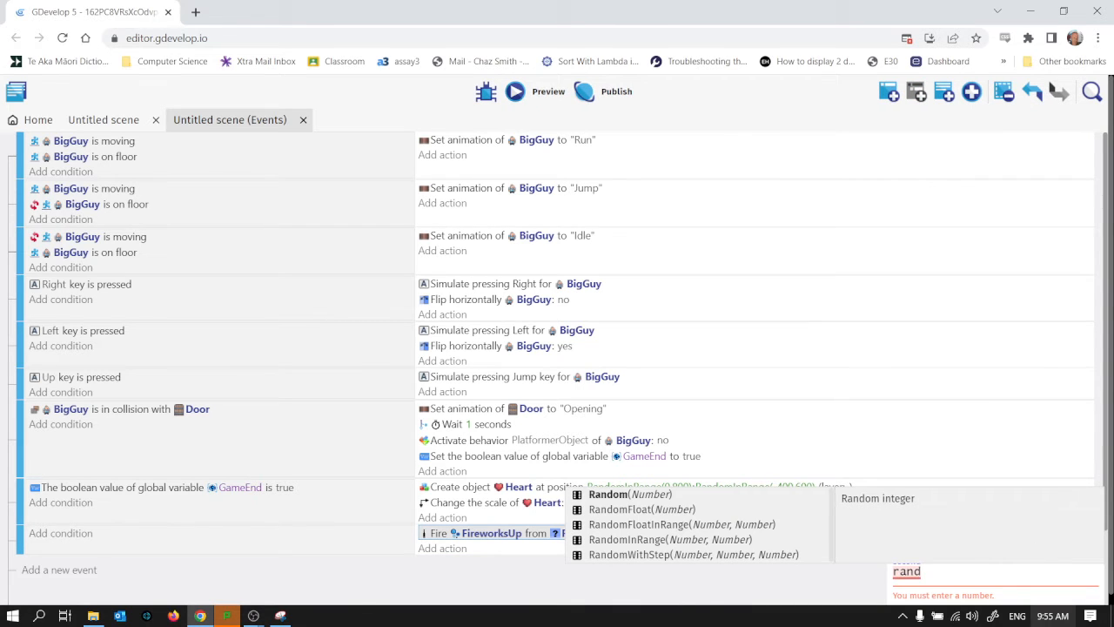
left_click(670, 539)
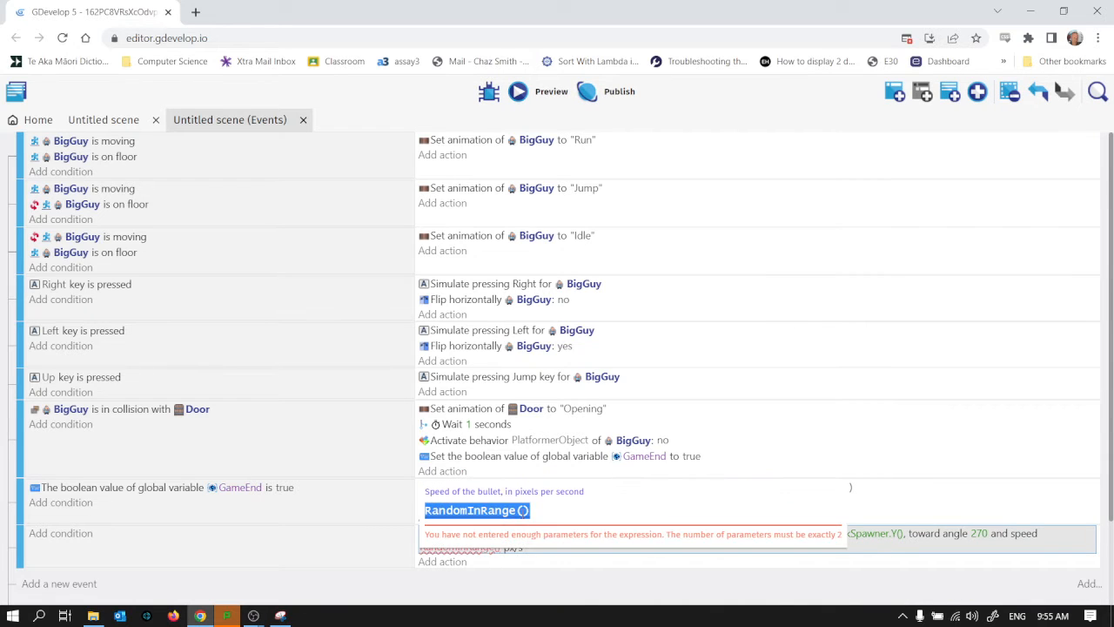
left_click(585, 512)
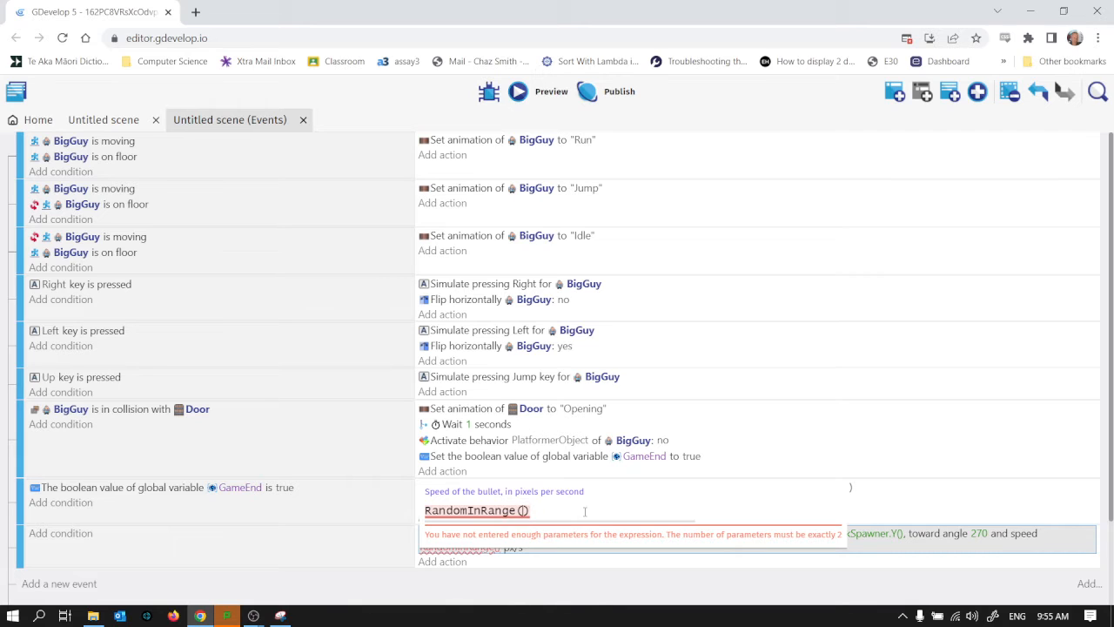
type("50")
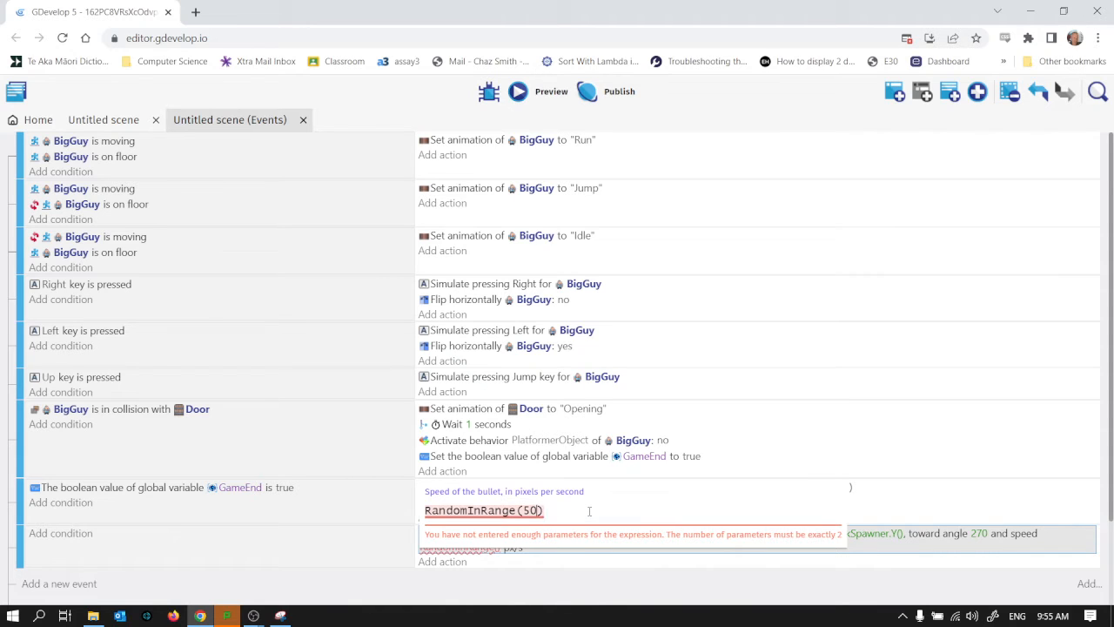
type(",400")
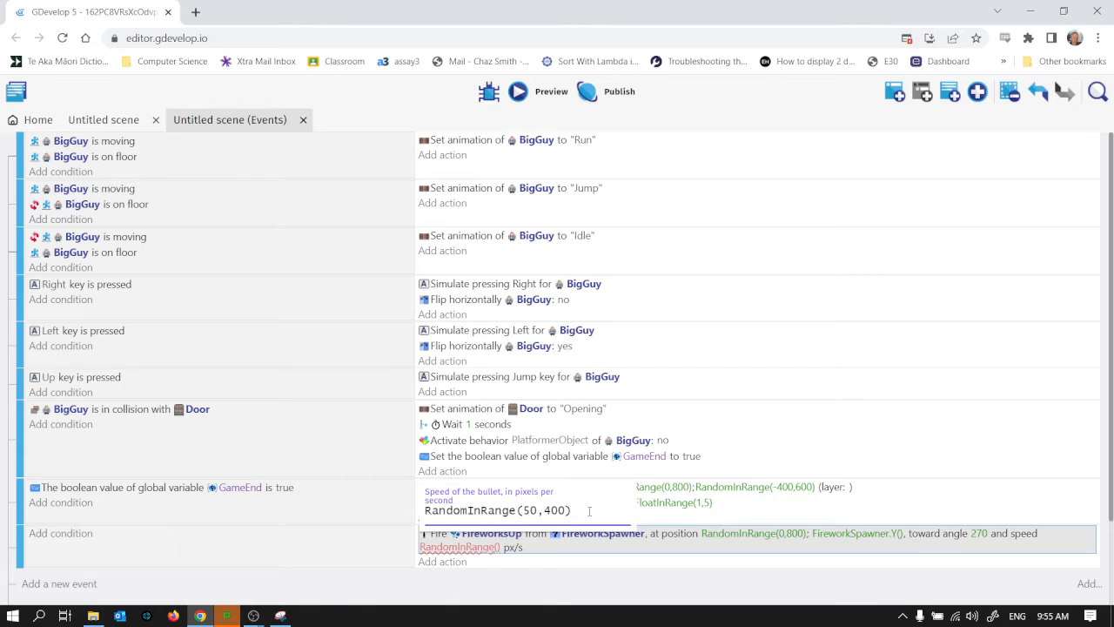
mouse_move(566, 571)
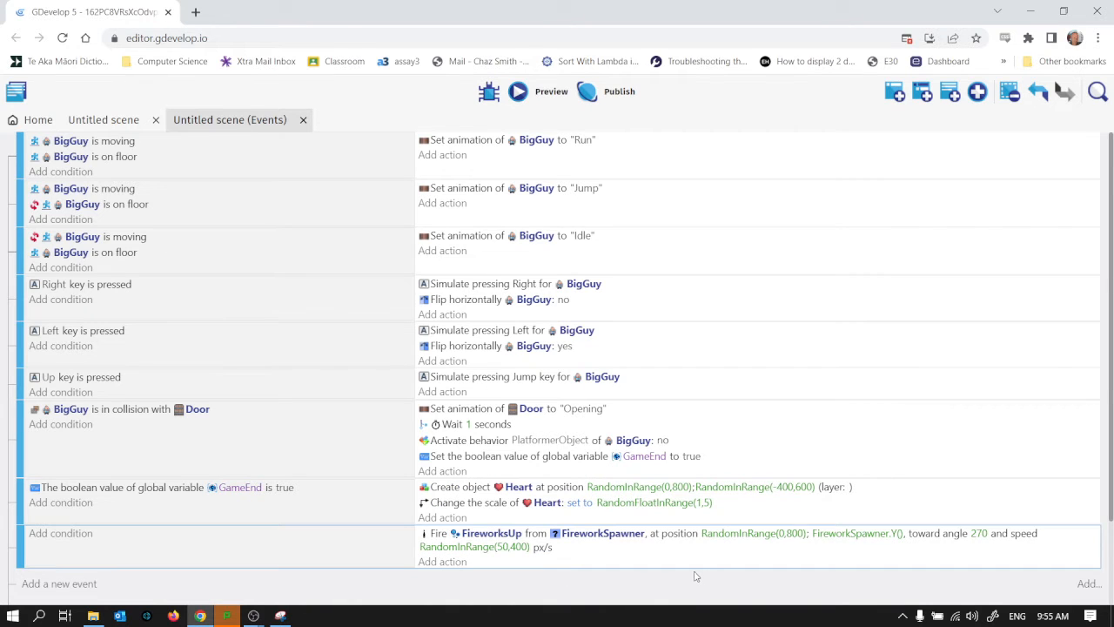
Set FireworkSpawner's bullet Angle variance to 90 degrees and apply it.
left_click(103, 119)
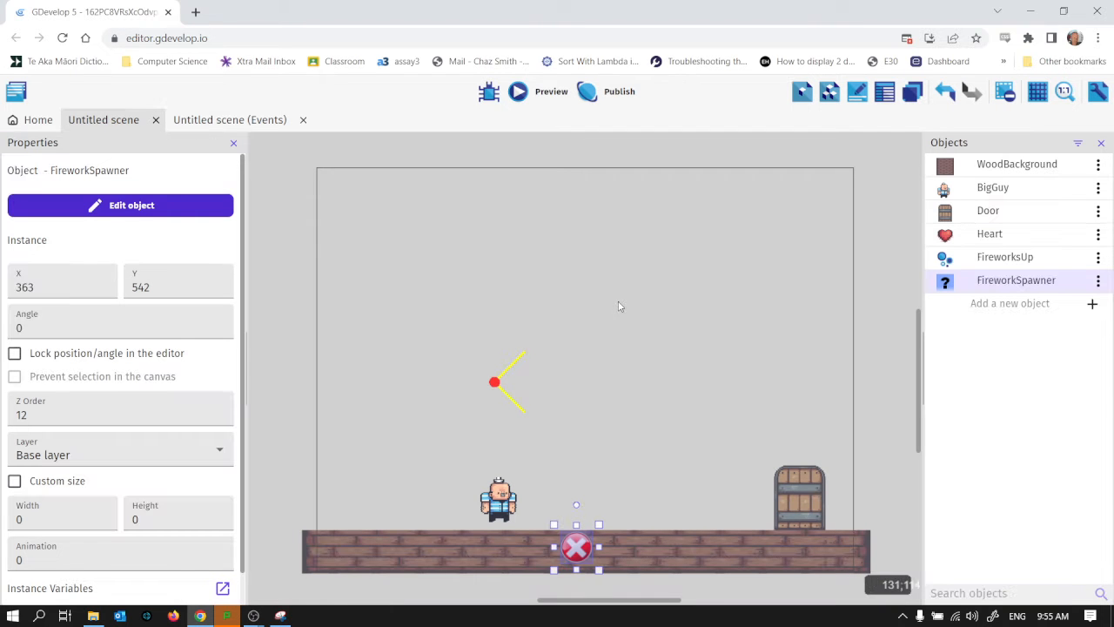
mouse_move(1017, 279)
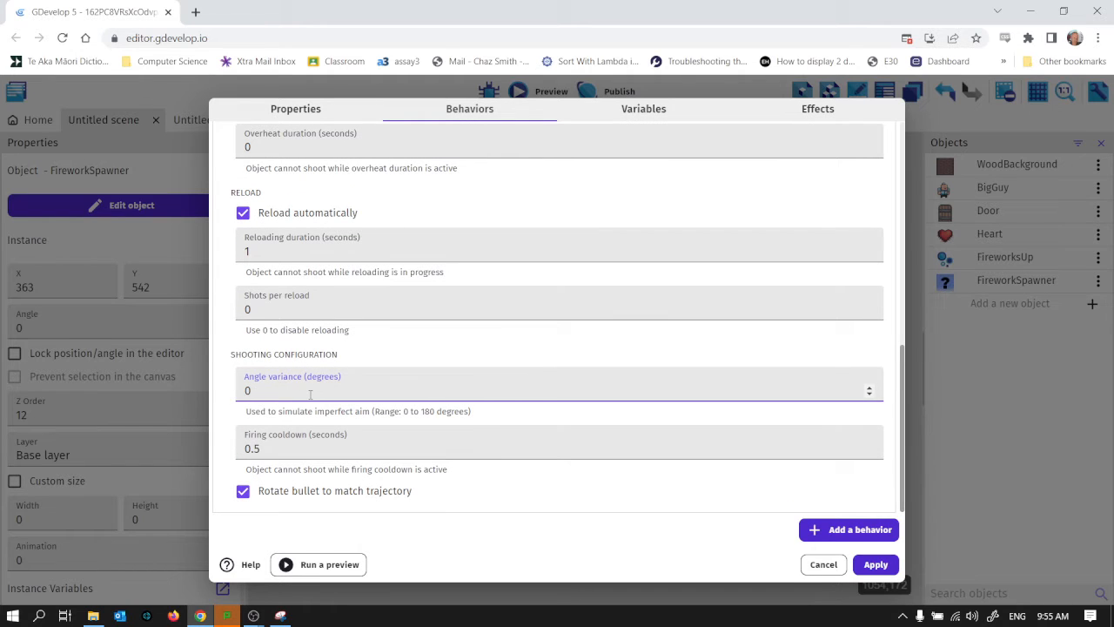
type("90")
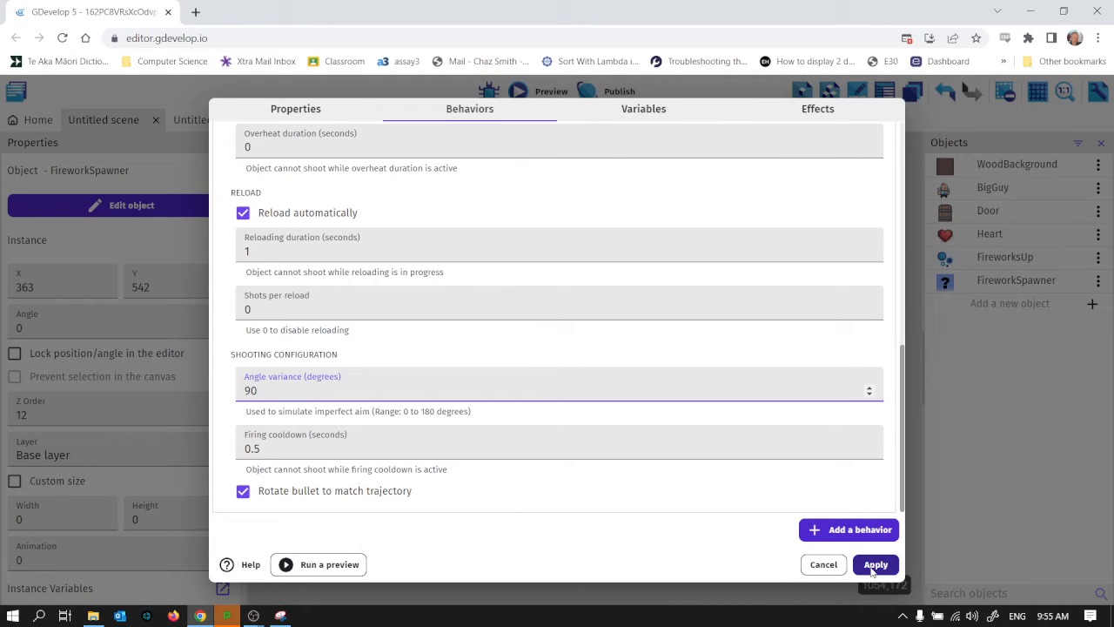
left_click(874, 564)
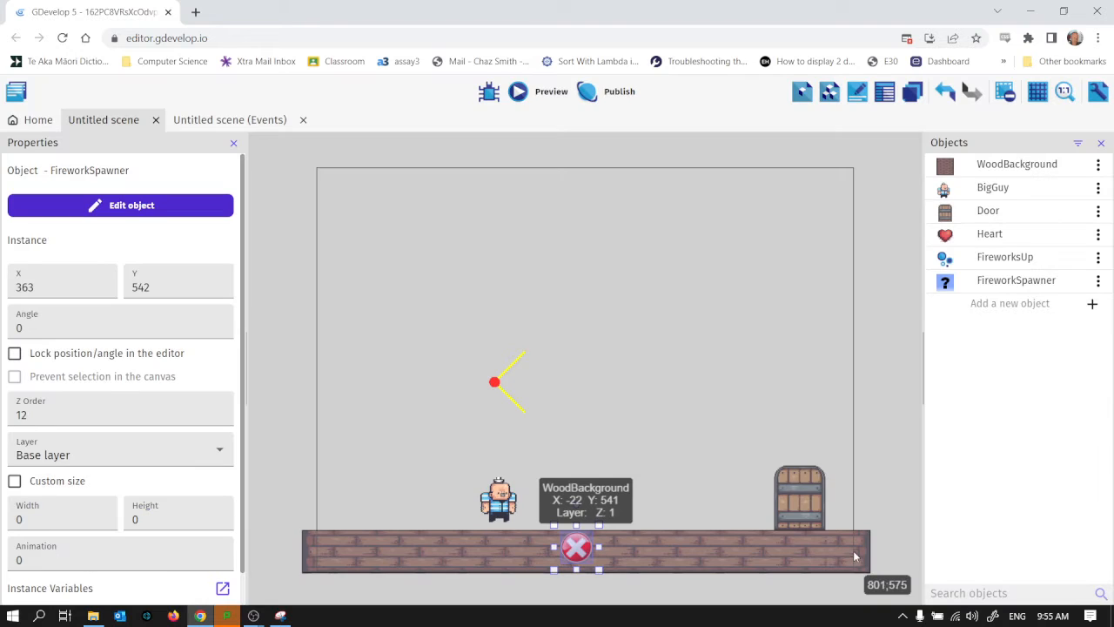
mouse_move(710, 369)
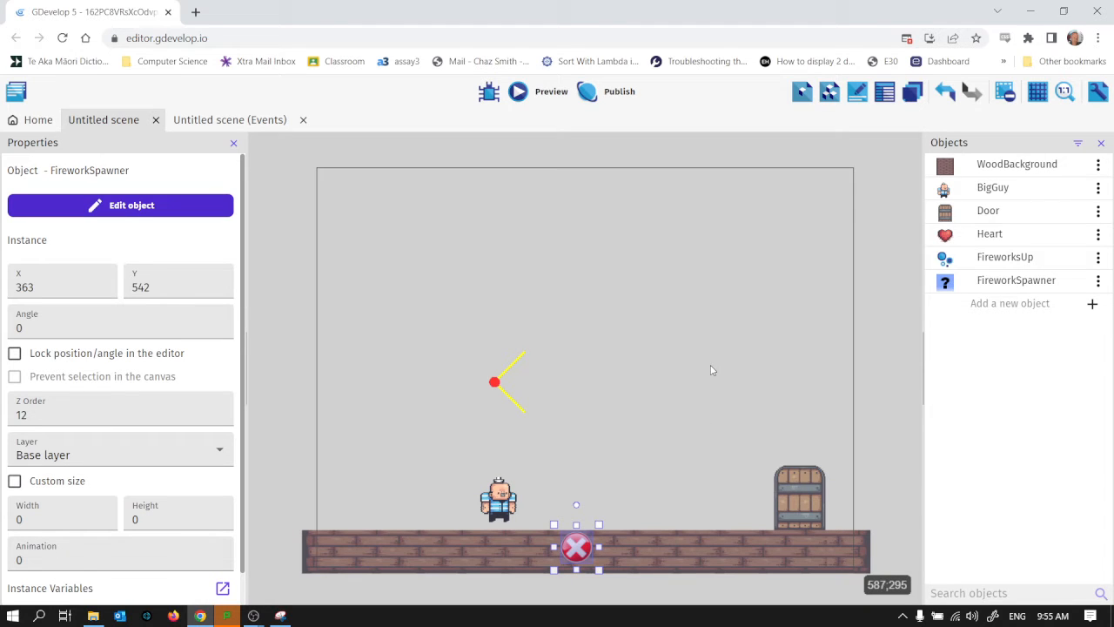
mouse_move(731, 371)
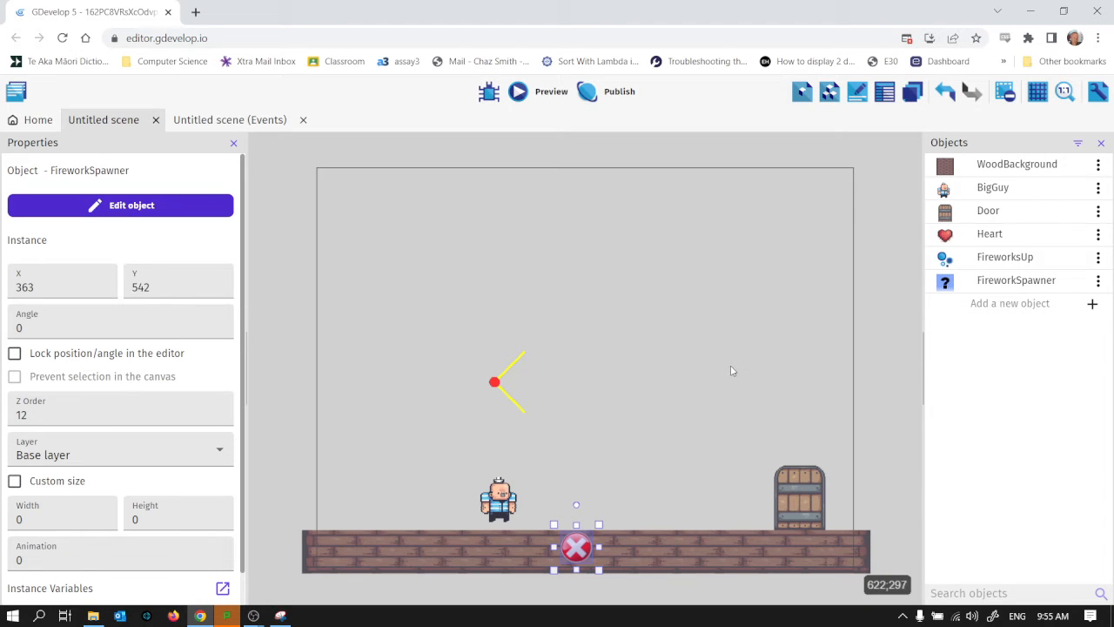
mouse_move(613, 367)
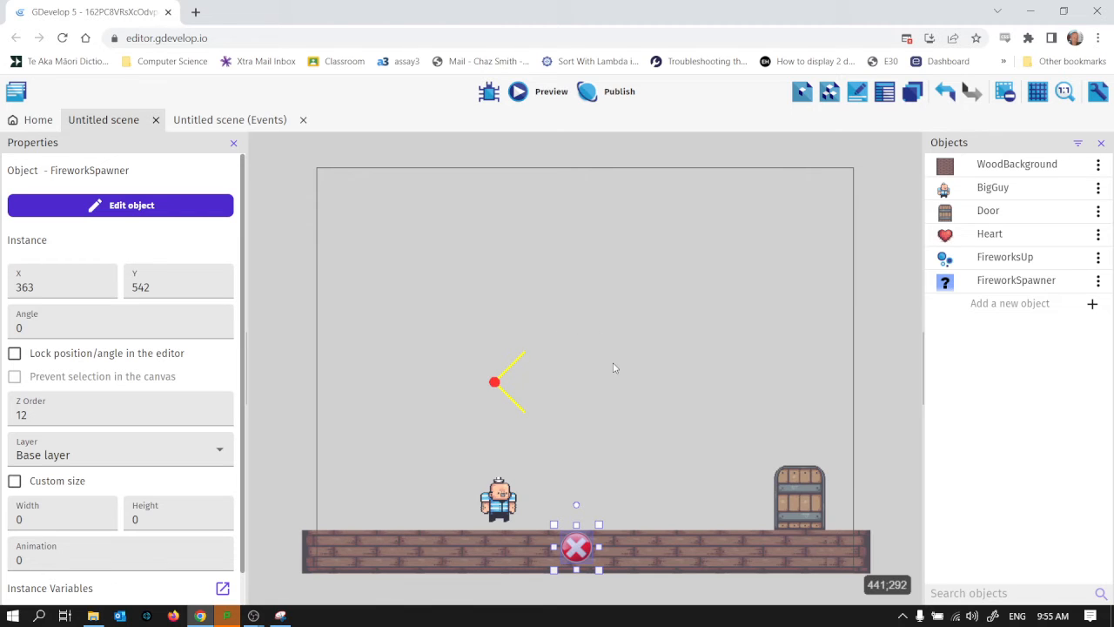
Create a new particle emitter object with a 360-degree spray cone.
left_click(591, 390)
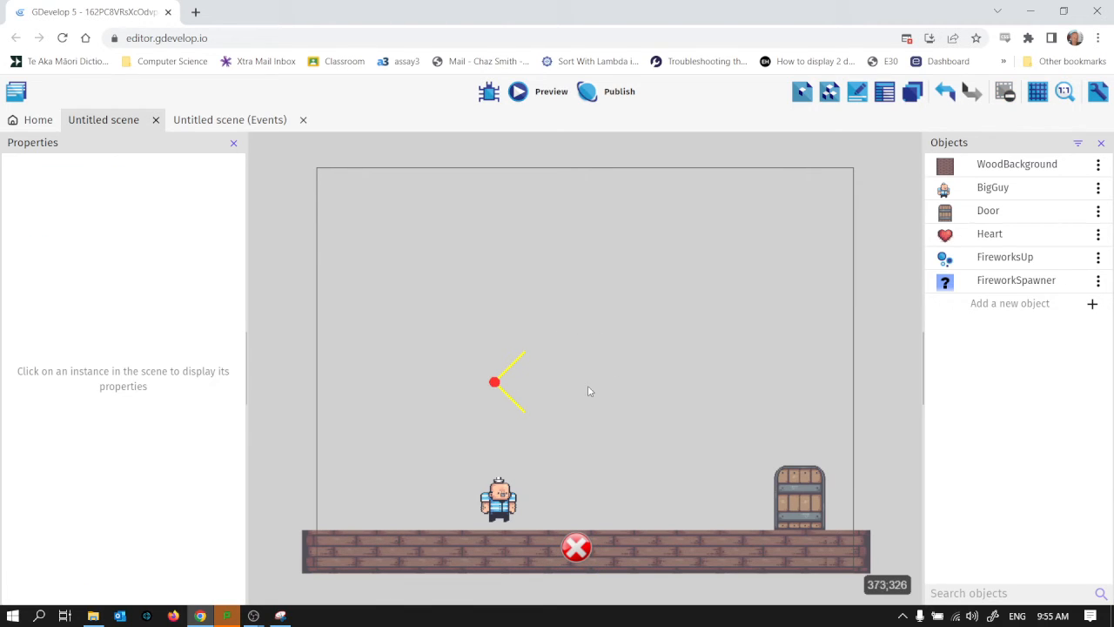
mouse_move(831, 398)
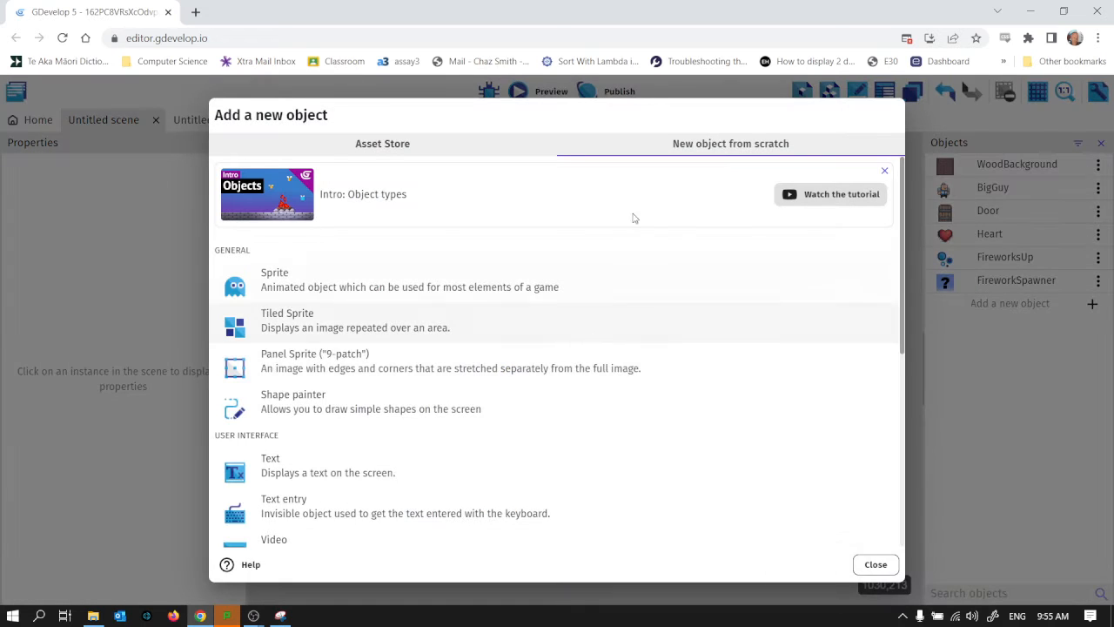
scroll("down", 3)
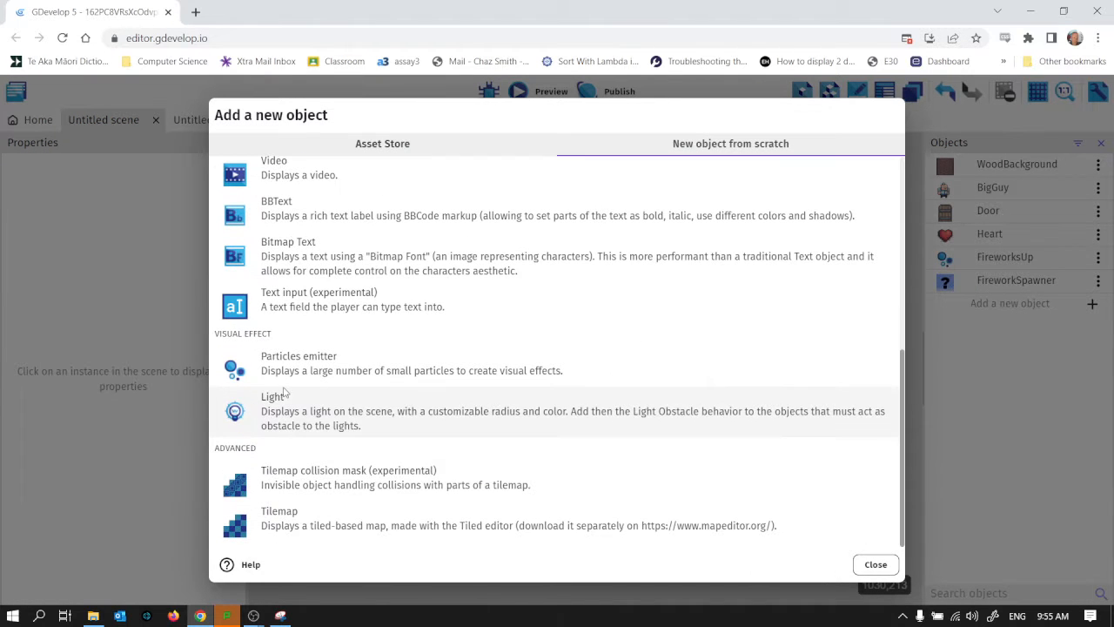
left_click(300, 355)
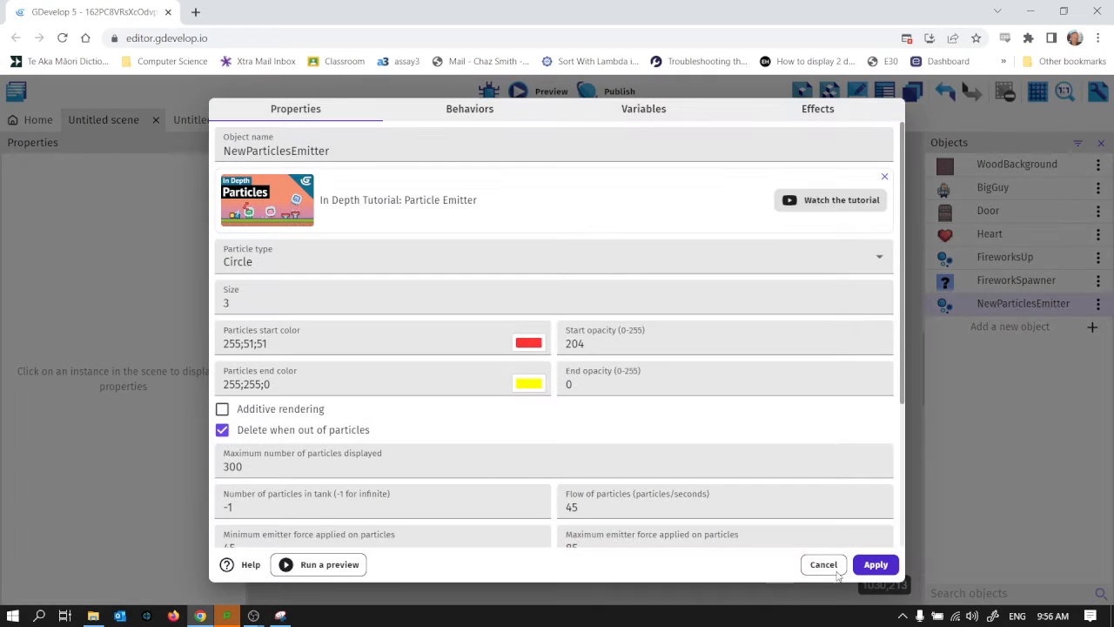
scroll("down", 3)
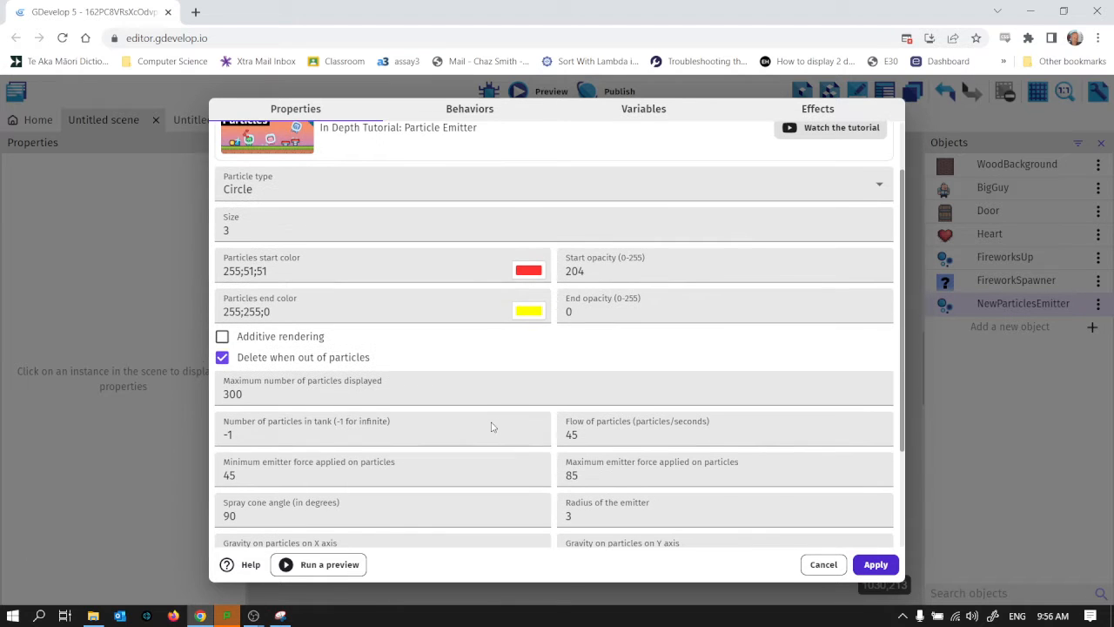
left_click(300, 515)
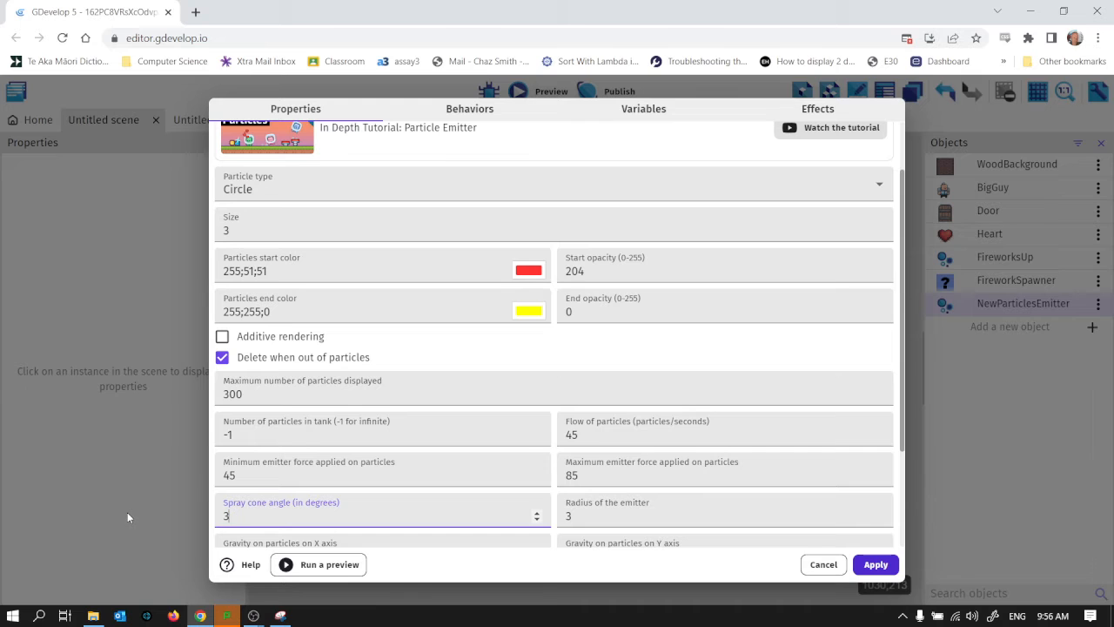
type("360")
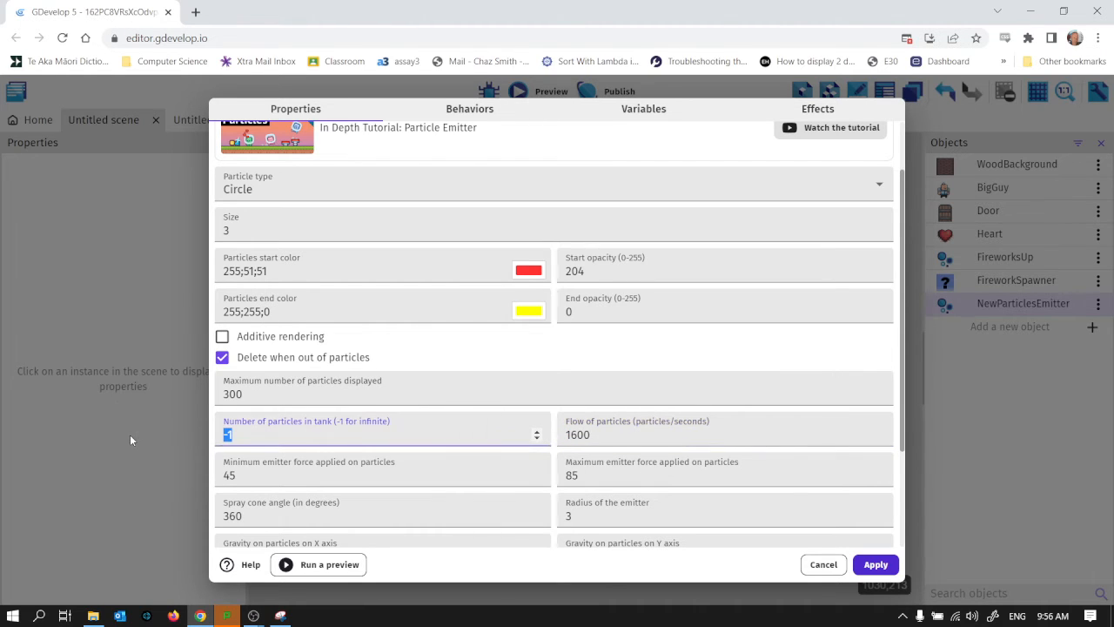
Set its flow to 1600 and tank/max particles to 800, naming it FireworkExplosion.
type("800")
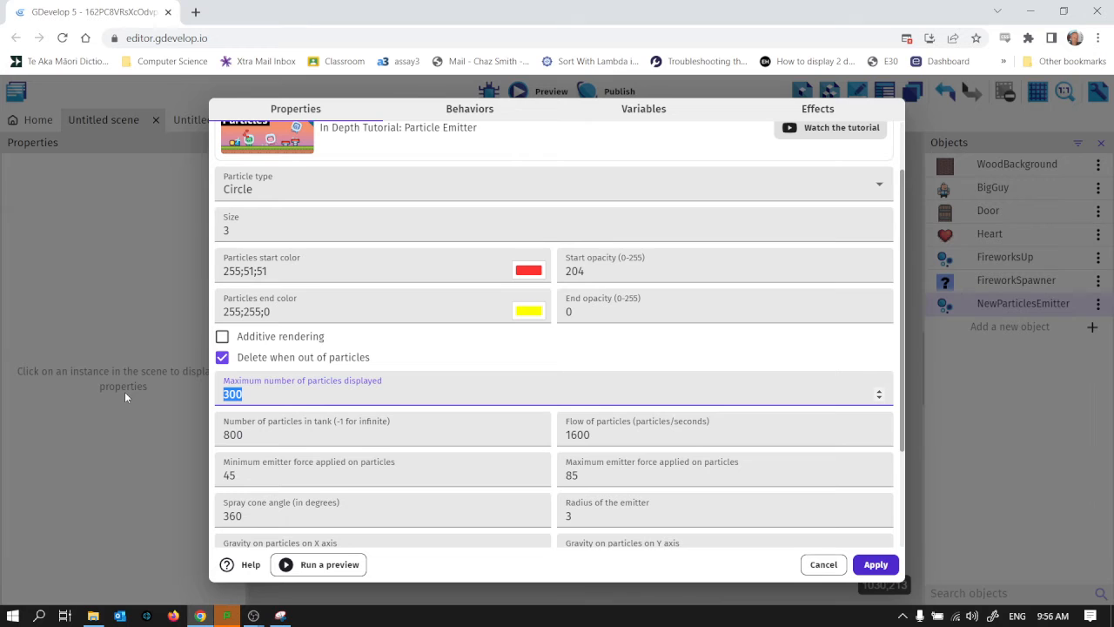
type("800")
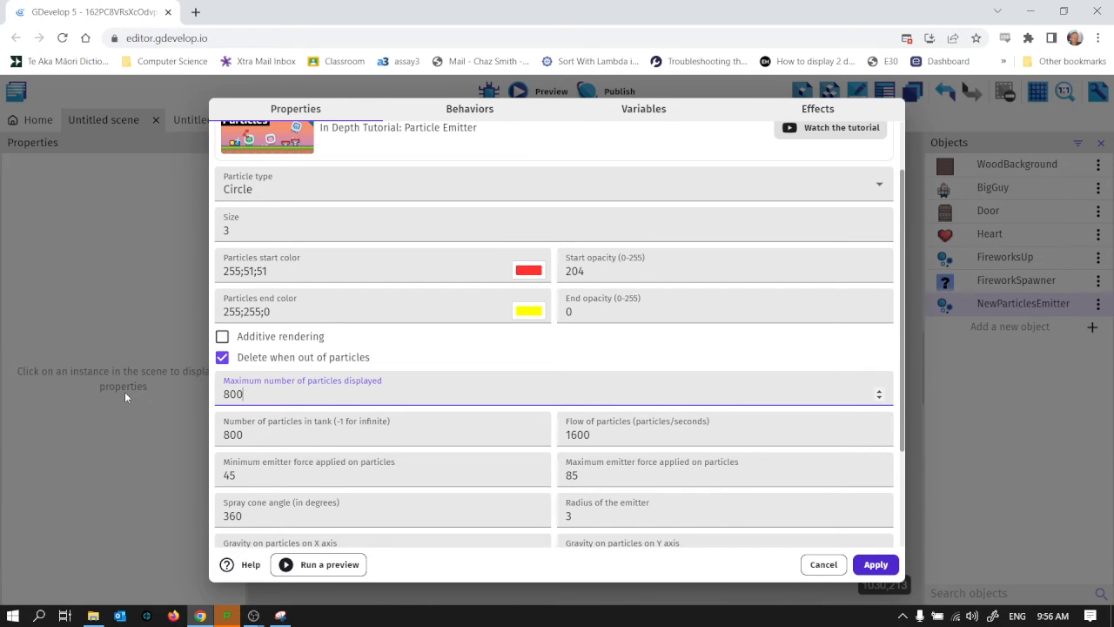
scroll("down", 3)
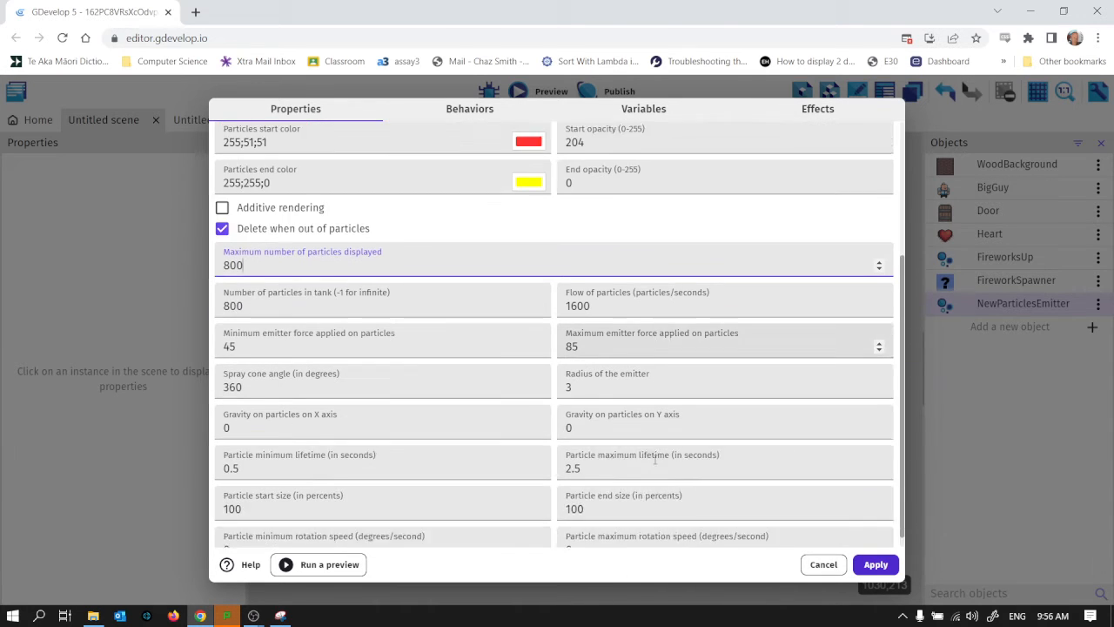
left_click(875, 564)
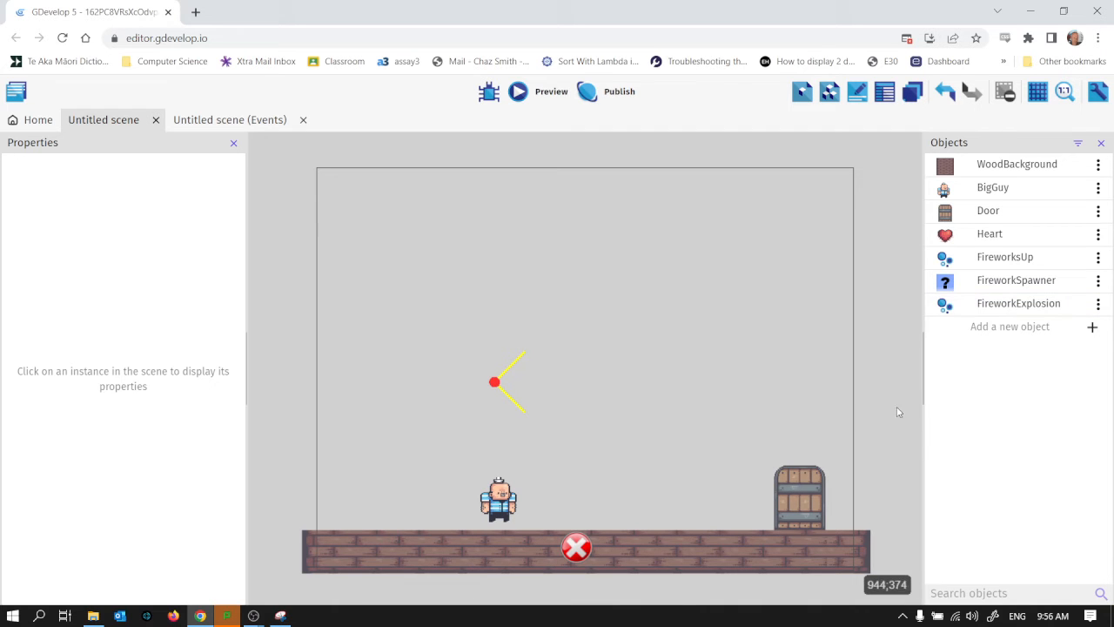
Add an event with the condition that FireworksUp has no more particles.
left_click(230, 119)
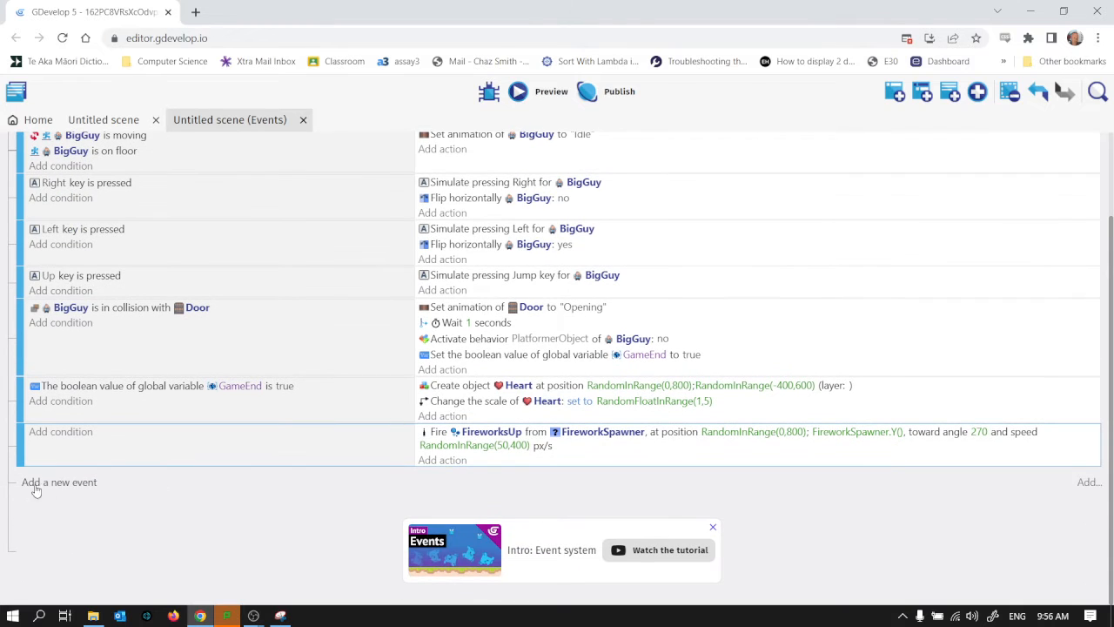
left_click(60, 432)
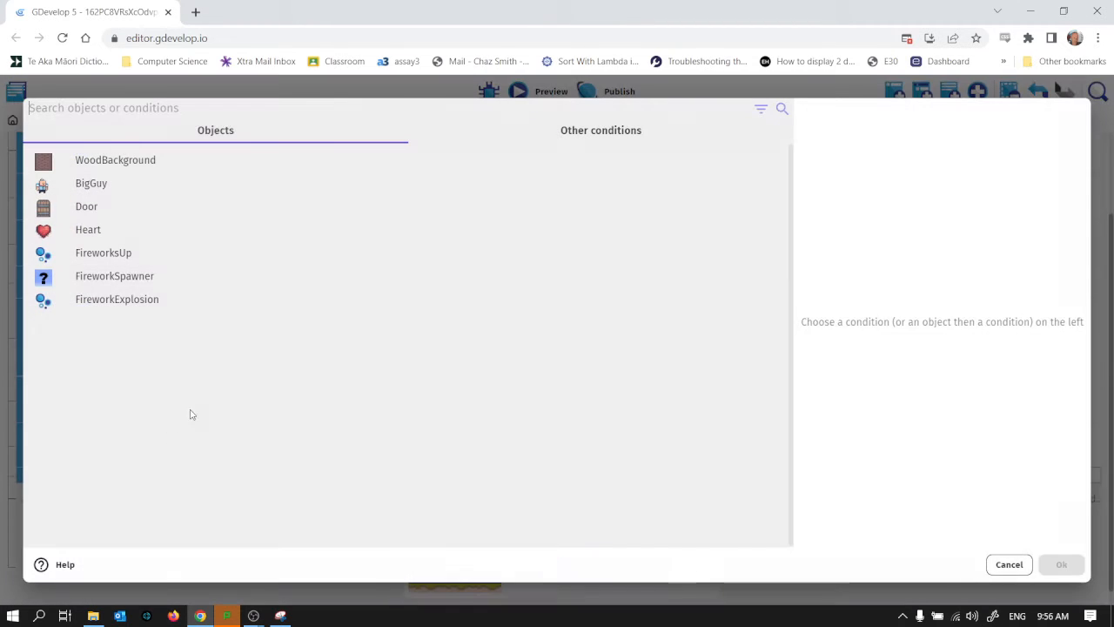
mouse_move(103, 252)
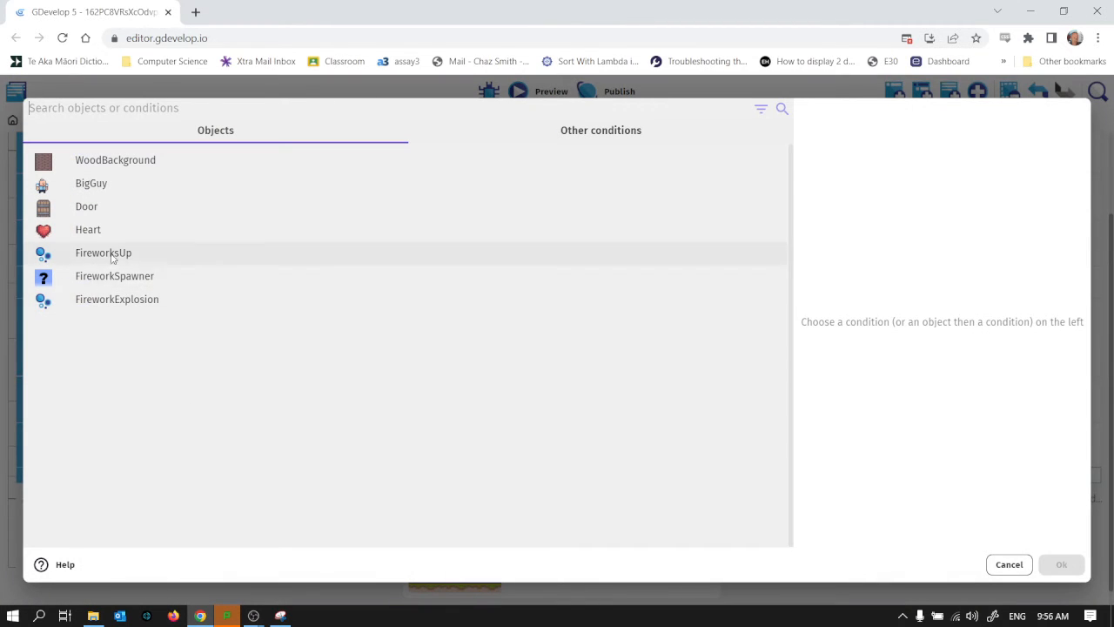
left_click(104, 253)
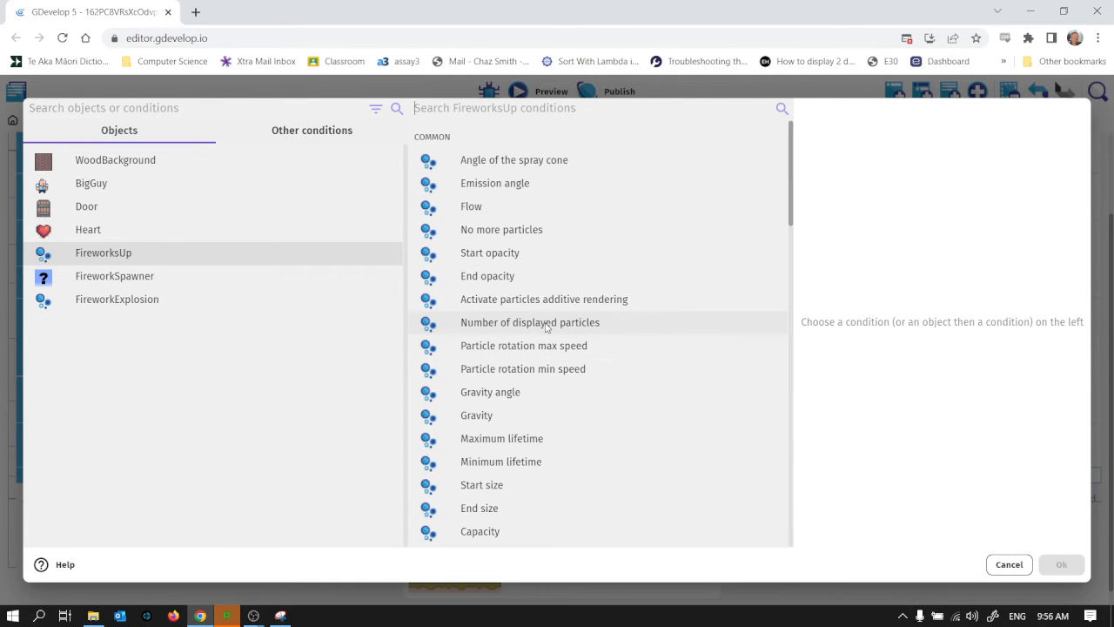
mouse_move(513, 252)
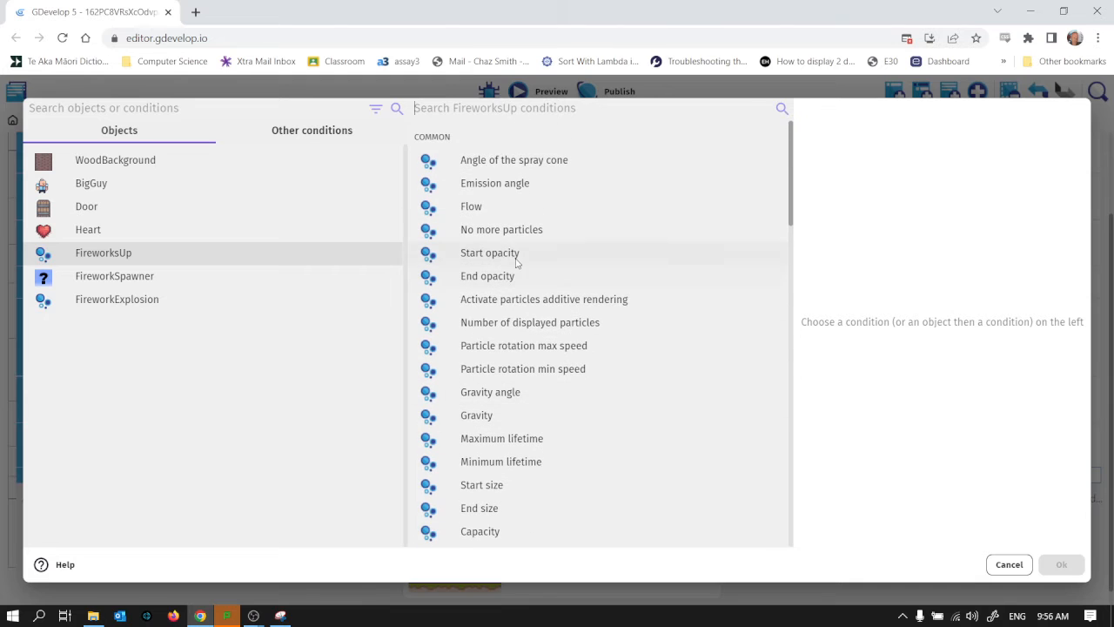
left_click(472, 230)
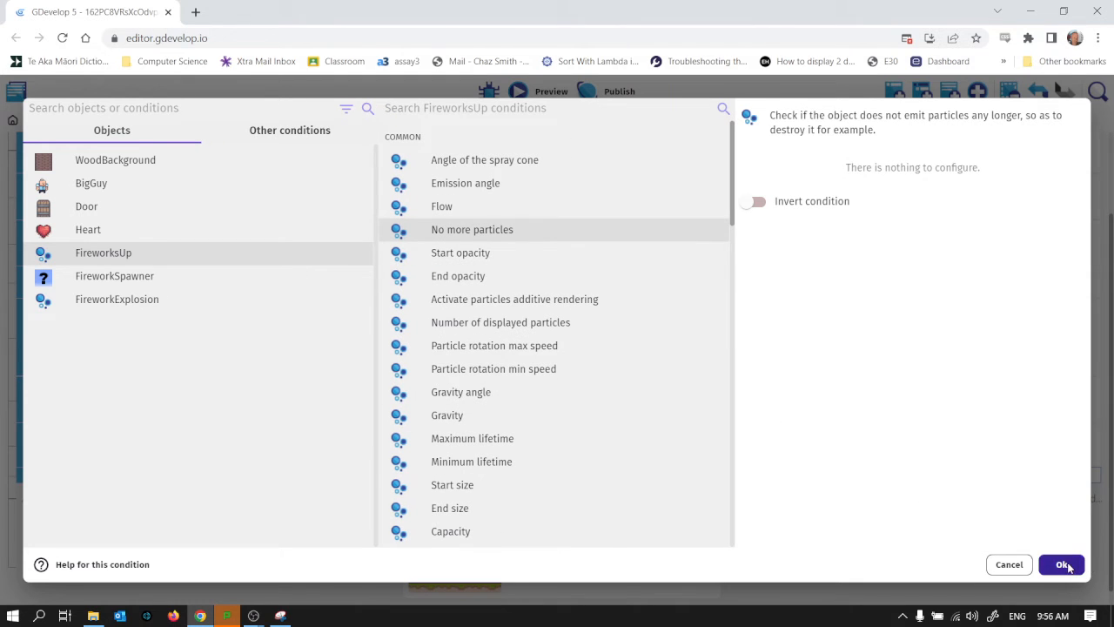
left_click(1062, 564)
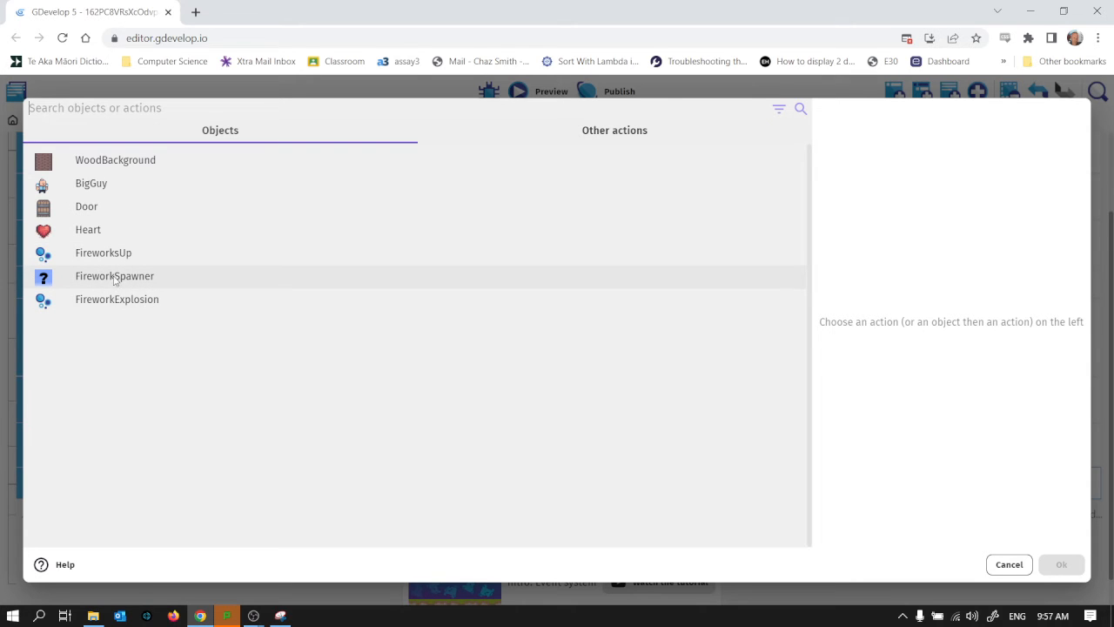
Create a FireworkExplosion at FireworksUp.X() and FireworksUp.Y() in that event.
left_click(612, 128)
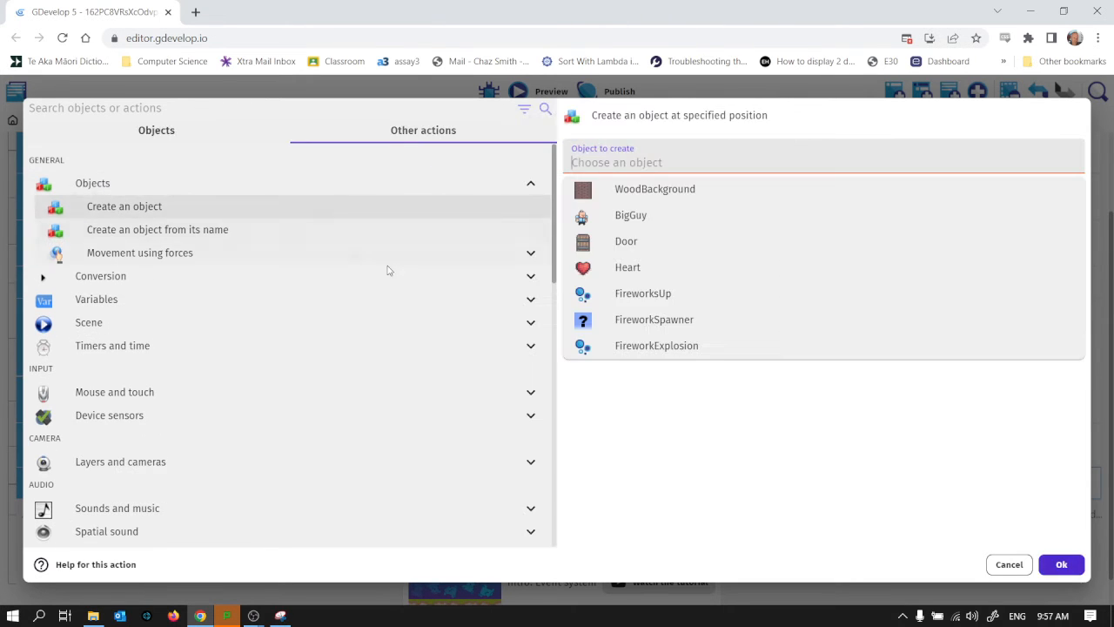
left_click(656, 344)
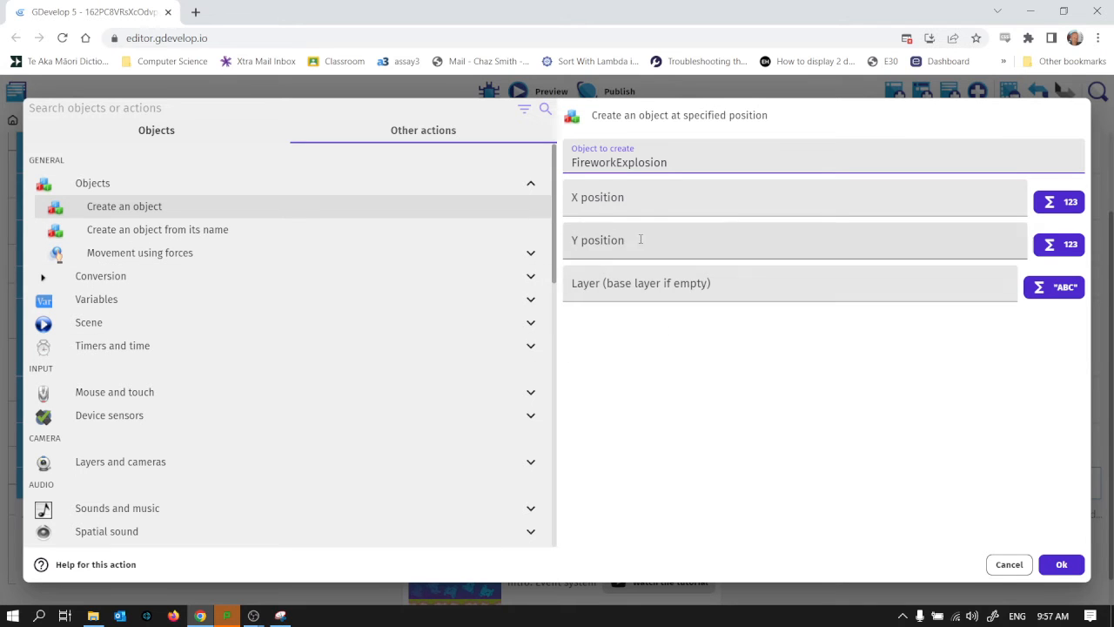
left_click(792, 200)
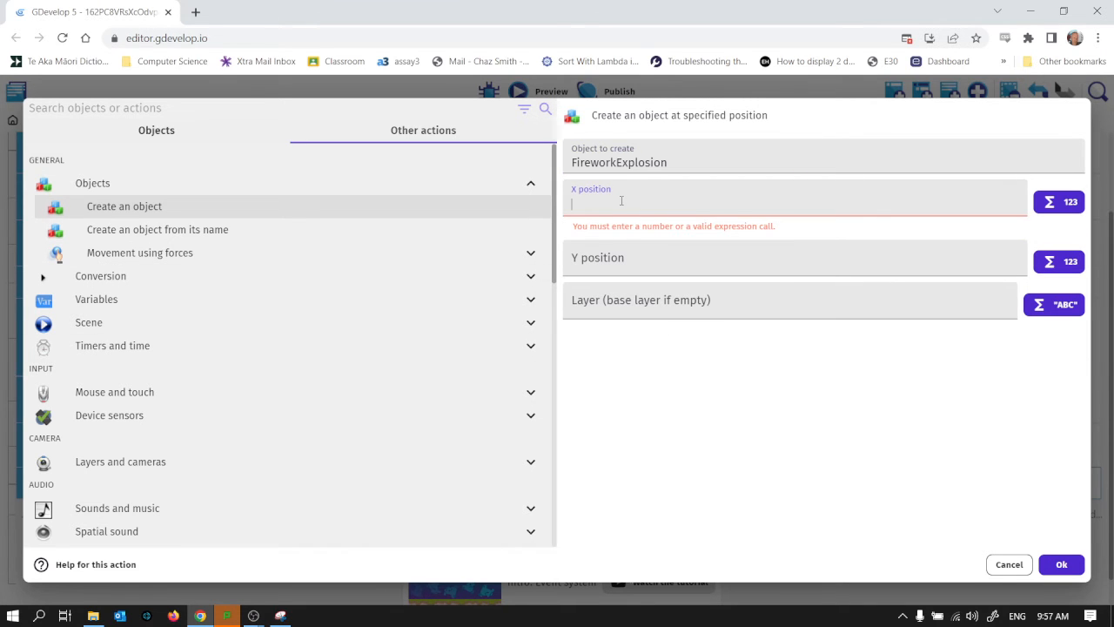
type("fir")
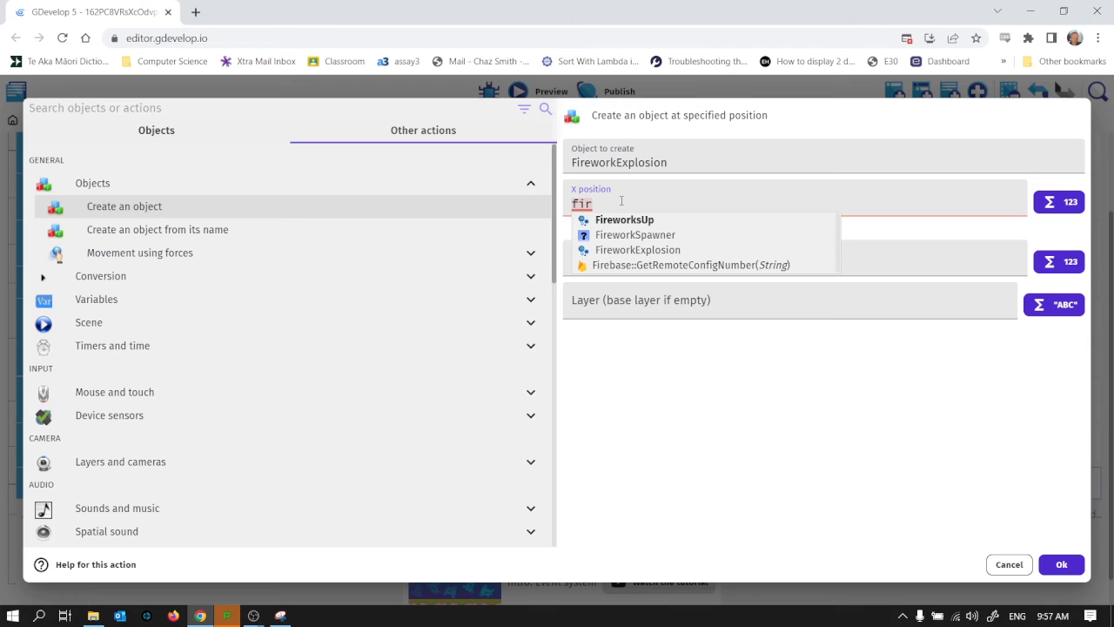
left_click(624, 219)
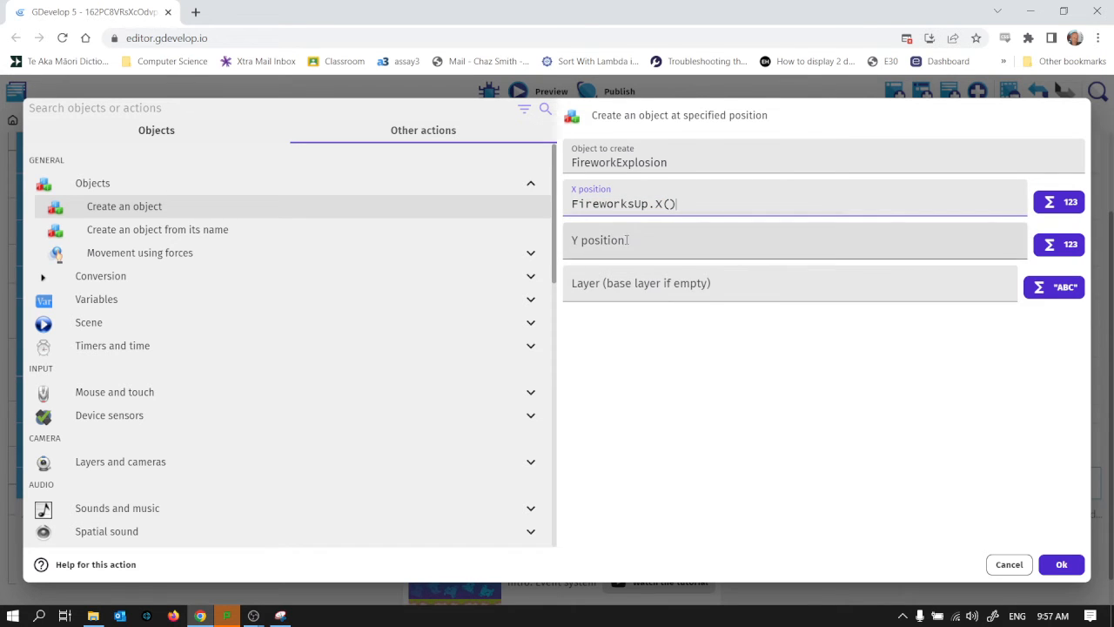
left_click(783, 243)
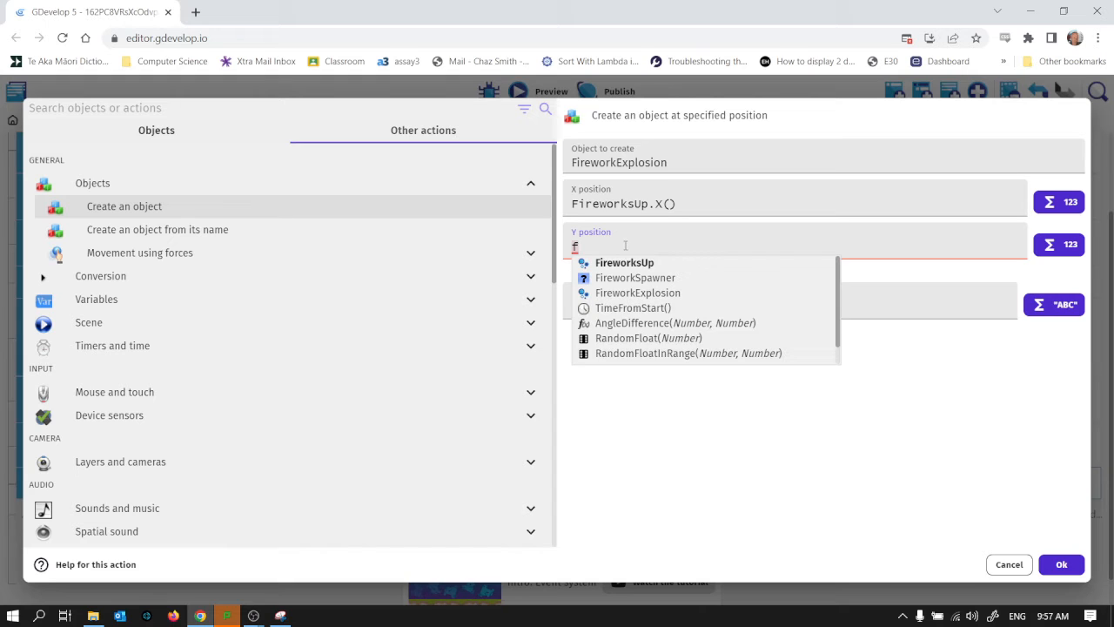
left_click(624, 261)
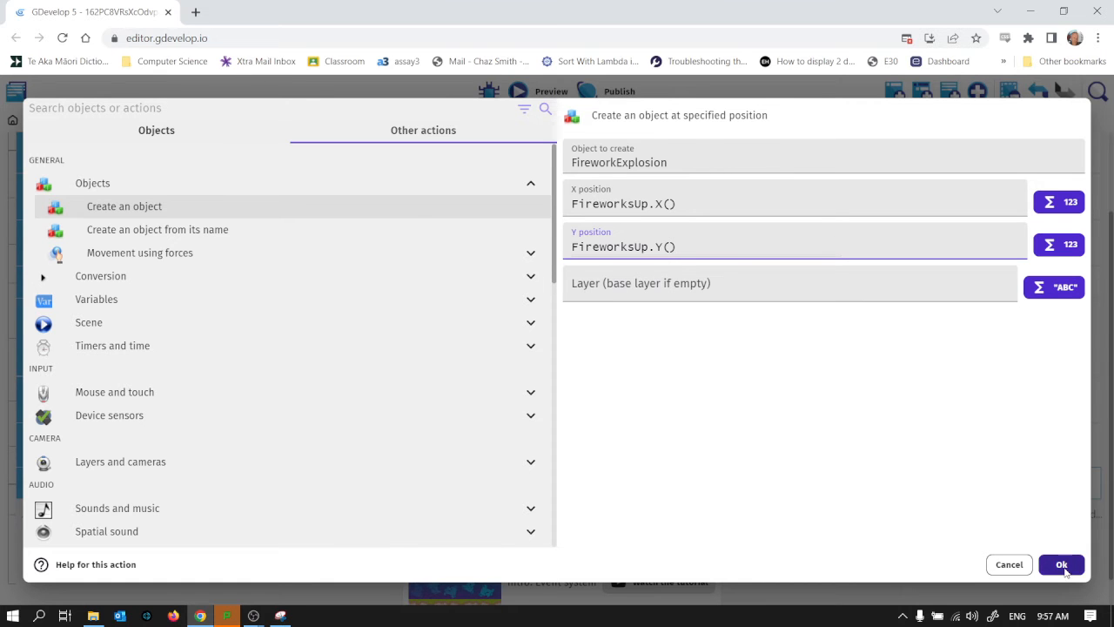
left_click(1062, 564)
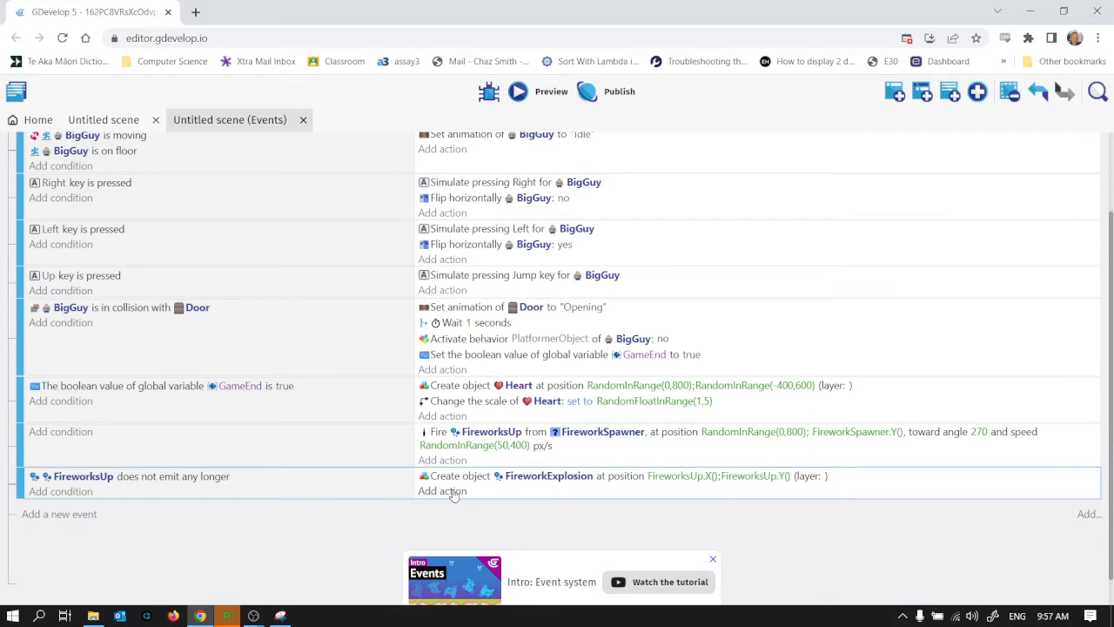
Add a Delete FireworksUp action after the explosion is created.
left_click(443, 491)
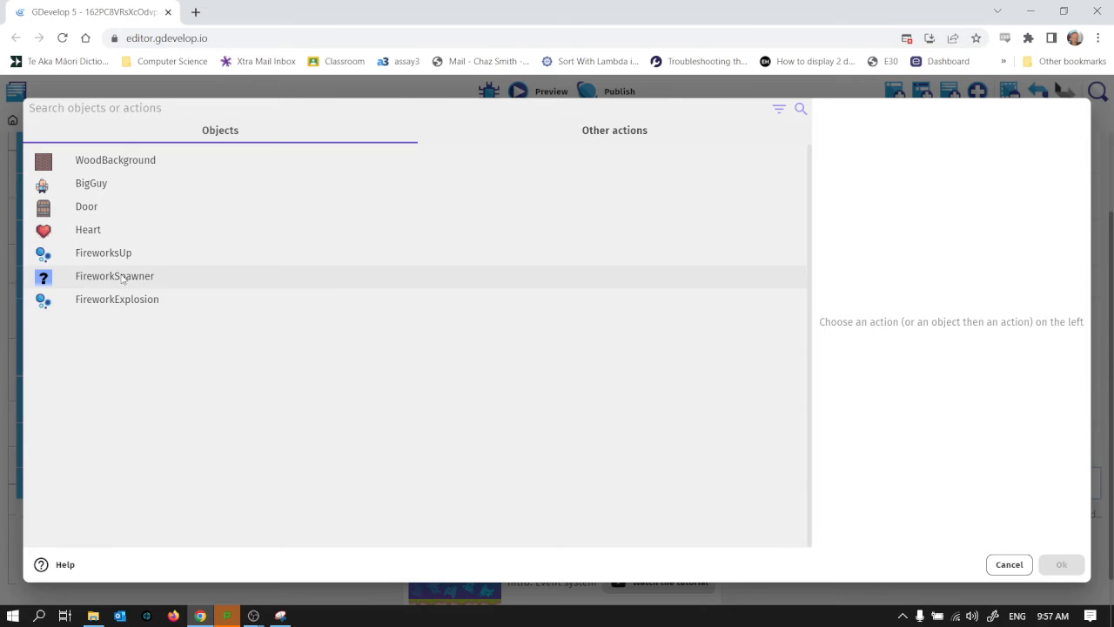
left_click(102, 253)
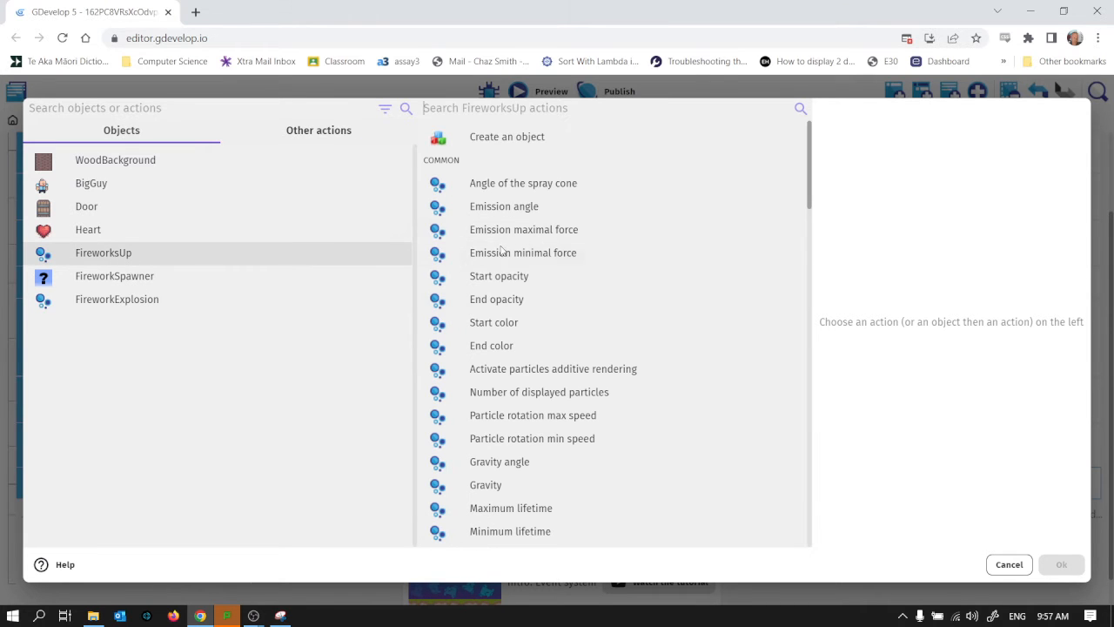
type("de")
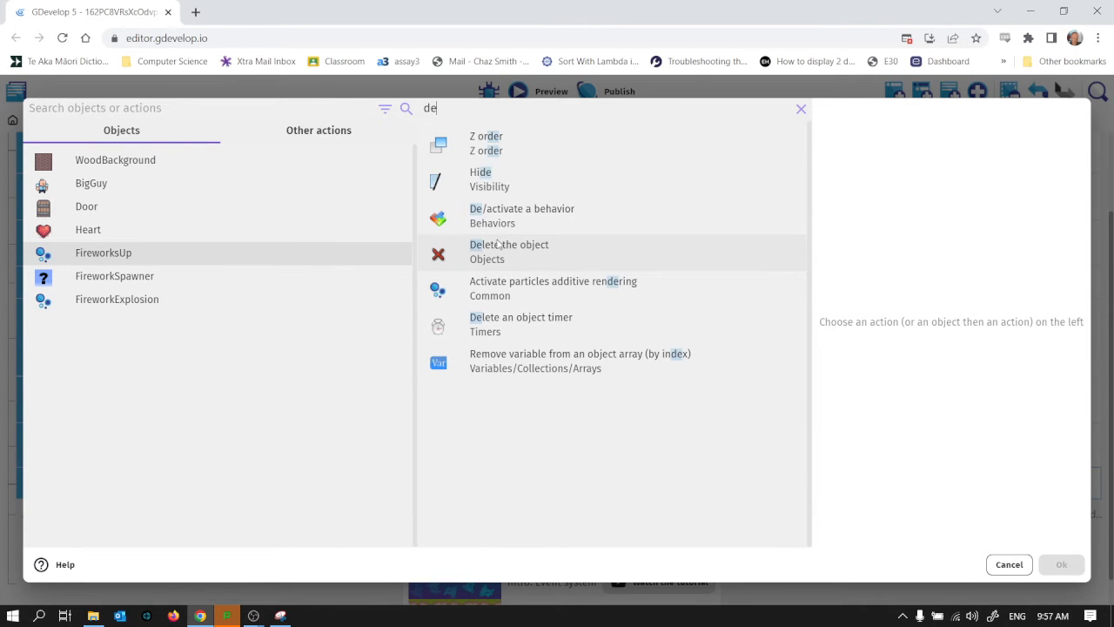
left_click(509, 250)
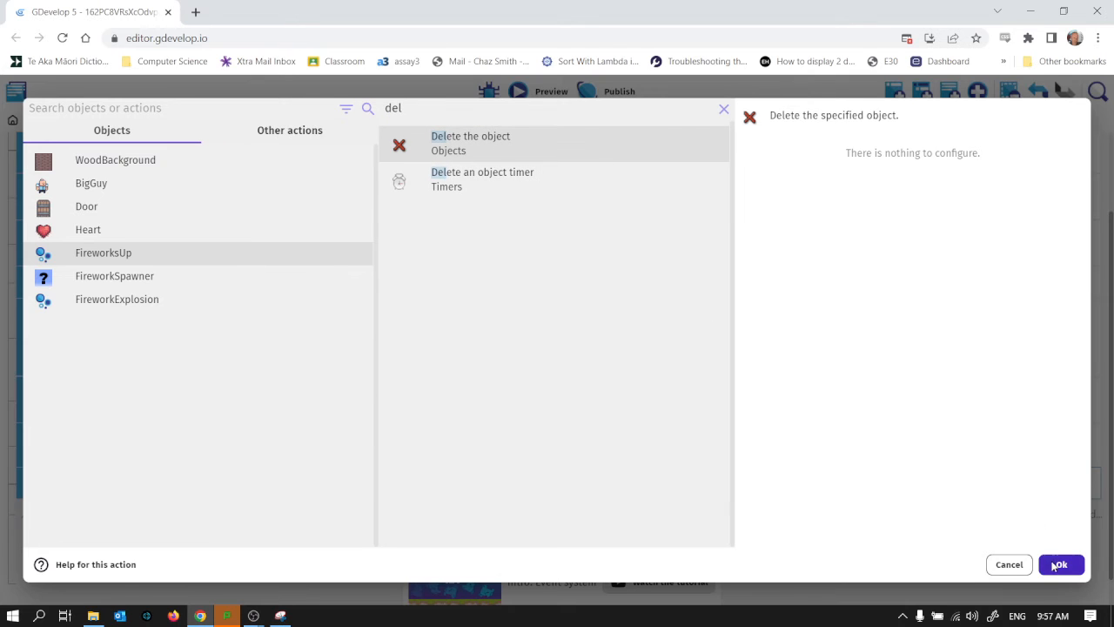
left_click(1060, 564)
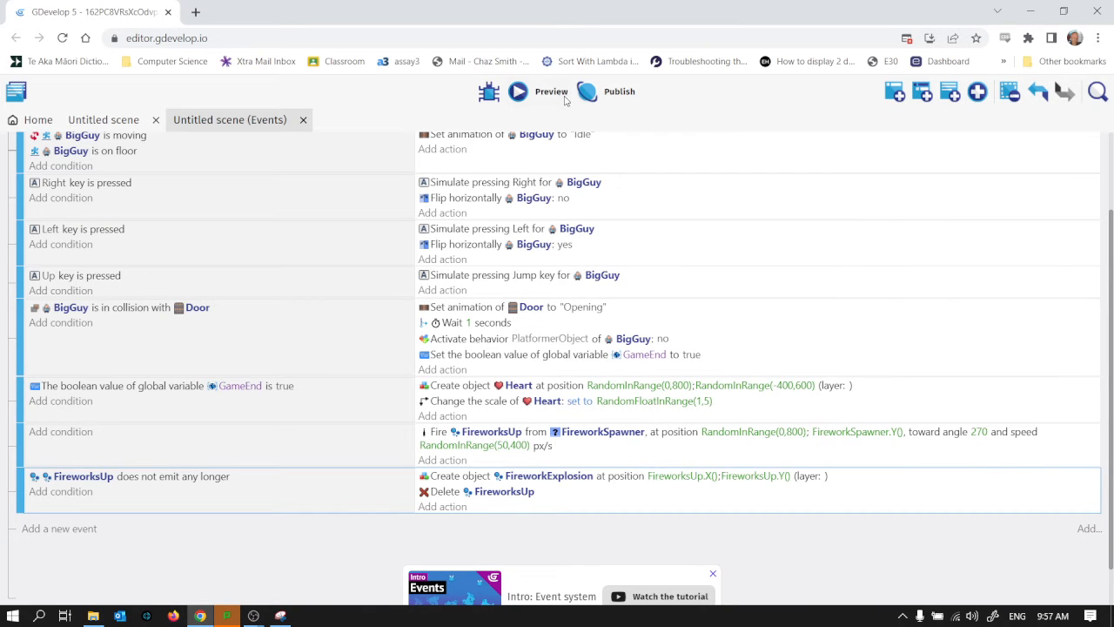
Preview the fireworks exploding, then return to the scene layout.
left_click(519, 91)
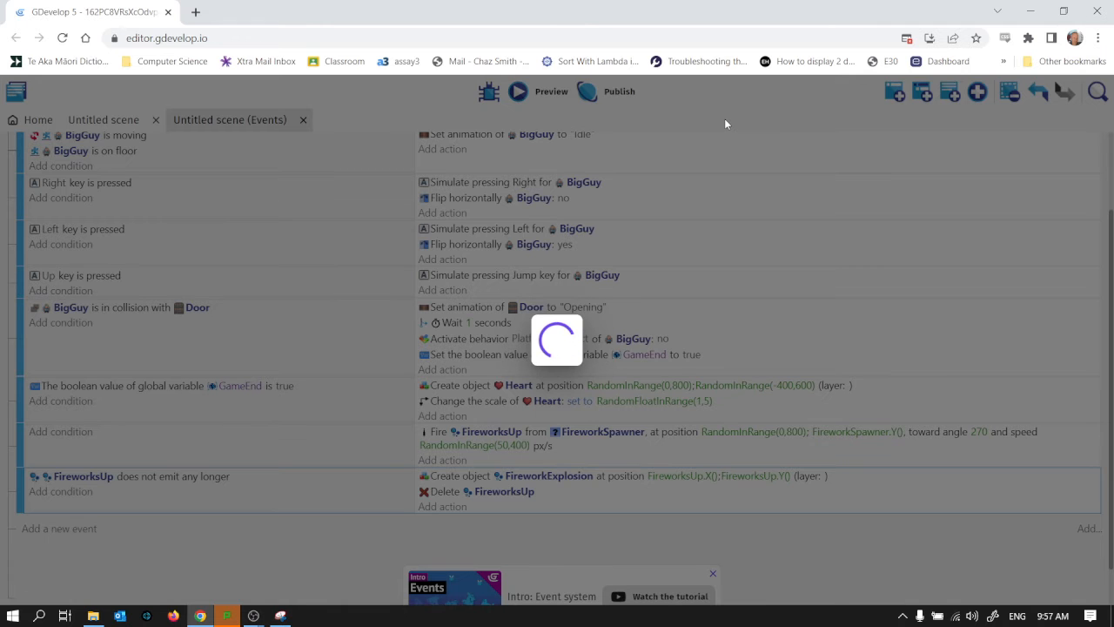
left_click(519, 90)
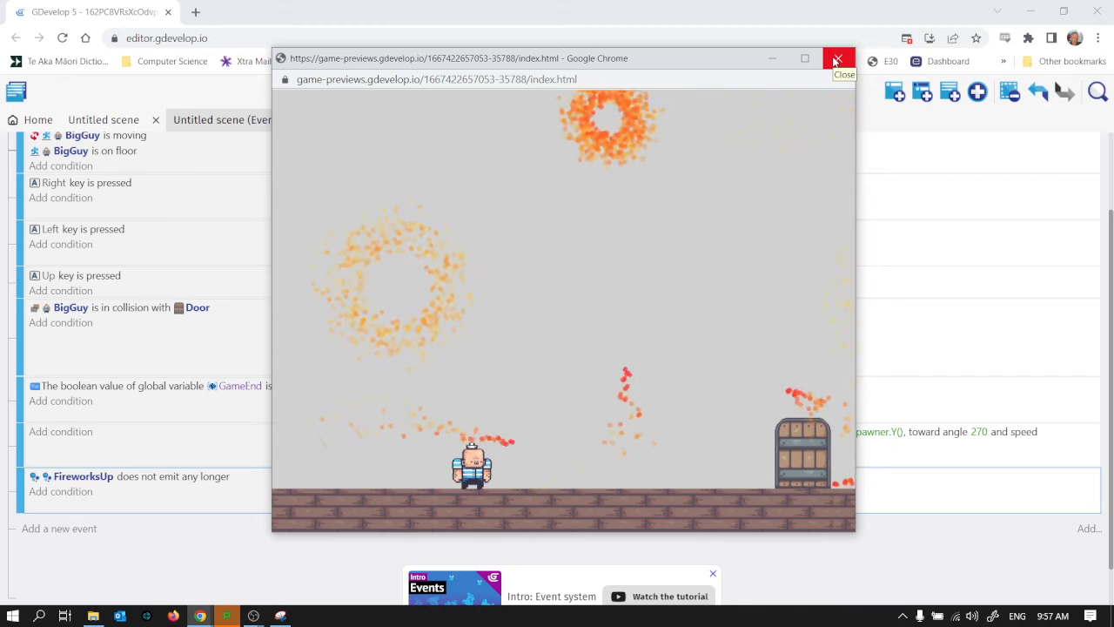
left_click(838, 59)
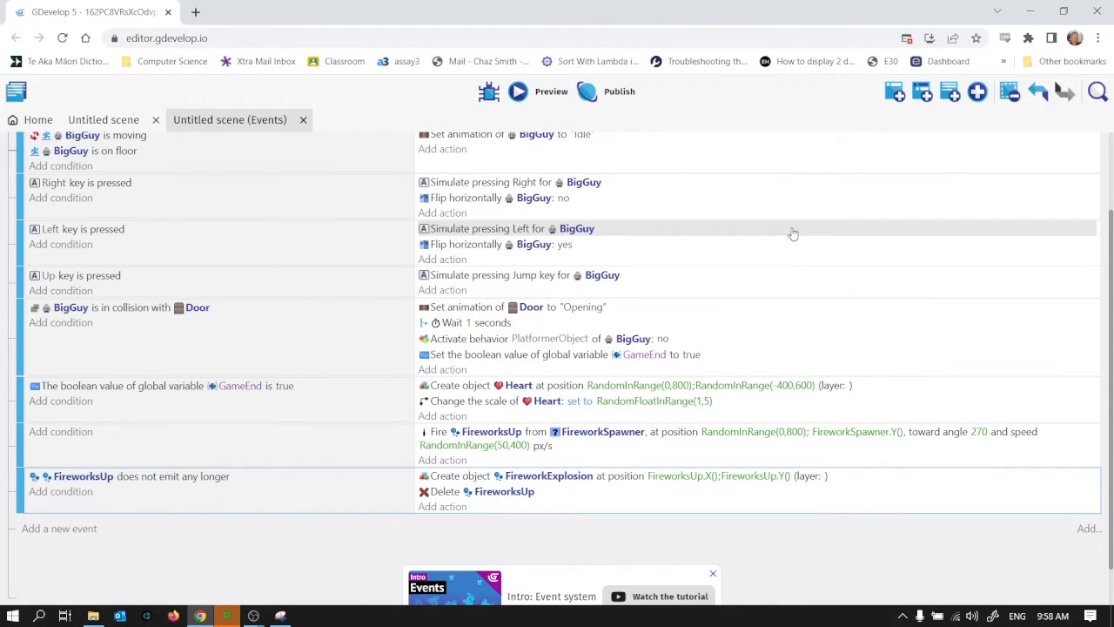
mouse_move(618, 491)
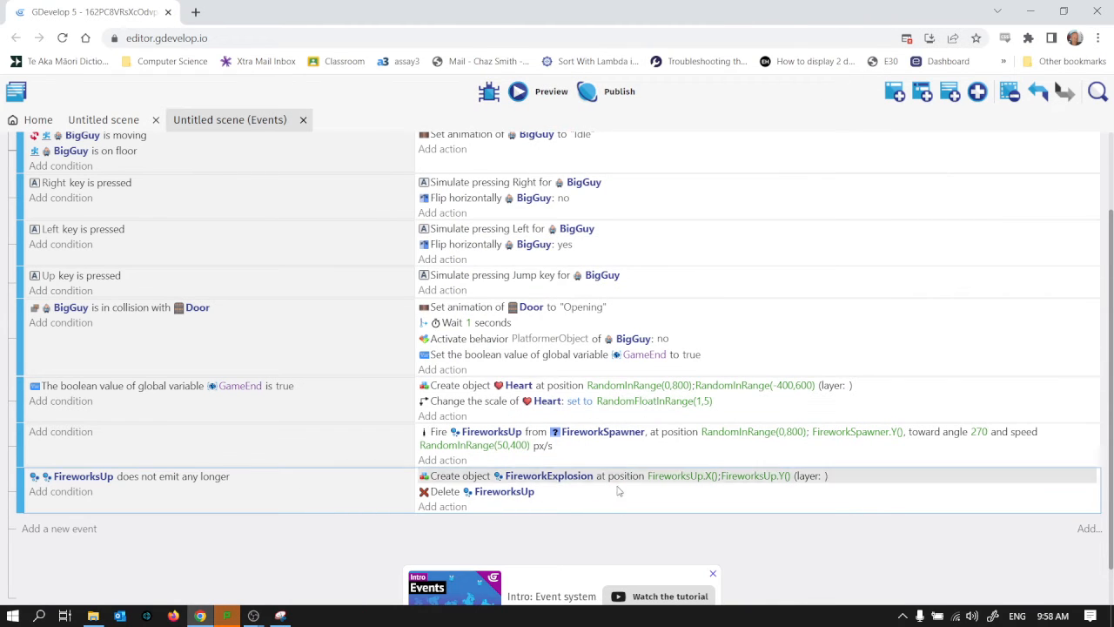
mouse_move(436, 530)
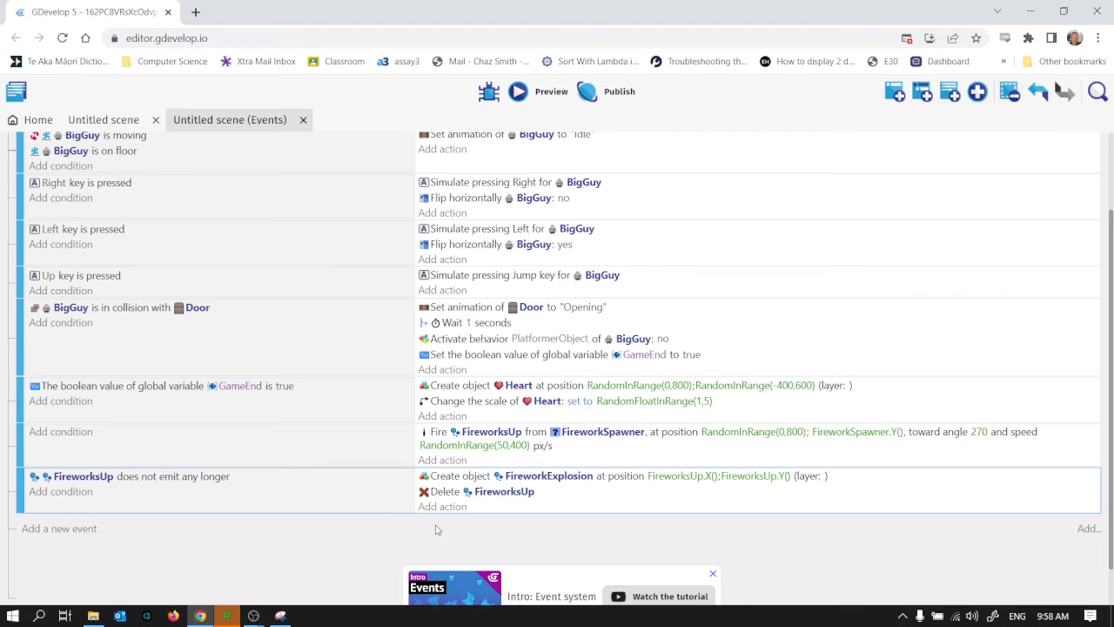
left_click(102, 119)
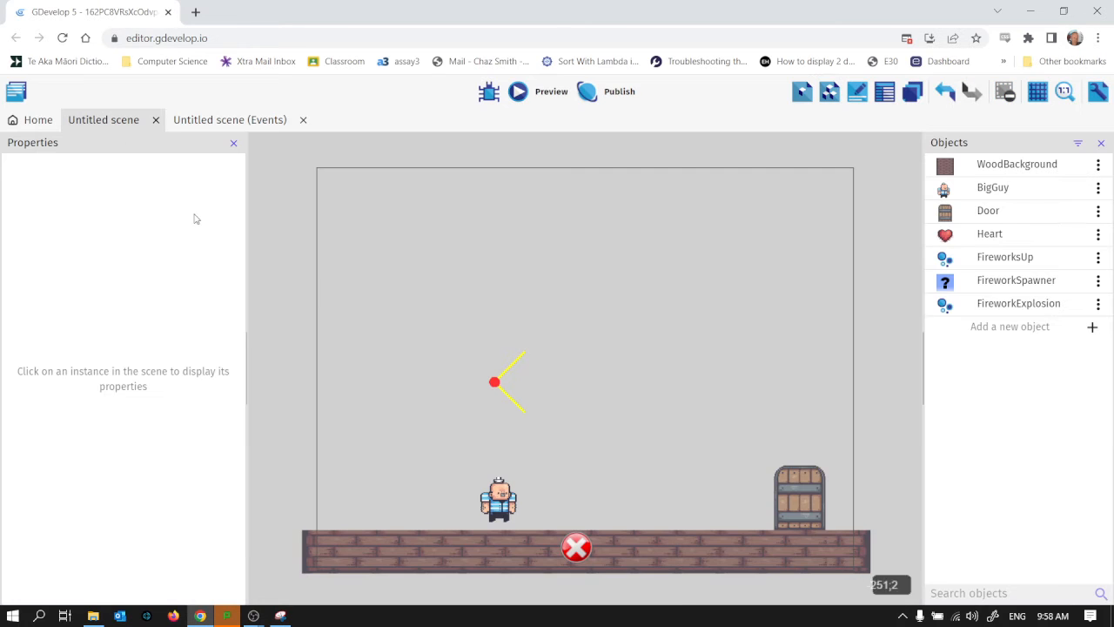
Give FireworkExplosion particles a Y-axis gravity of 70.
left_click(495, 381)
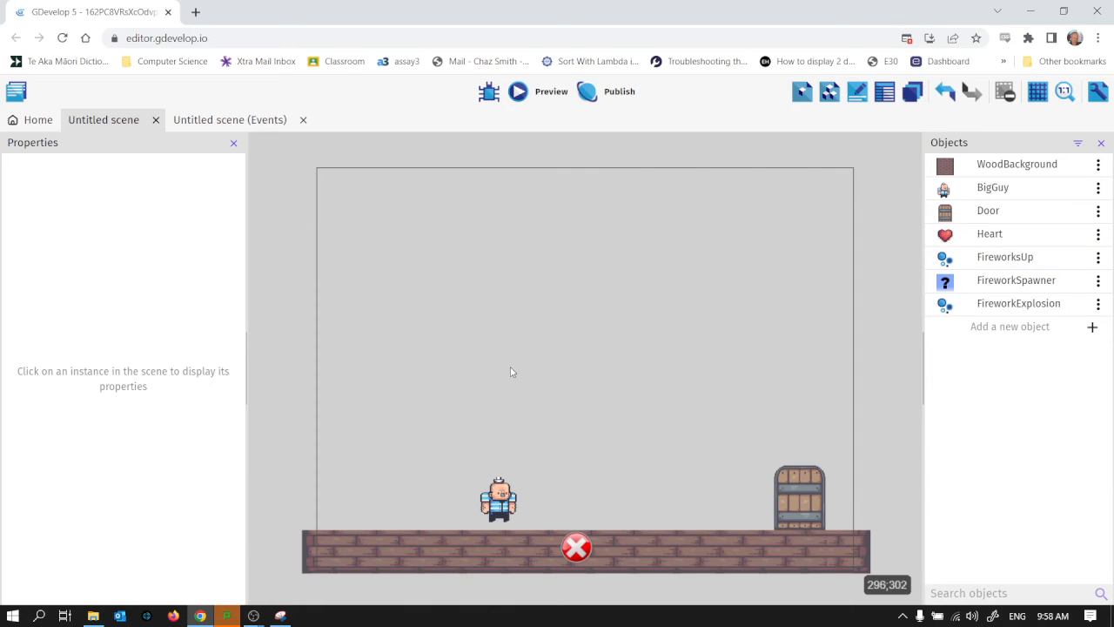
mouse_move(526, 373)
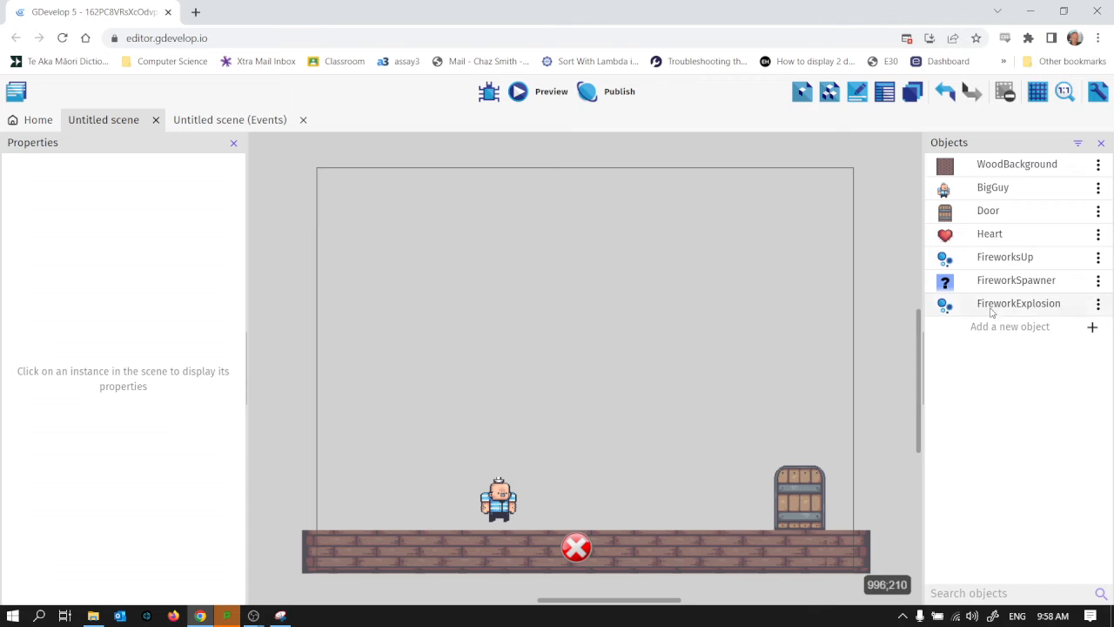
double_click(1018, 303)
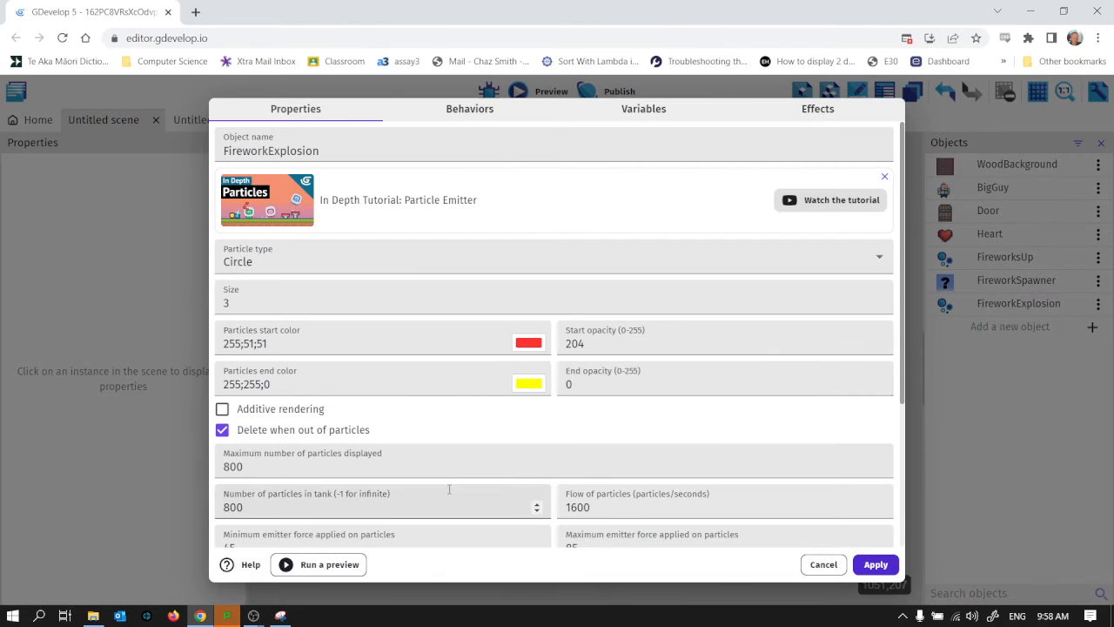
scroll("down", 3)
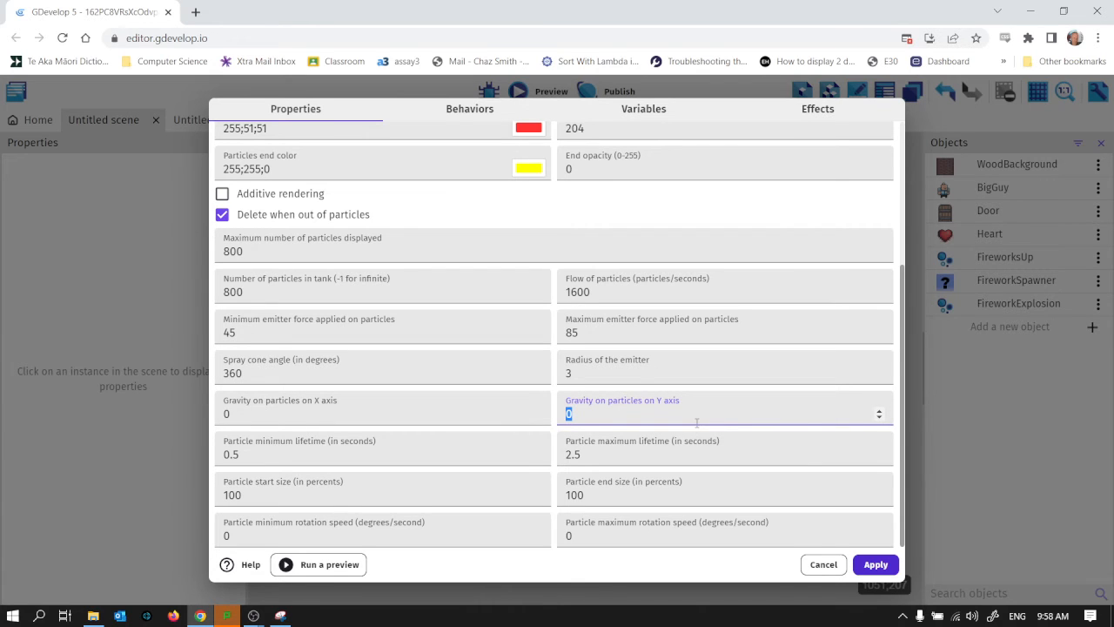
type("70")
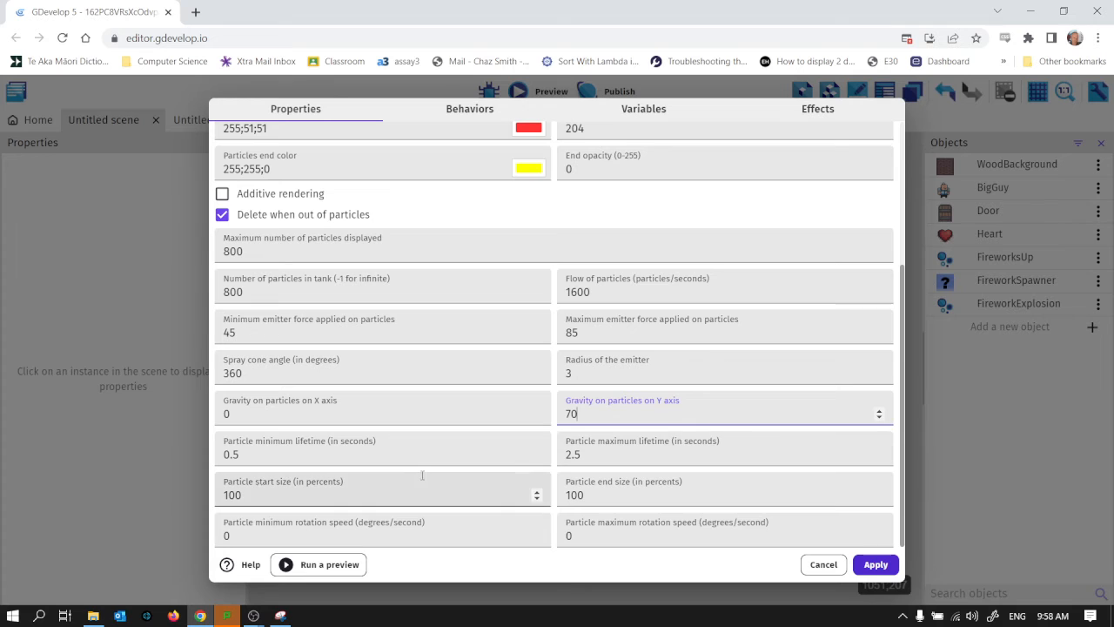
Set the particles' start colour to dark red 95;60;60, apply, and return to events.
scroll("up", 3)
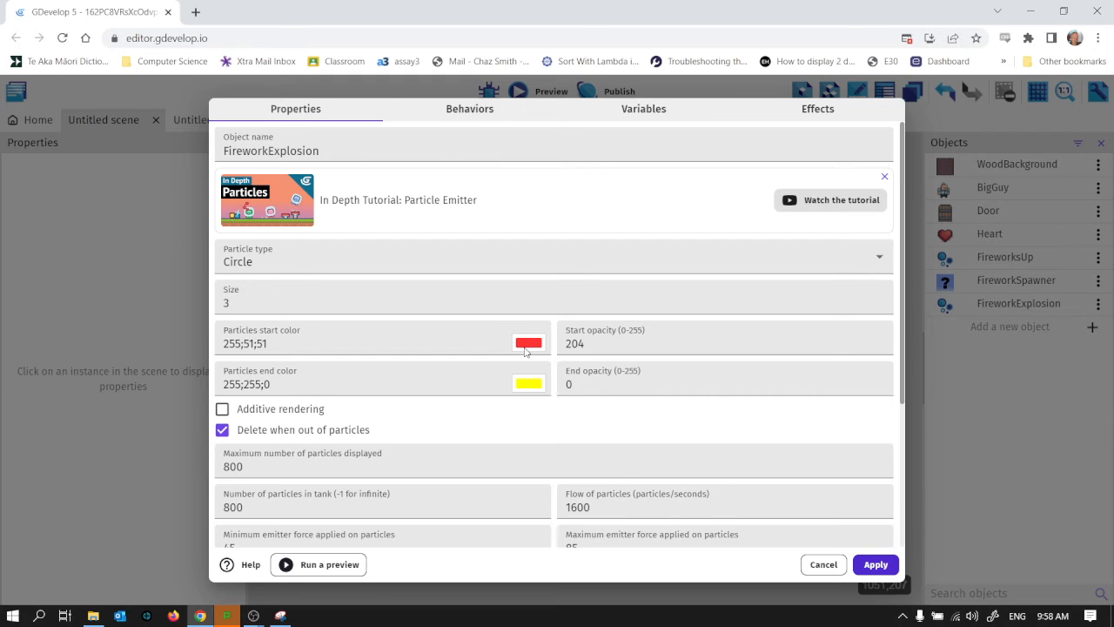
left_click(530, 342)
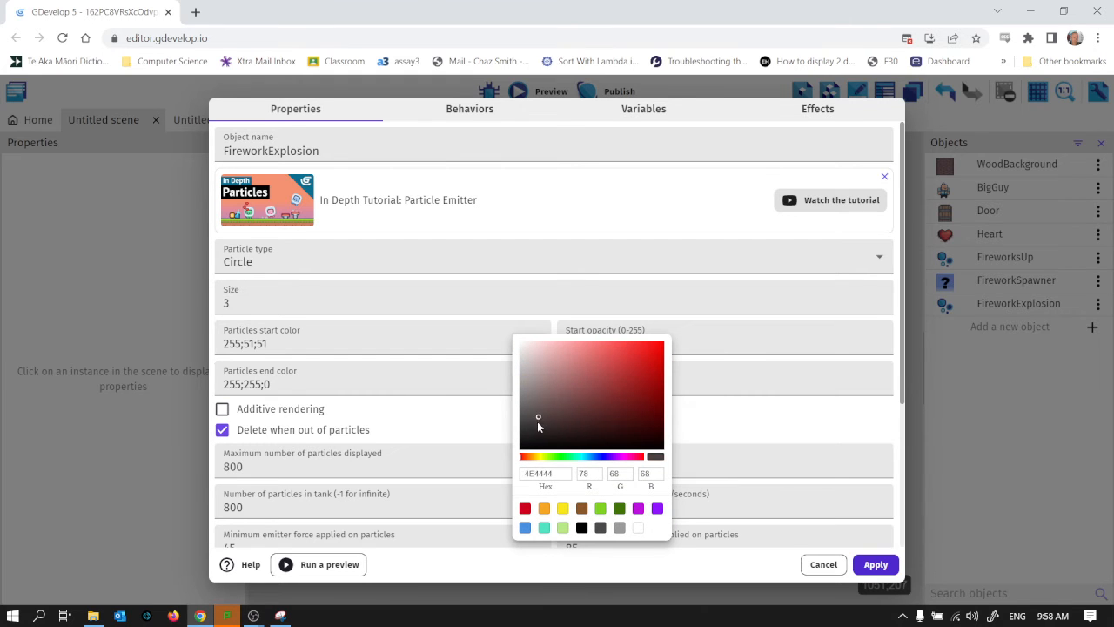
left_click(573, 409)
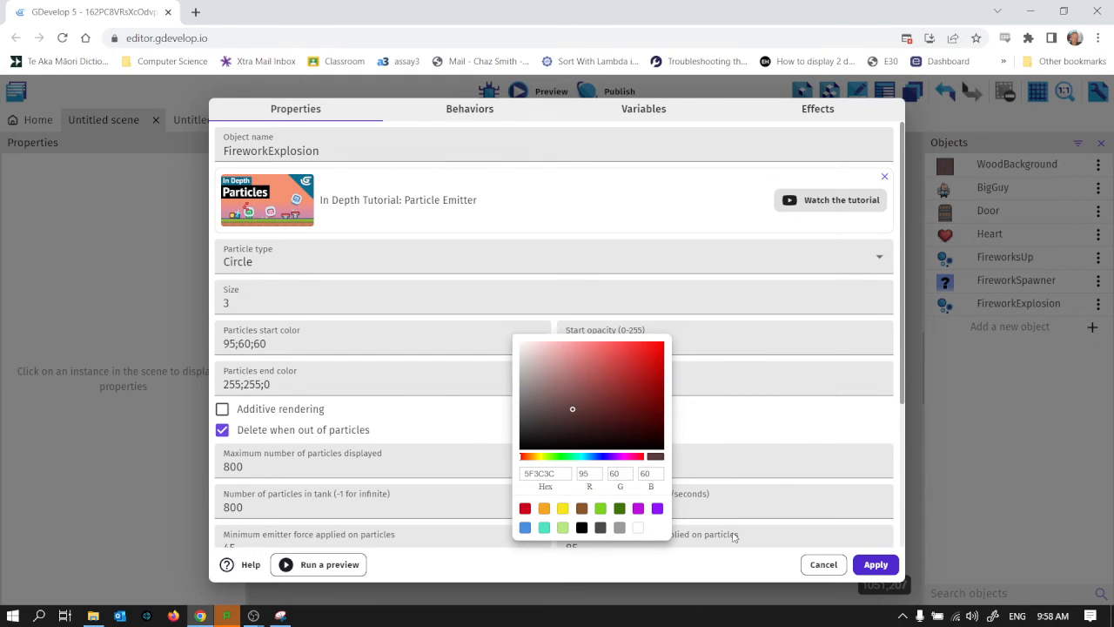
left_click(876, 564)
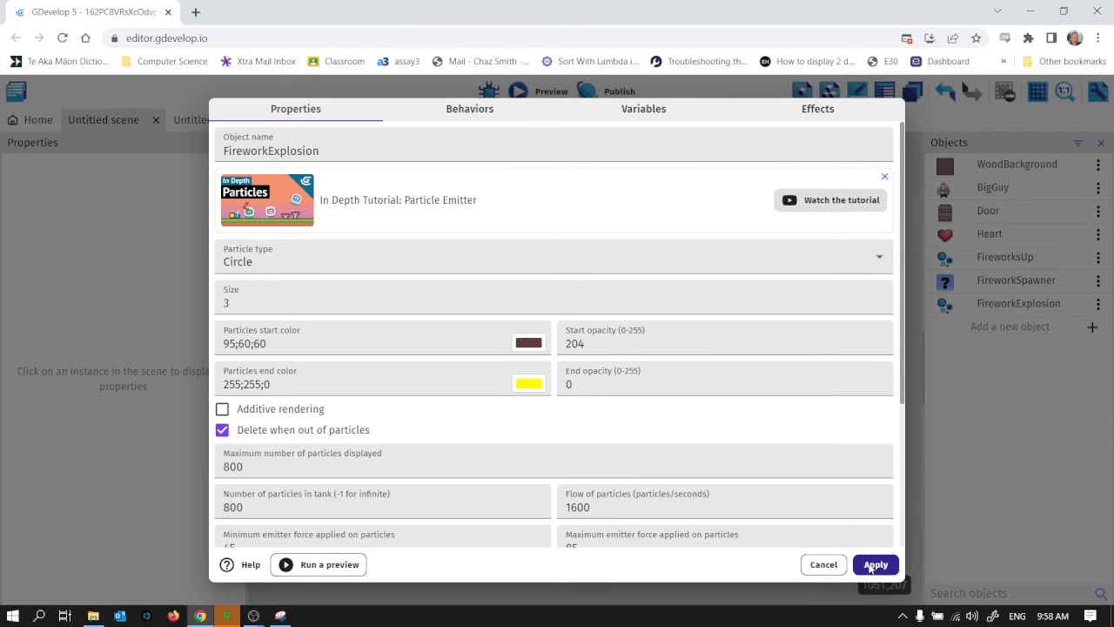
left_click(873, 564)
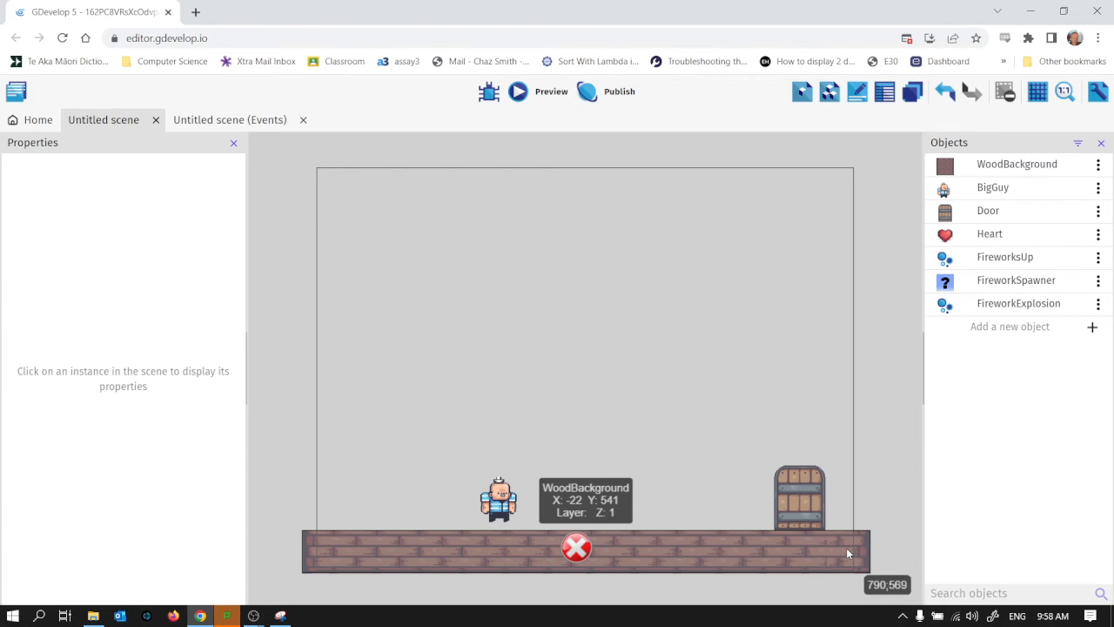
mouse_move(843, 546)
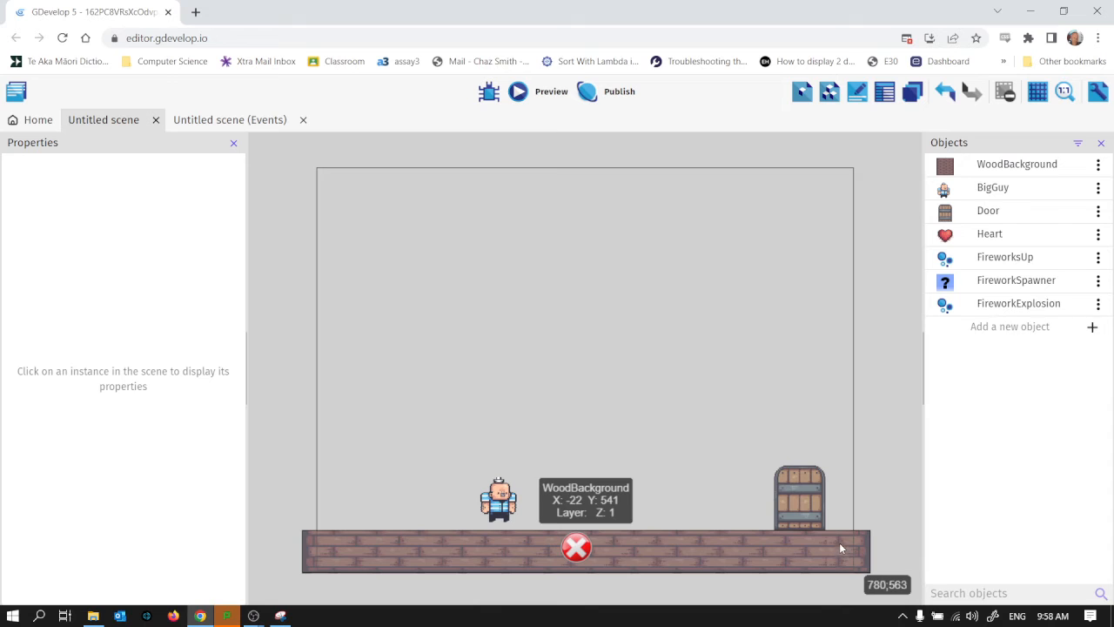
mouse_move(395, 303)
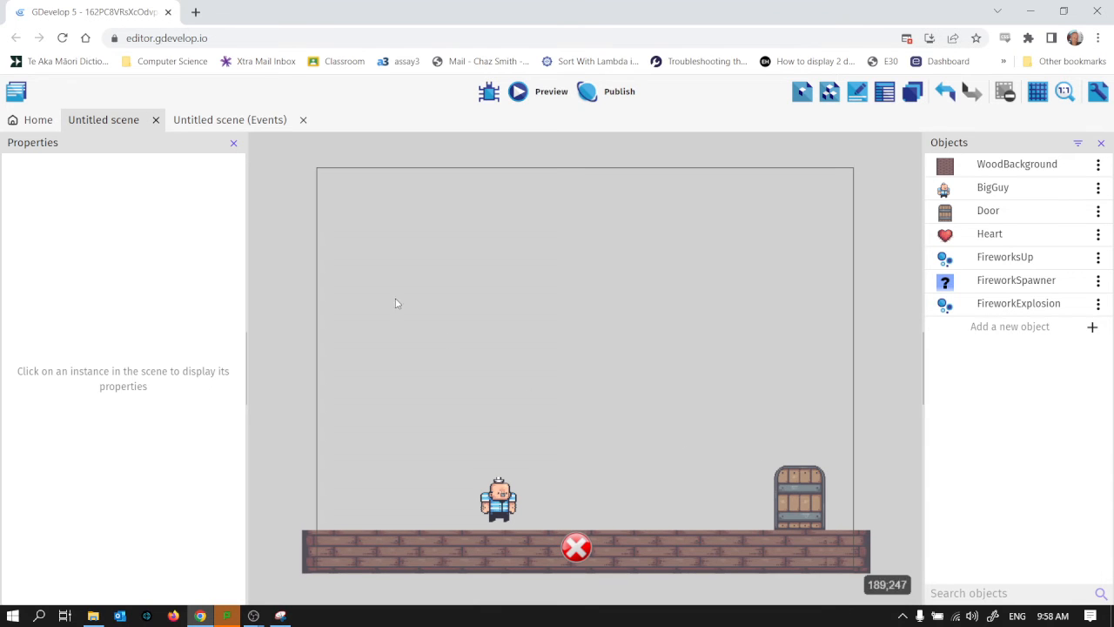
left_click(230, 119)
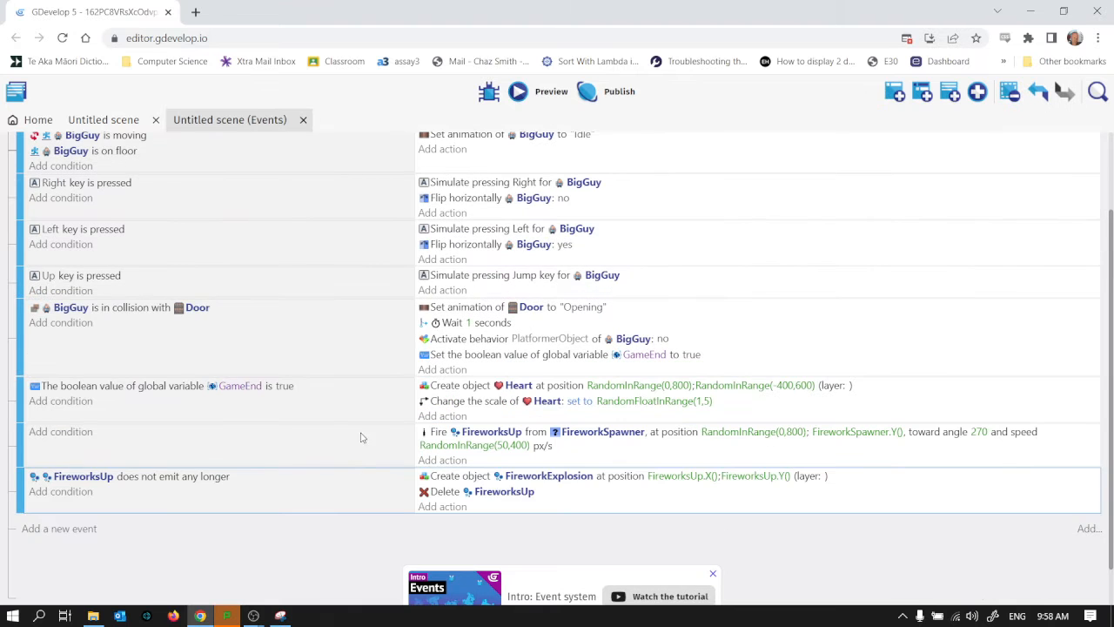
mouse_move(199, 533)
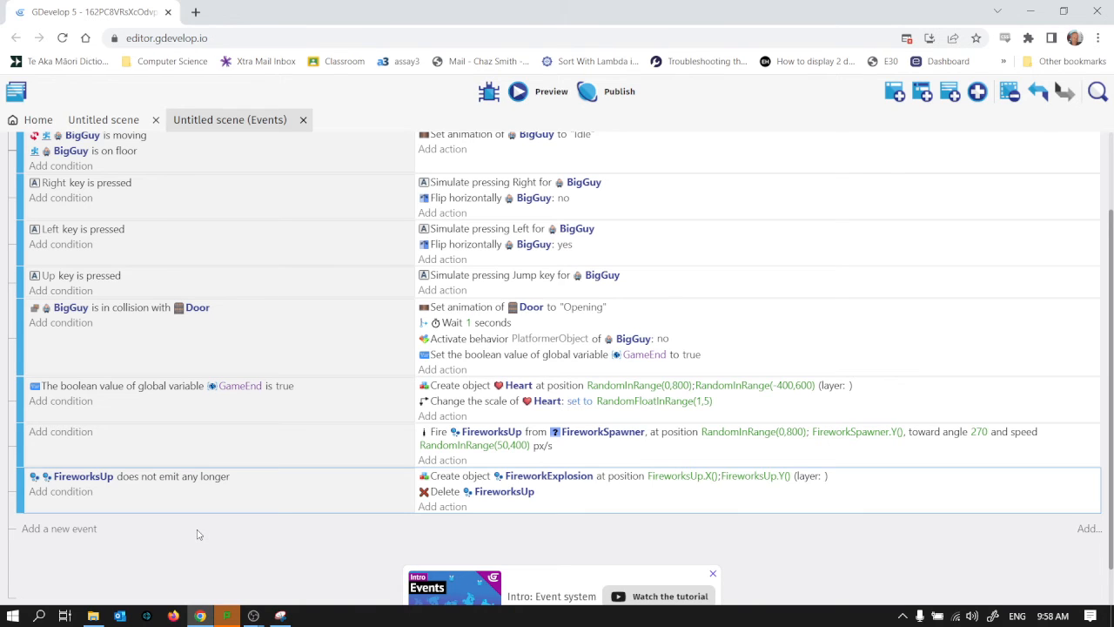
mouse_move(119, 419)
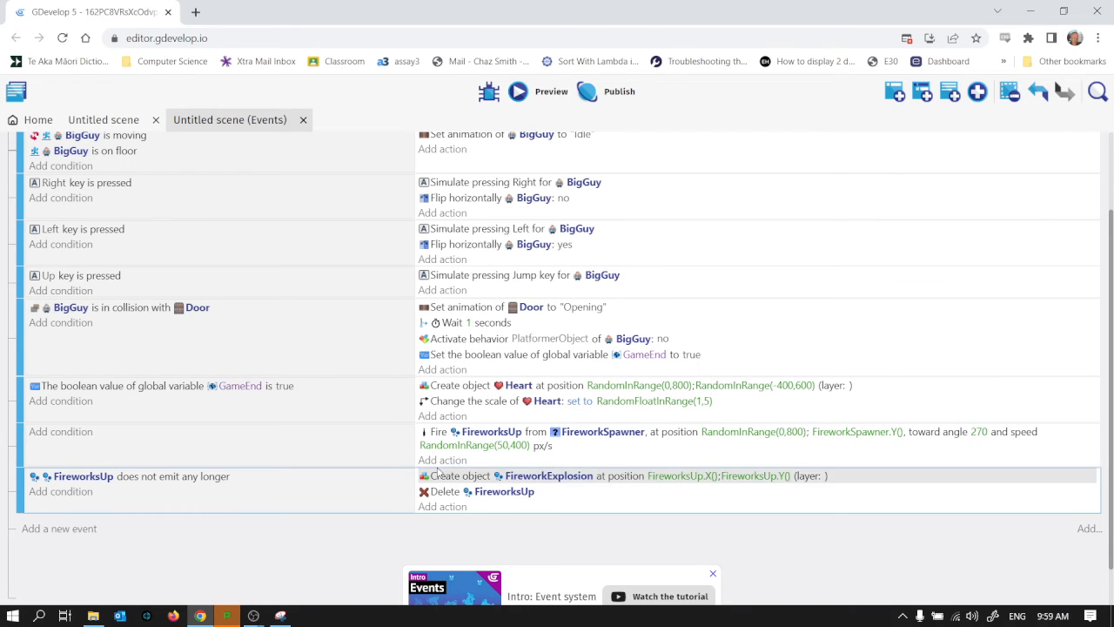
Set FireworkSpawner's Angle variance to 50 degrees and preview the golden bursts.
left_click(103, 119)
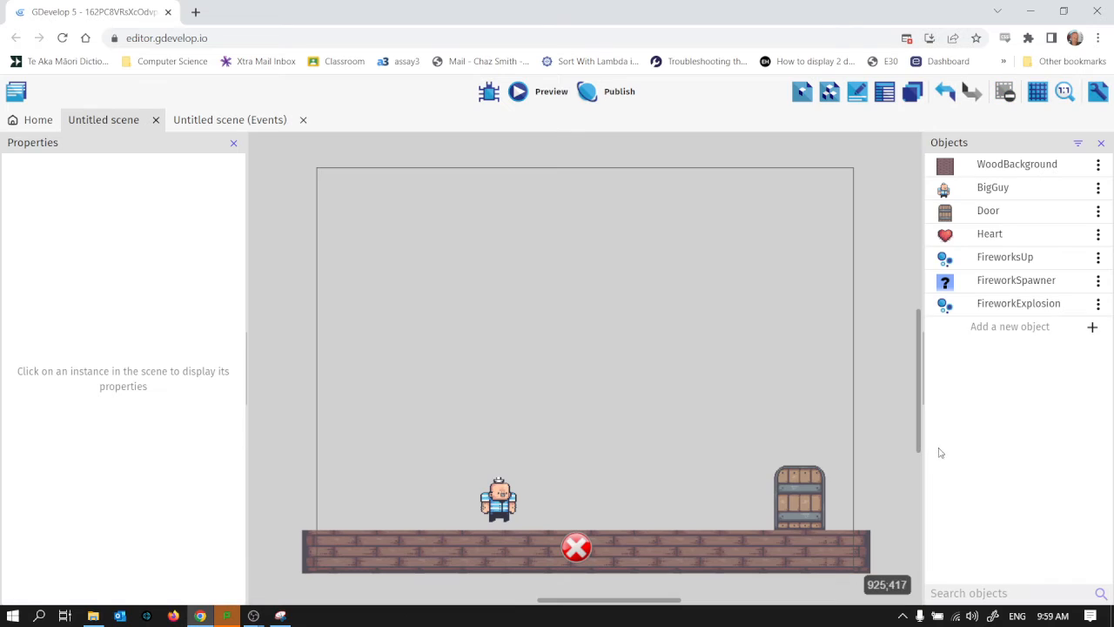
mouse_move(1017, 279)
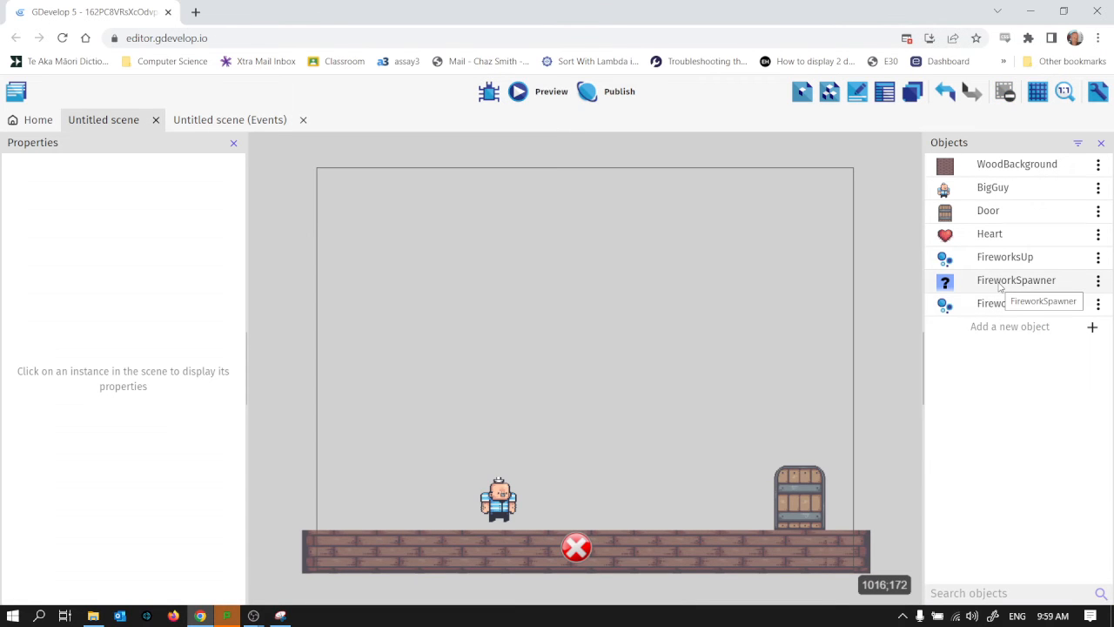
double_click(1017, 278)
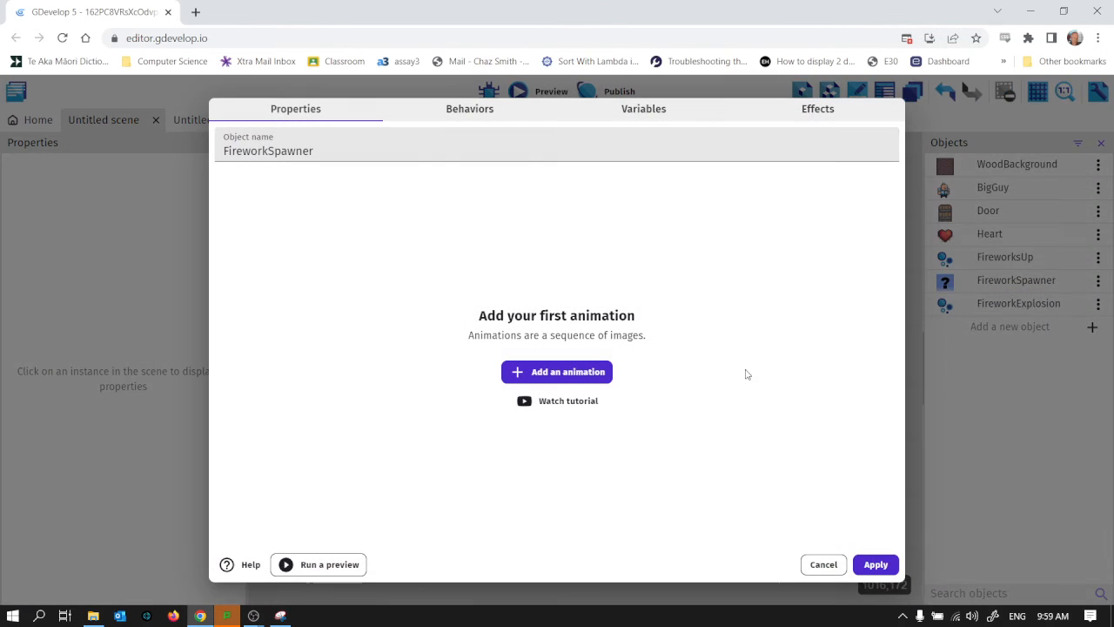
left_click(470, 107)
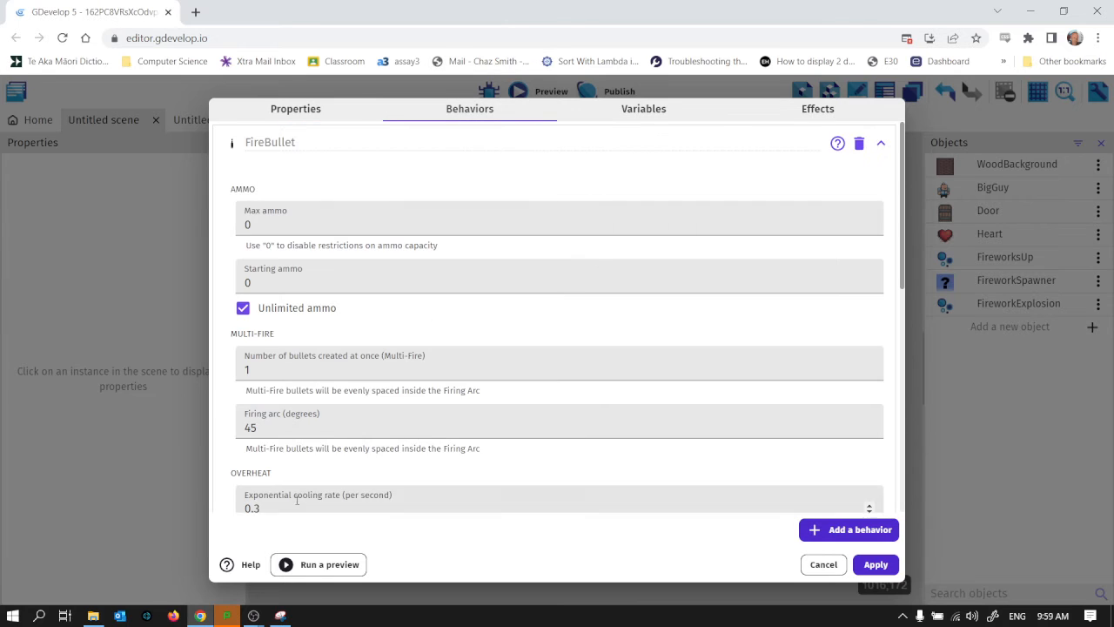
scroll("down", 3)
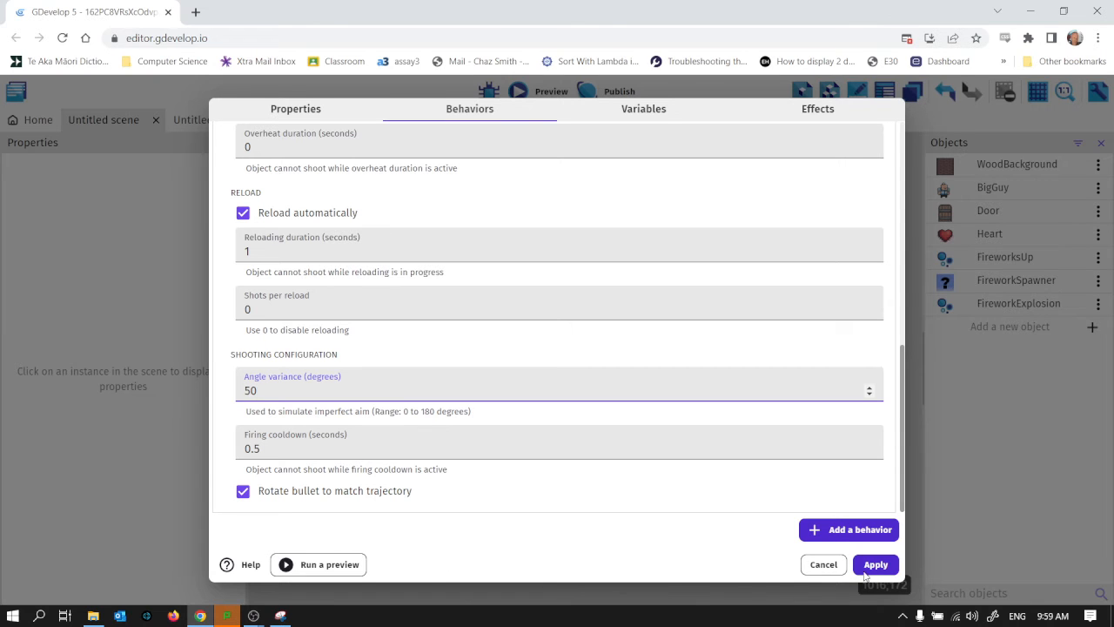
left_click(876, 564)
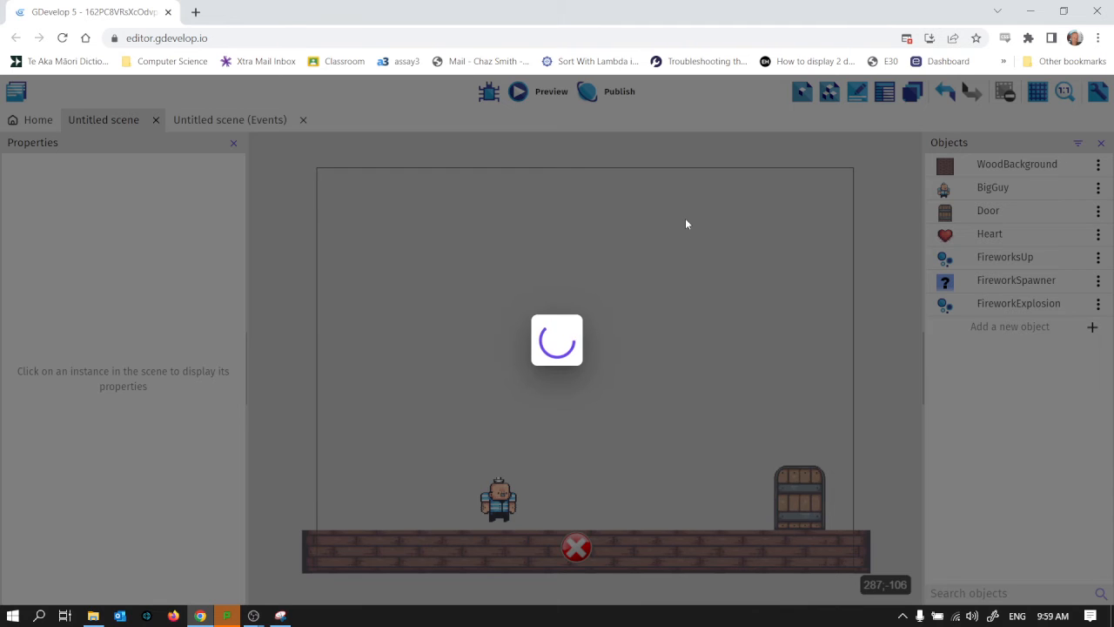
left_click(538, 91)
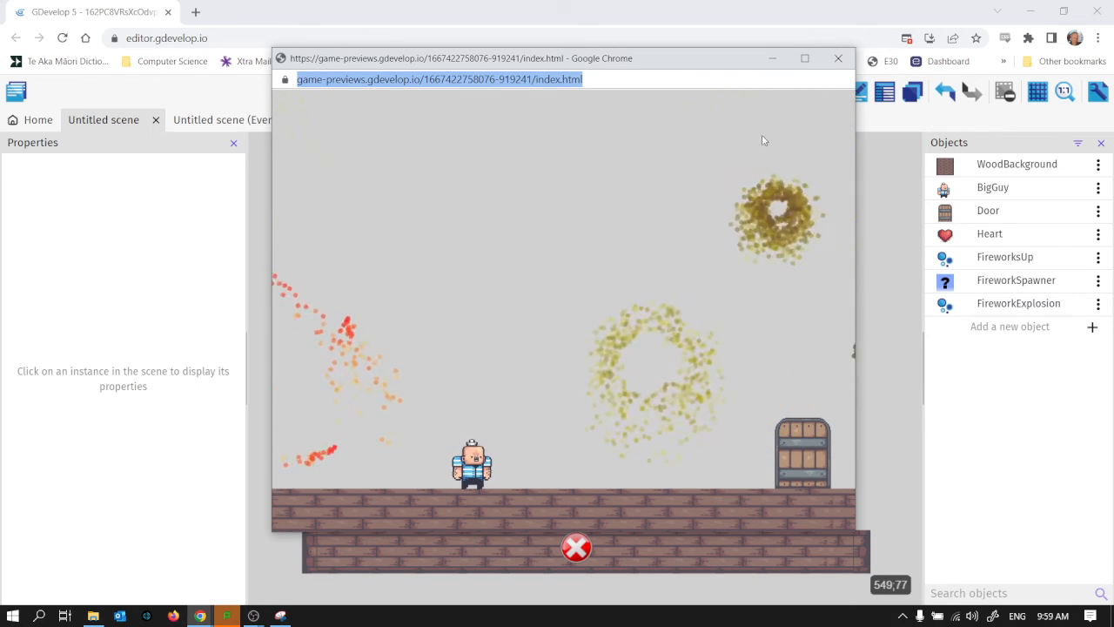
left_click(839, 59)
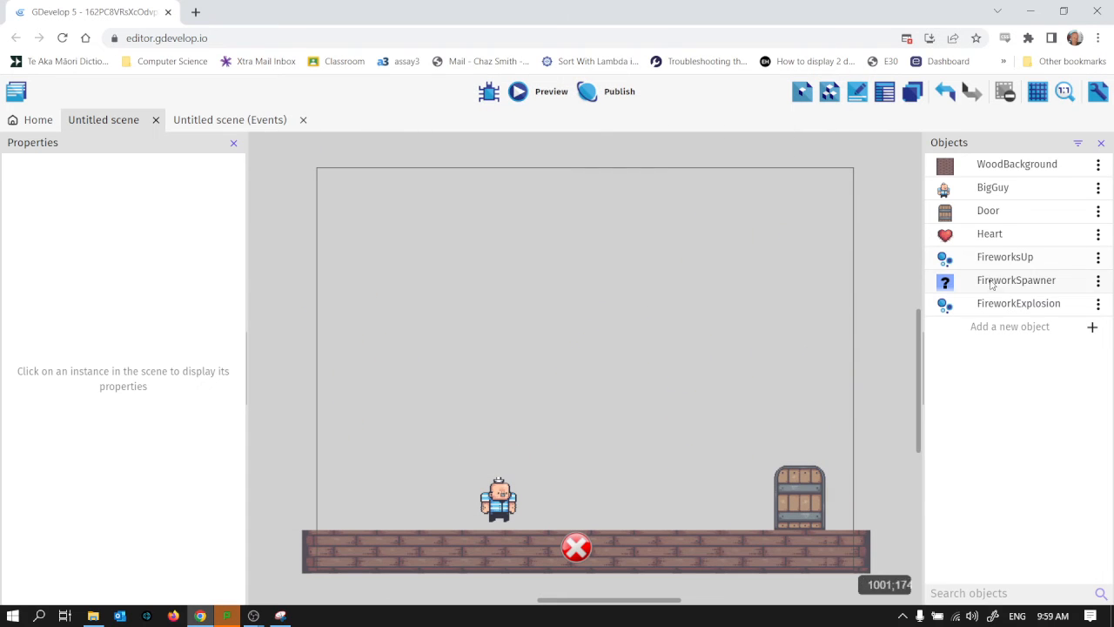
Set FireworkSpawner's Firing cooldown to 0.2 seconds and return to the events.
double_click(1017, 279)
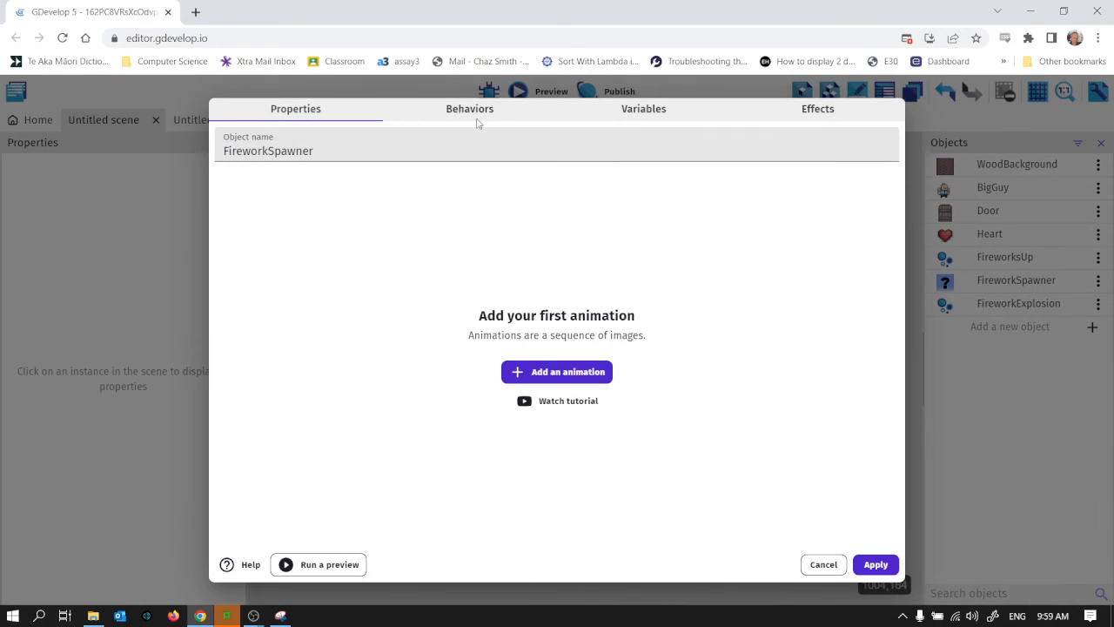
left_click(470, 108)
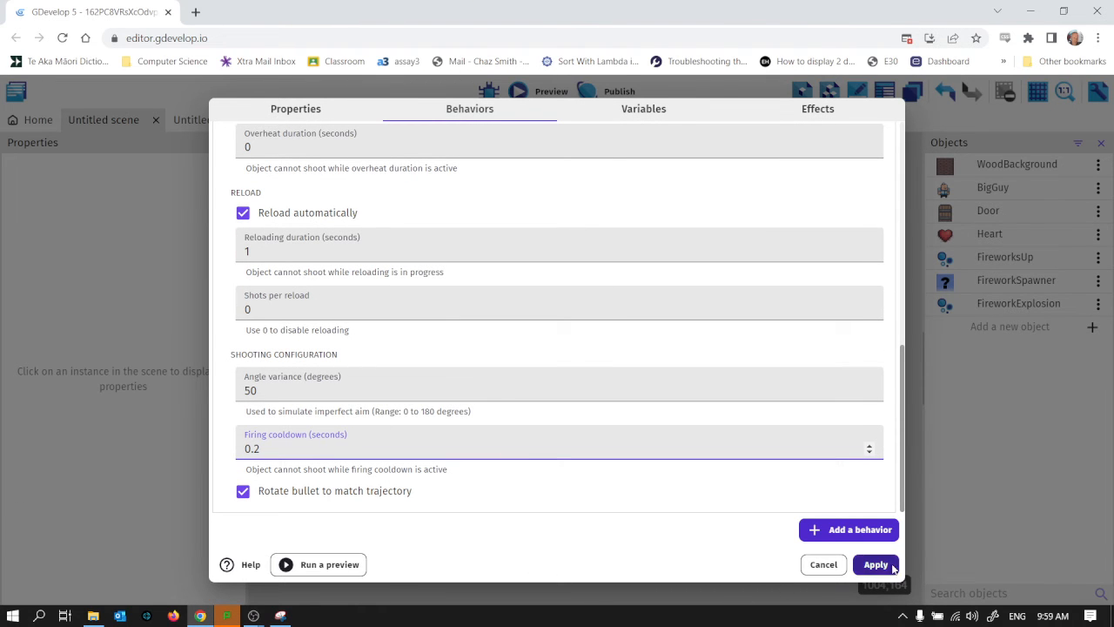
left_click(876, 564)
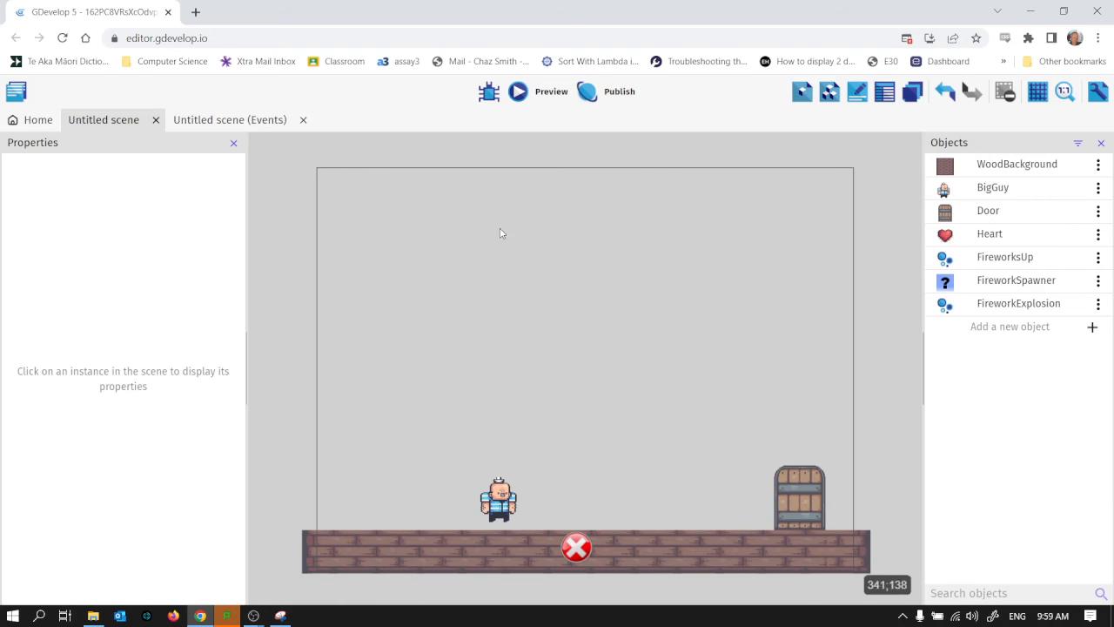
left_click(230, 119)
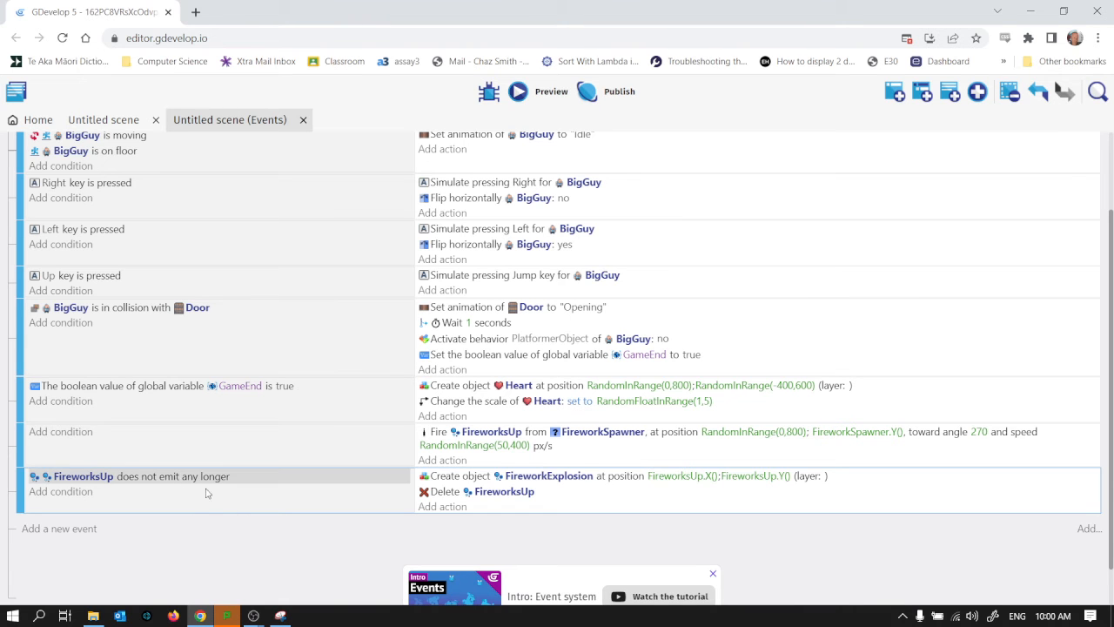
Add a FireworkExplosion Start color action and try blue and navy in the picker.
left_click(442, 505)
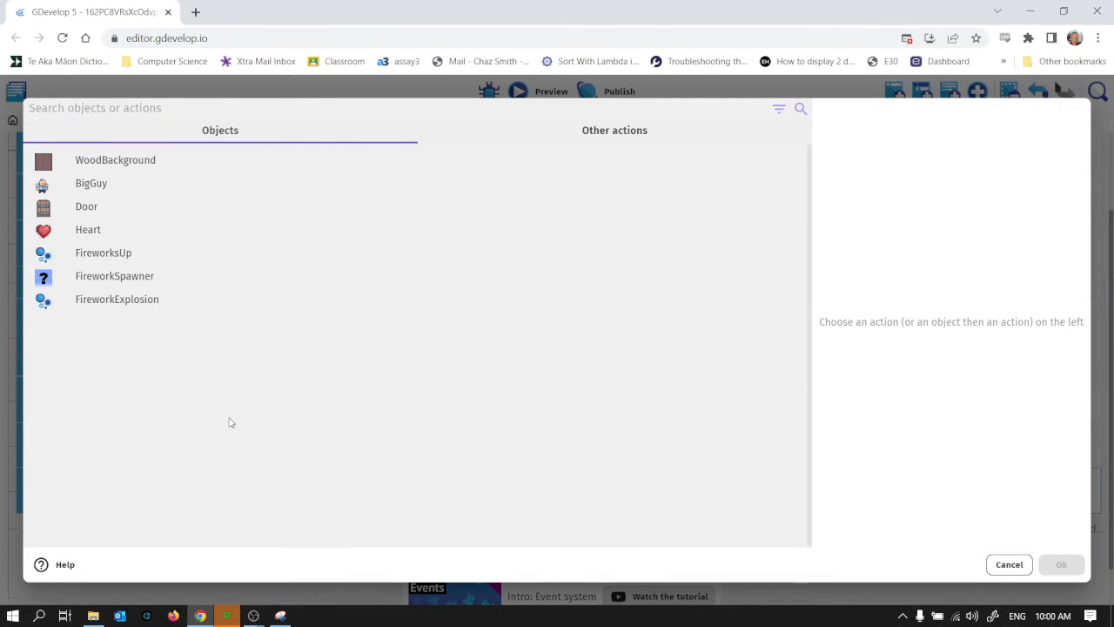
mouse_move(110, 320)
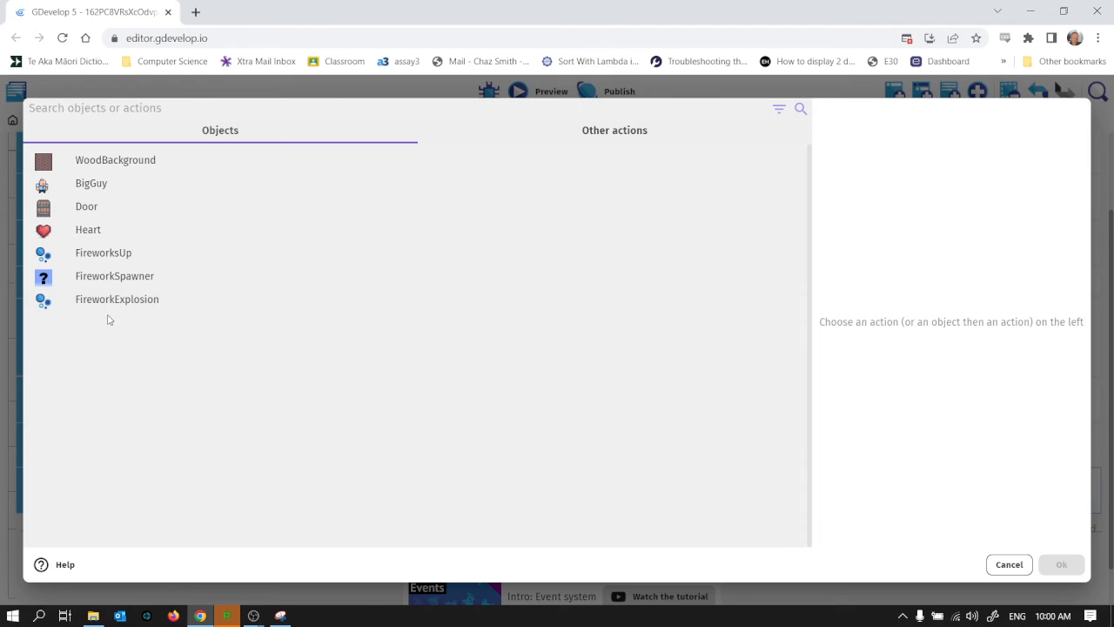
left_click(117, 300)
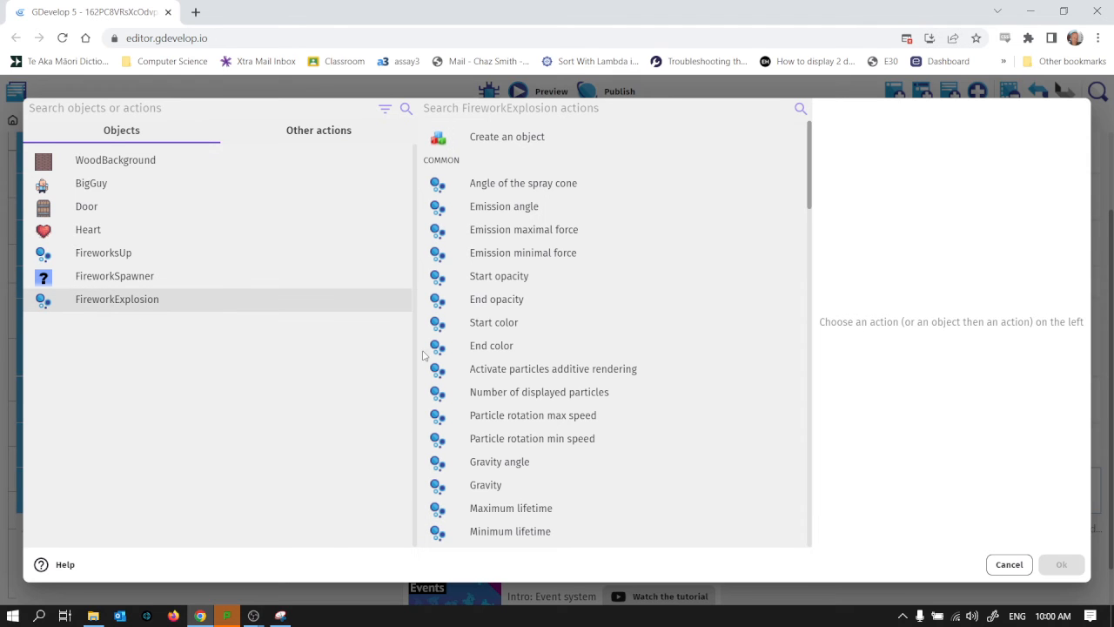
left_click(456, 322)
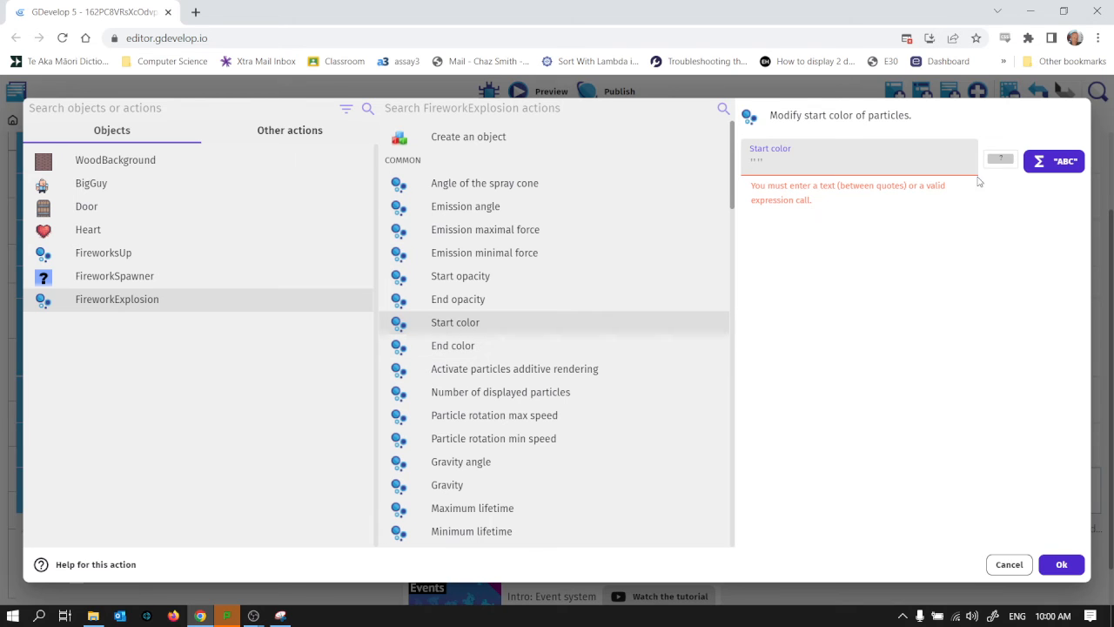
left_click(1000, 160)
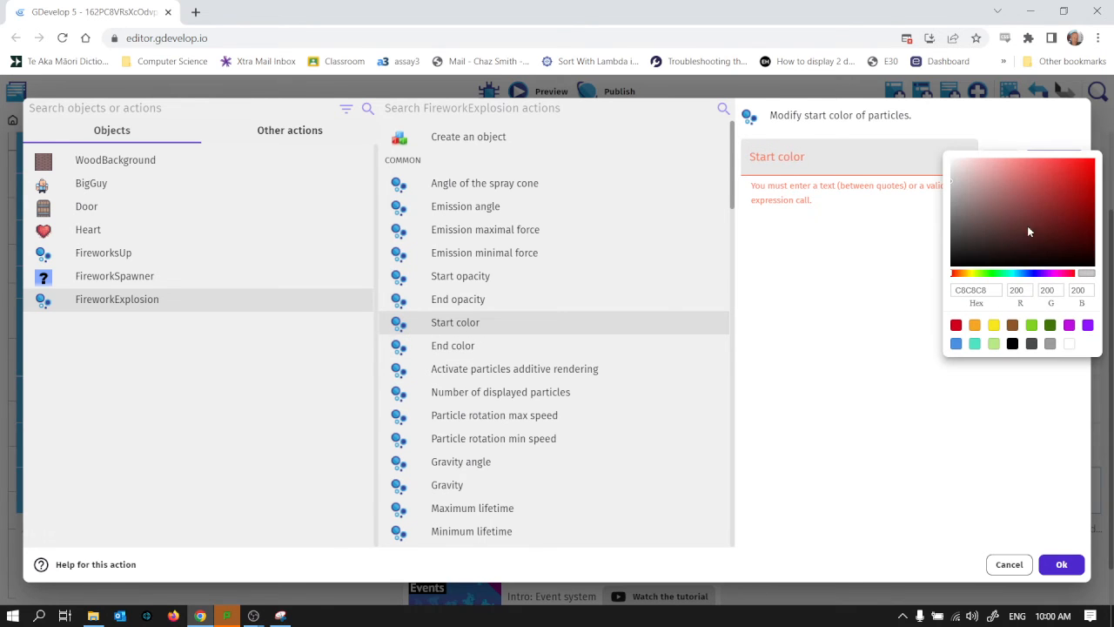
left_click(1029, 218)
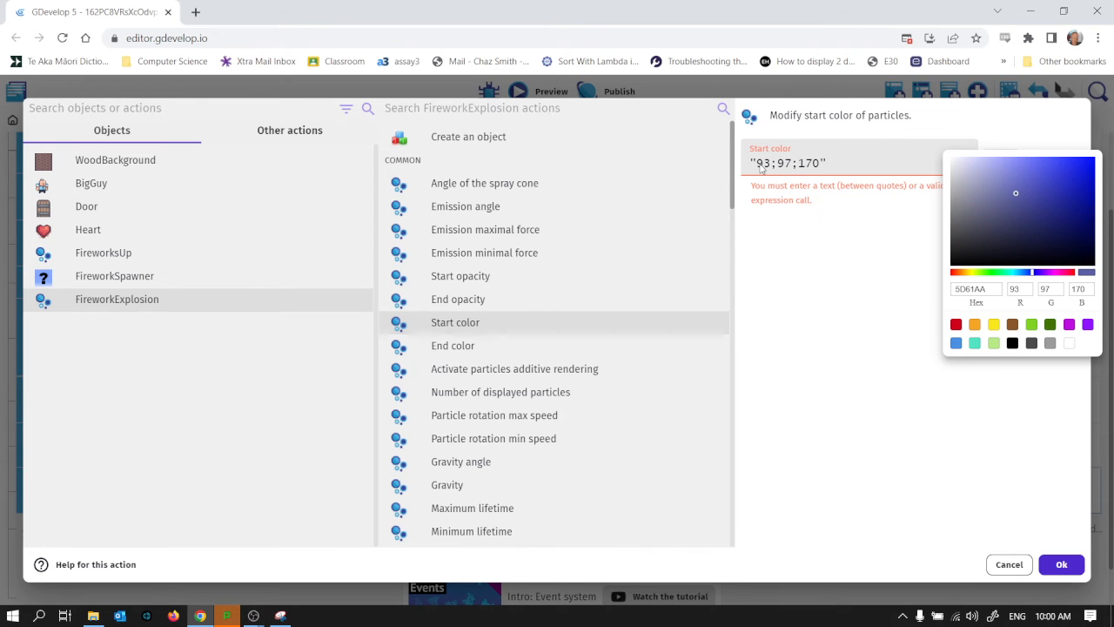
mouse_move(810, 172)
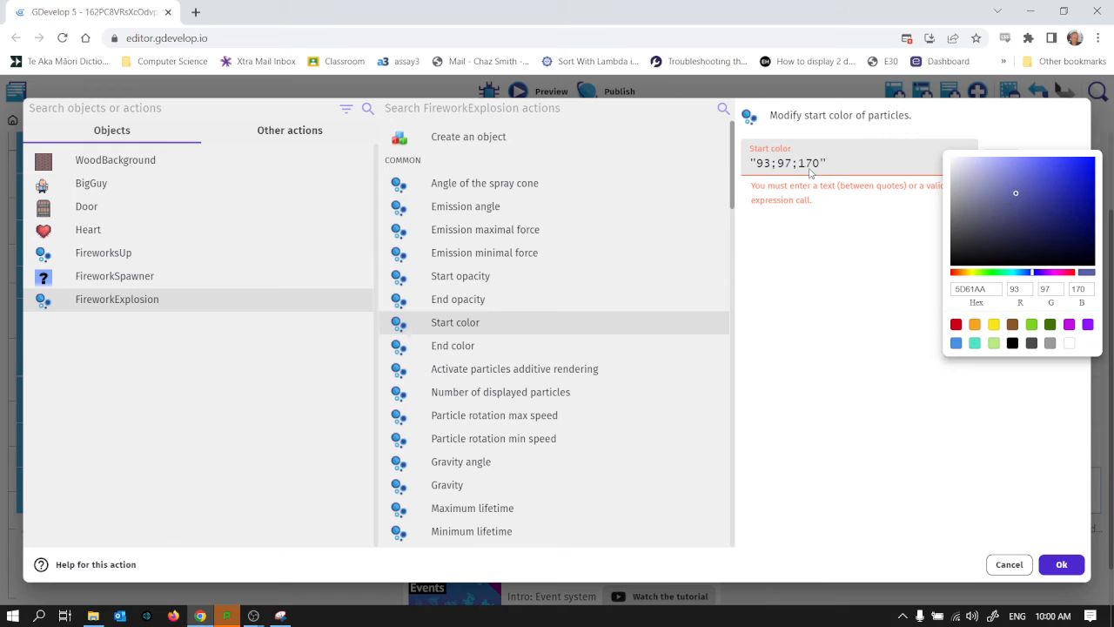
mouse_move(763, 177)
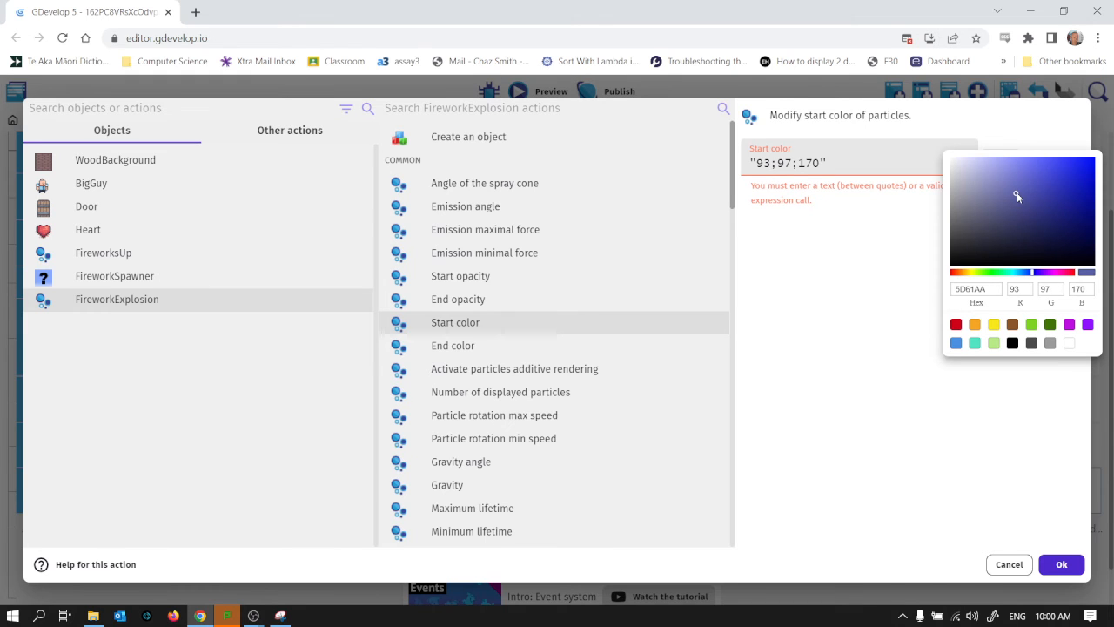
left_click(1034, 226)
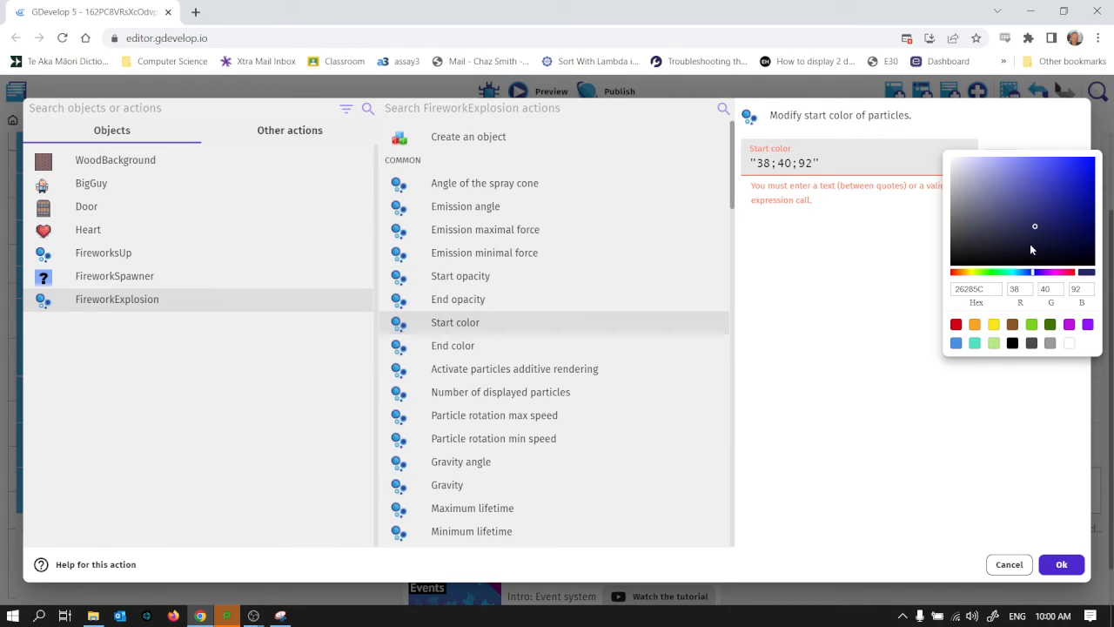
mouse_move(1041, 461)
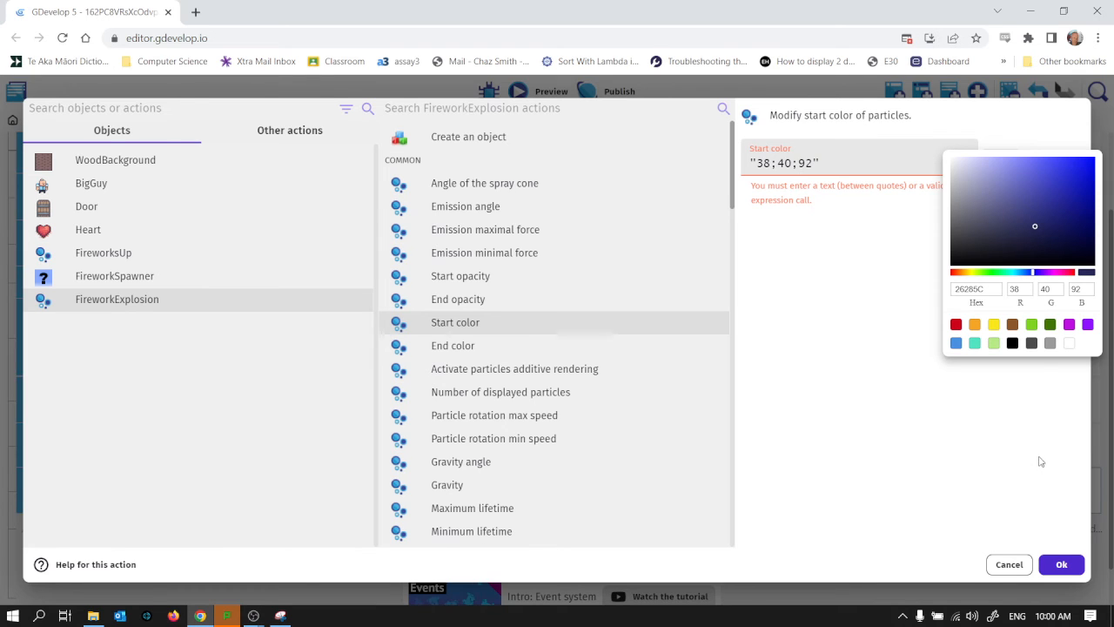
left_click(857, 164)
type("s")
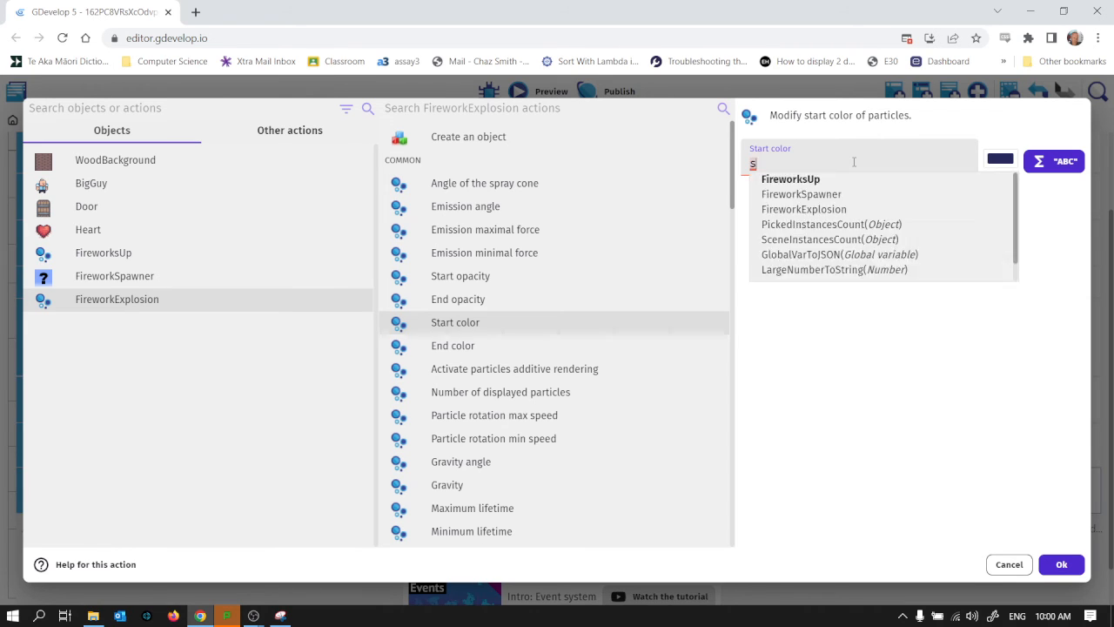
Enter the first random channel ToString(RandomInRange(0,255))+";" as the start colour.
type("to")
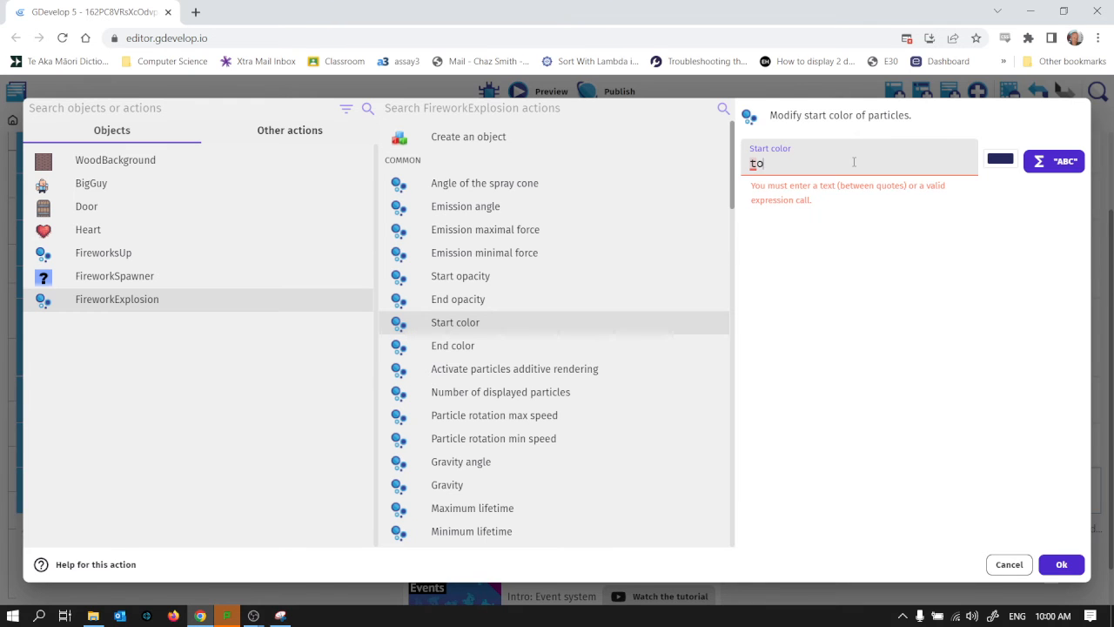
type("str")
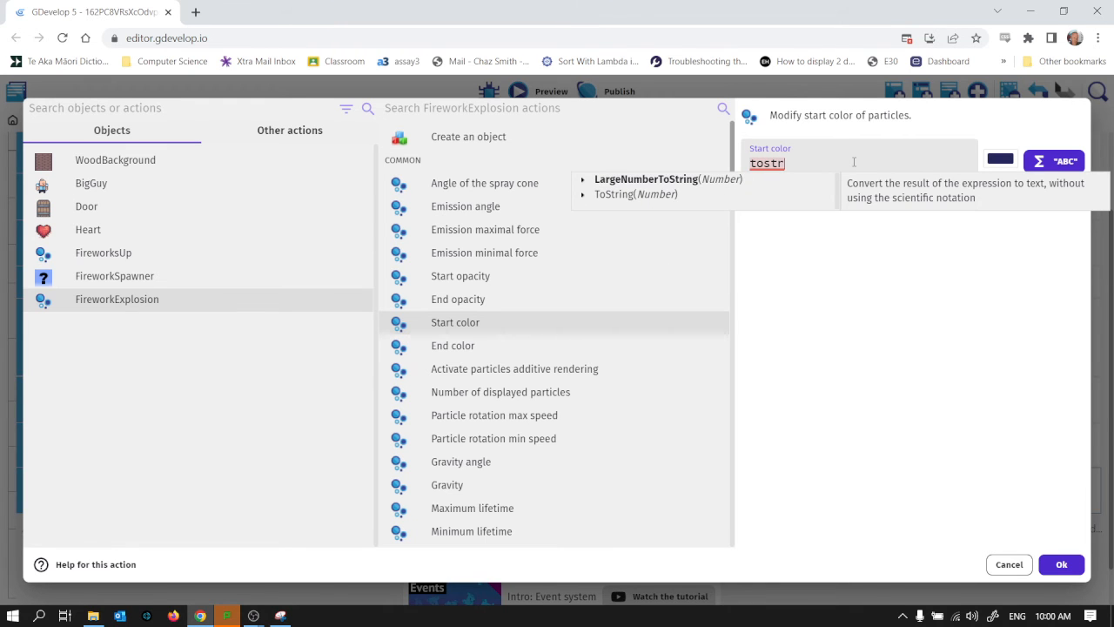
left_click(634, 194)
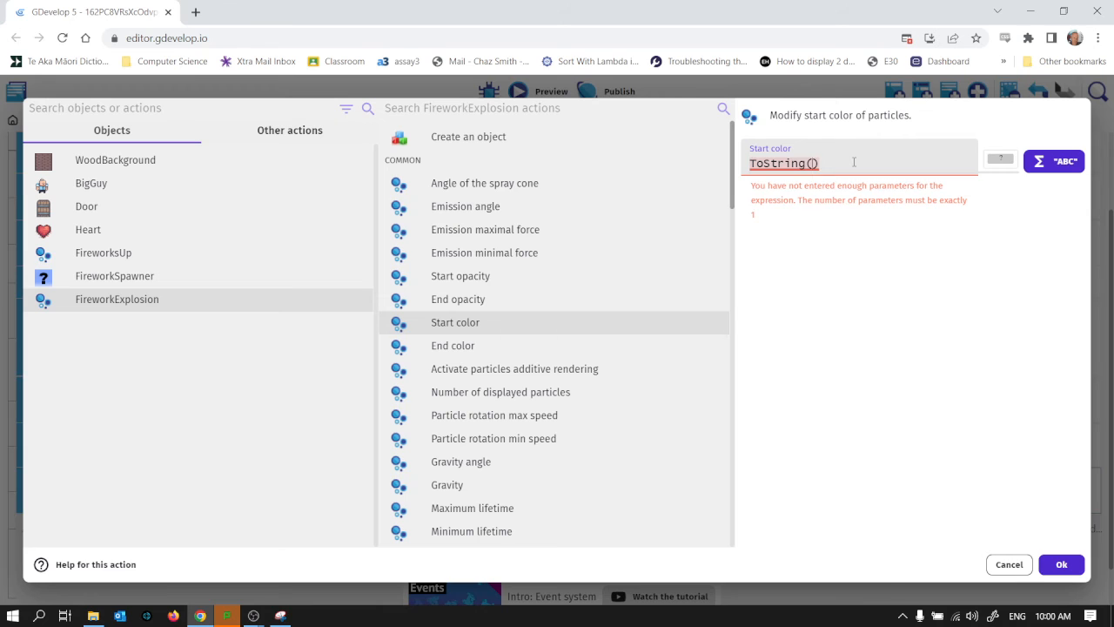
type("ran")
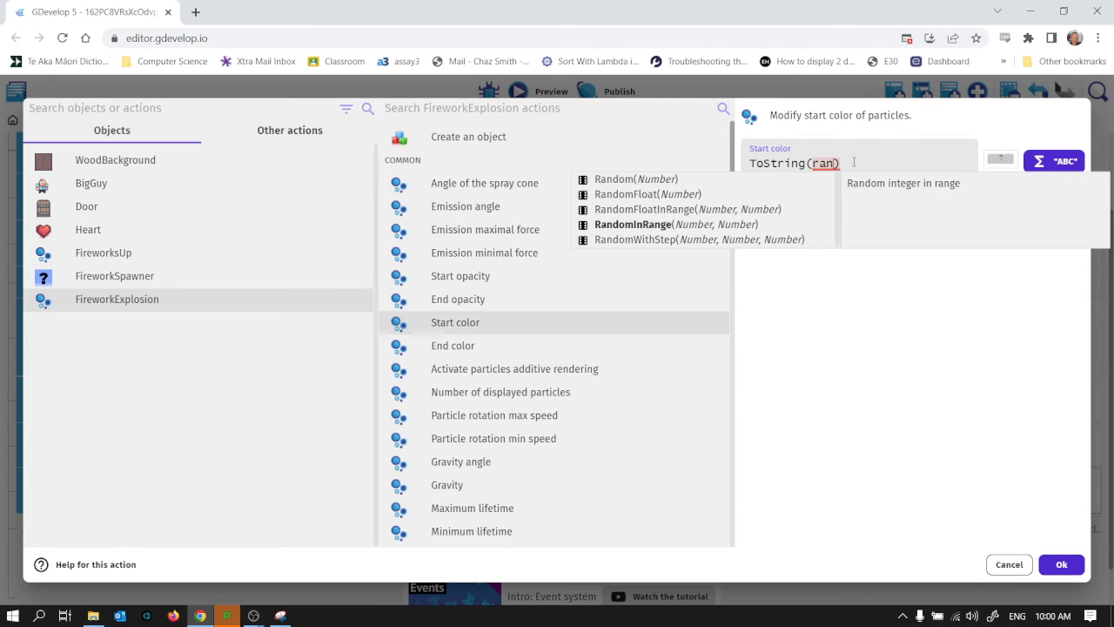
left_click(658, 223)
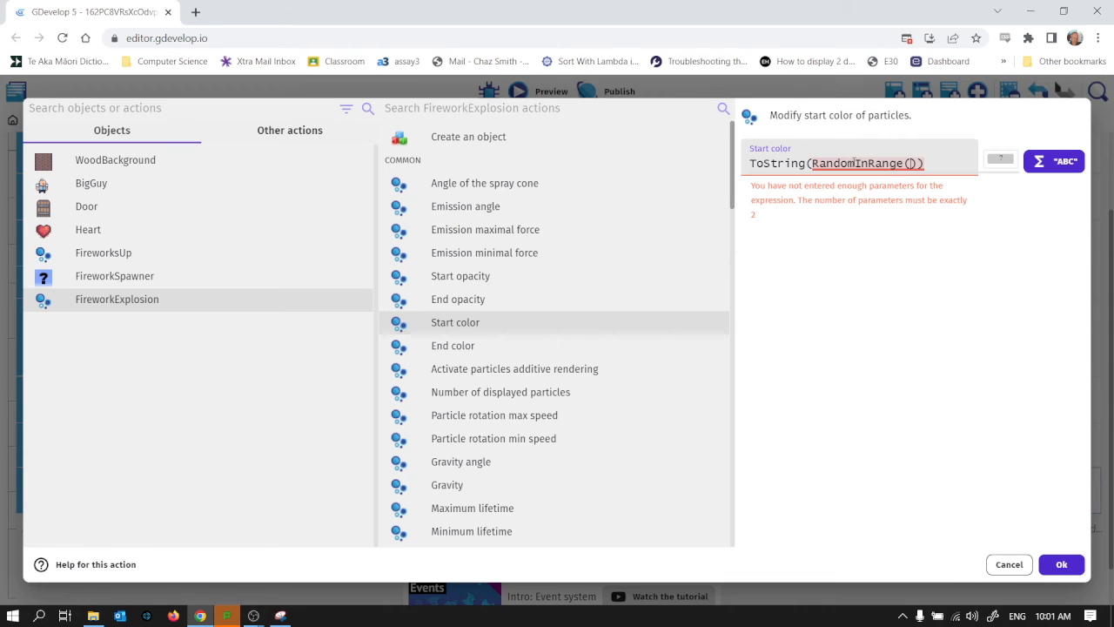
type("0,255")
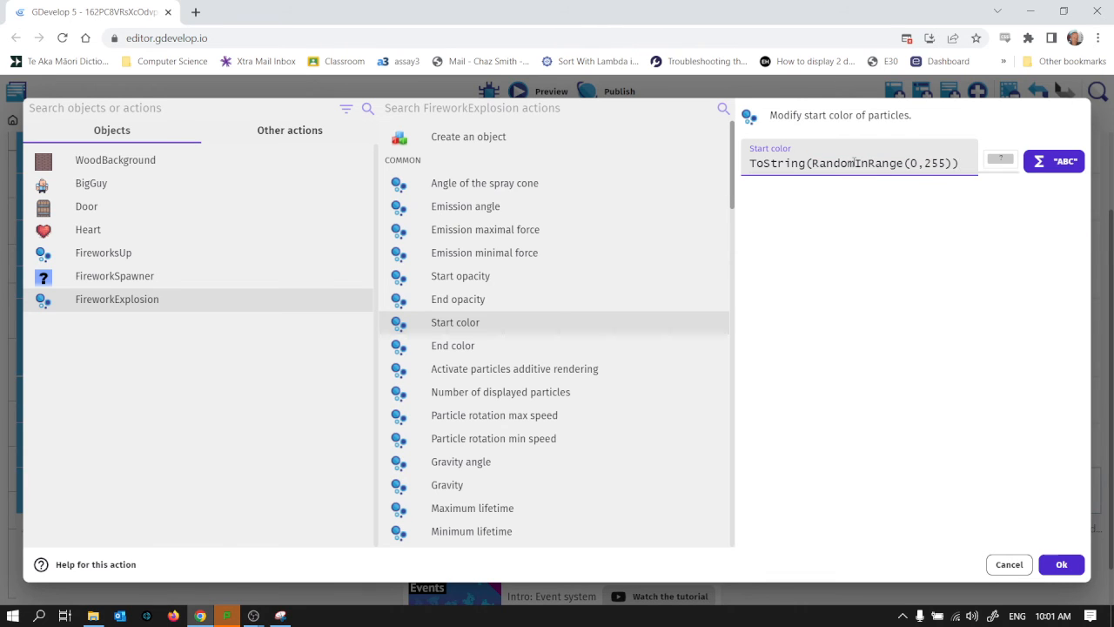
type("+\";")
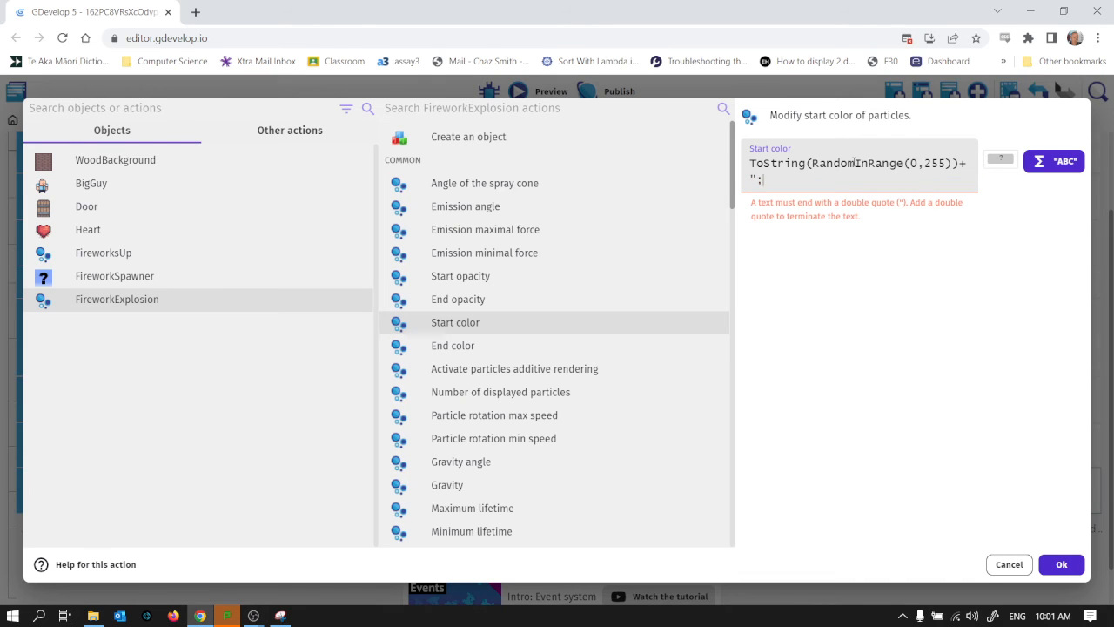
type("\"")
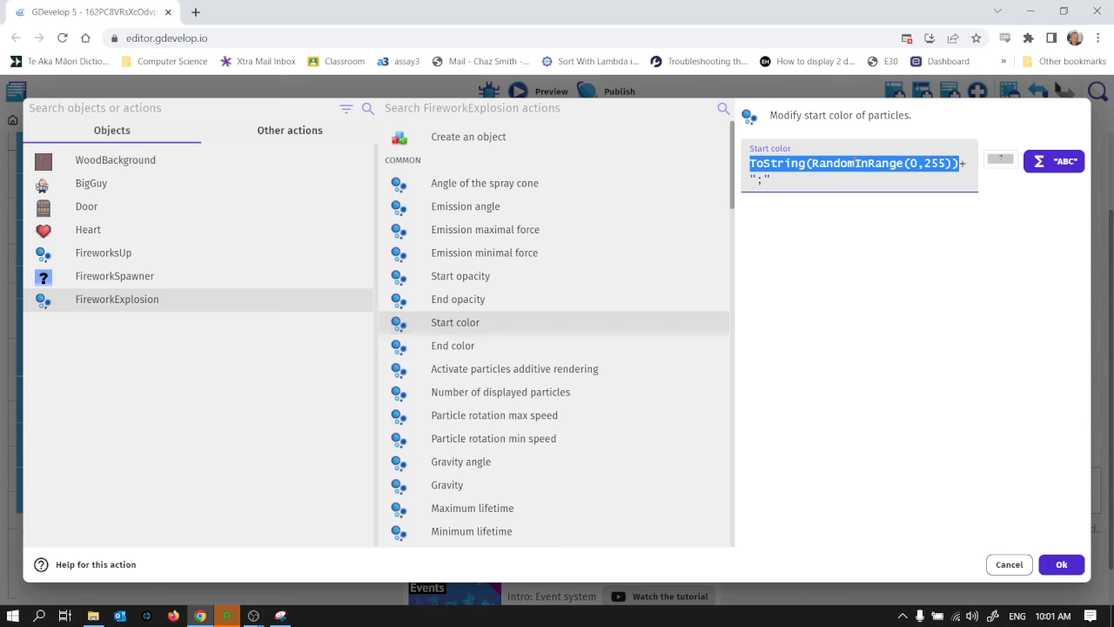
left_click(856, 164)
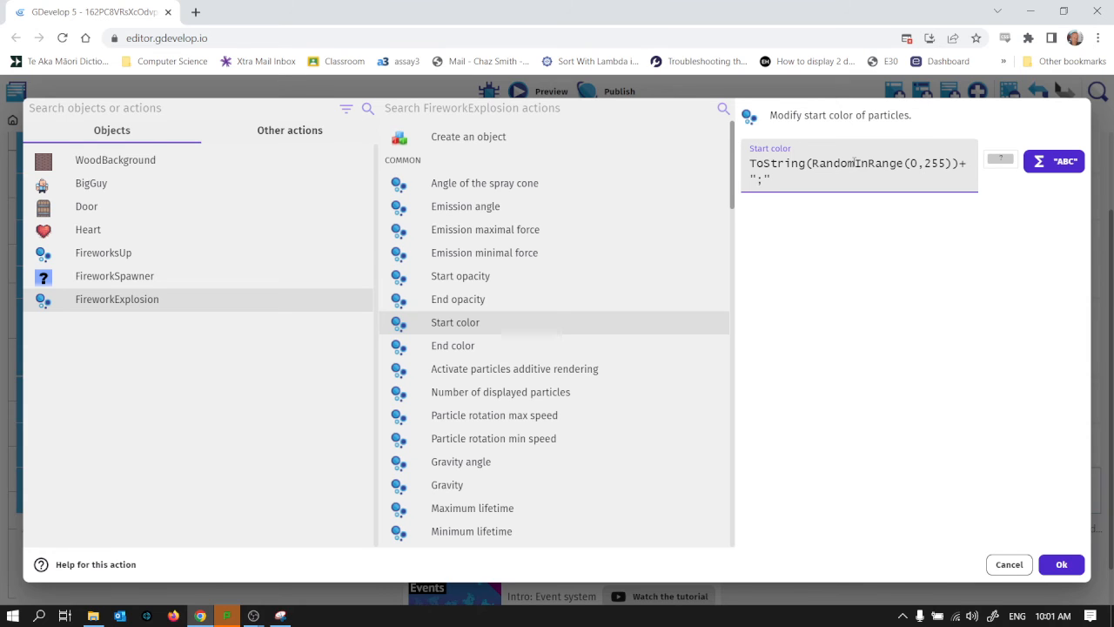
Append two more ToString(RandomInRange(0,255)) channels joined by ";" and confirm the start colour.
type("+")
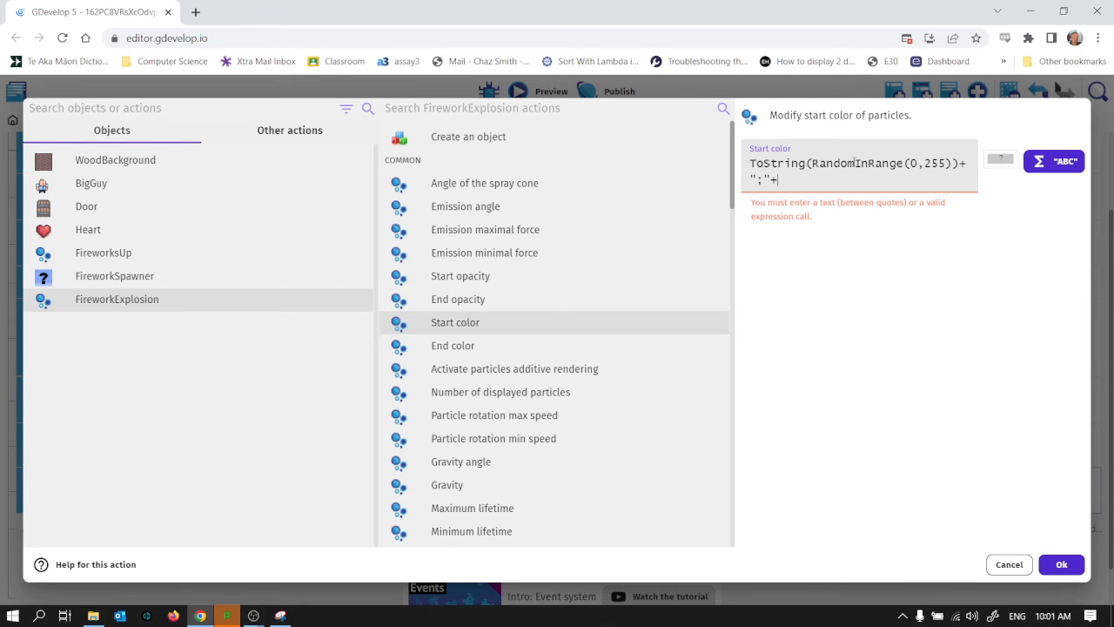
type("ToString(RandomInRange(0,255))")
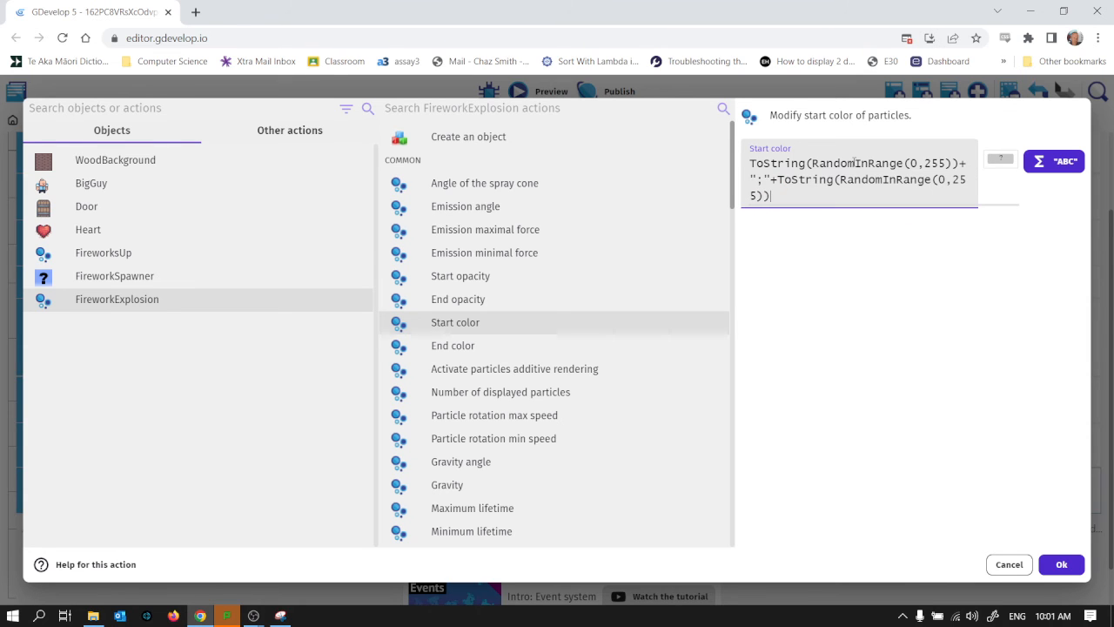
type("+\";")
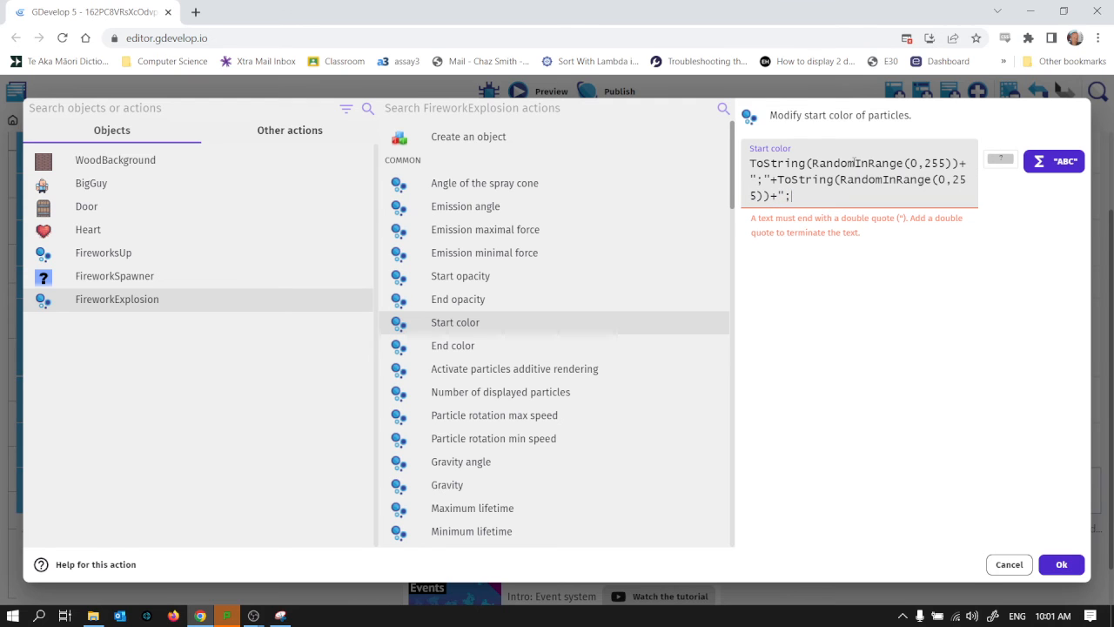
type("+")
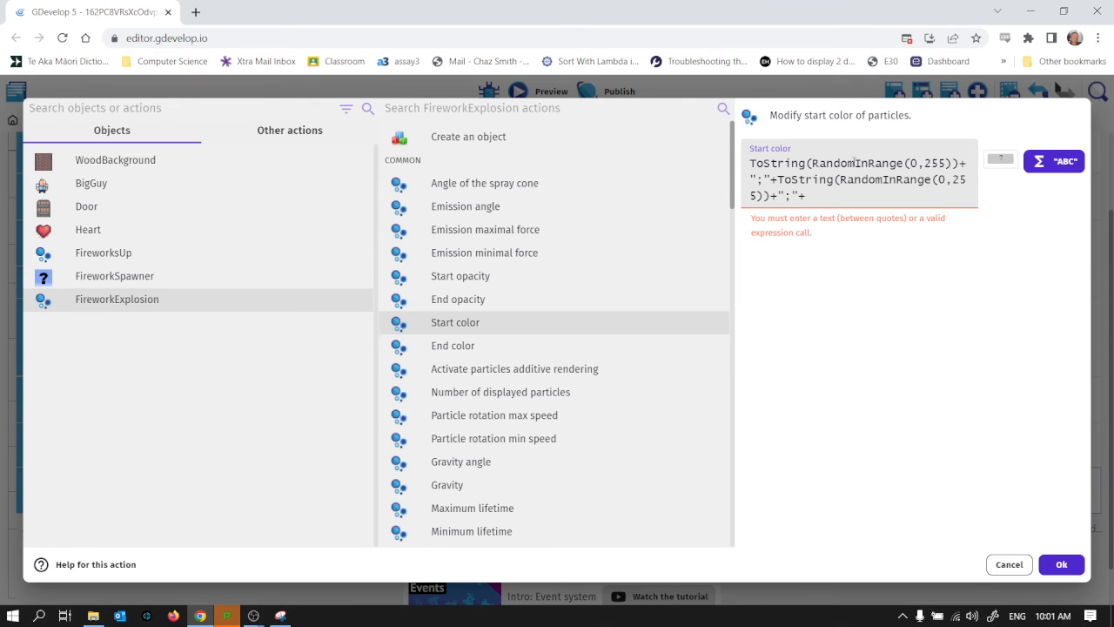
type("ToString(RandomInRange(0,255))")
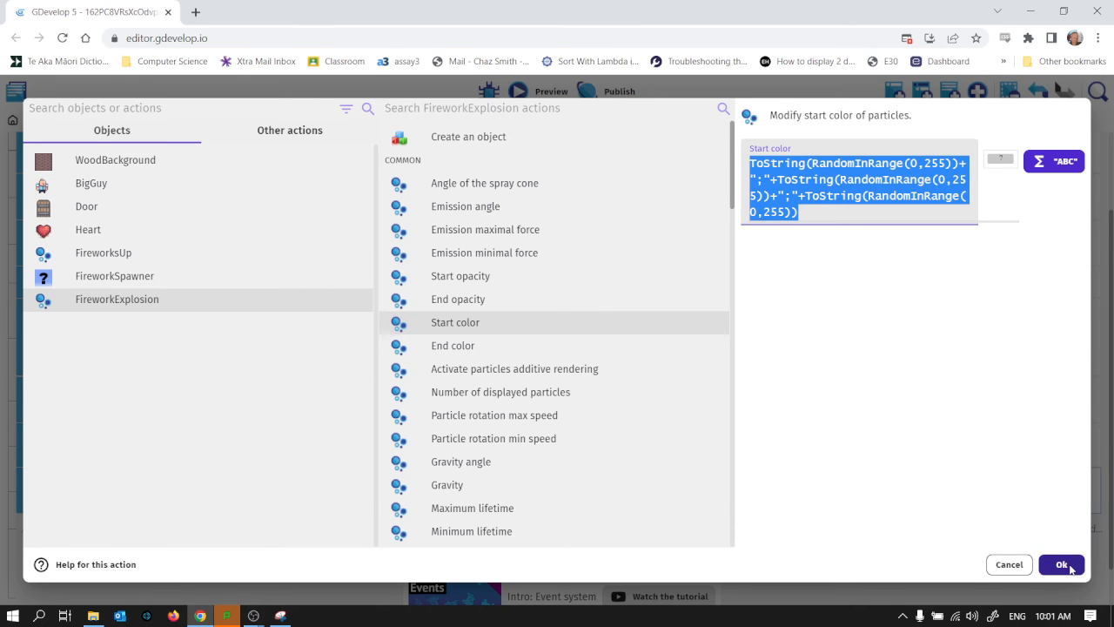
left_click(1062, 564)
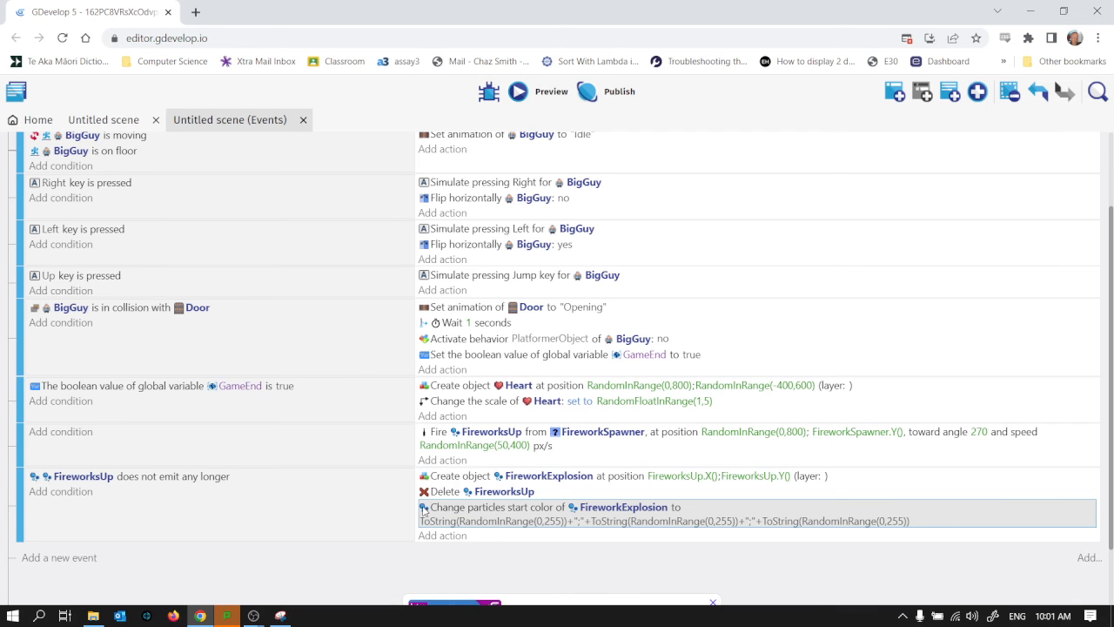
mouse_move(477, 540)
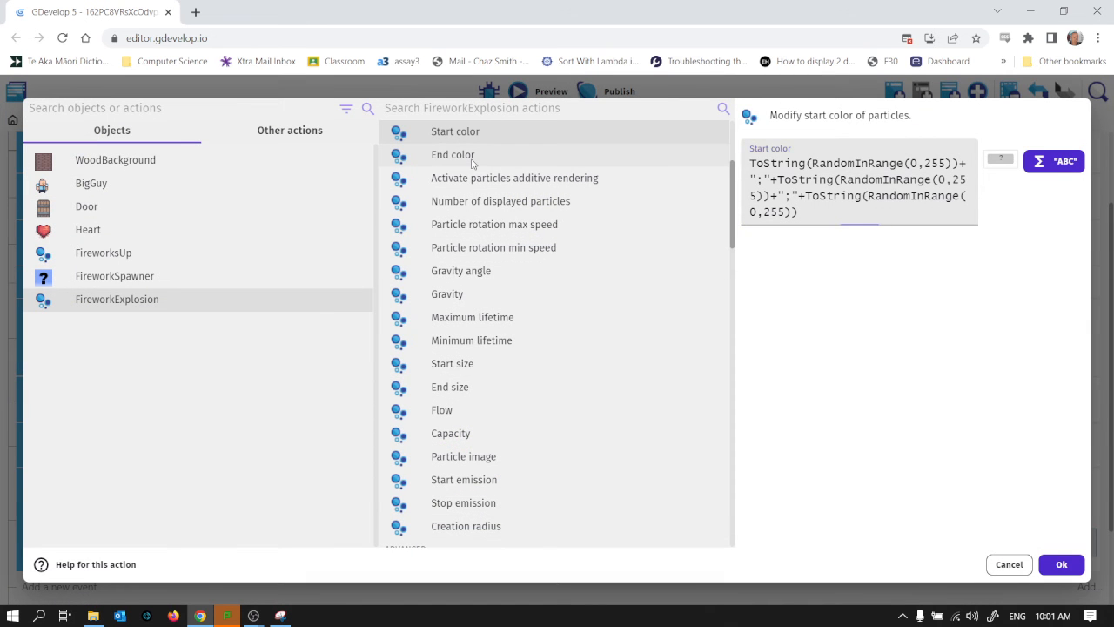
Confirm the copied action as the random end colour and launch a scene preview.
left_click(1062, 564)
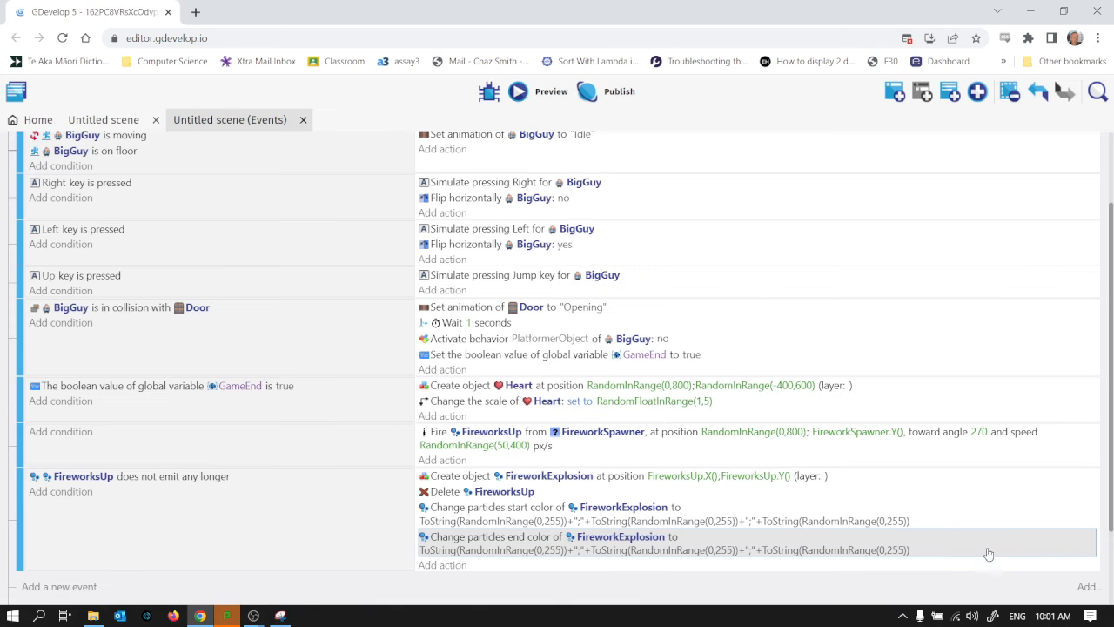
mouse_move(518, 91)
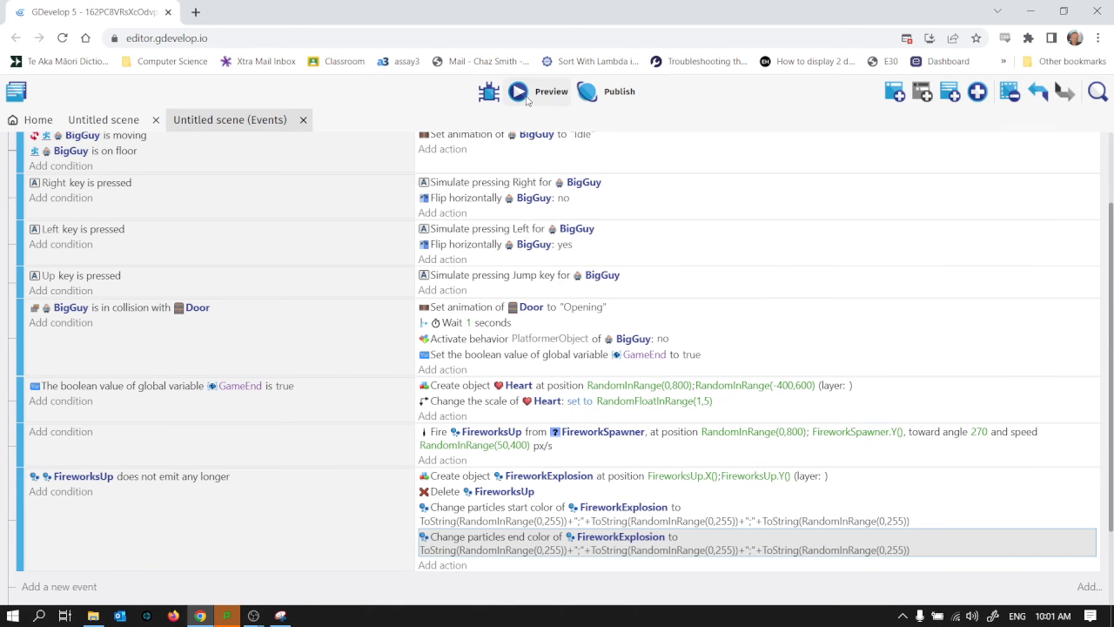
left_click(517, 90)
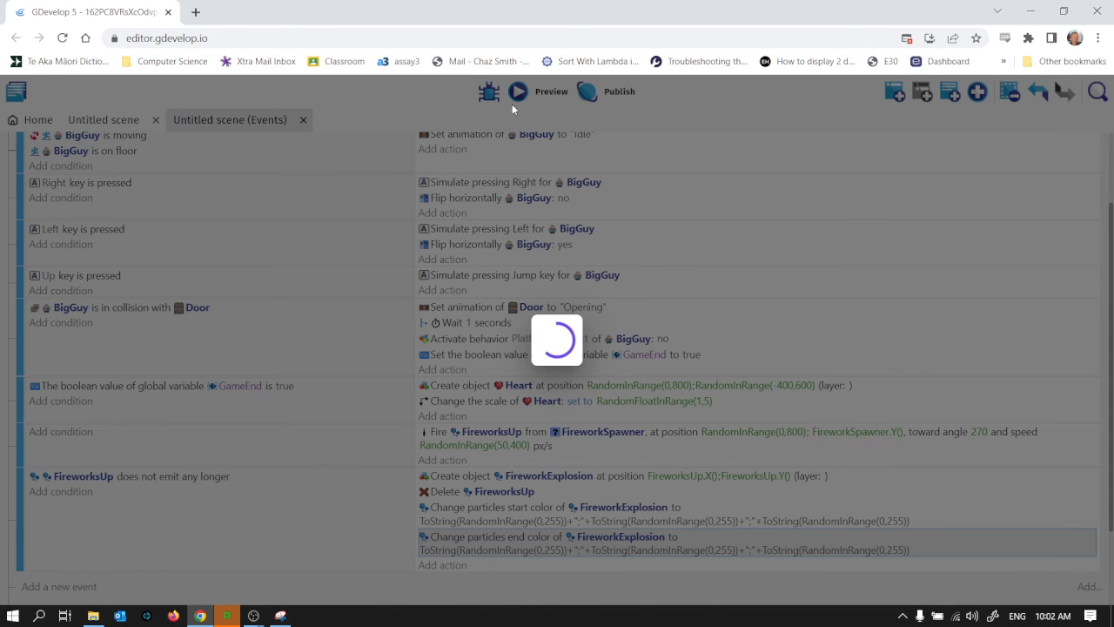
left_click(519, 91)
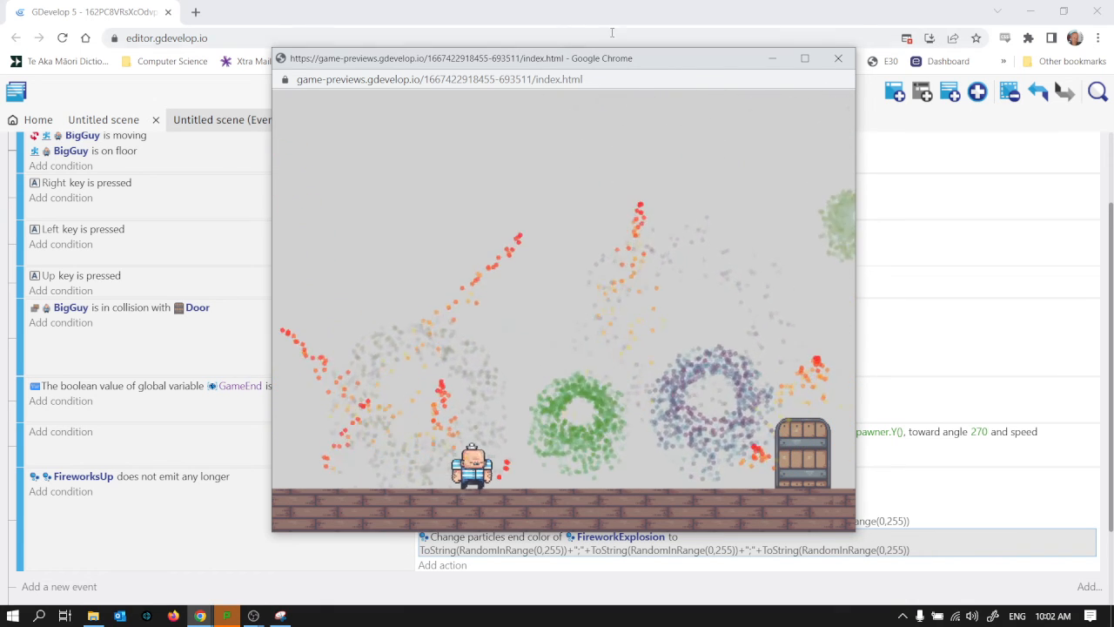
mouse_move(839, 59)
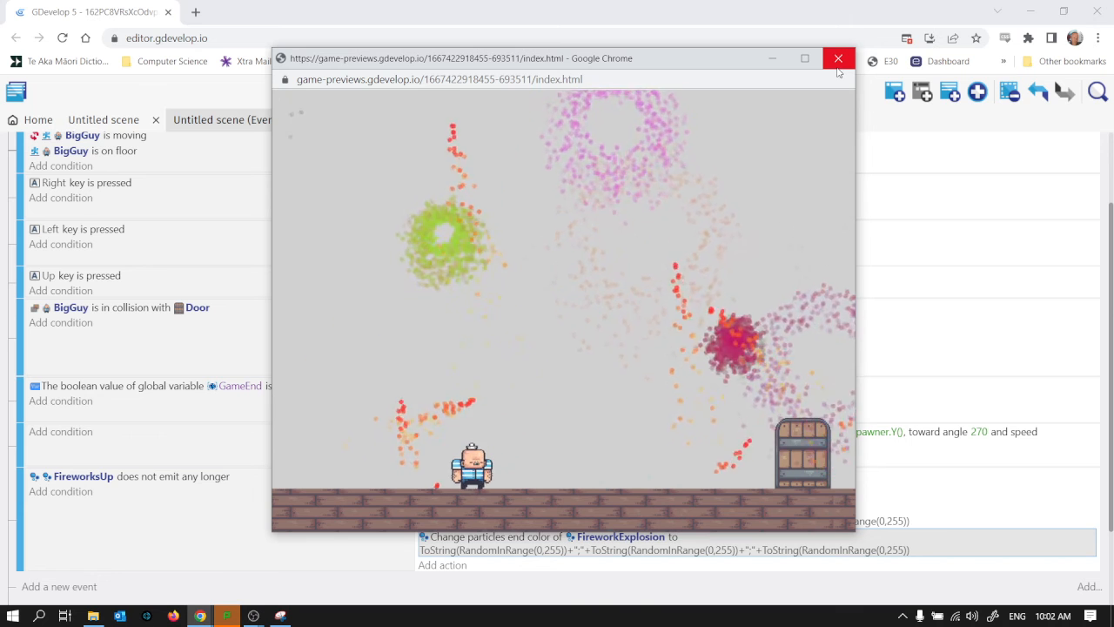
left_click(838, 59)
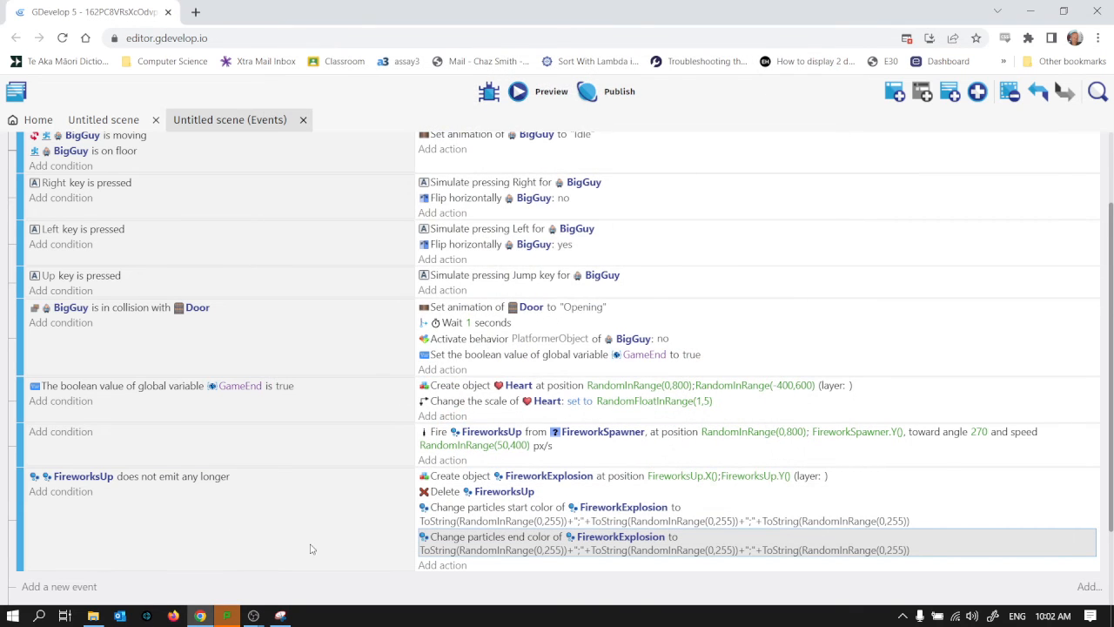
mouse_move(343, 356)
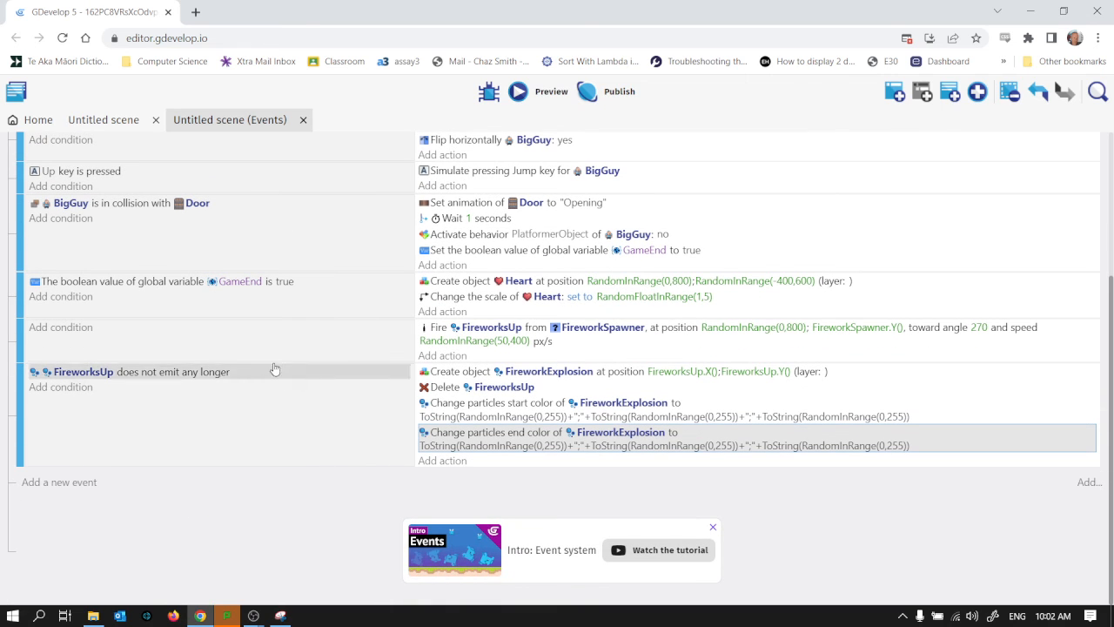
mouse_move(78, 386)
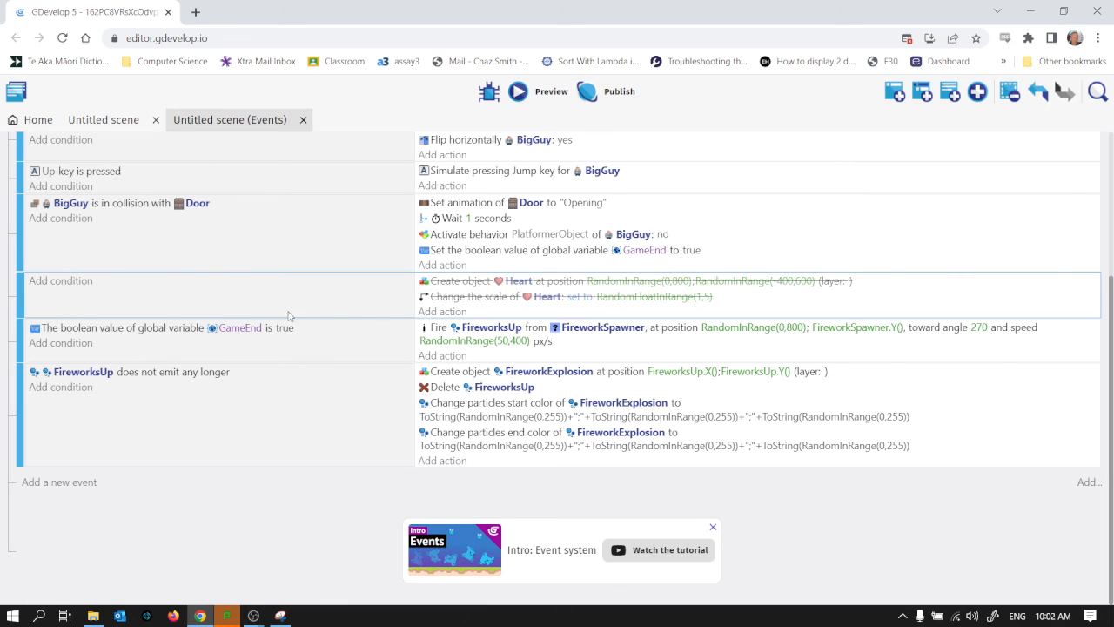
mouse_move(453, 264)
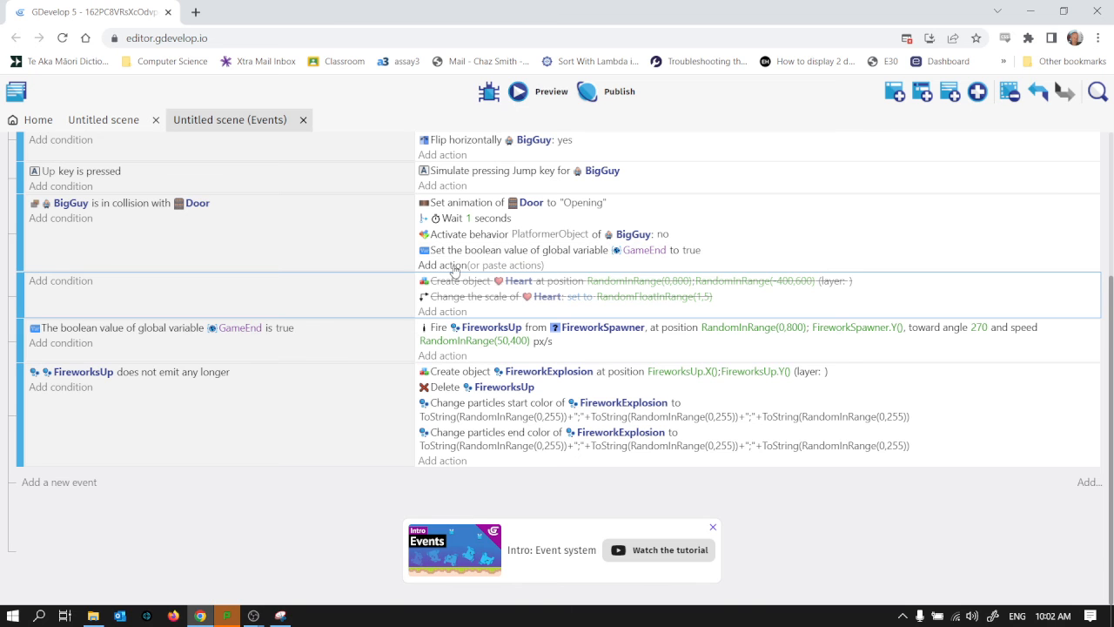
Add a new action under the BigGuy-touches-Door collision event.
left_click(443, 264)
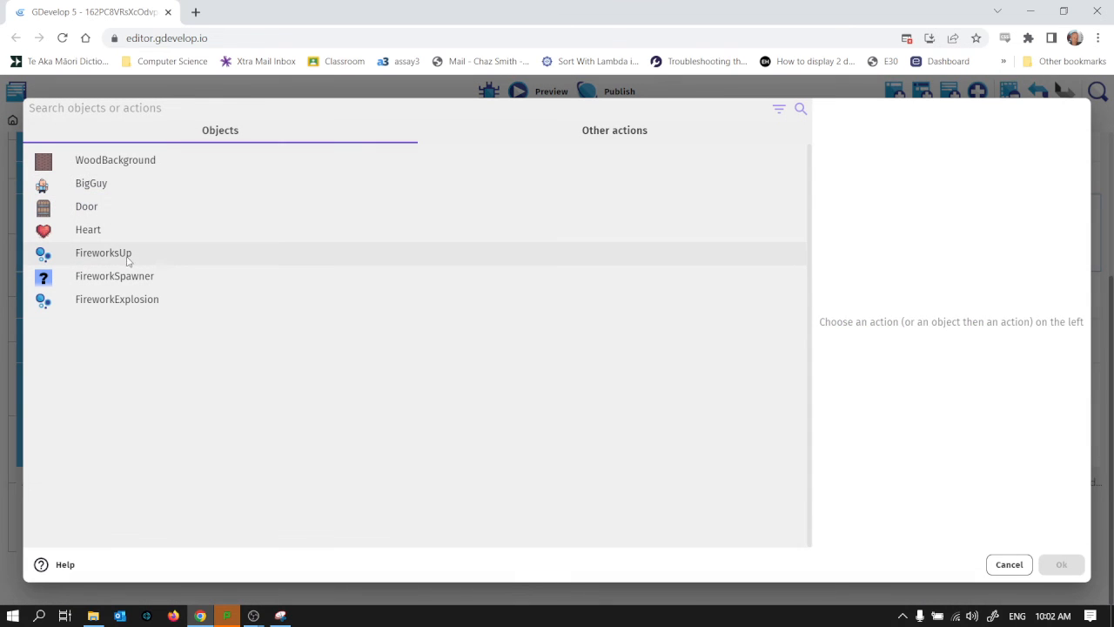
Add a Scene Background color action set to "0;0;0" via Other actions.
left_click(613, 129)
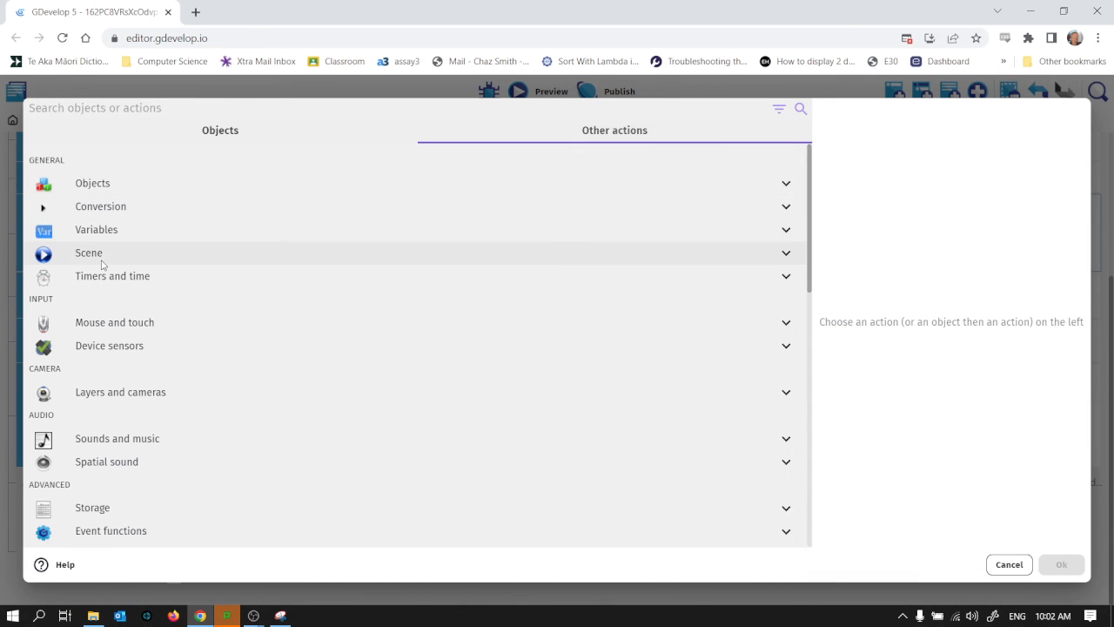
left_click(87, 252)
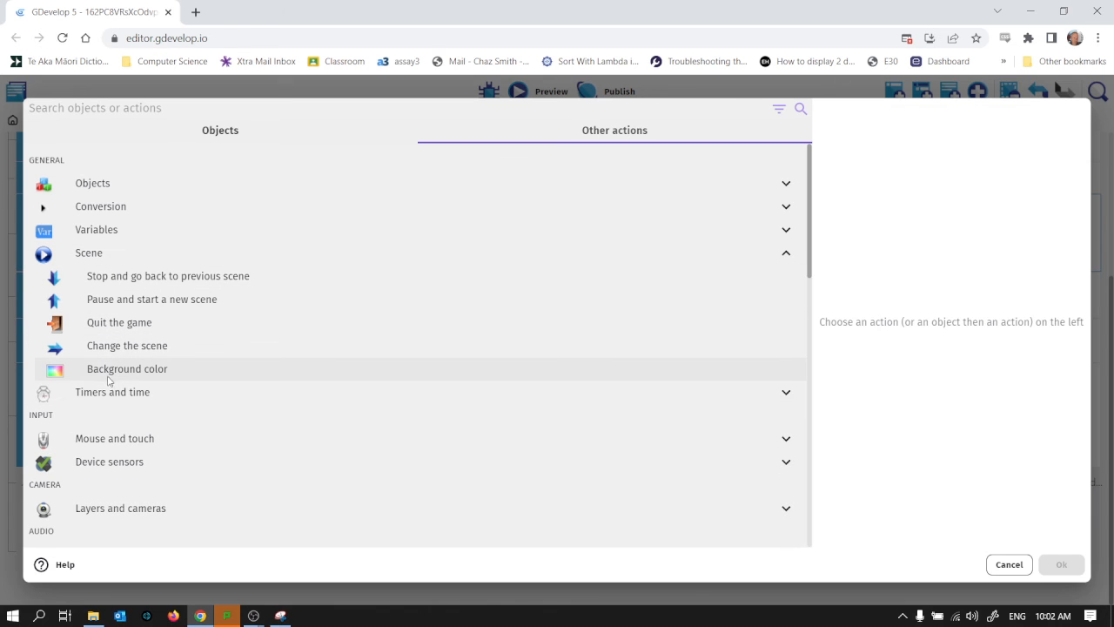
left_click(127, 369)
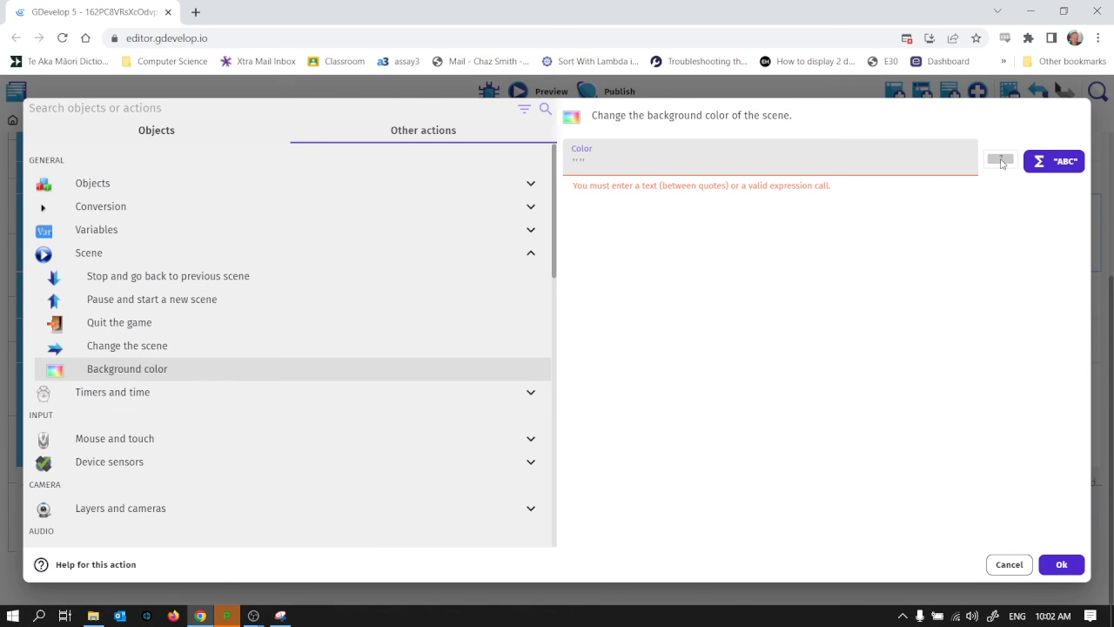
left_click(999, 160)
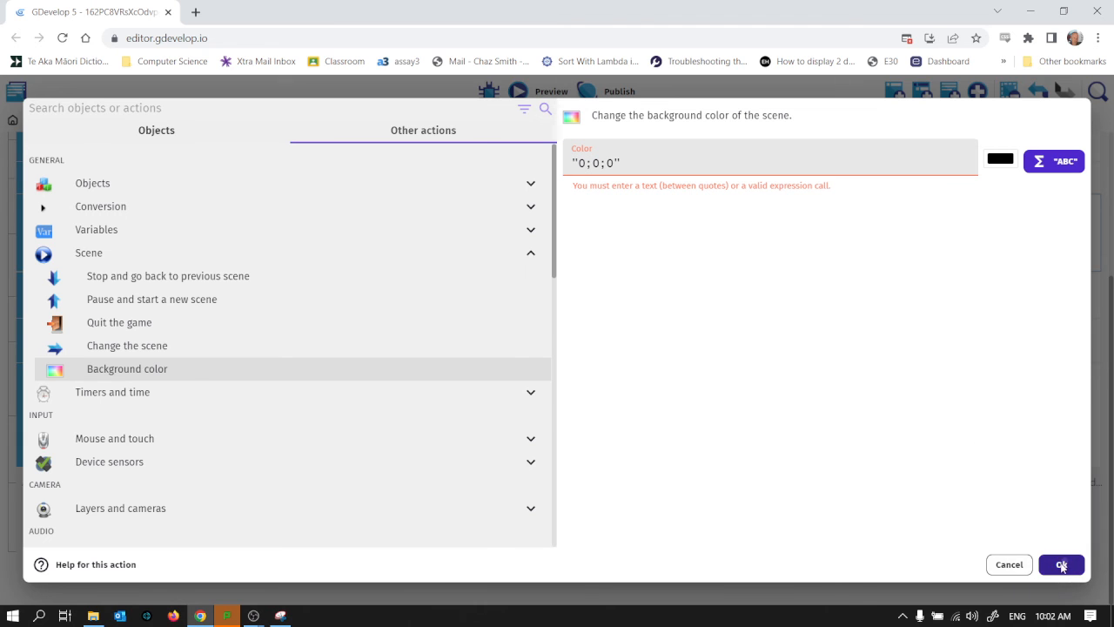
left_click(1062, 564)
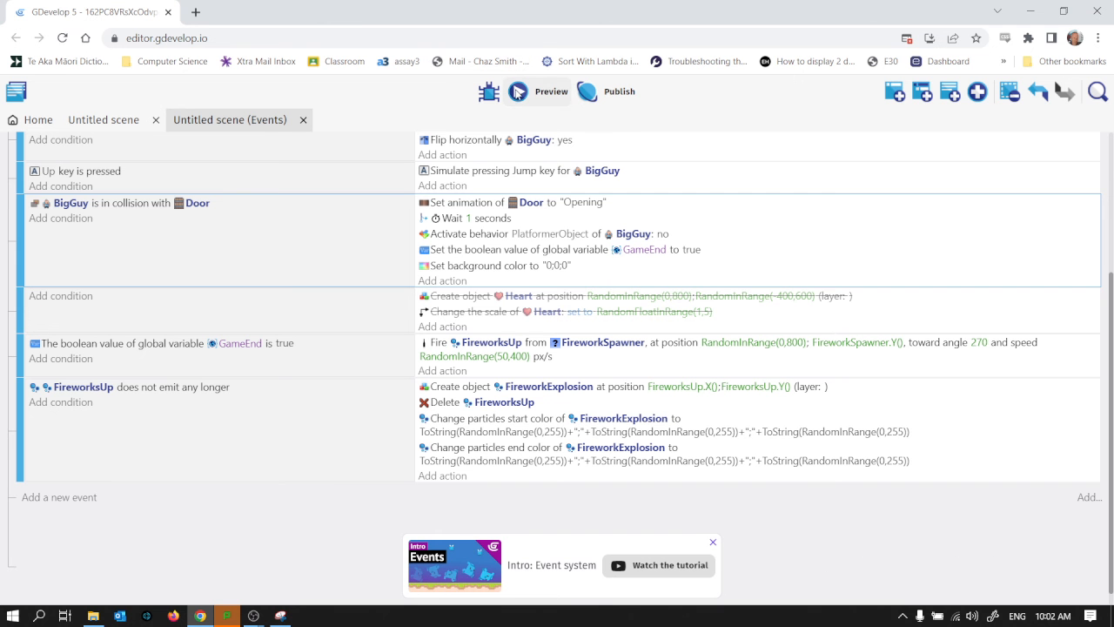
mouse_move(518, 90)
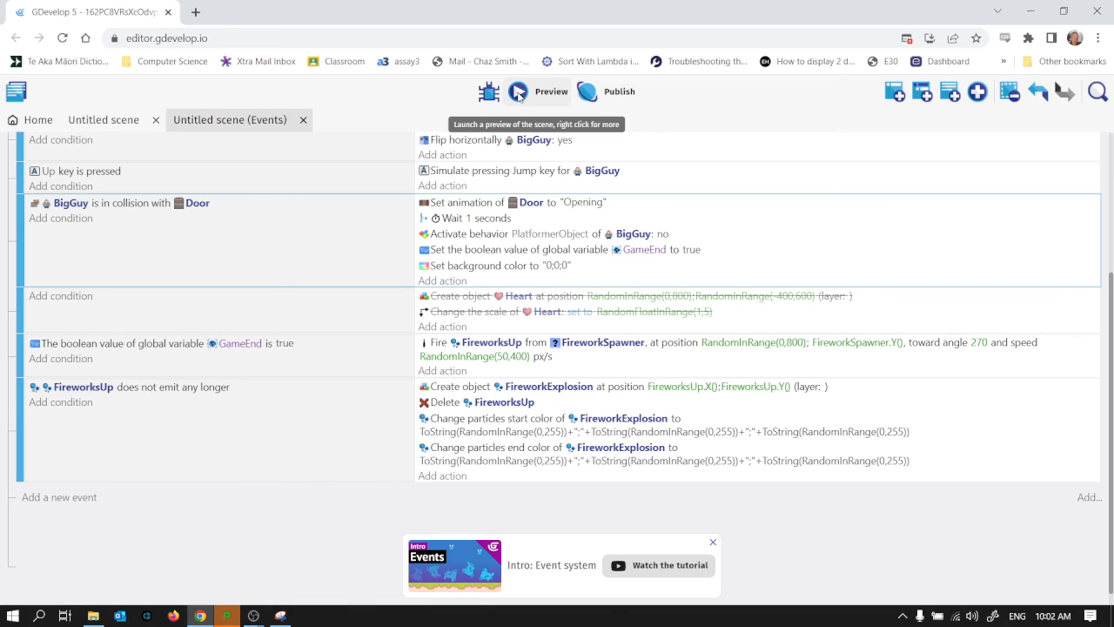
Launch the preview and walk BigGuy right toward the door.
left_click(538, 90)
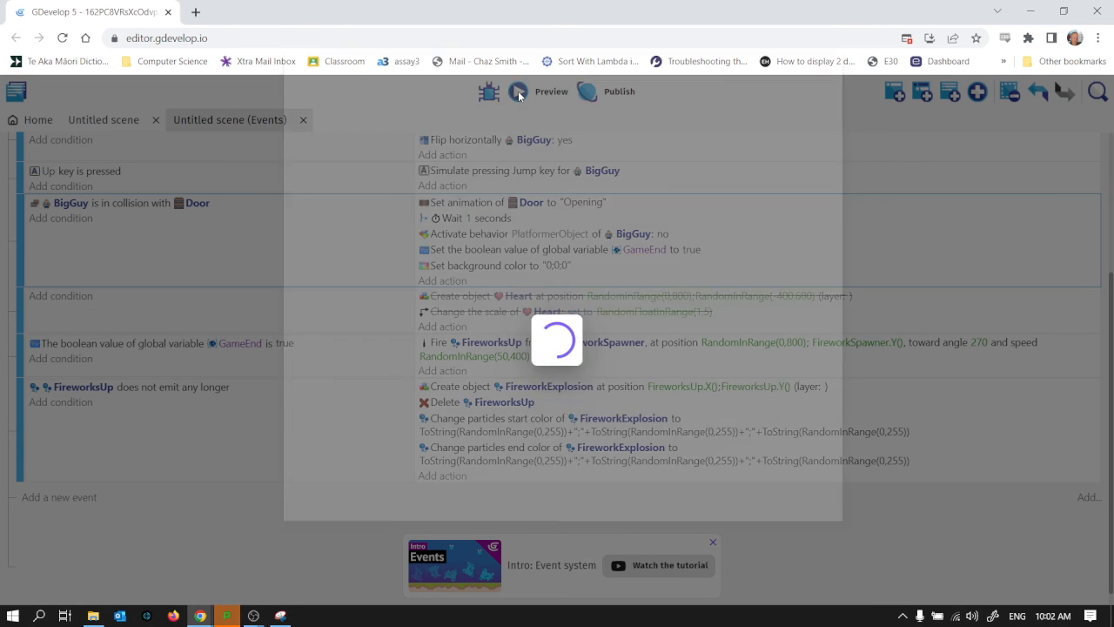
left_click(550, 90)
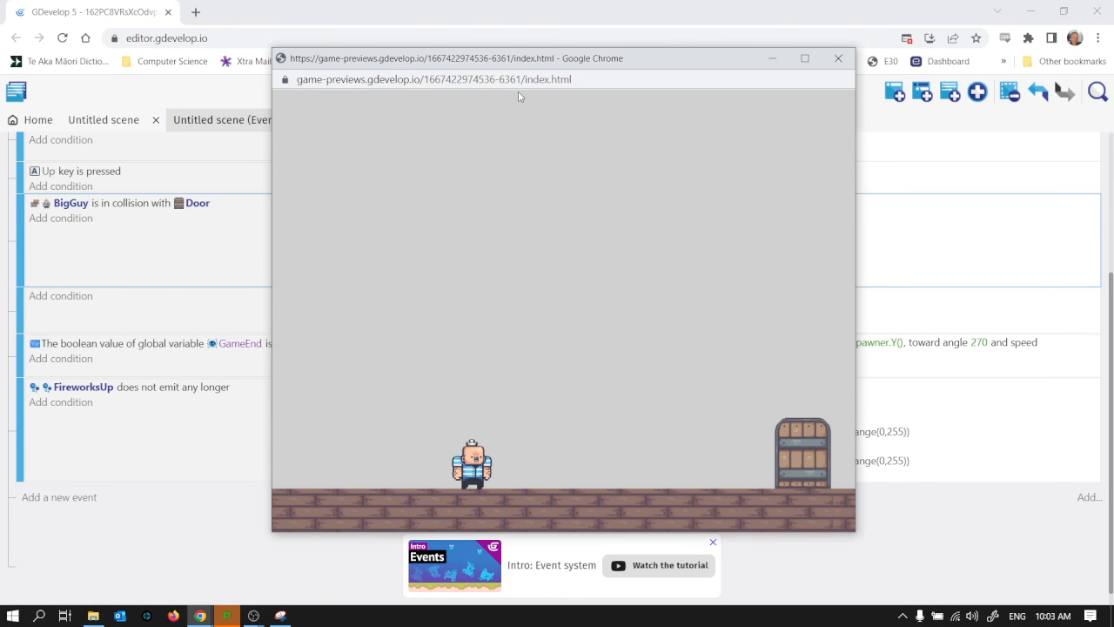
key("Right")
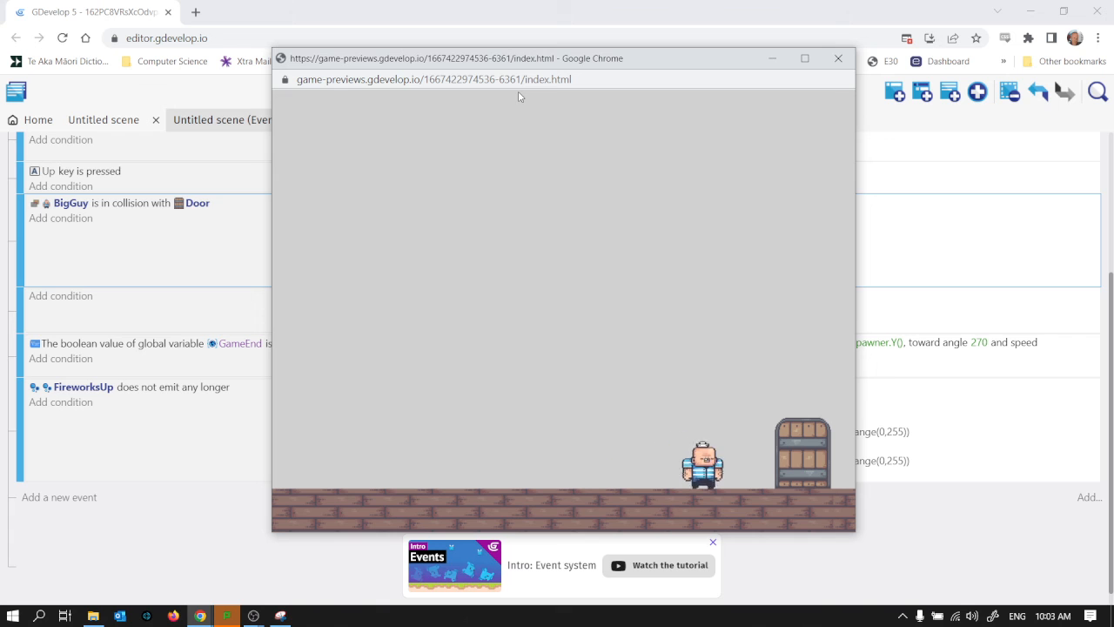